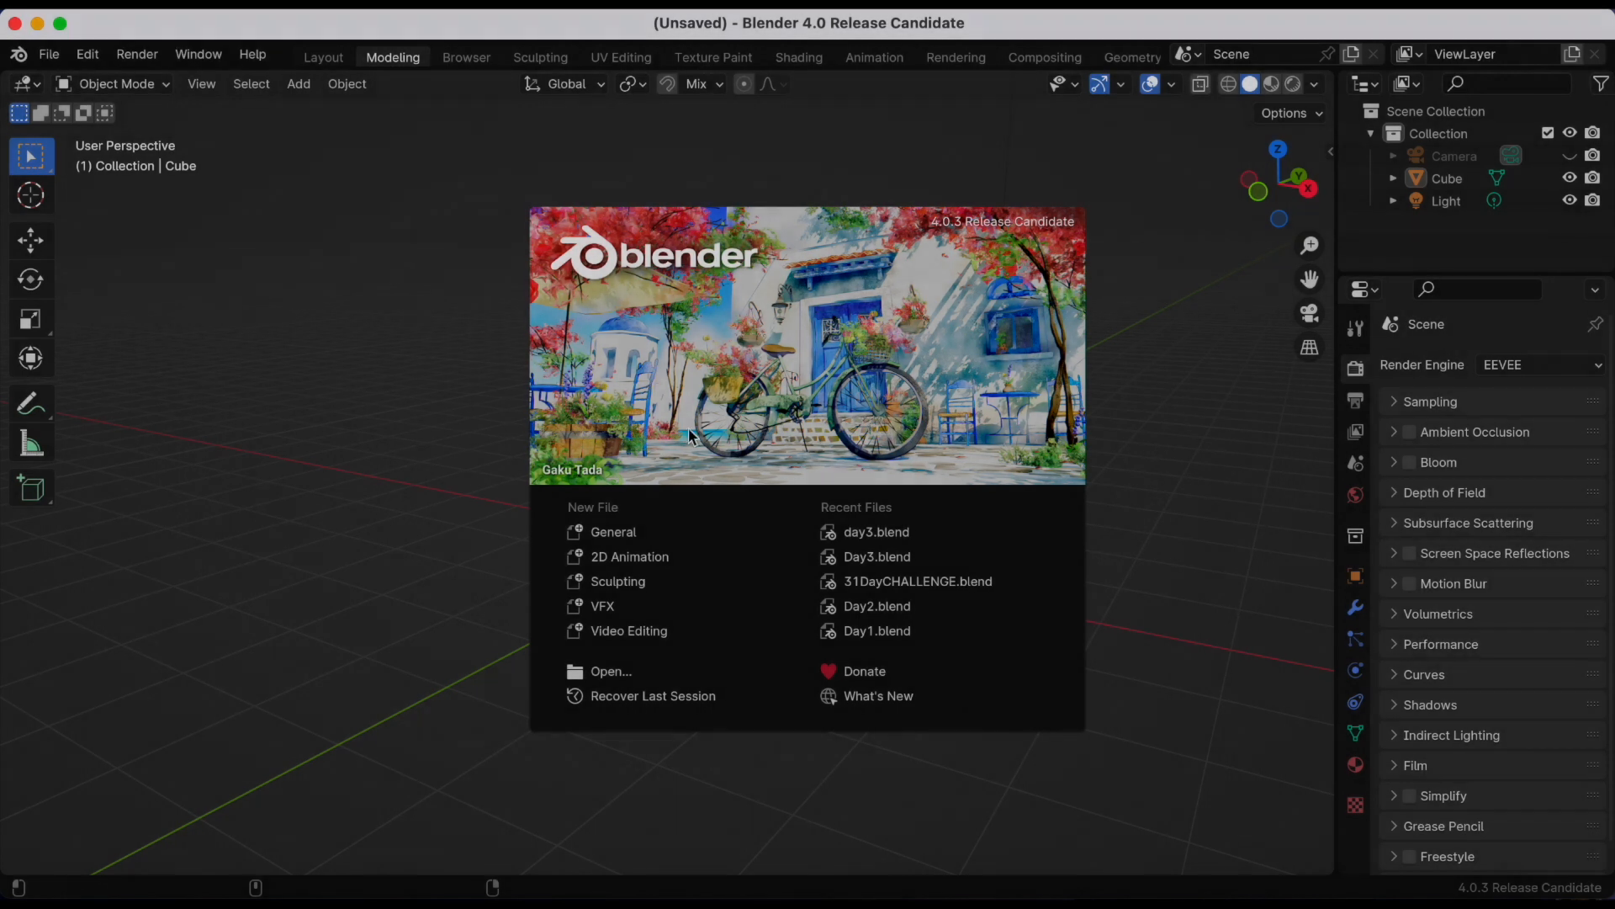
{"action": "mouse_move", "coordinate": [628, 556]}
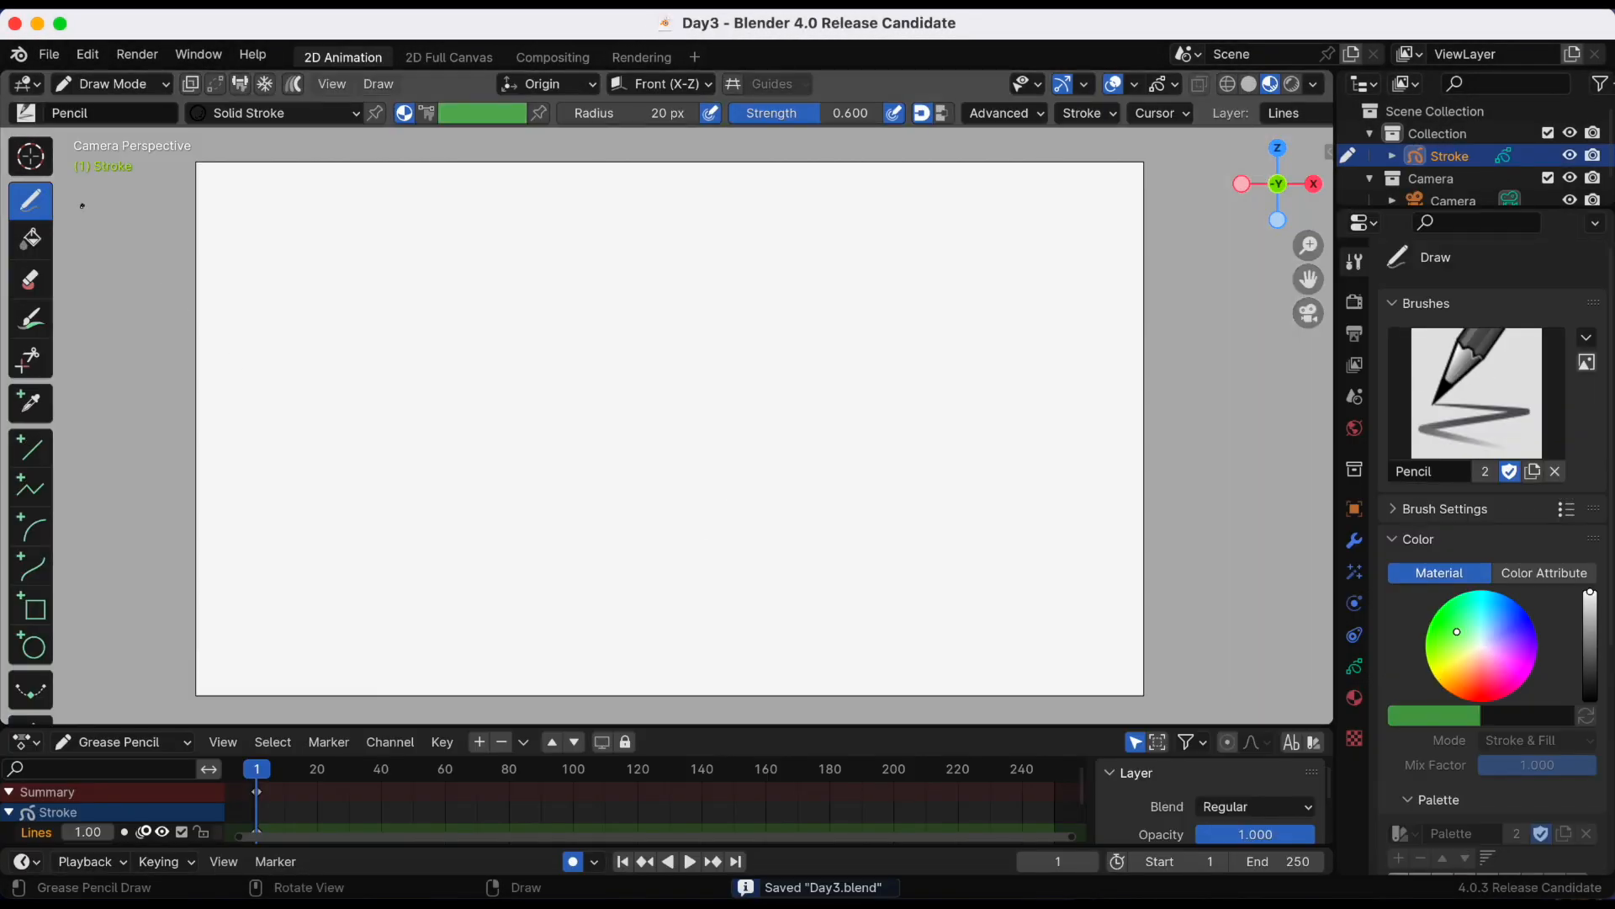
Step: Make the F Ink Pen the active Grease Pencil brush
{"action": "left_click", "coordinate": [88, 112]}
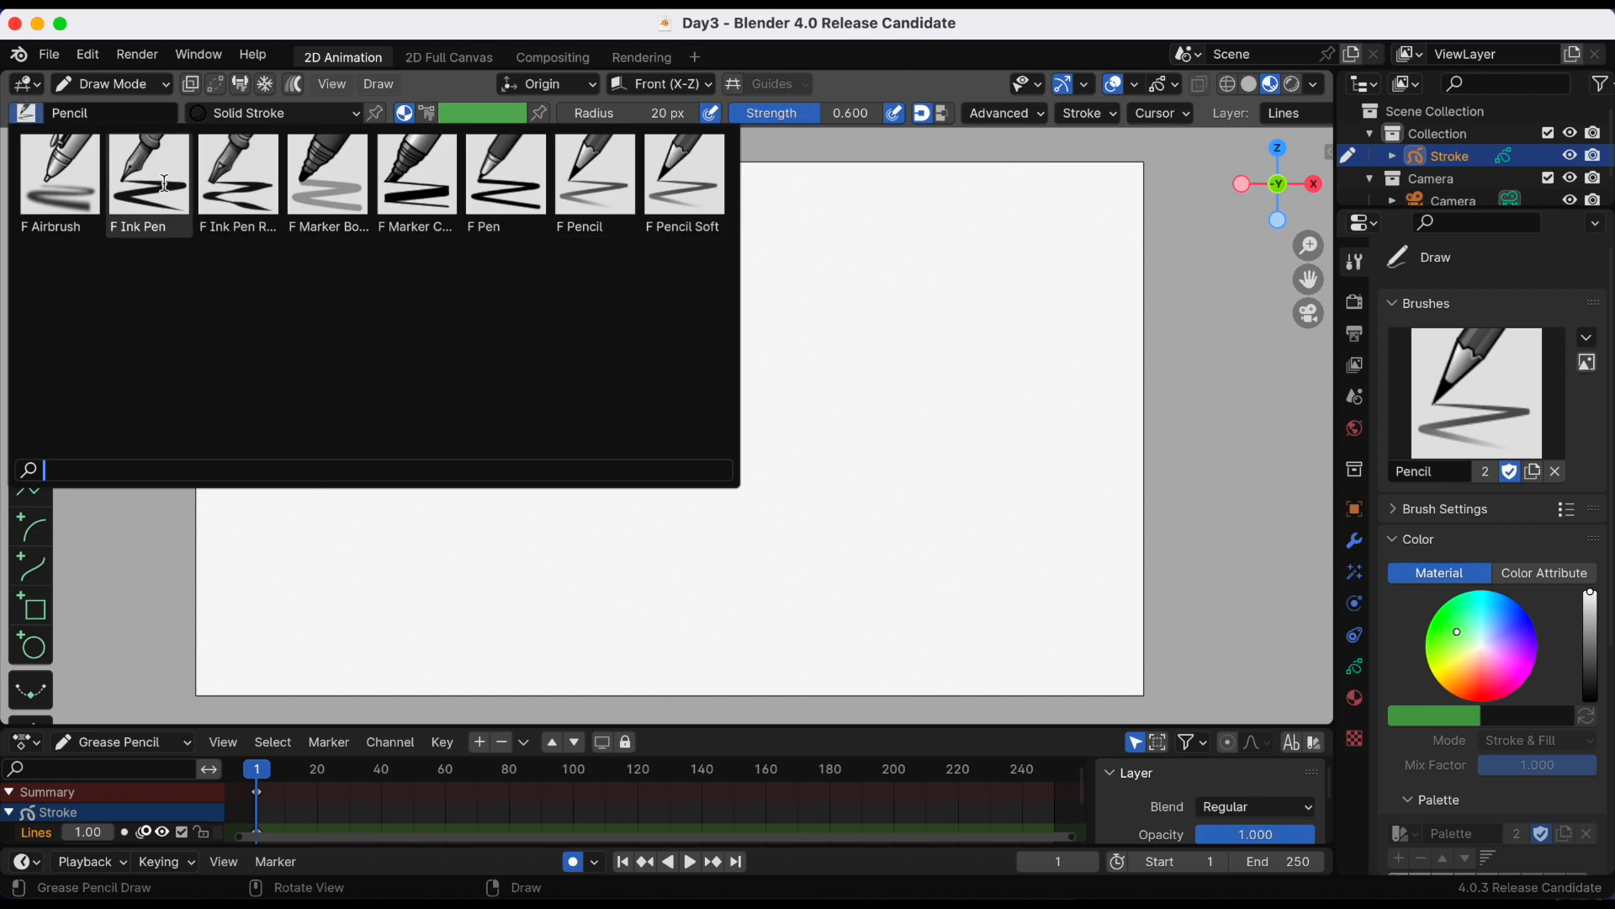
{"action": "left_click", "coordinate": [147, 173]}
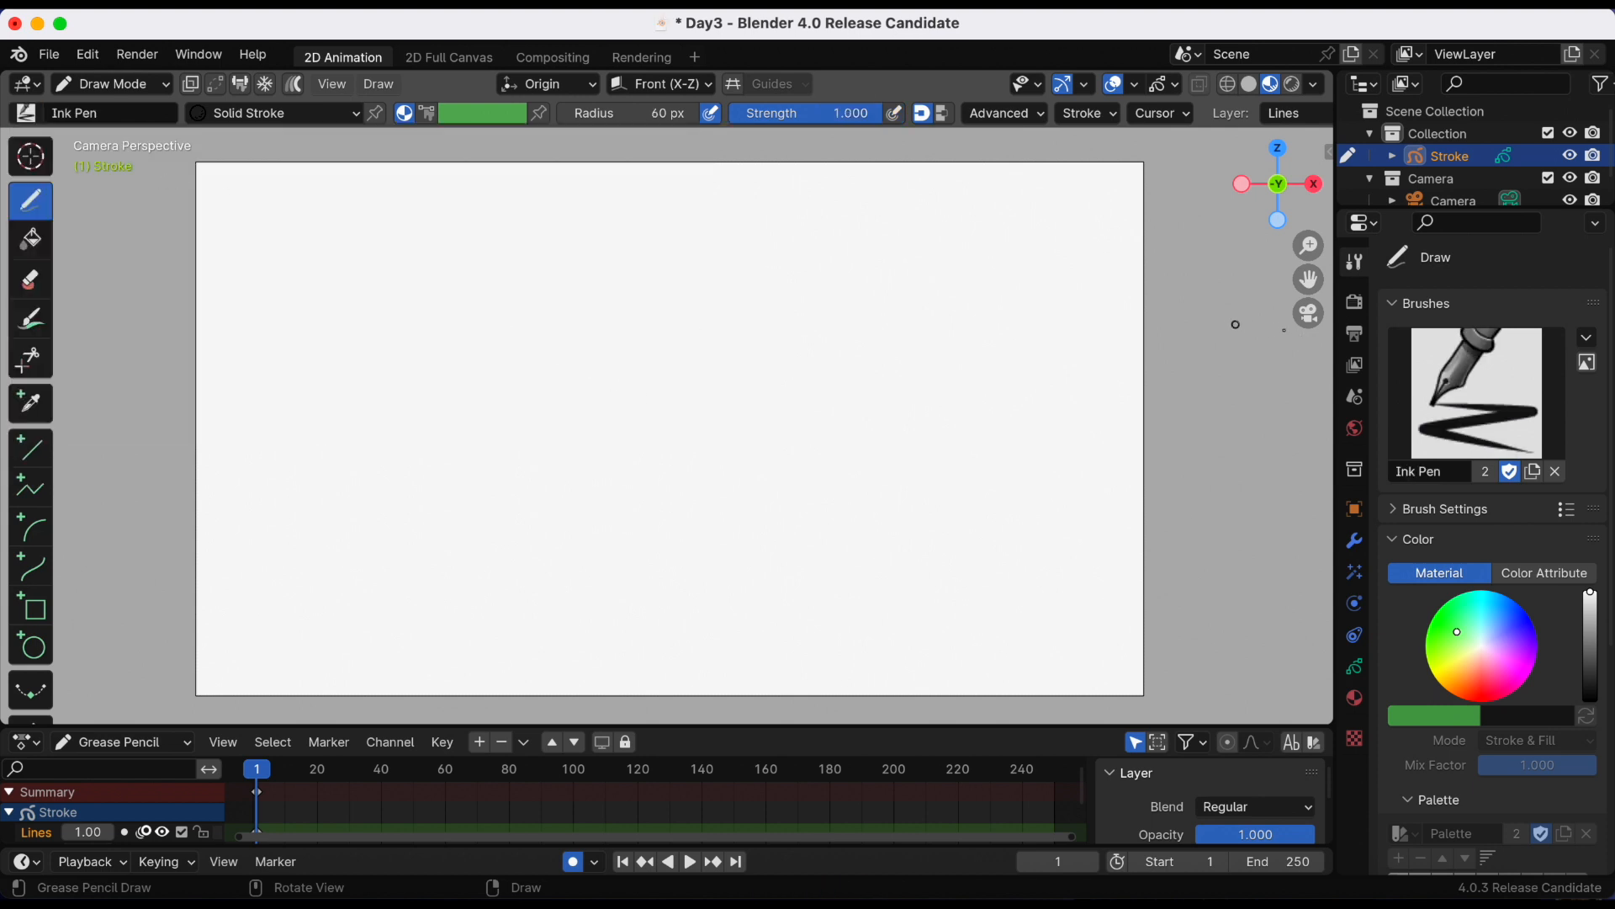
Step: Draw a black triangle outline at the upper left using the Solid Stroke material
{"action": "left_click", "coordinate": [1354, 667]}
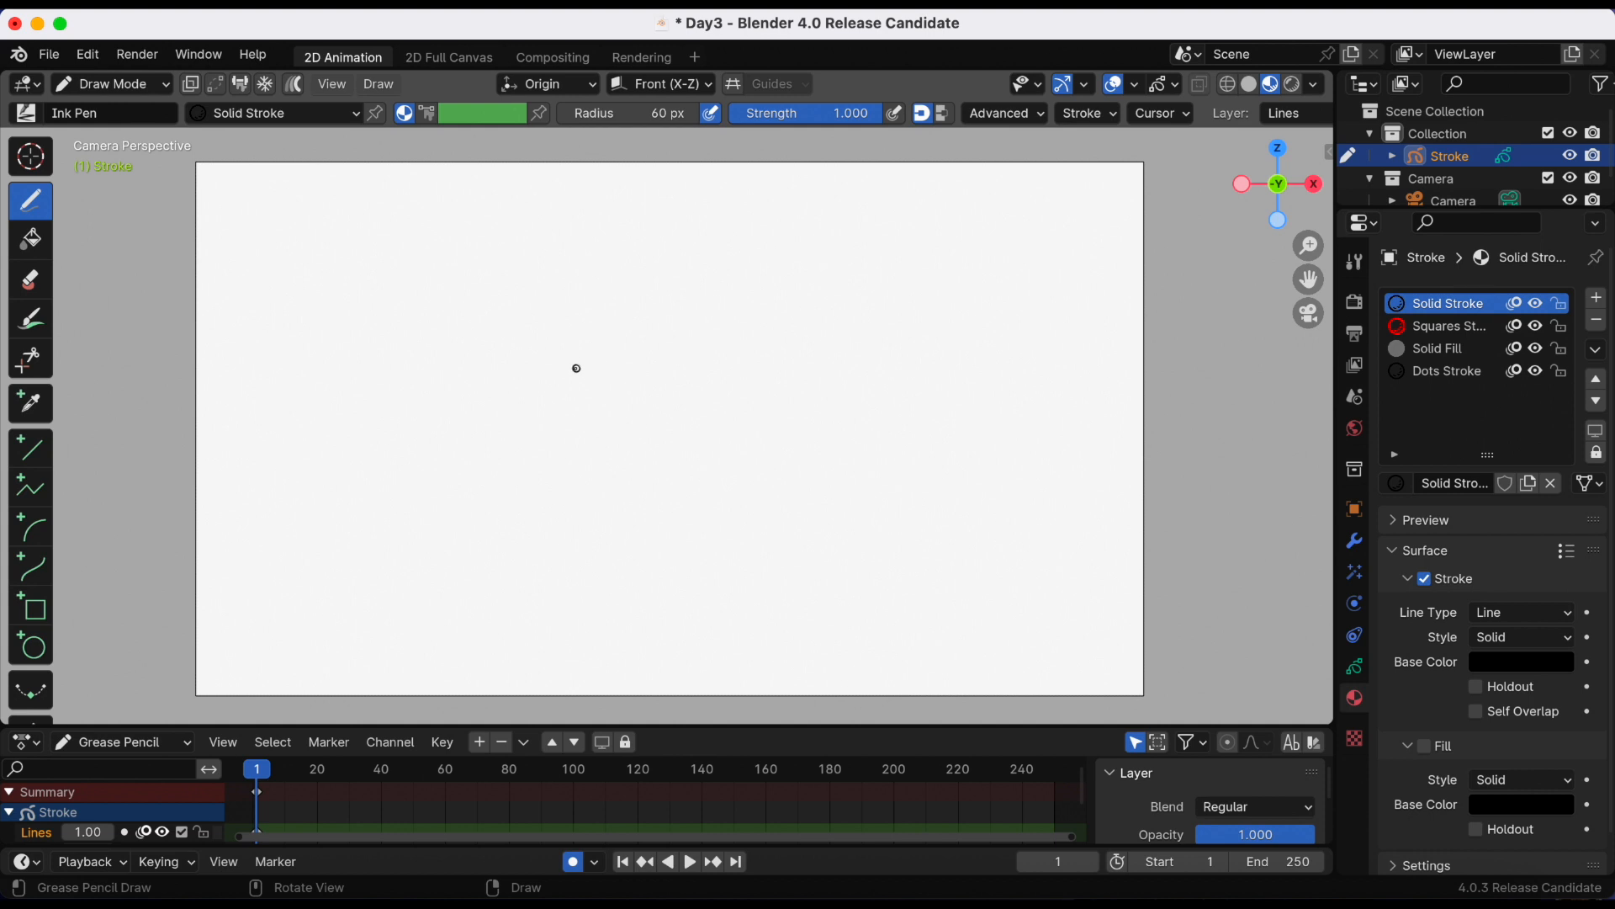
{"action": "left_click_drag", "start_coordinate": [224, 389], "coordinate": [364, 350]}
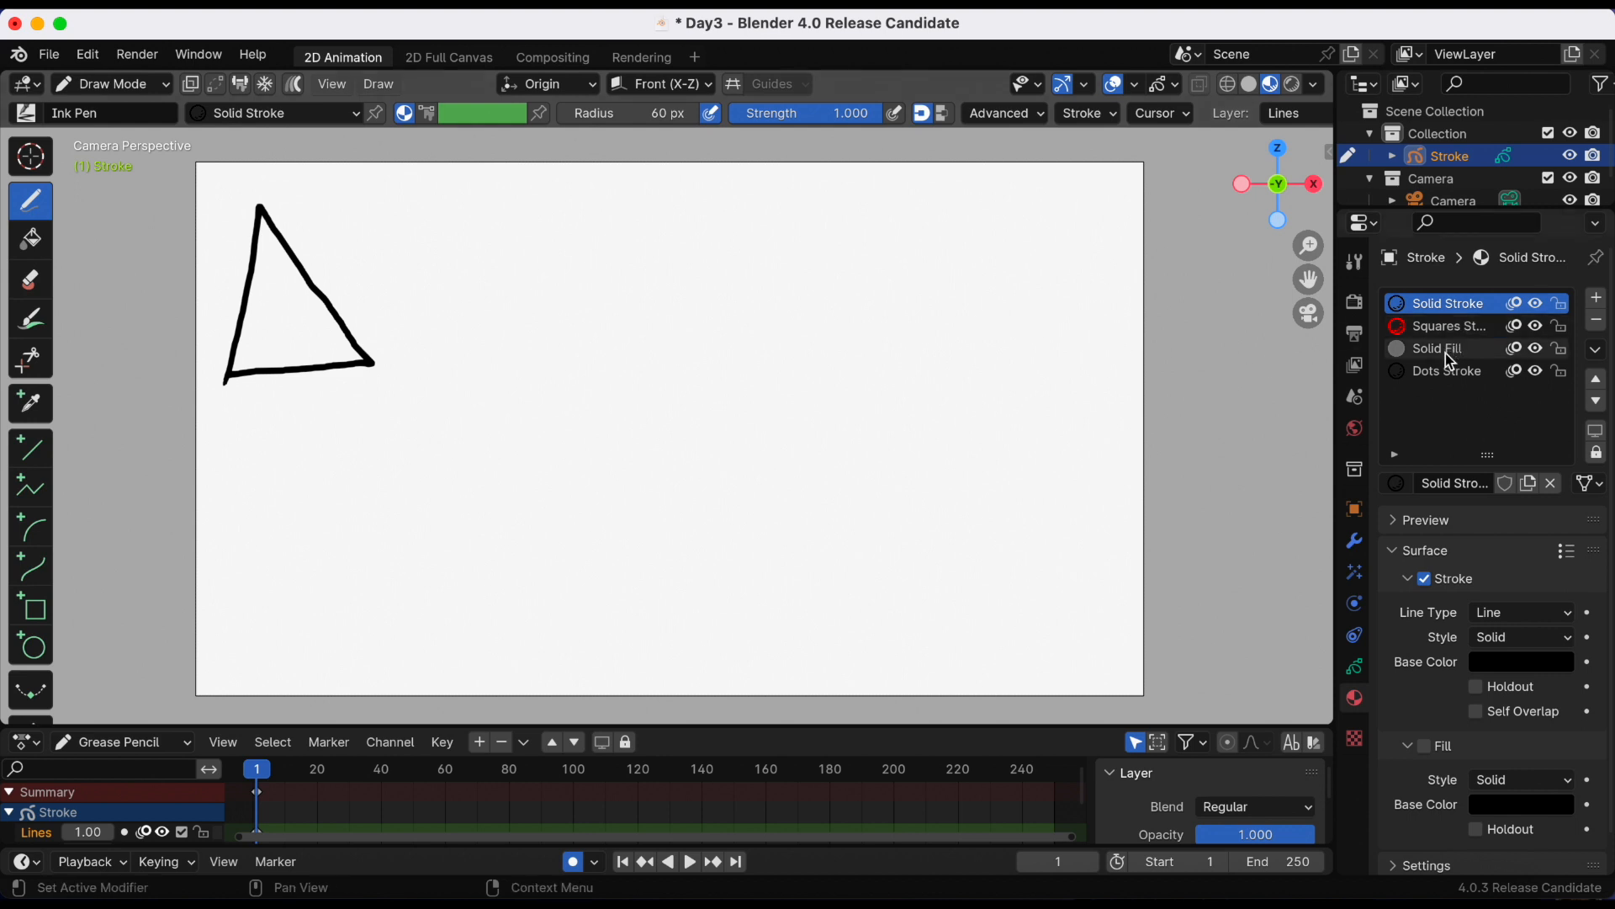
Step: Create a material with red stroke and blue fill and draw a blue, red-outlined triangle
{"action": "left_click", "coordinate": [1442, 348]}
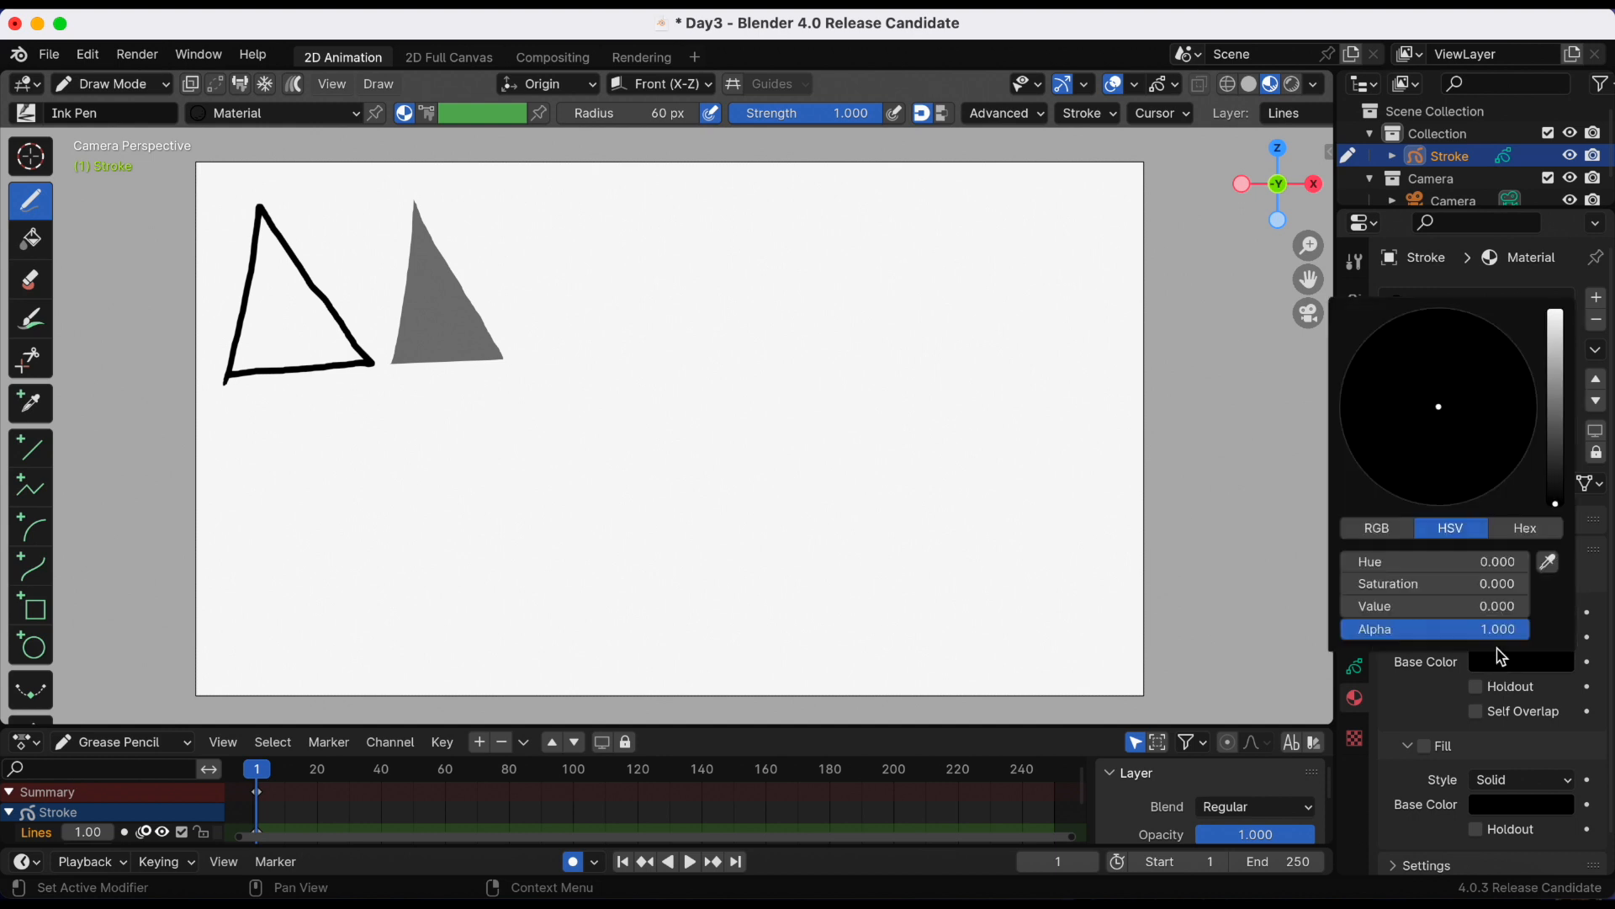
{"action": "left_click", "coordinate": [1430, 481]}
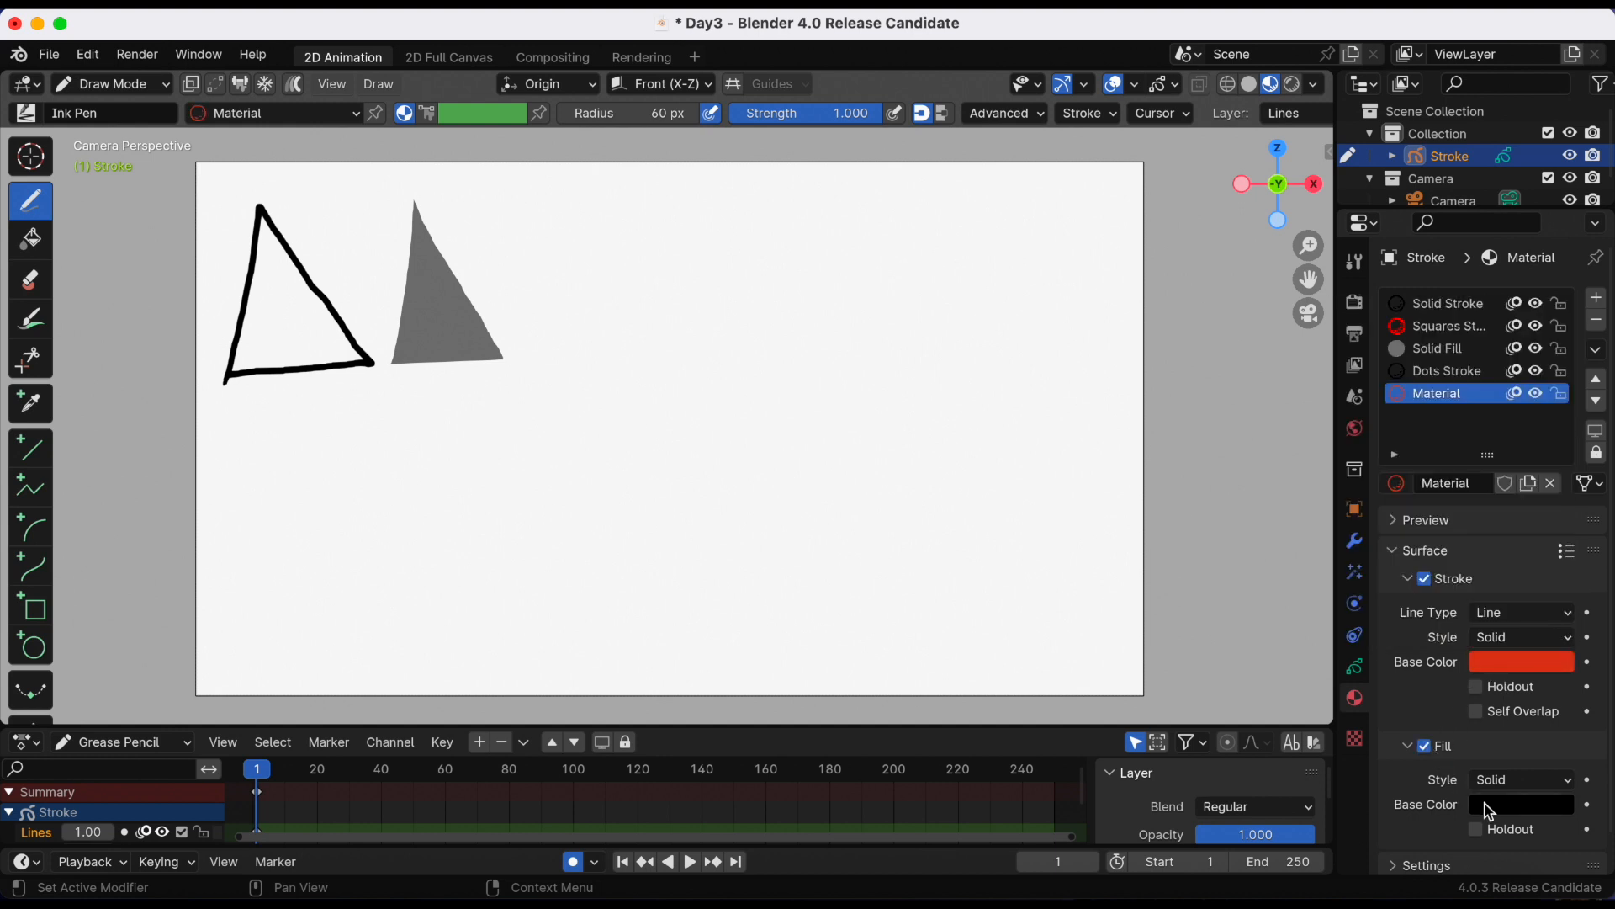
{"action": "left_click", "coordinate": [1522, 804]}
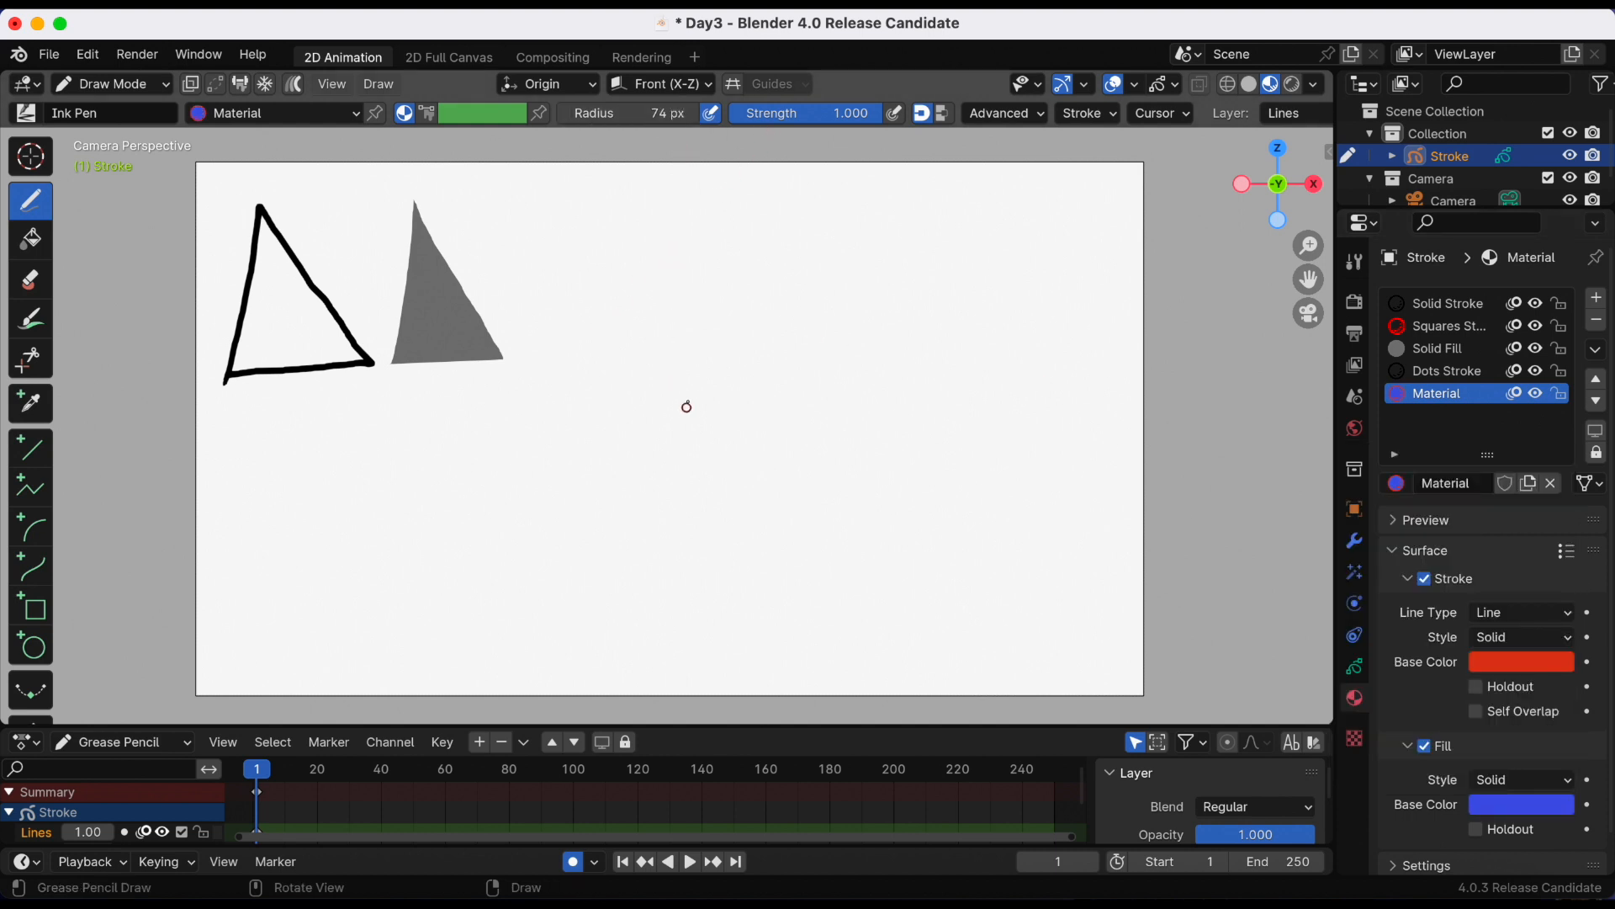
{"action": "left_click_drag", "start_coordinate": [522, 357], "coordinate": [582, 191]}
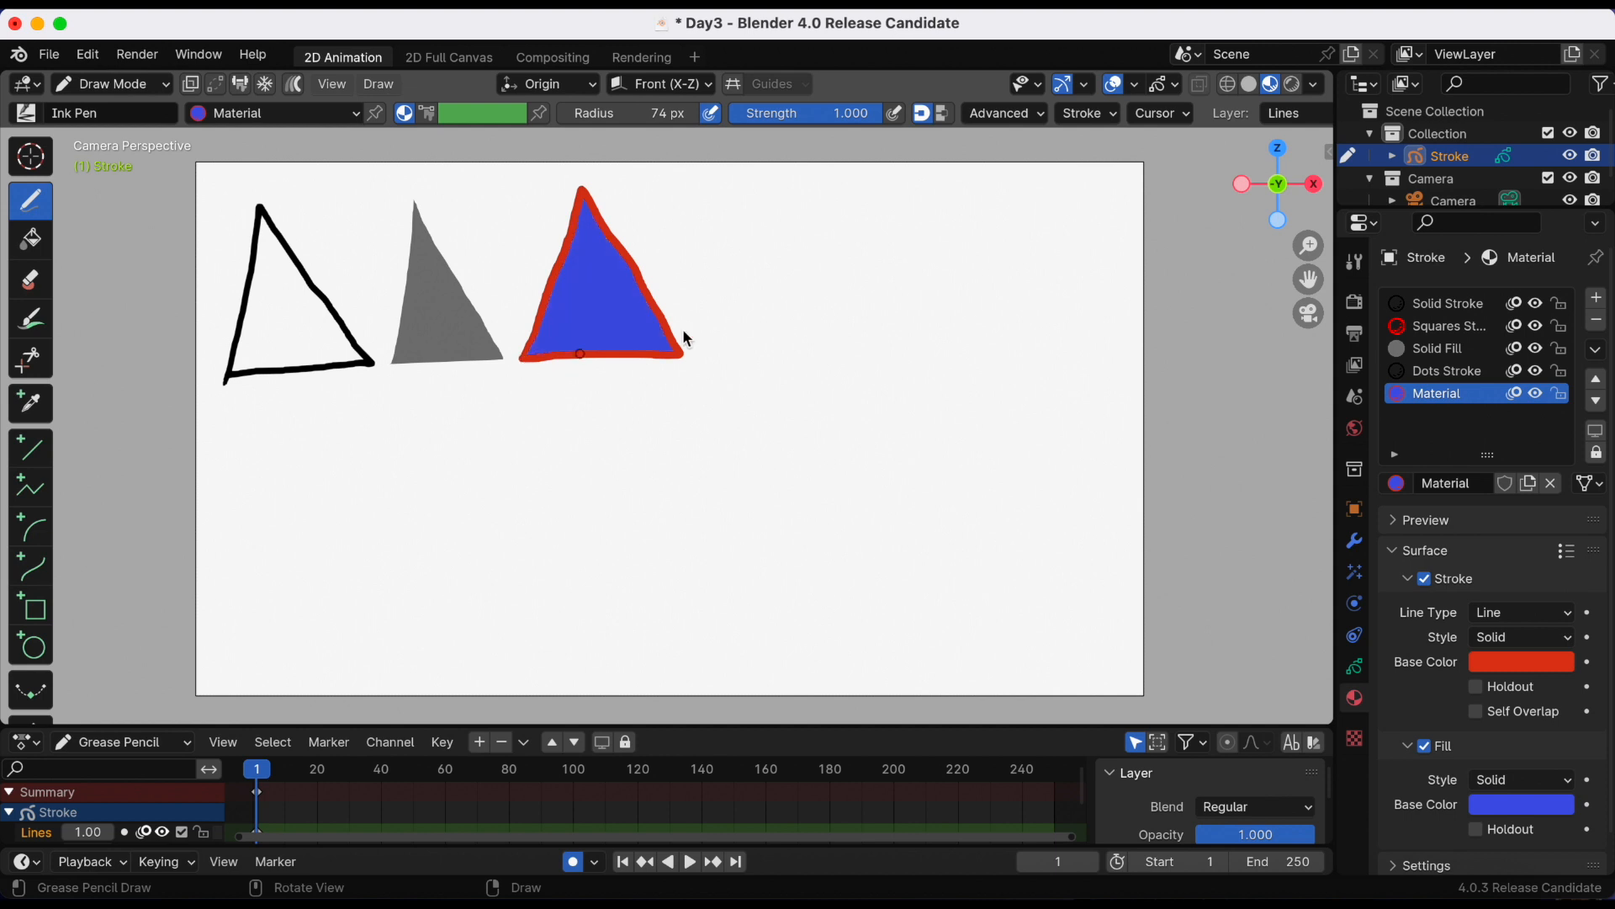
{"action": "mouse_move", "coordinate": [702, 369]}
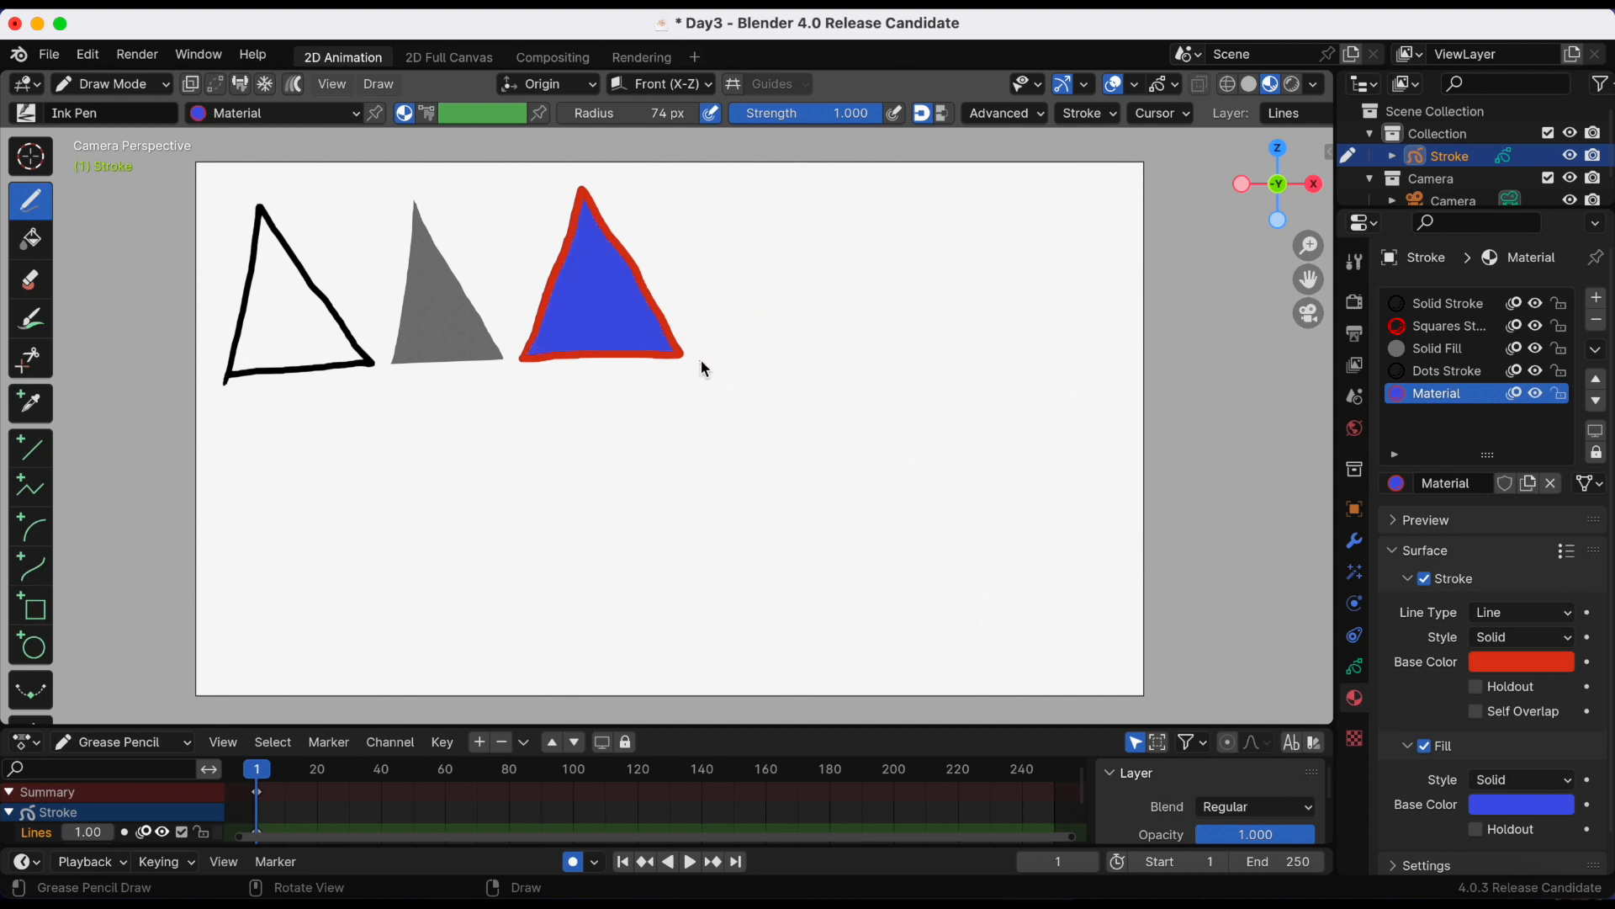
Step: Draw a second red-and-blue triangle, then clear the canvas and return to Solid Stroke outlines
{"action": "left_click_drag", "start_coordinate": [705, 372], "coordinate": [778, 196]}
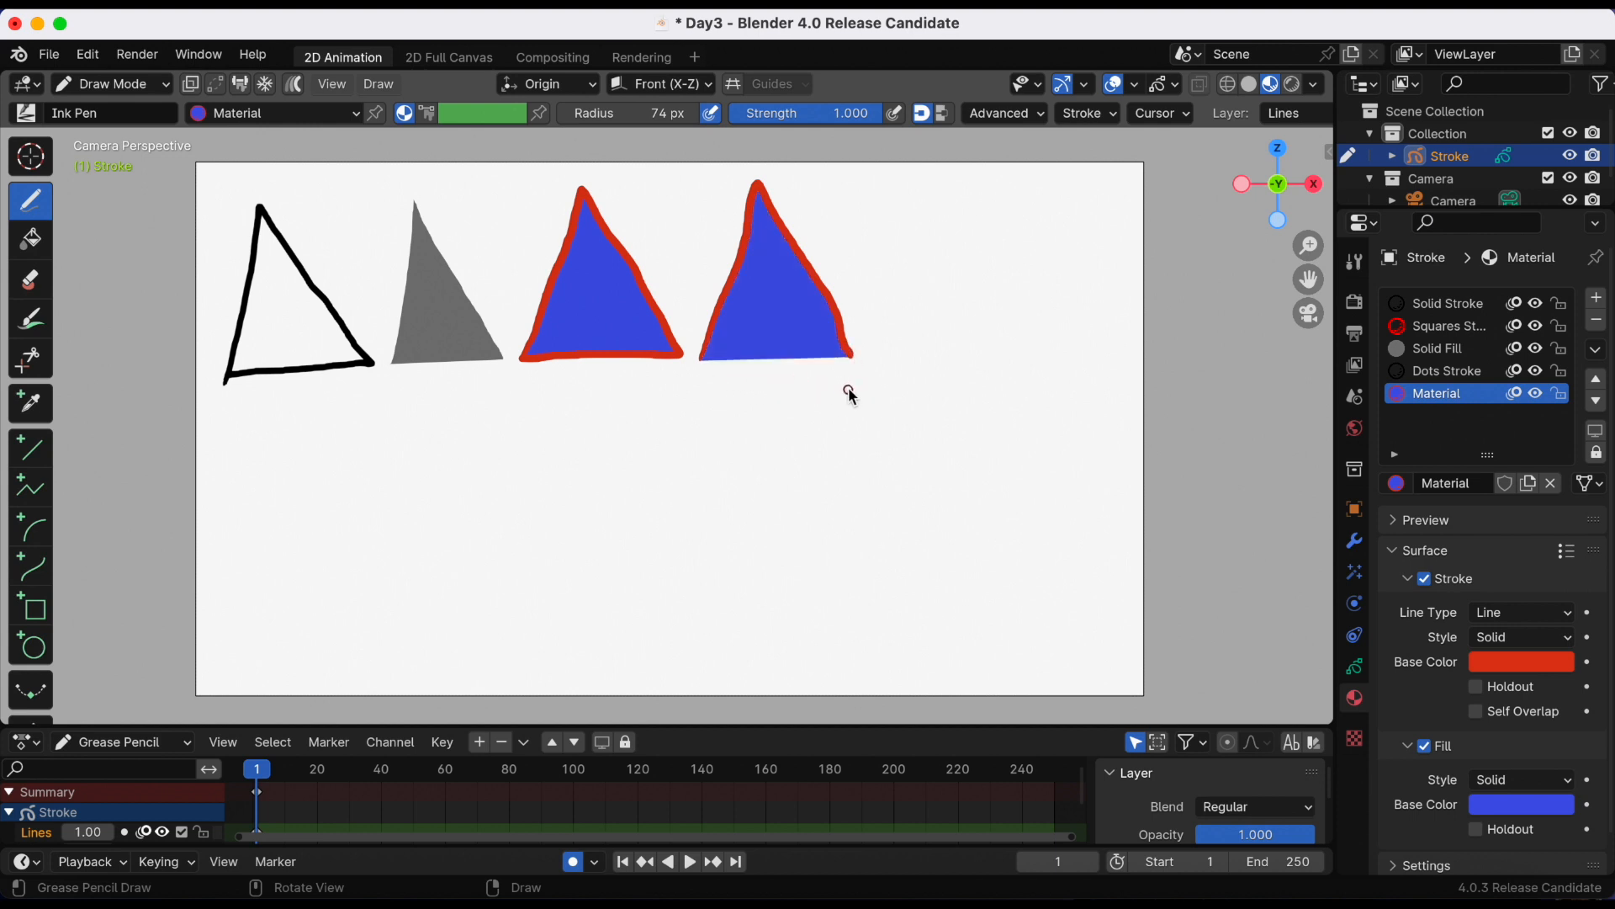
{"action": "mouse_move", "coordinate": [849, 407]}
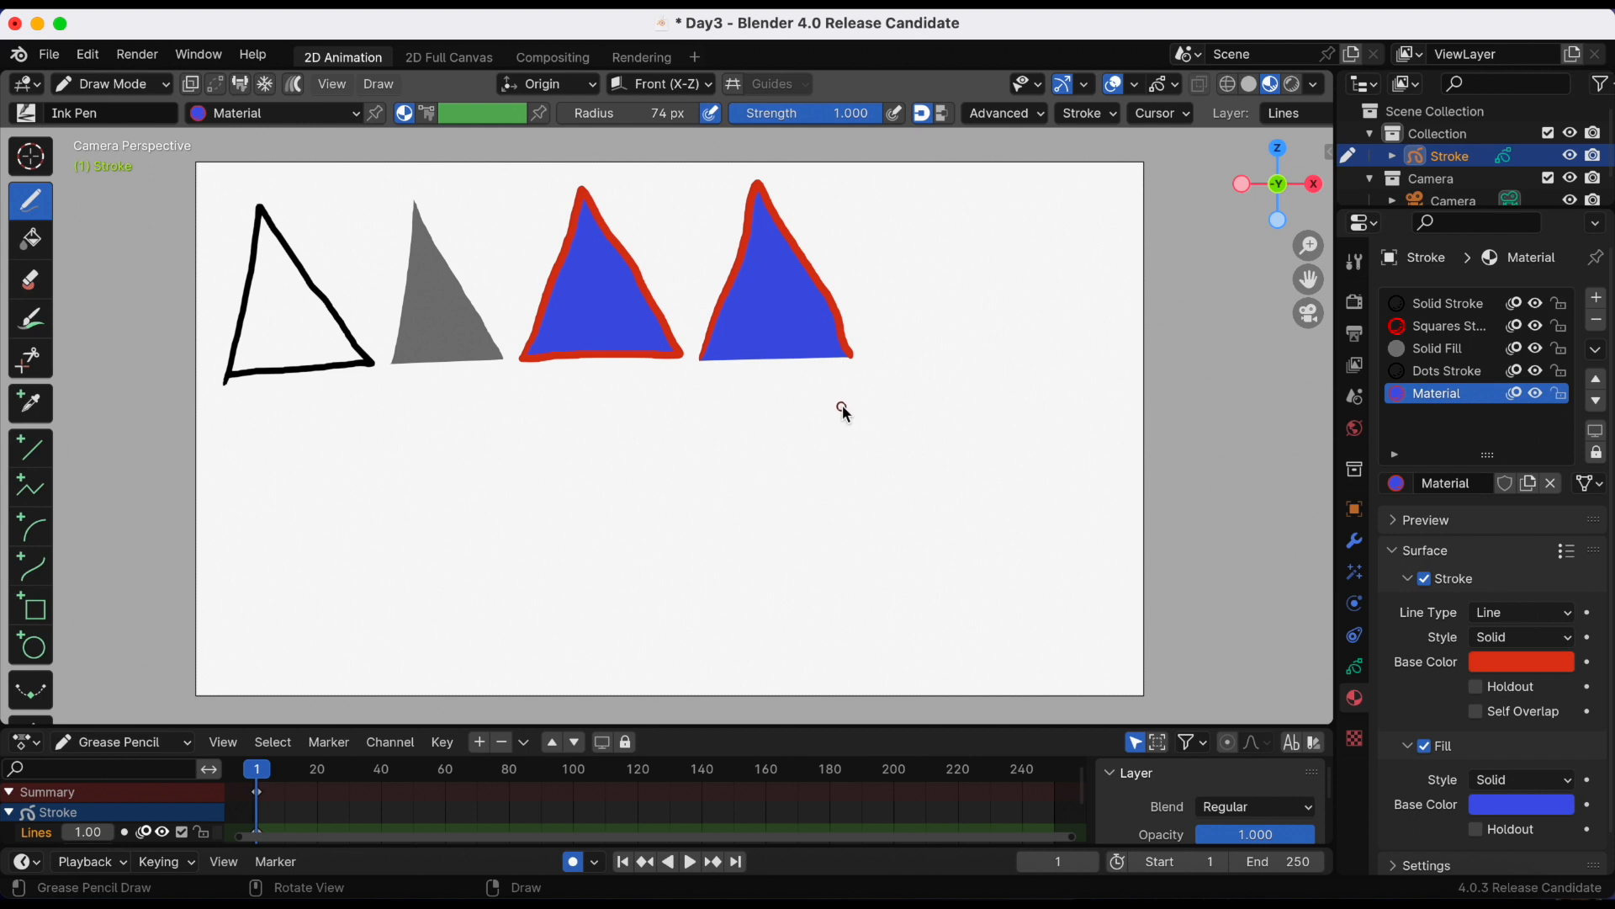
{"action": "mouse_move", "coordinate": [632, 436]}
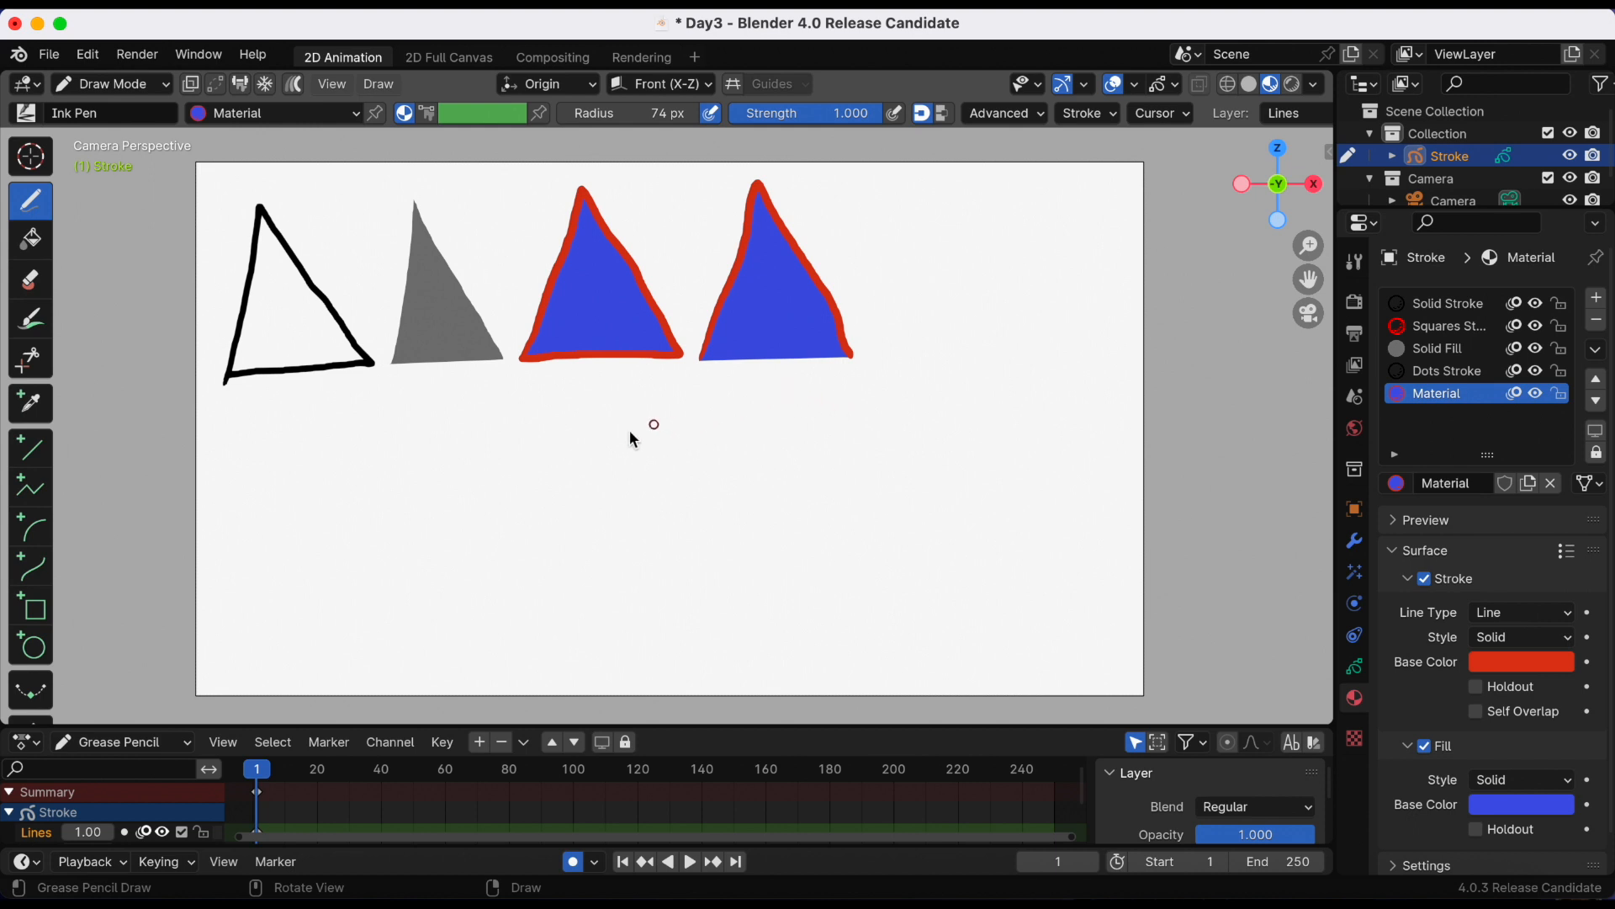
{"action": "left_click", "coordinate": [30, 279]}
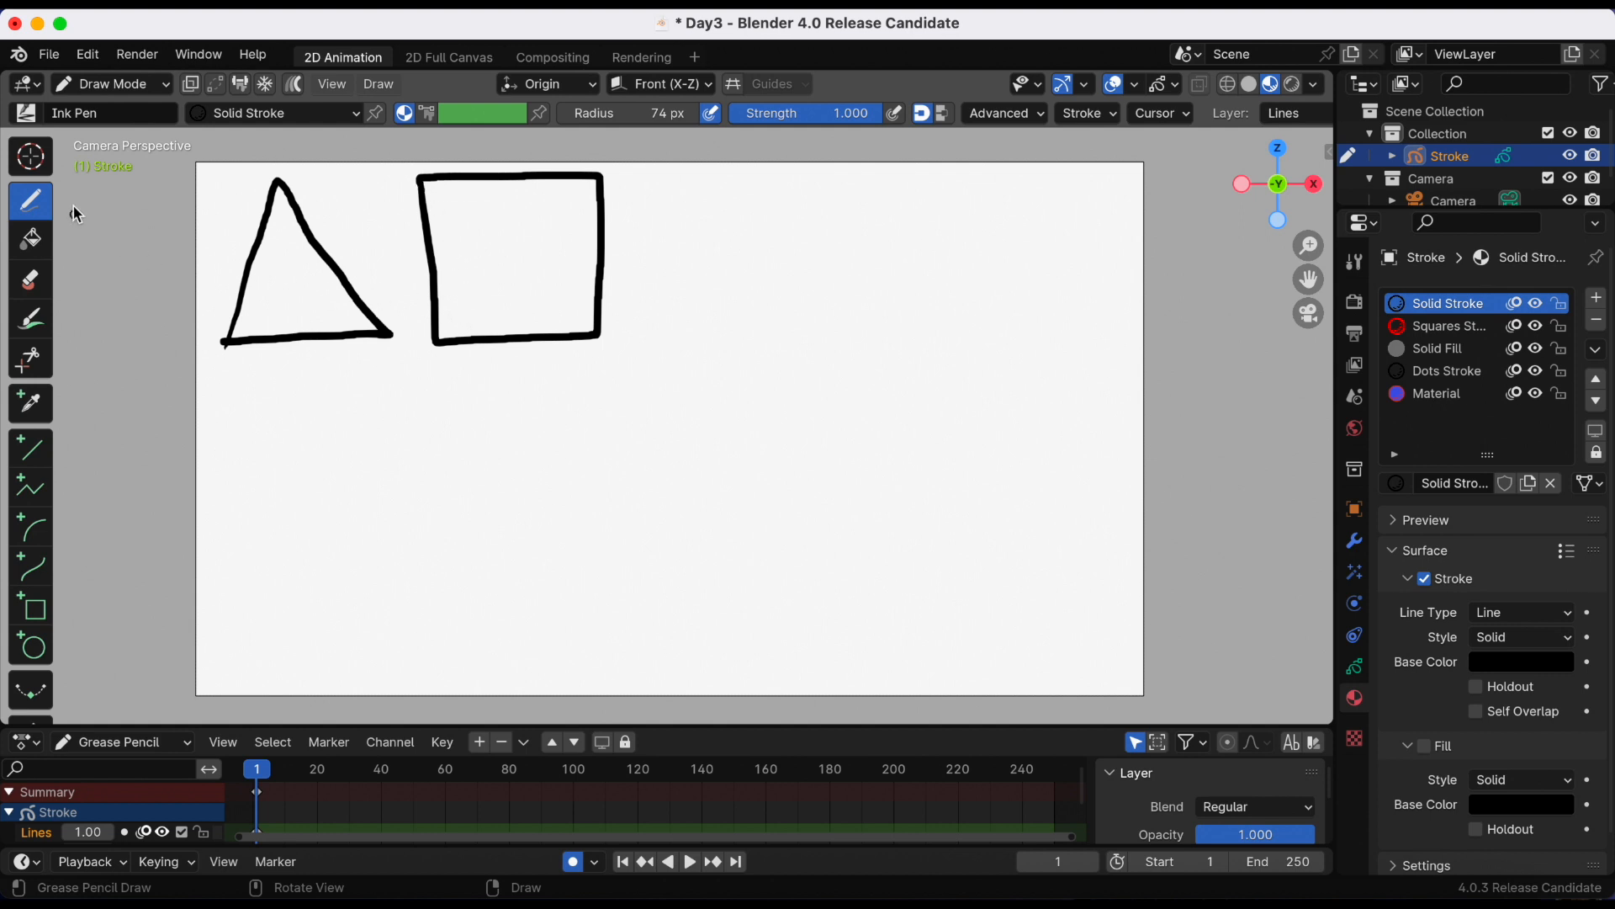
{"action": "mouse_move", "coordinate": [30, 239]}
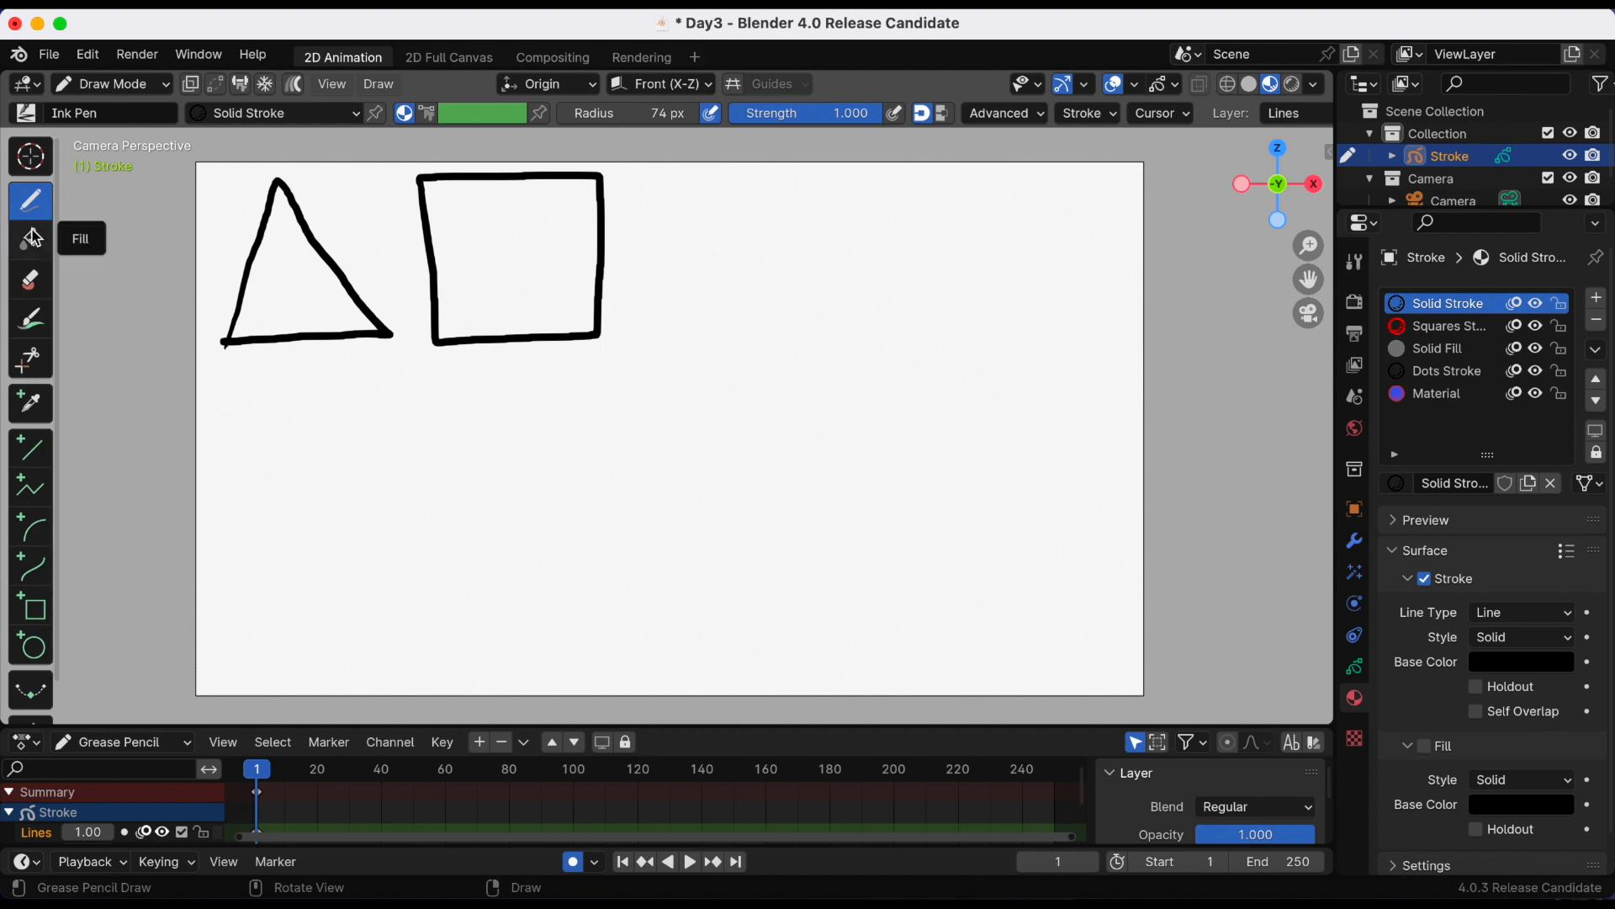
Step: Set up the Fill tool with Material.001 as a gold fill-only material (stroke off, fill on)
{"action": "left_click", "coordinate": [31, 238]}
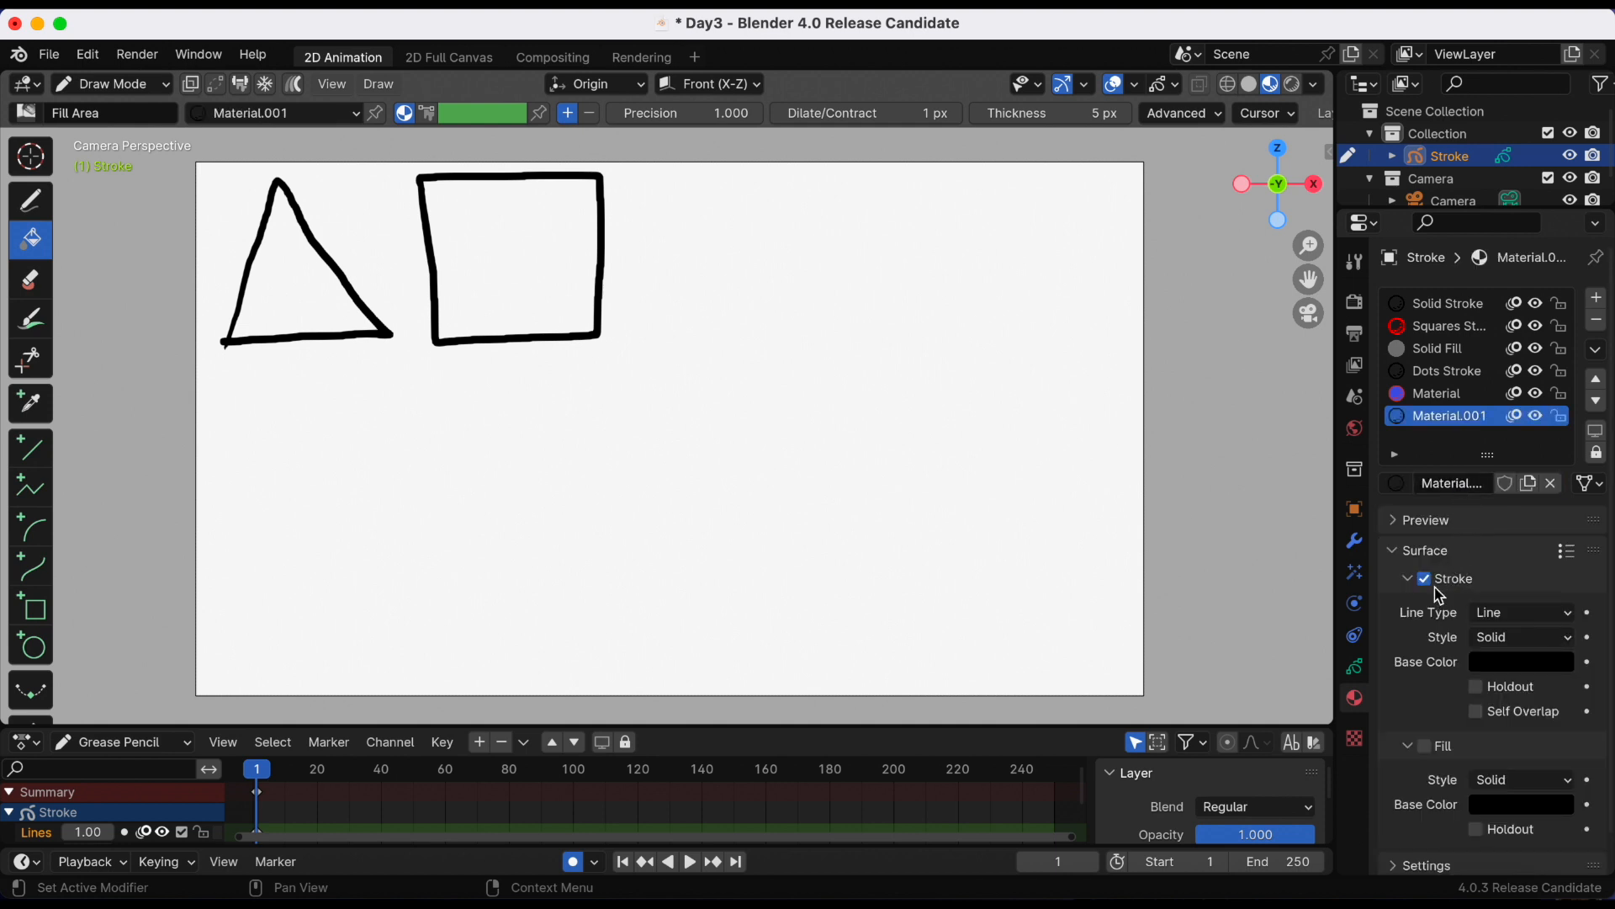
{"action": "left_click", "coordinate": [1424, 578]}
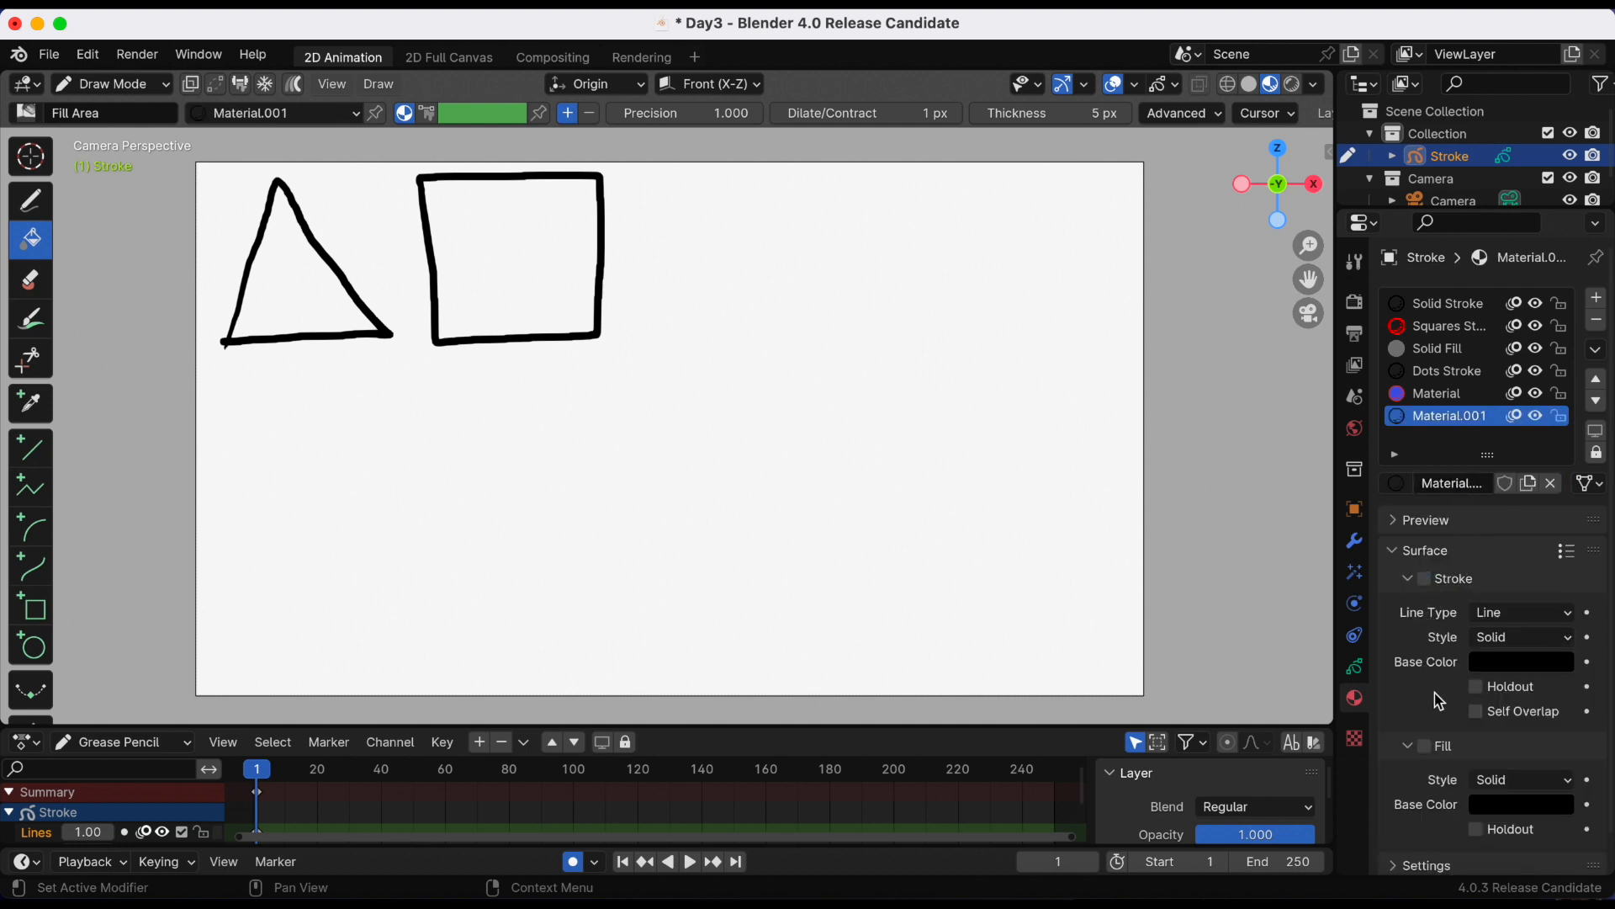
{"action": "left_click", "coordinate": [1407, 578]}
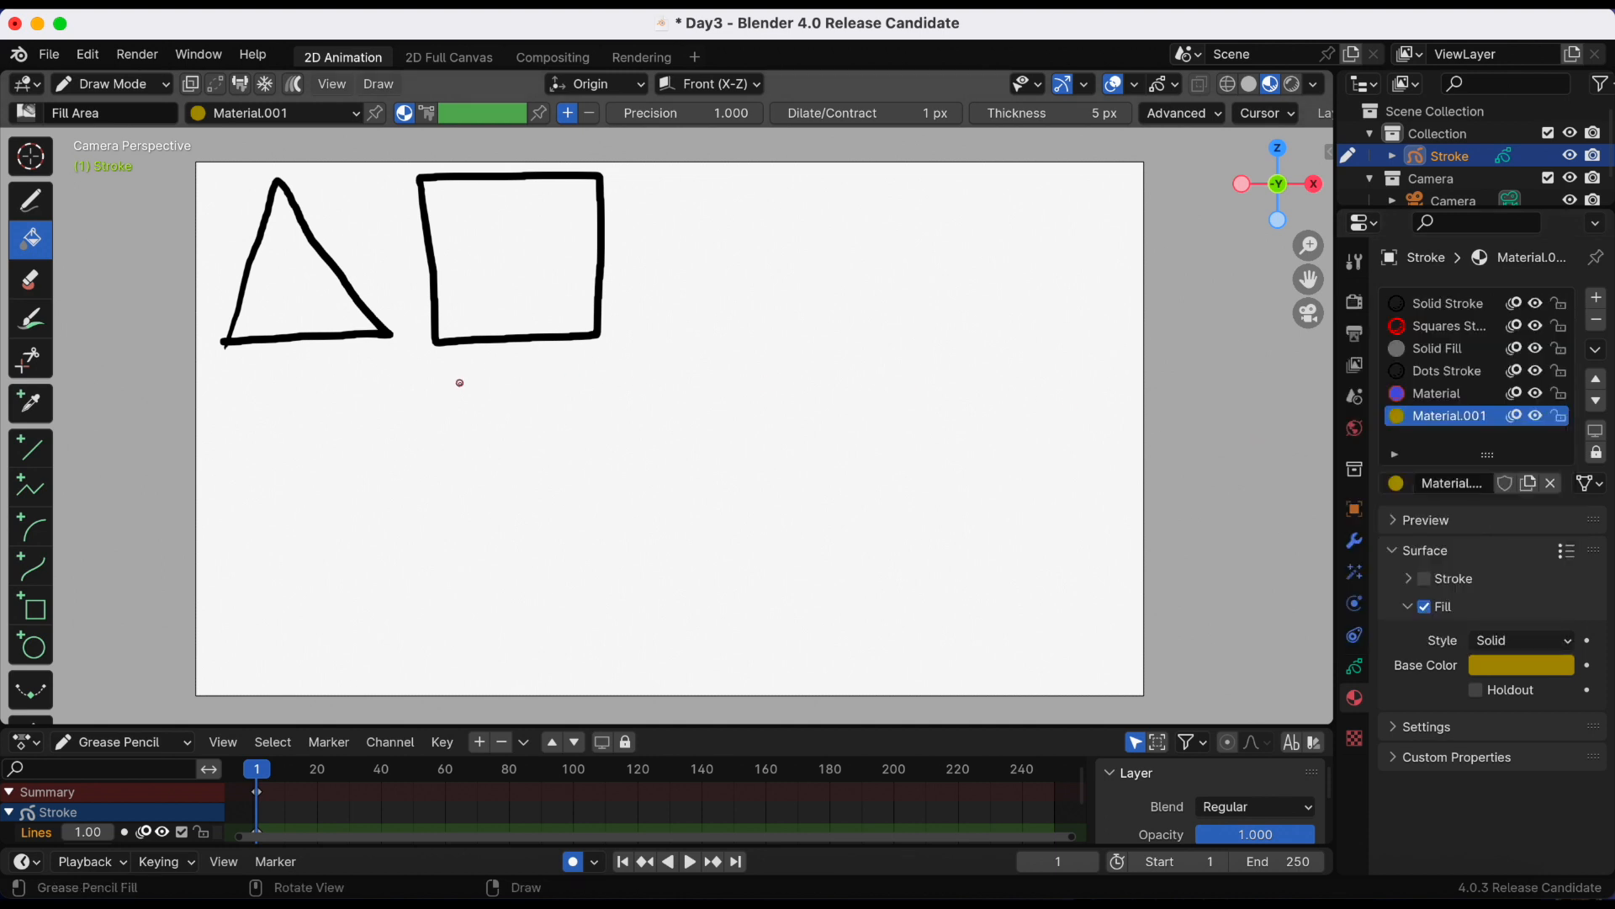
{"action": "mouse_move", "coordinate": [294, 295]}
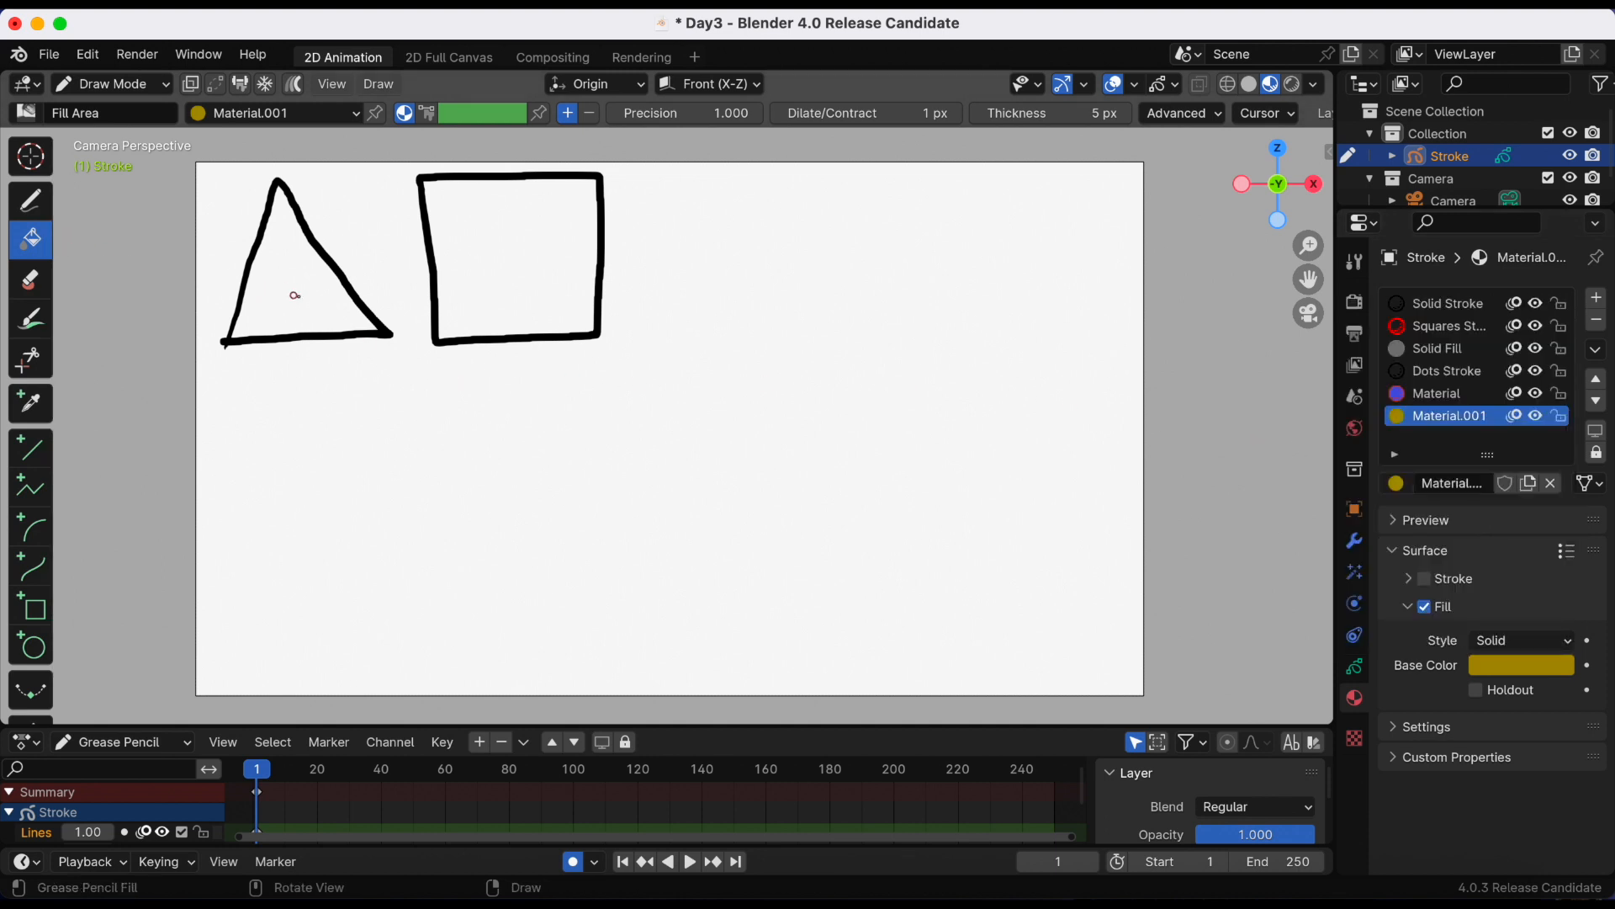
{"action": "mouse_move", "coordinate": [320, 301]}
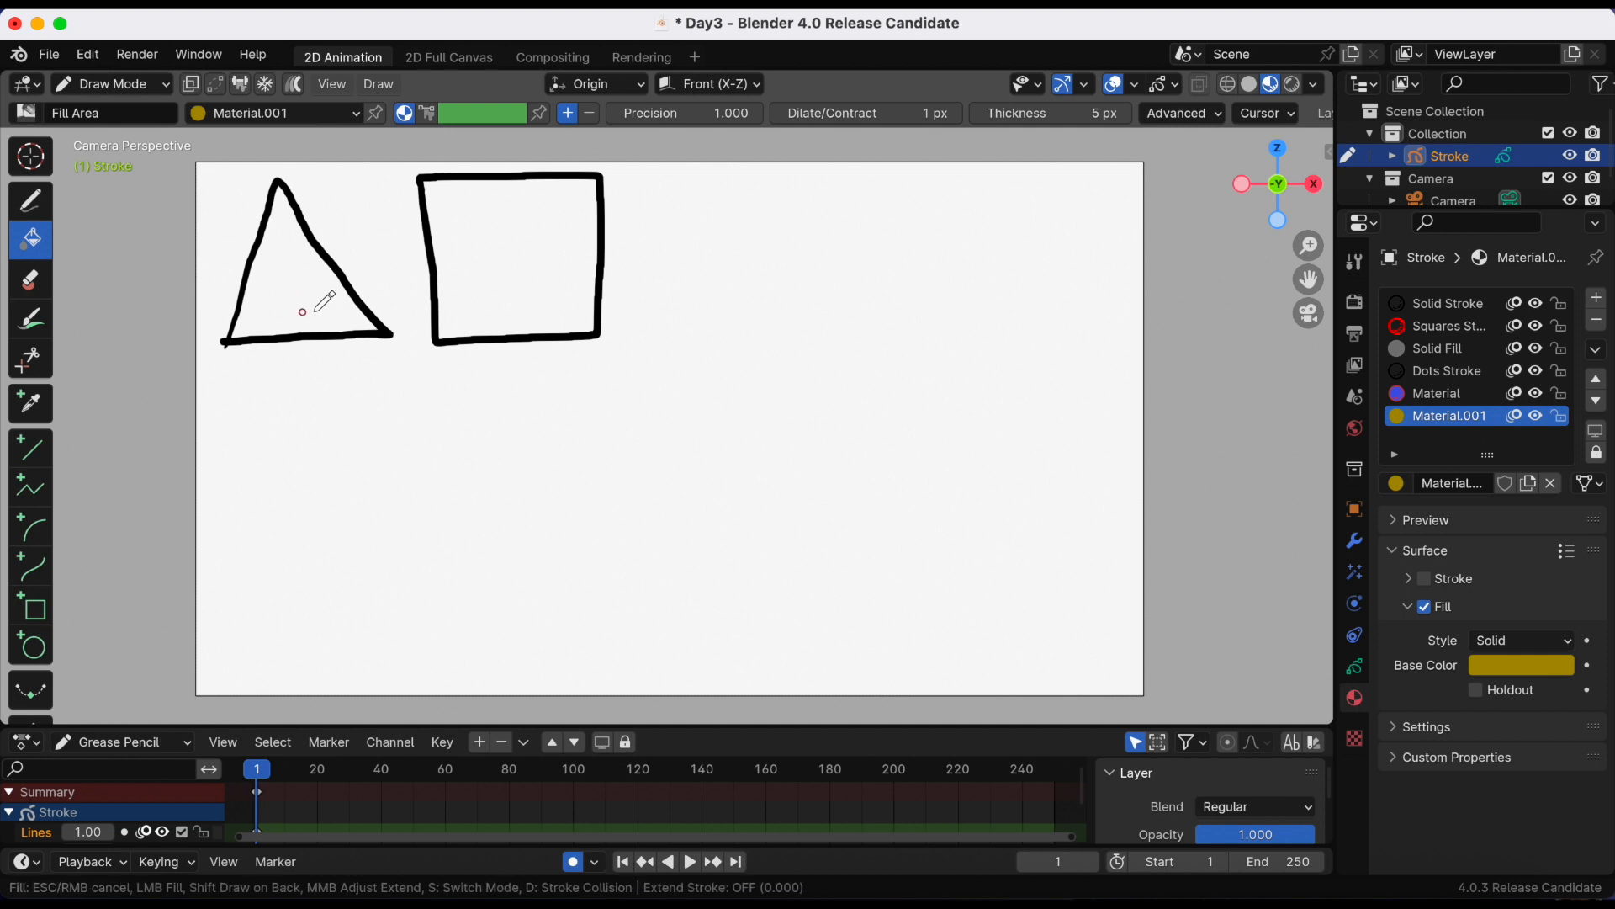
Step: Fill the triangle with gold Material.001 and switch its fill style to Gradient
{"action": "left_click", "coordinate": [302, 312]}
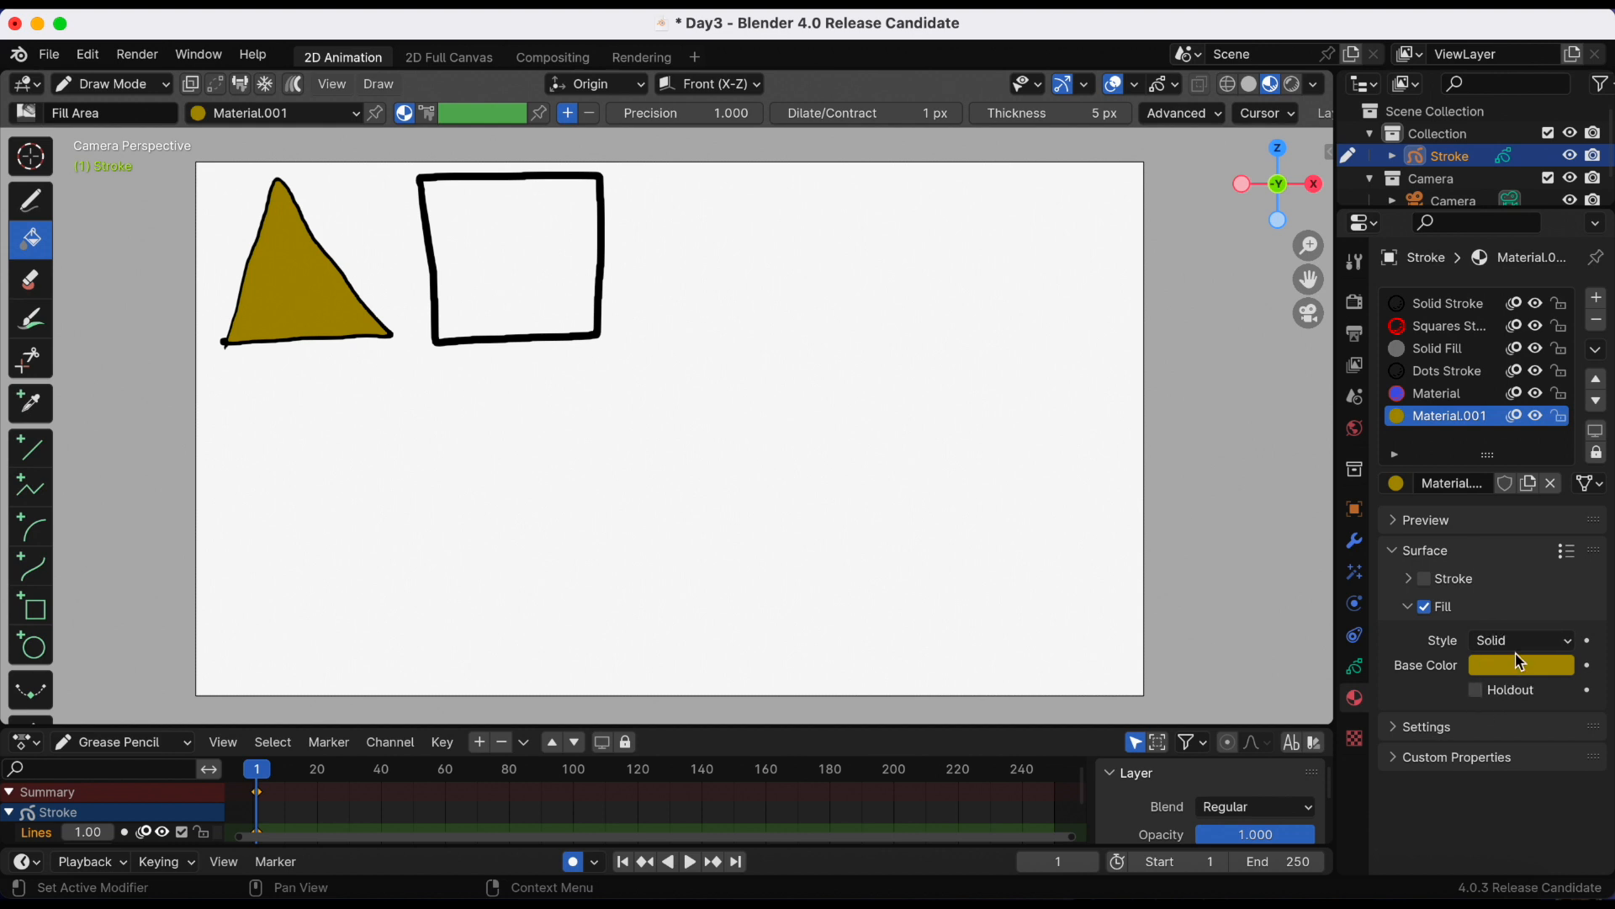
{"action": "left_click", "coordinate": [1519, 640]}
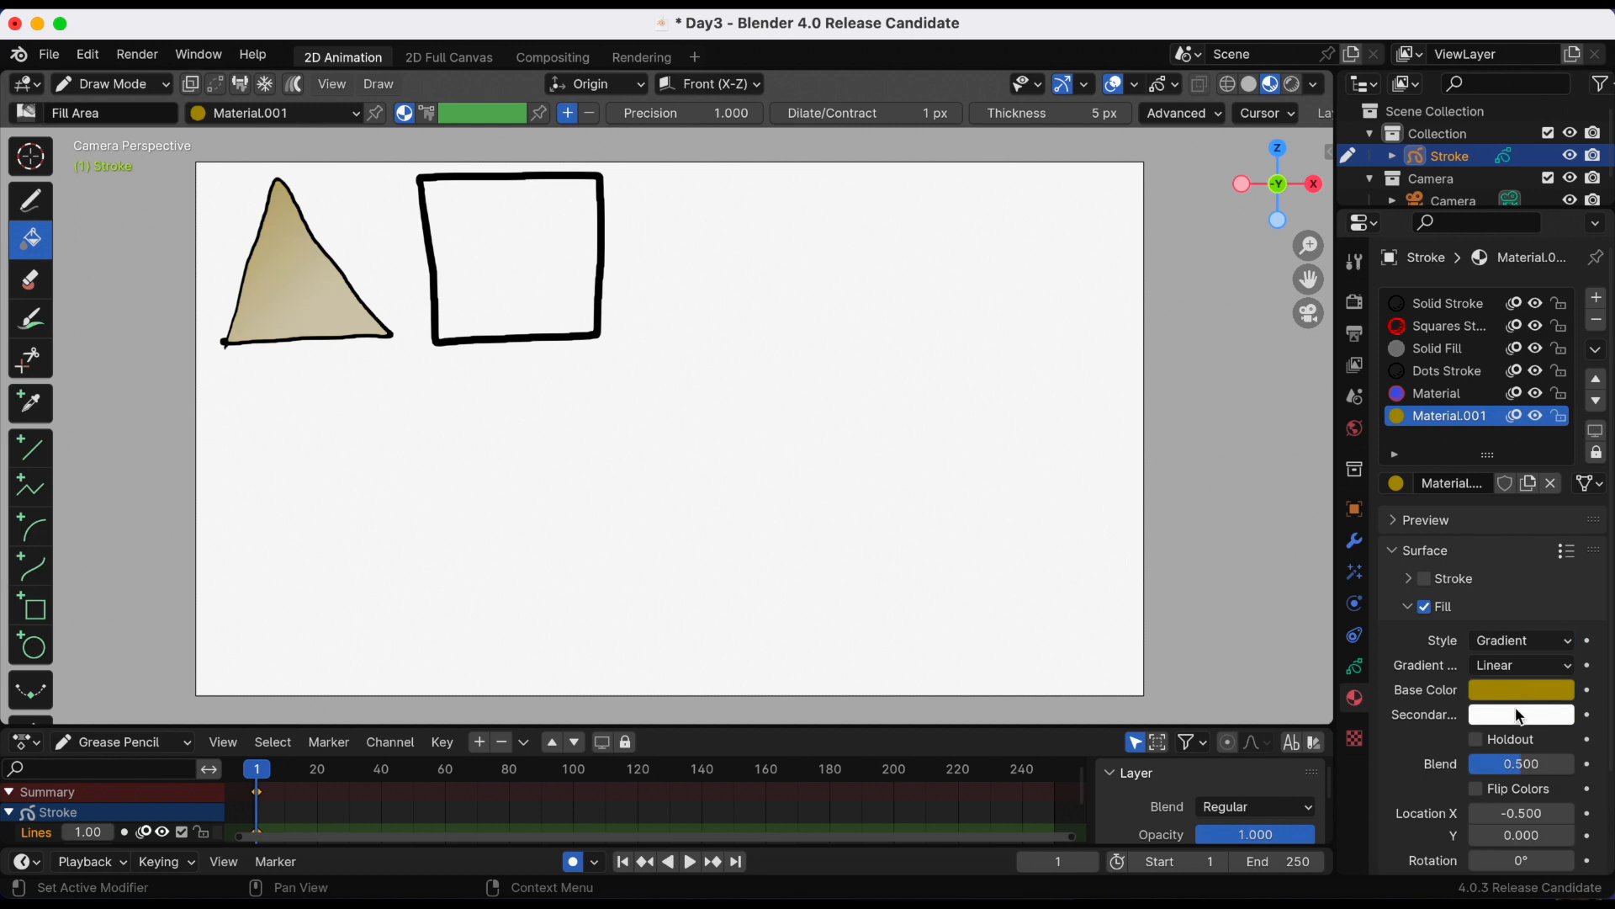
Step: Fill the square too, make the gradient base colour deep red, try Radial and return to Linear
{"action": "left_click", "coordinate": [509, 257]}
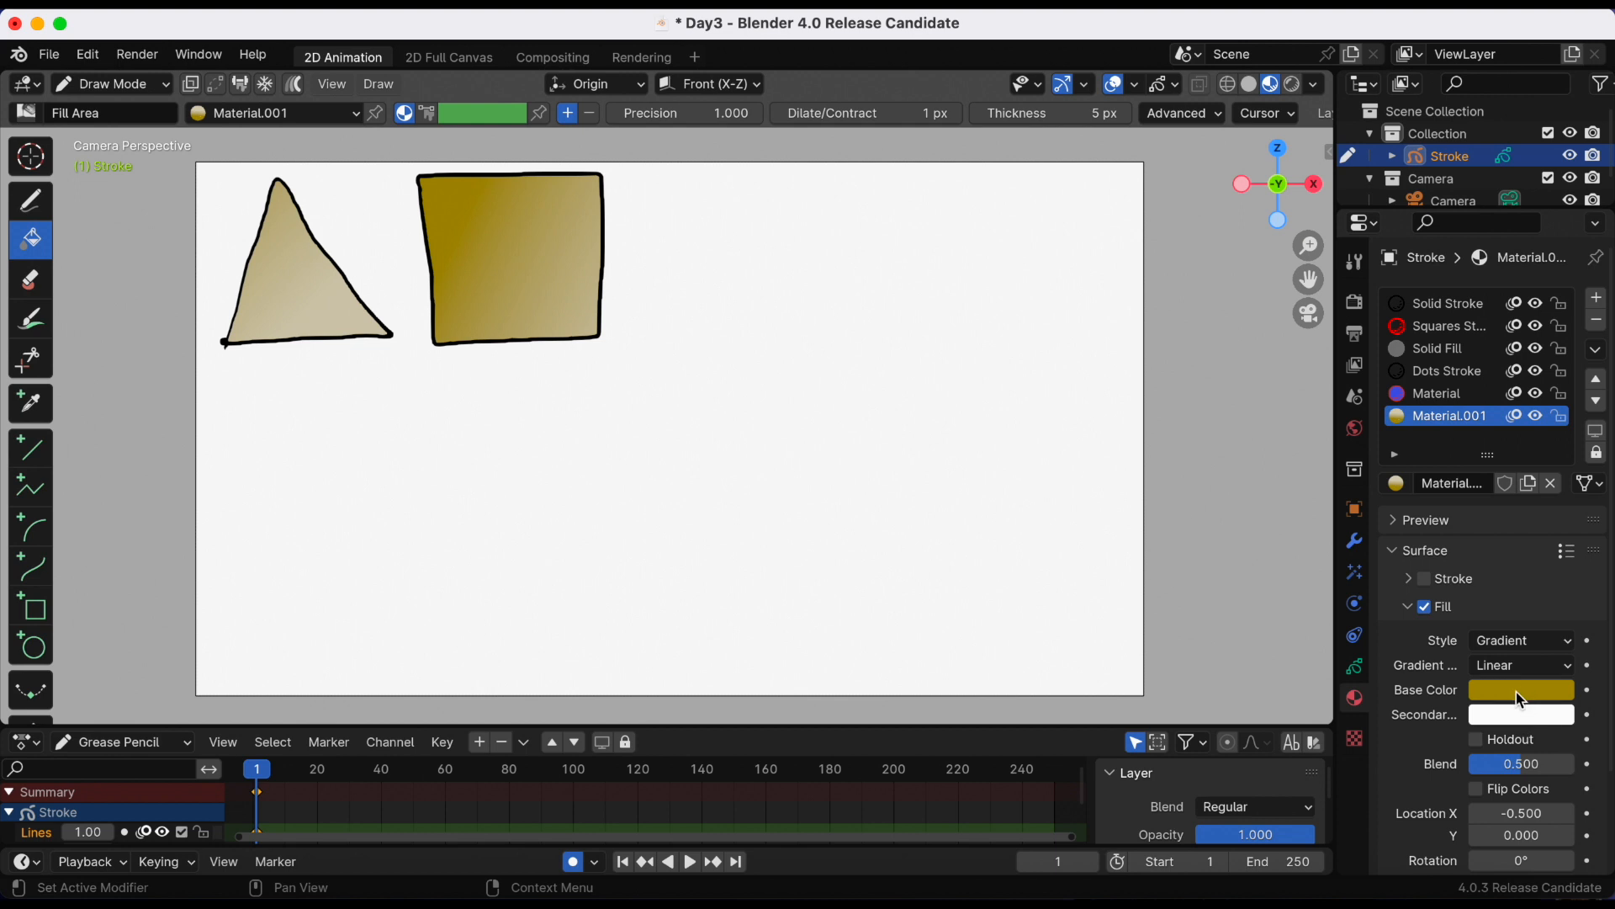
{"action": "left_click", "coordinate": [1521, 689]}
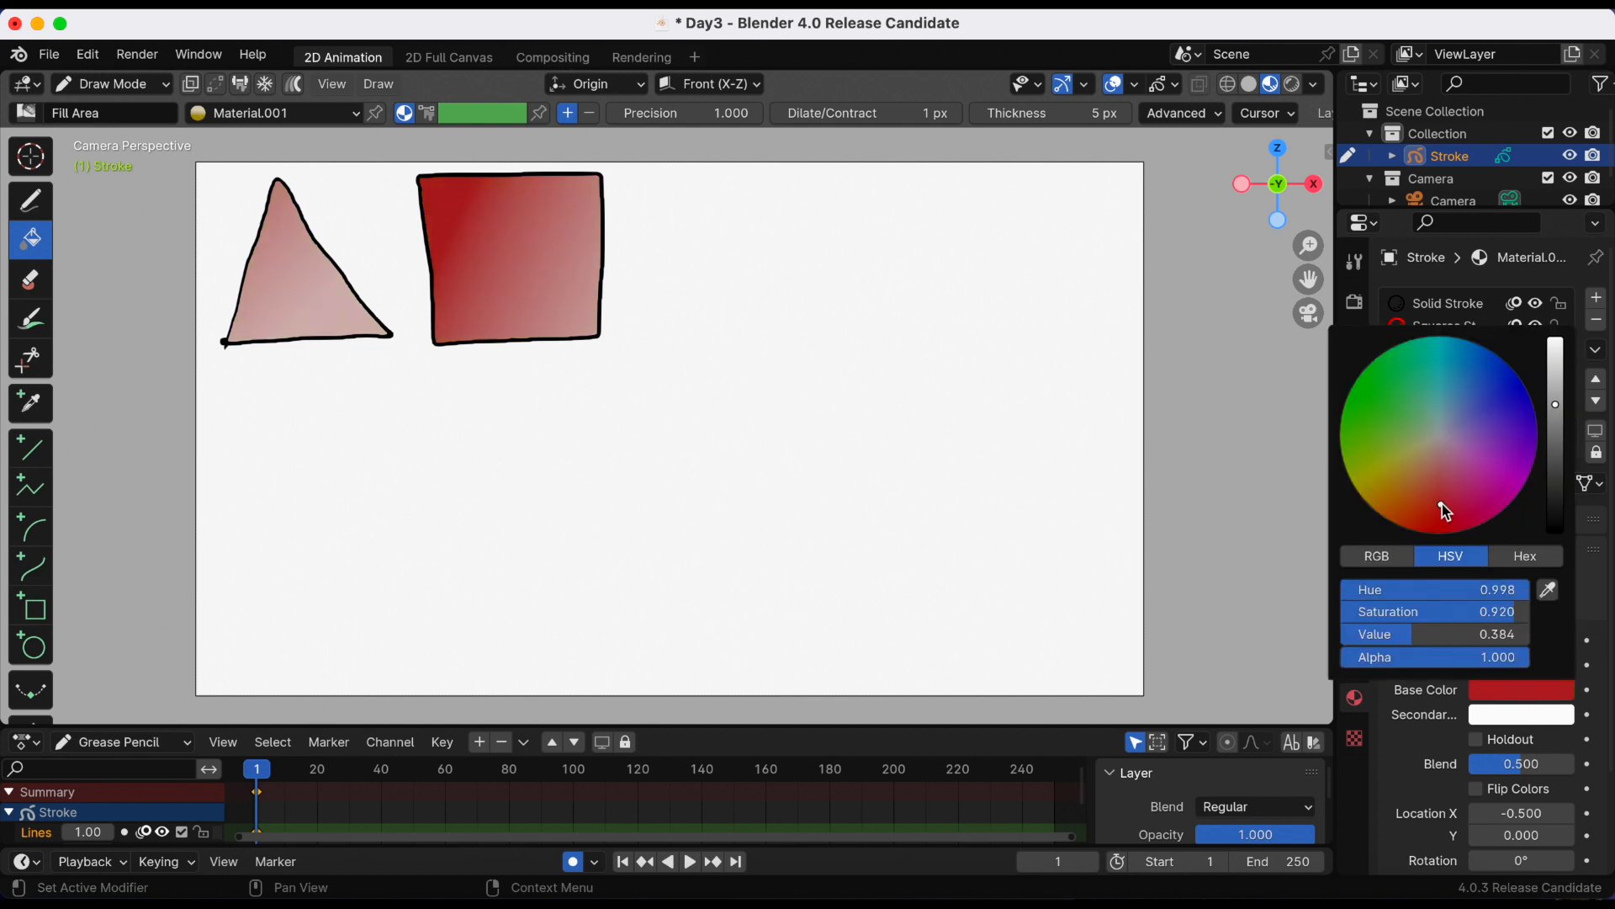
{"action": "left_click", "coordinate": [1386, 520]}
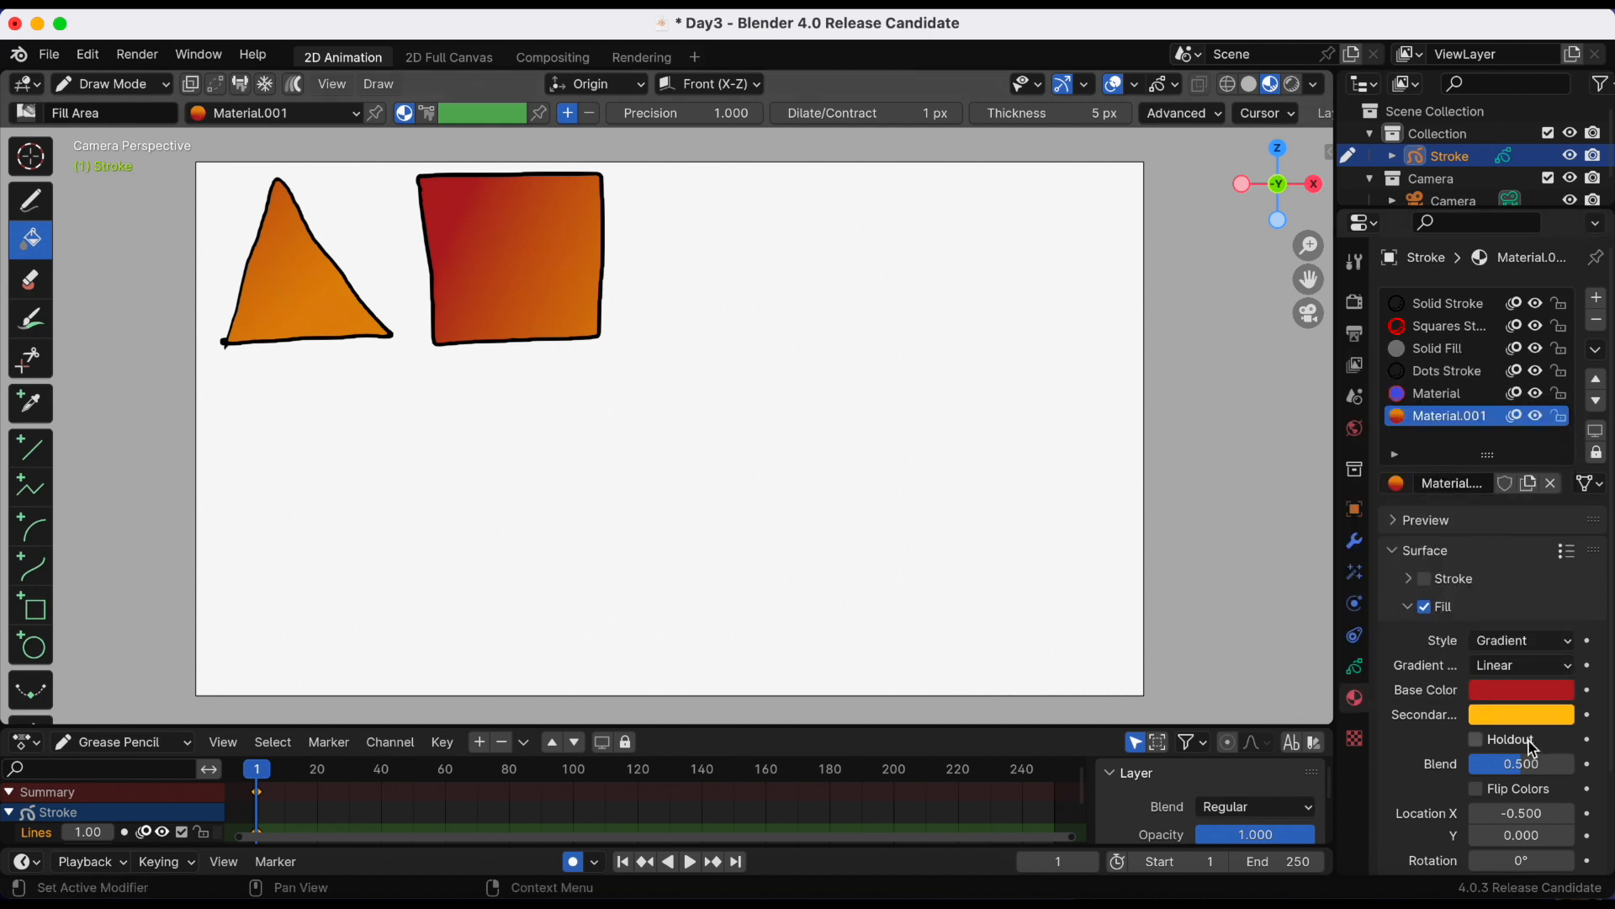
{"action": "left_click", "coordinate": [1519, 665]}
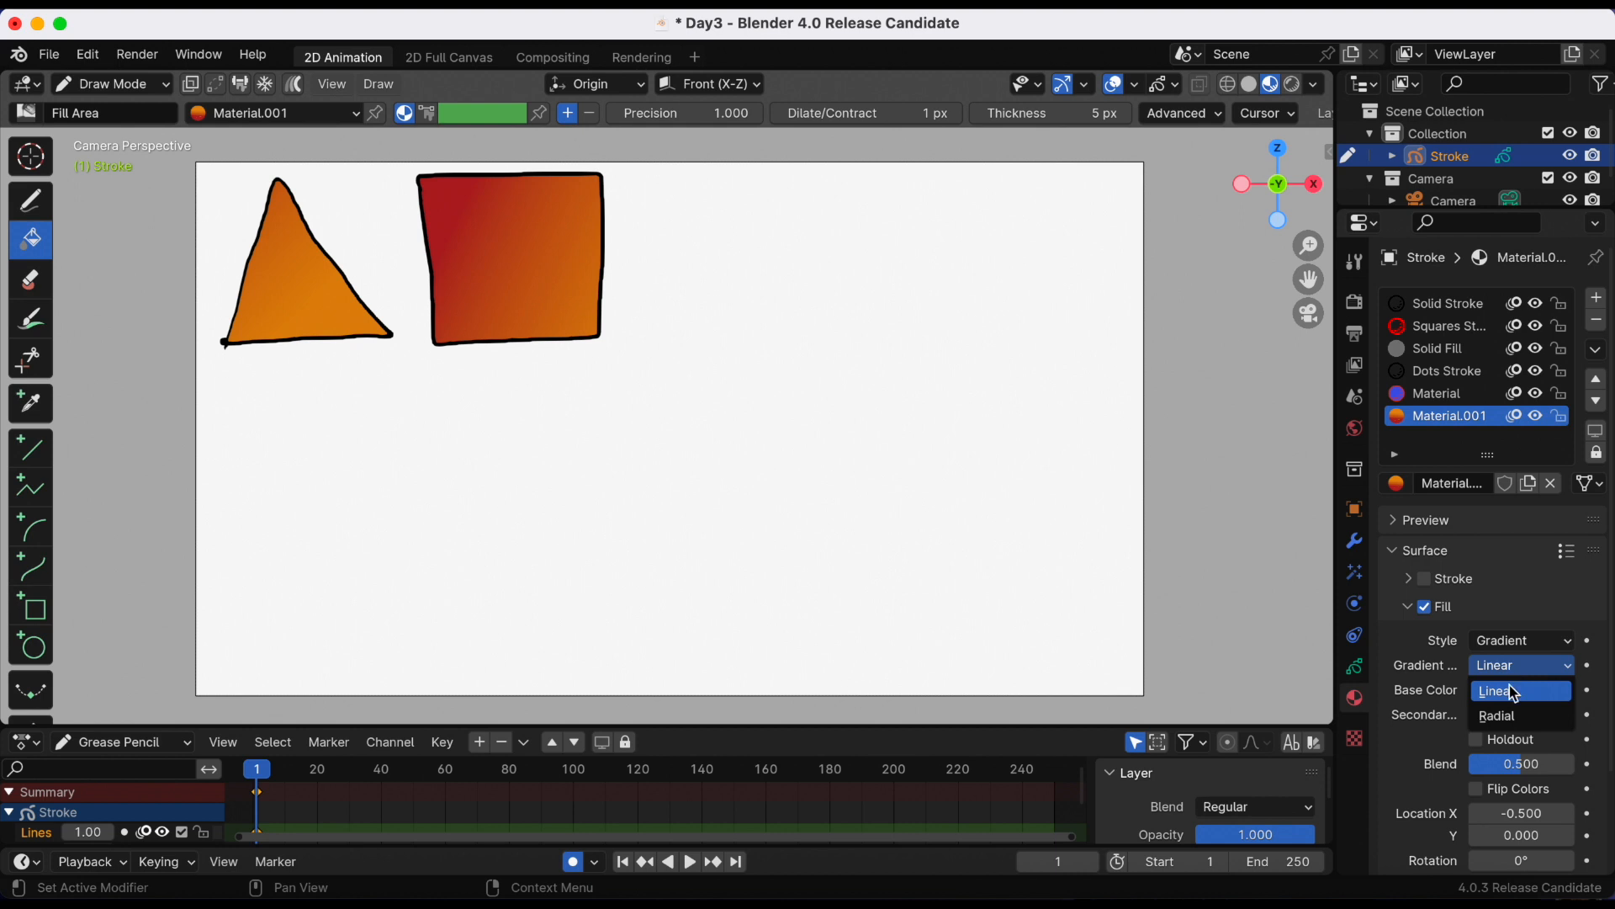
{"action": "left_click", "coordinate": [1495, 715]}
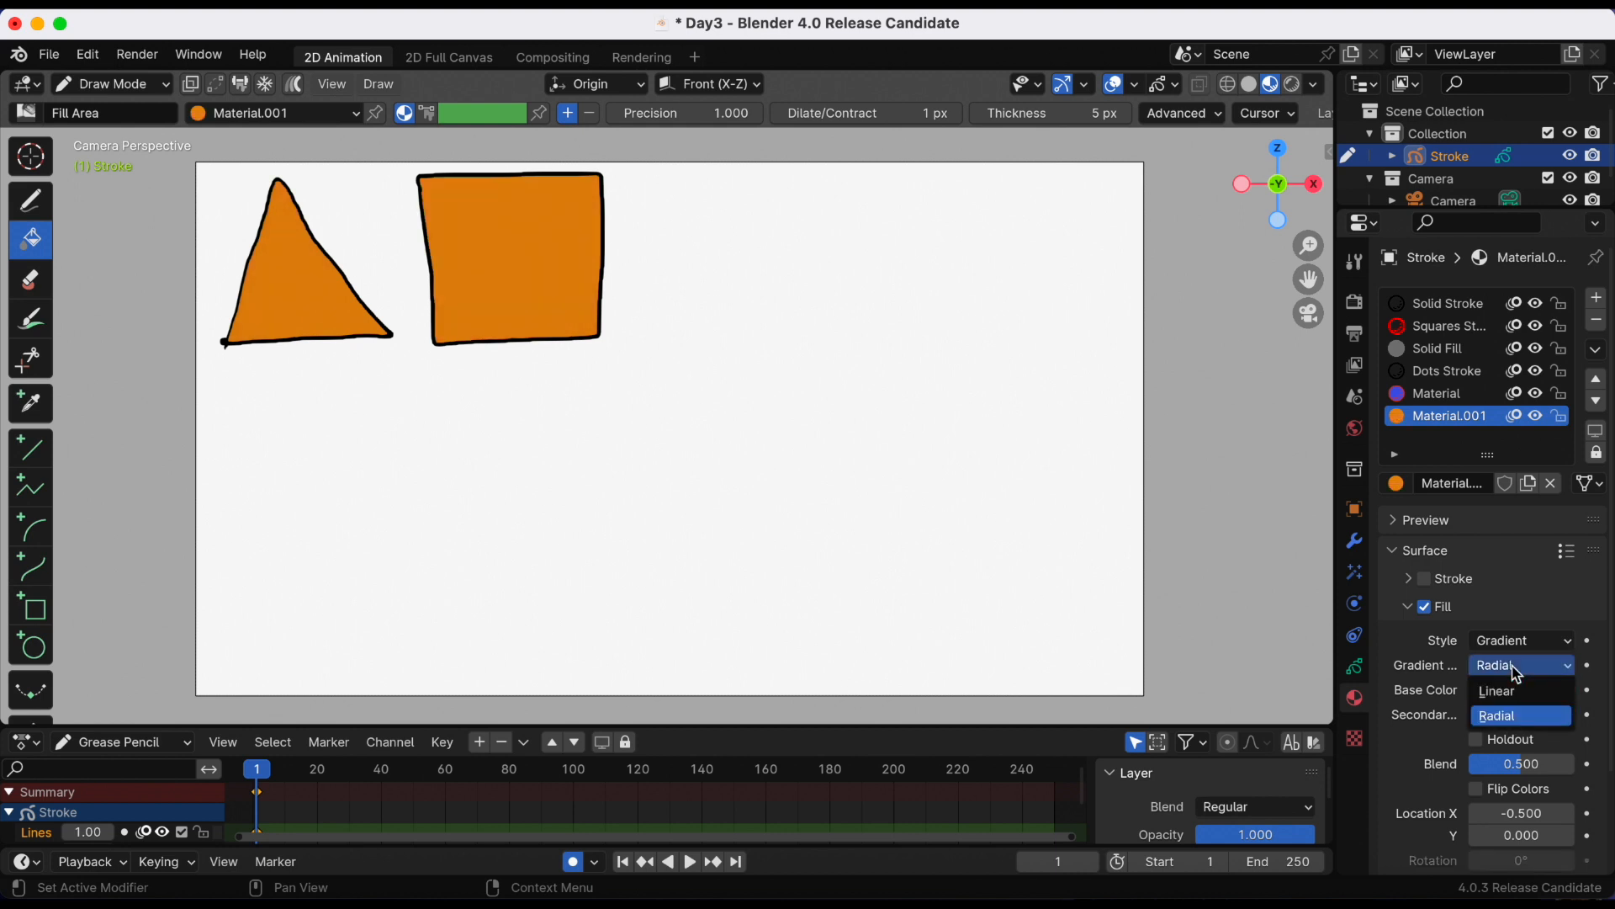
{"action": "left_click", "coordinate": [1495, 690]}
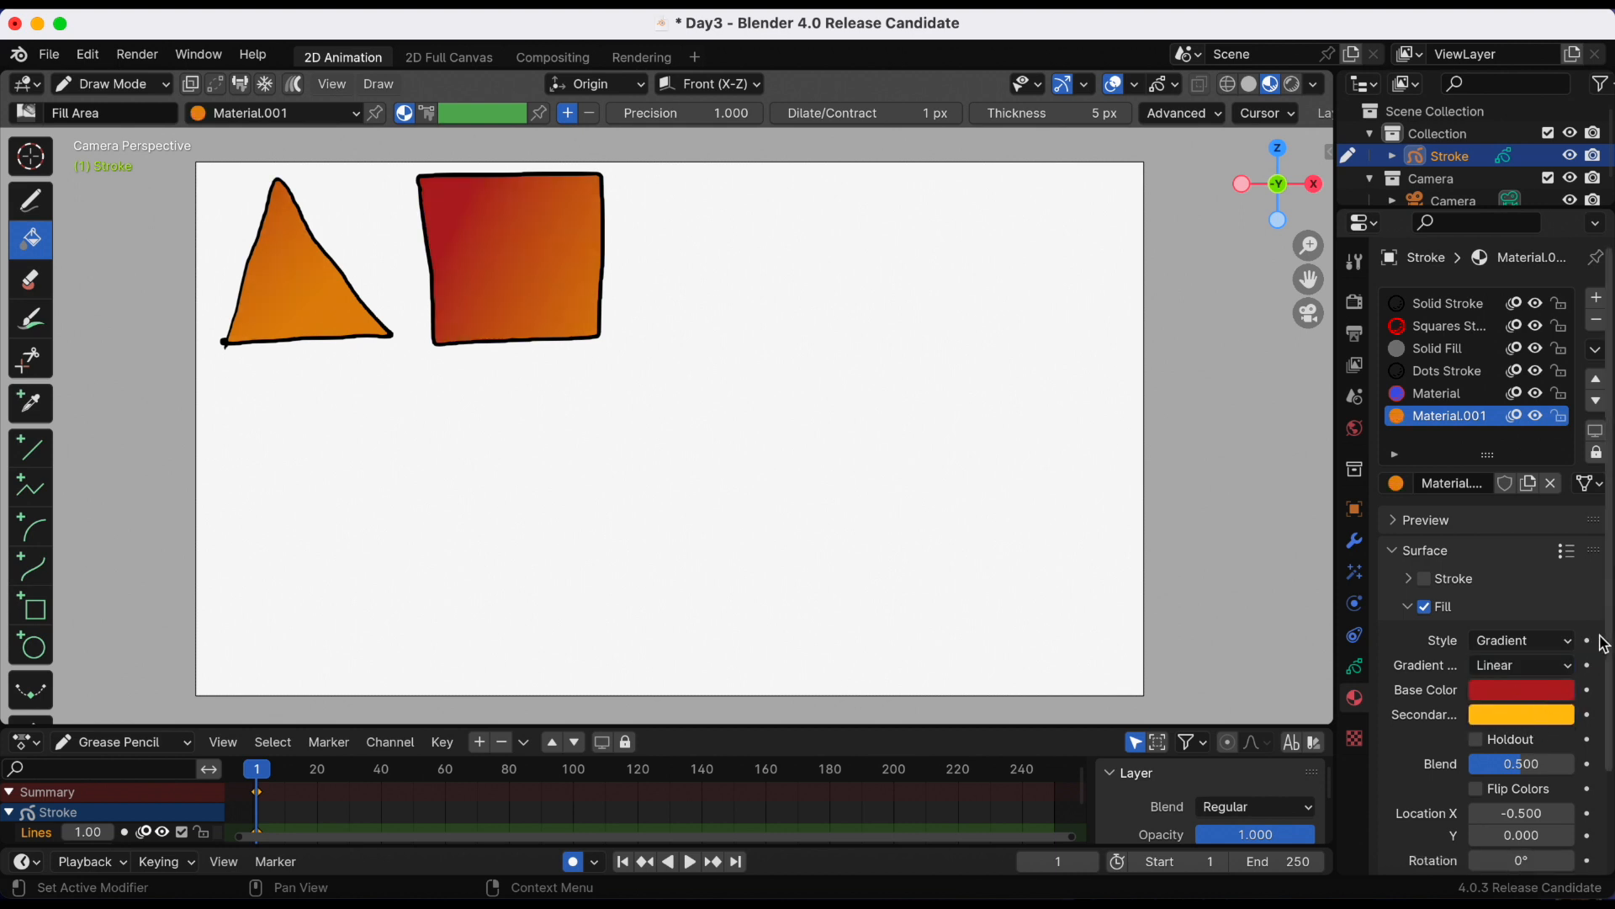
Step: Toggle colour swapping off again, set the gradient Blend to about 0.469 and nudge Location X
{"action": "scroll", "scroll_direction": "down", "scroll_amount": 3}
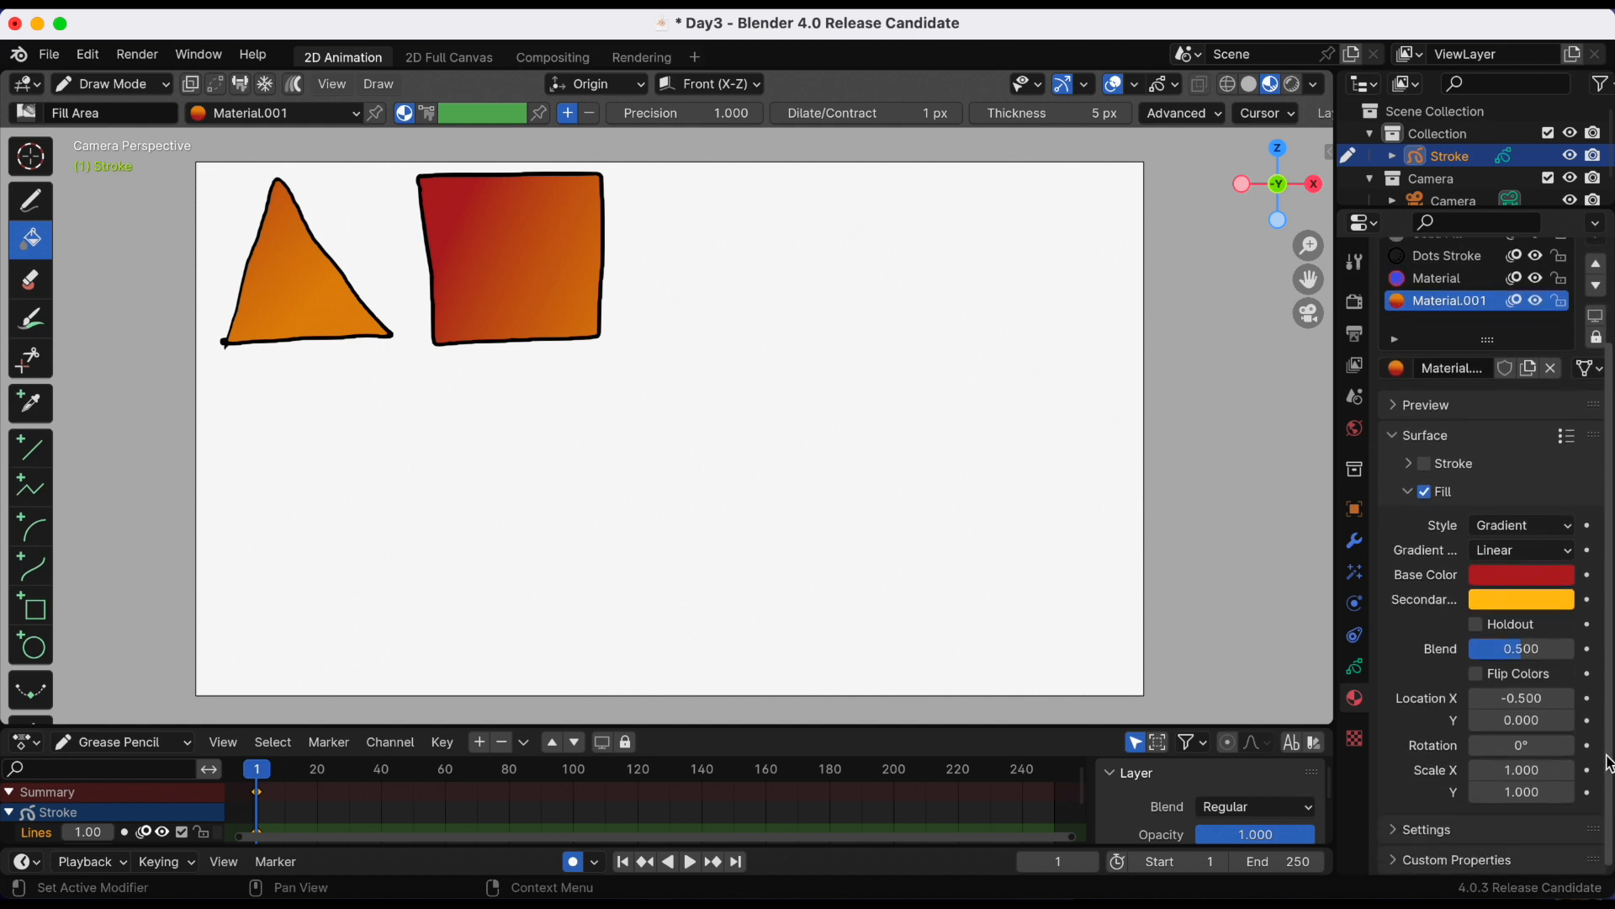
{"action": "left_click", "coordinate": [1474, 673]}
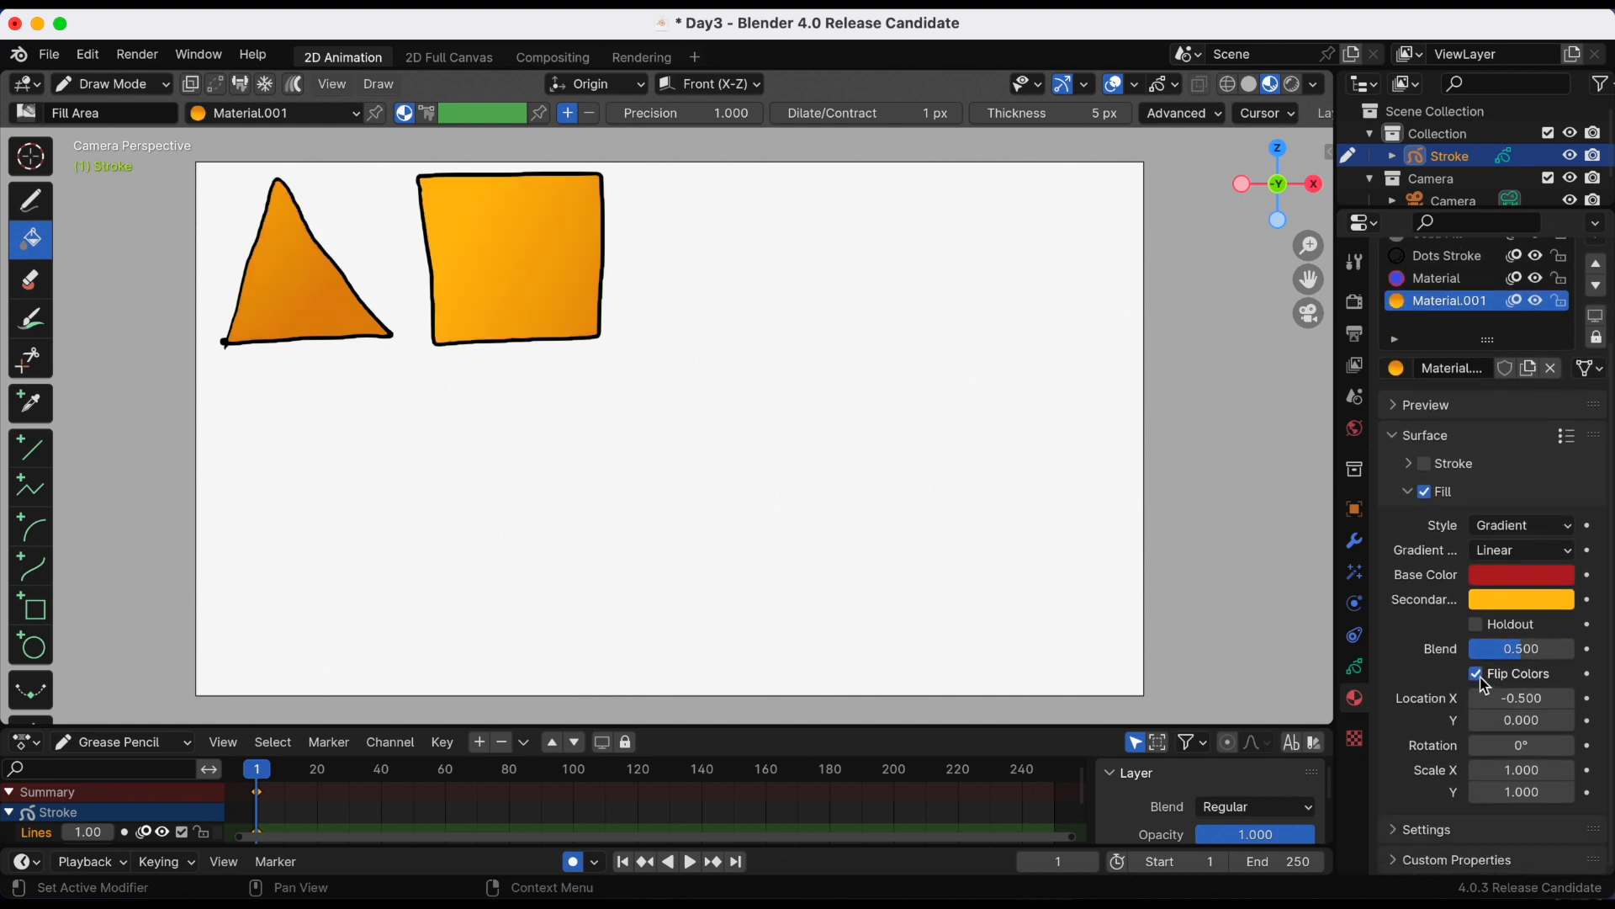
{"action": "left_click", "coordinate": [1477, 673]}
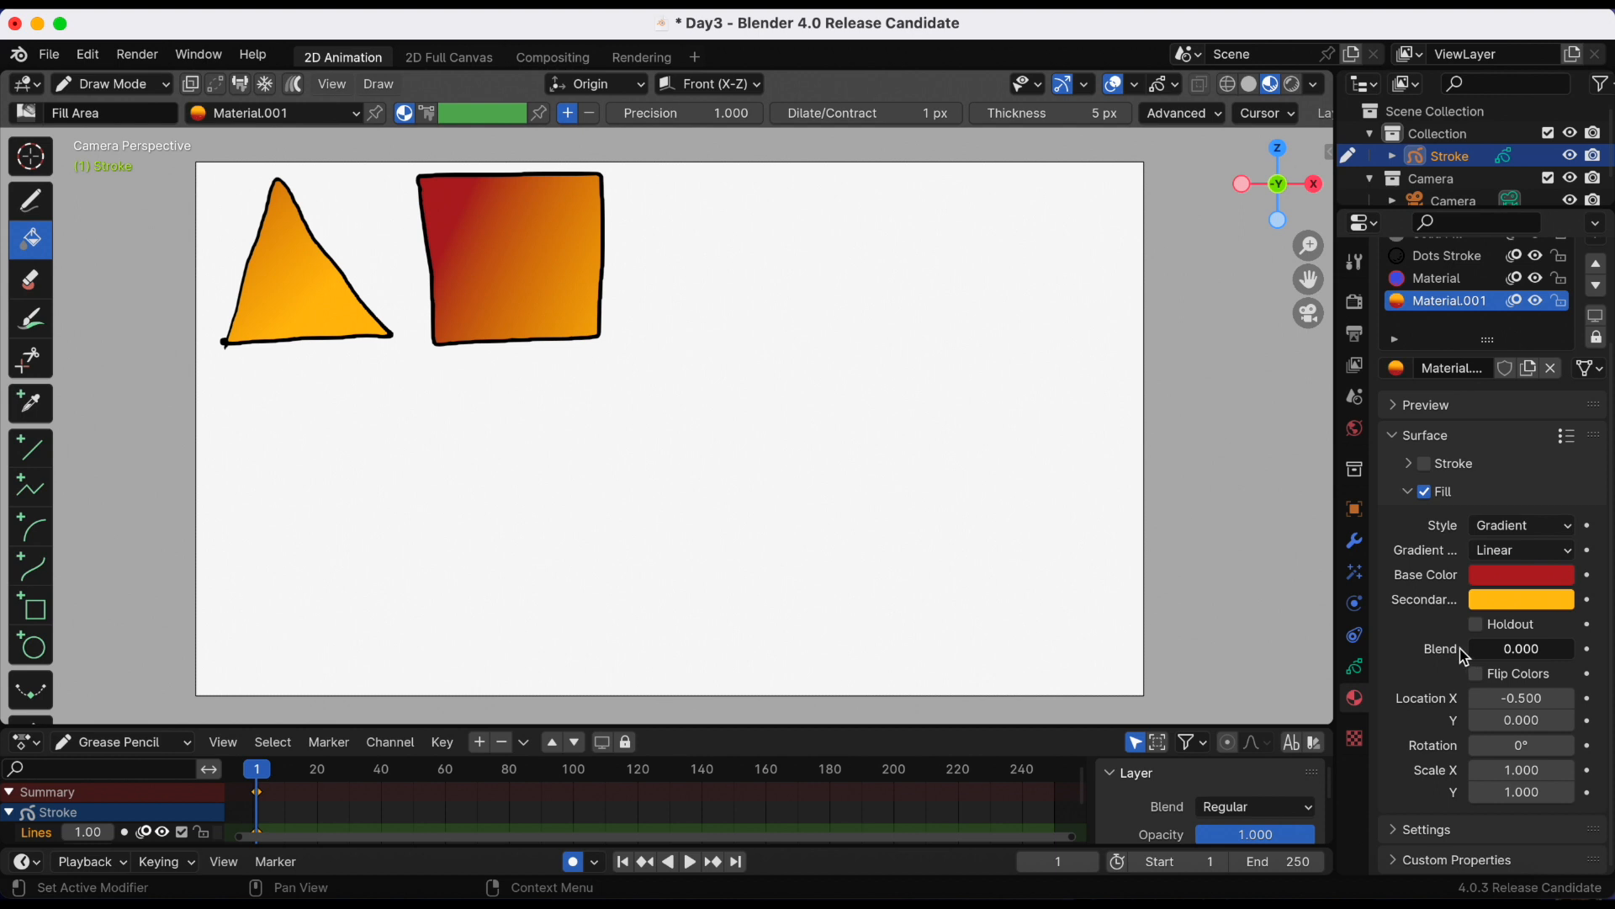
{"action": "left_click_drag", "start_coordinate": [1519, 648], "coordinate": [1480, 648]}
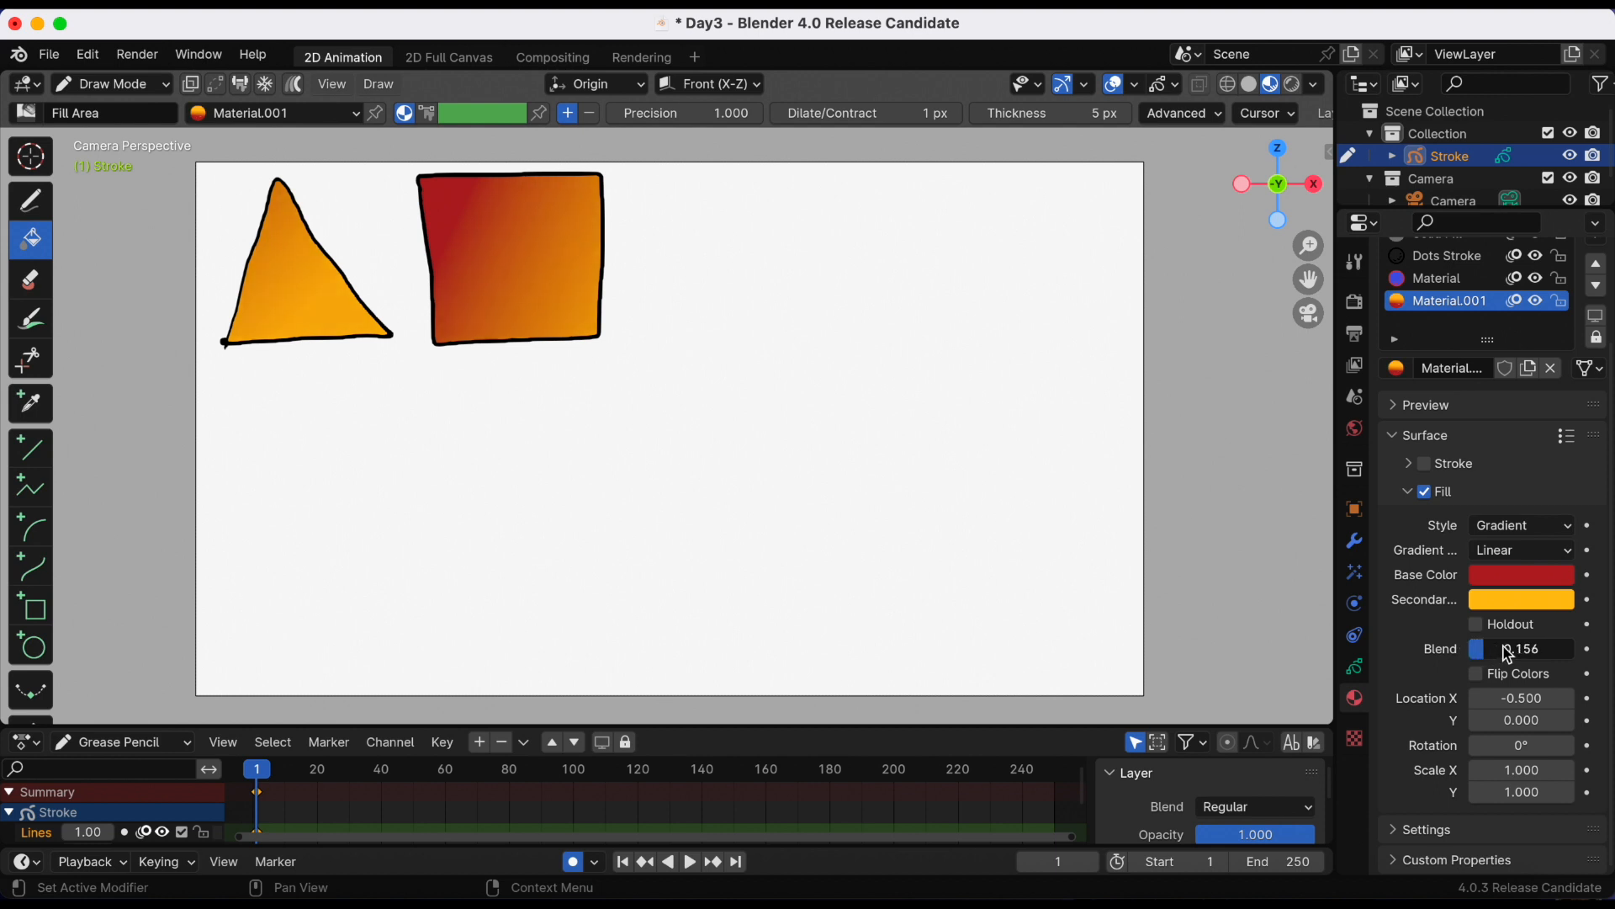
{"action": "left_click_drag", "start_coordinate": [1504, 647], "coordinate": [1566, 648]}
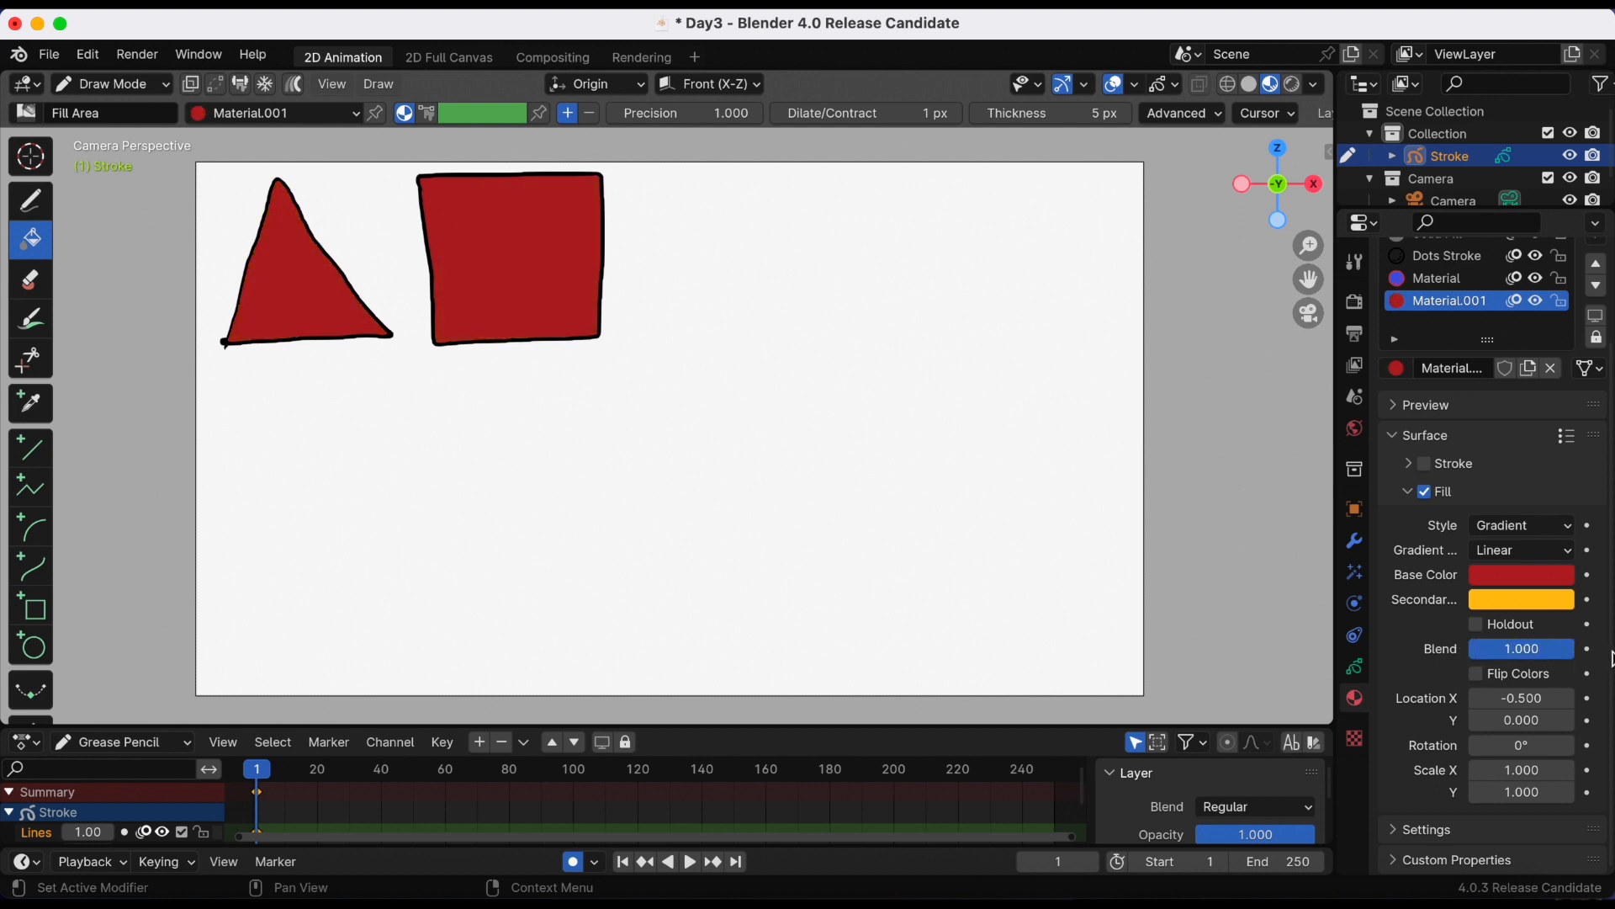
{"action": "left_click_drag", "start_coordinate": [1555, 648], "coordinate": [1519, 647]}
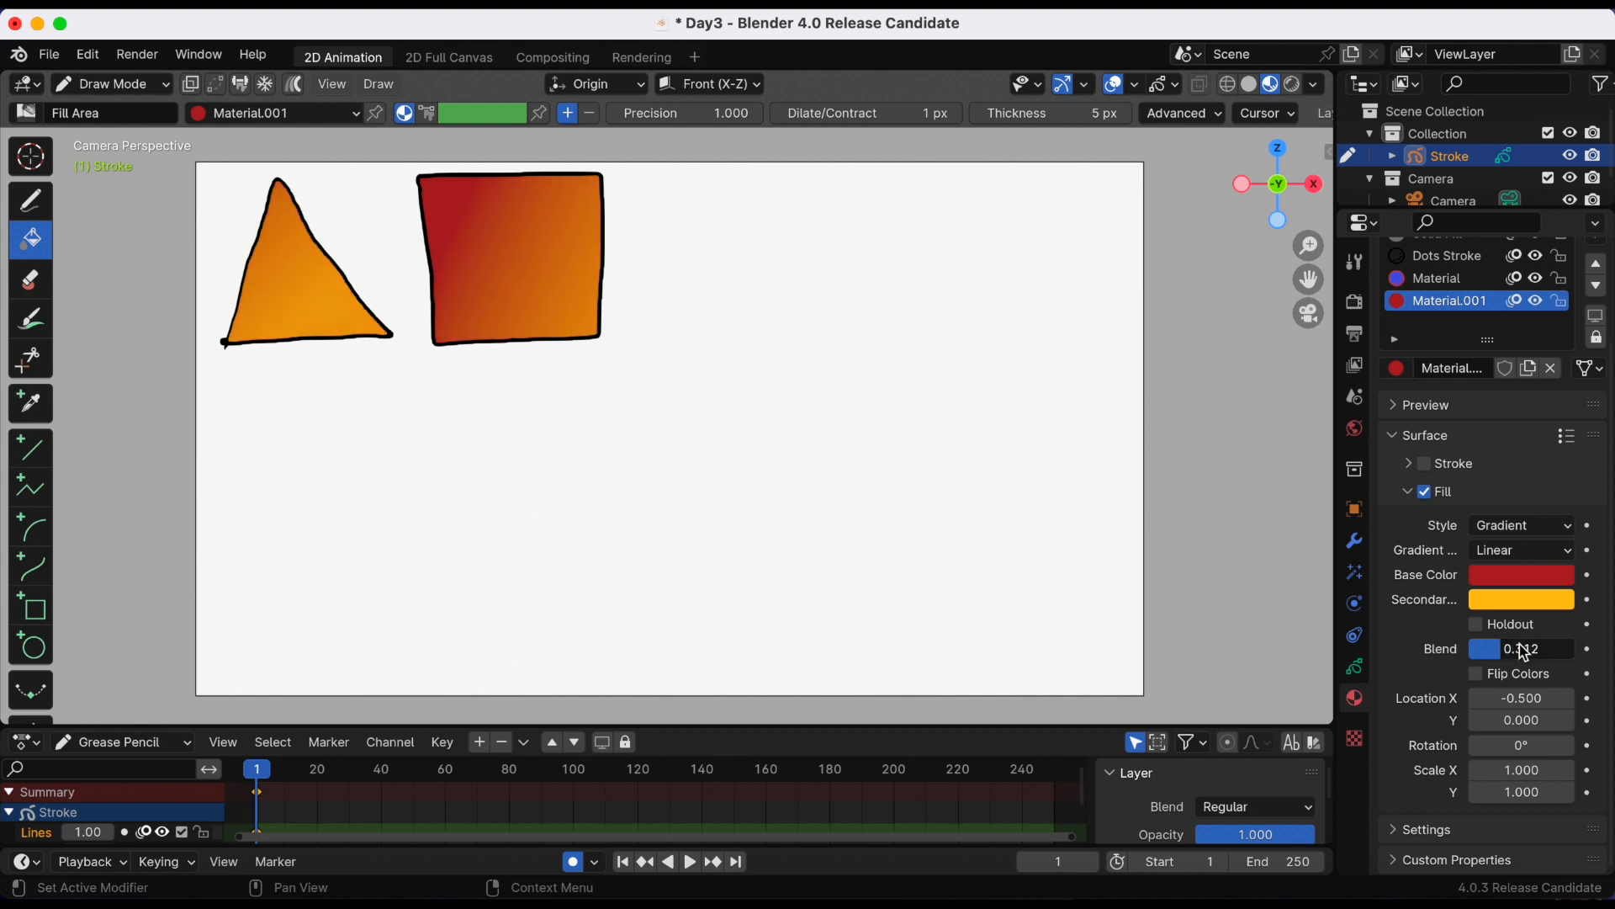
{"action": "left_click_drag", "start_coordinate": [1515, 647], "coordinate": [1534, 647]}
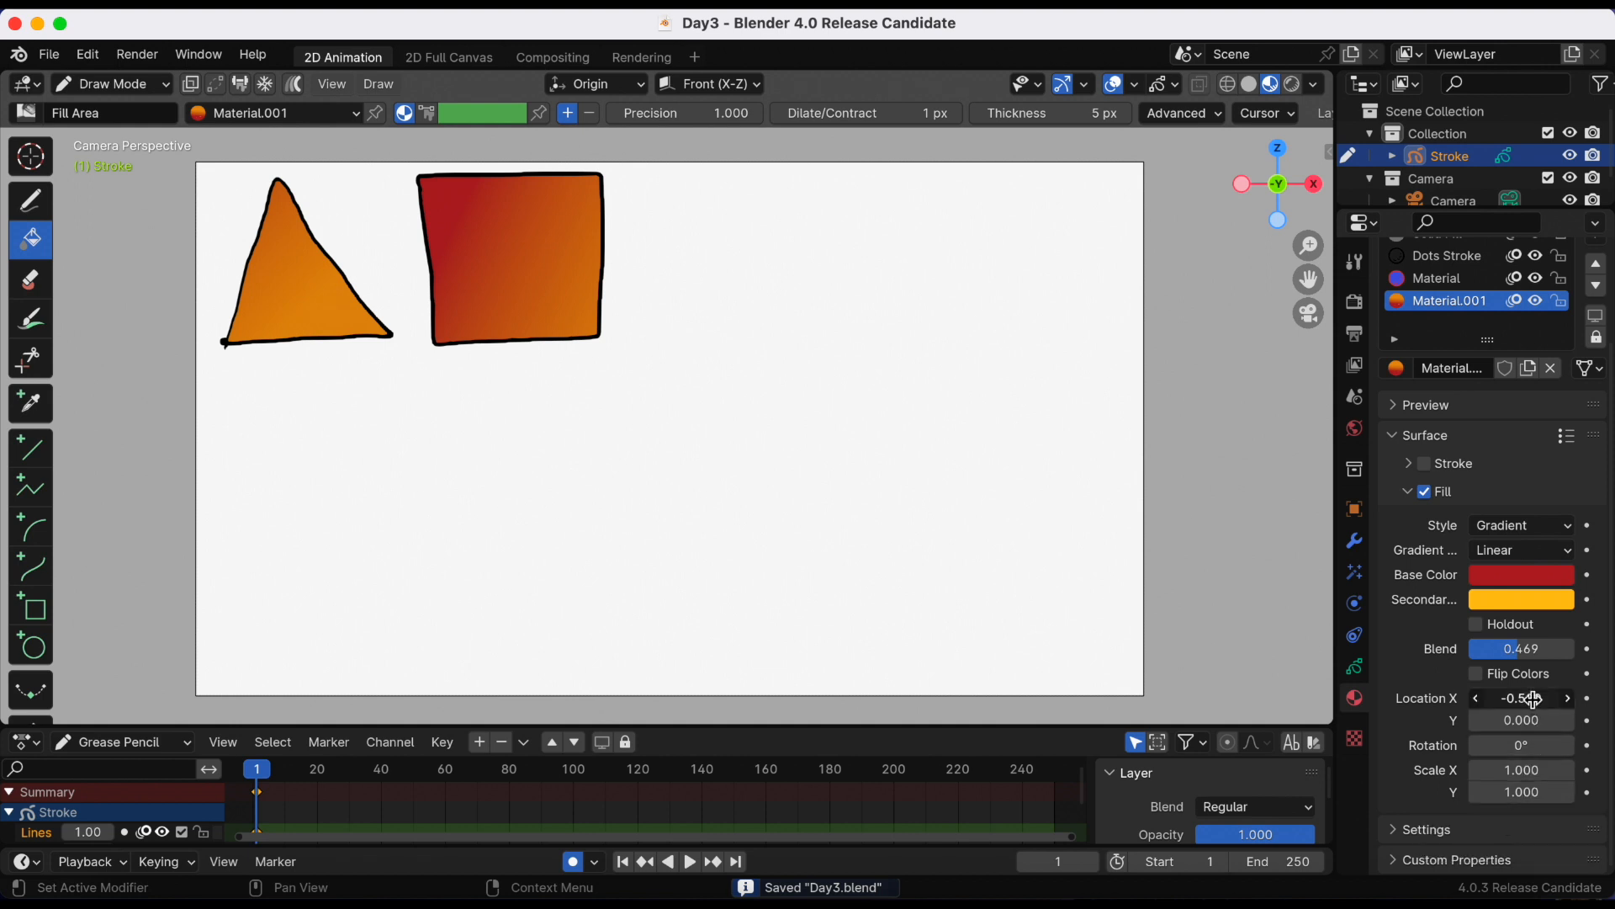
{"action": "left_click_drag", "start_coordinate": [1534, 697], "coordinate": [1522, 698]}
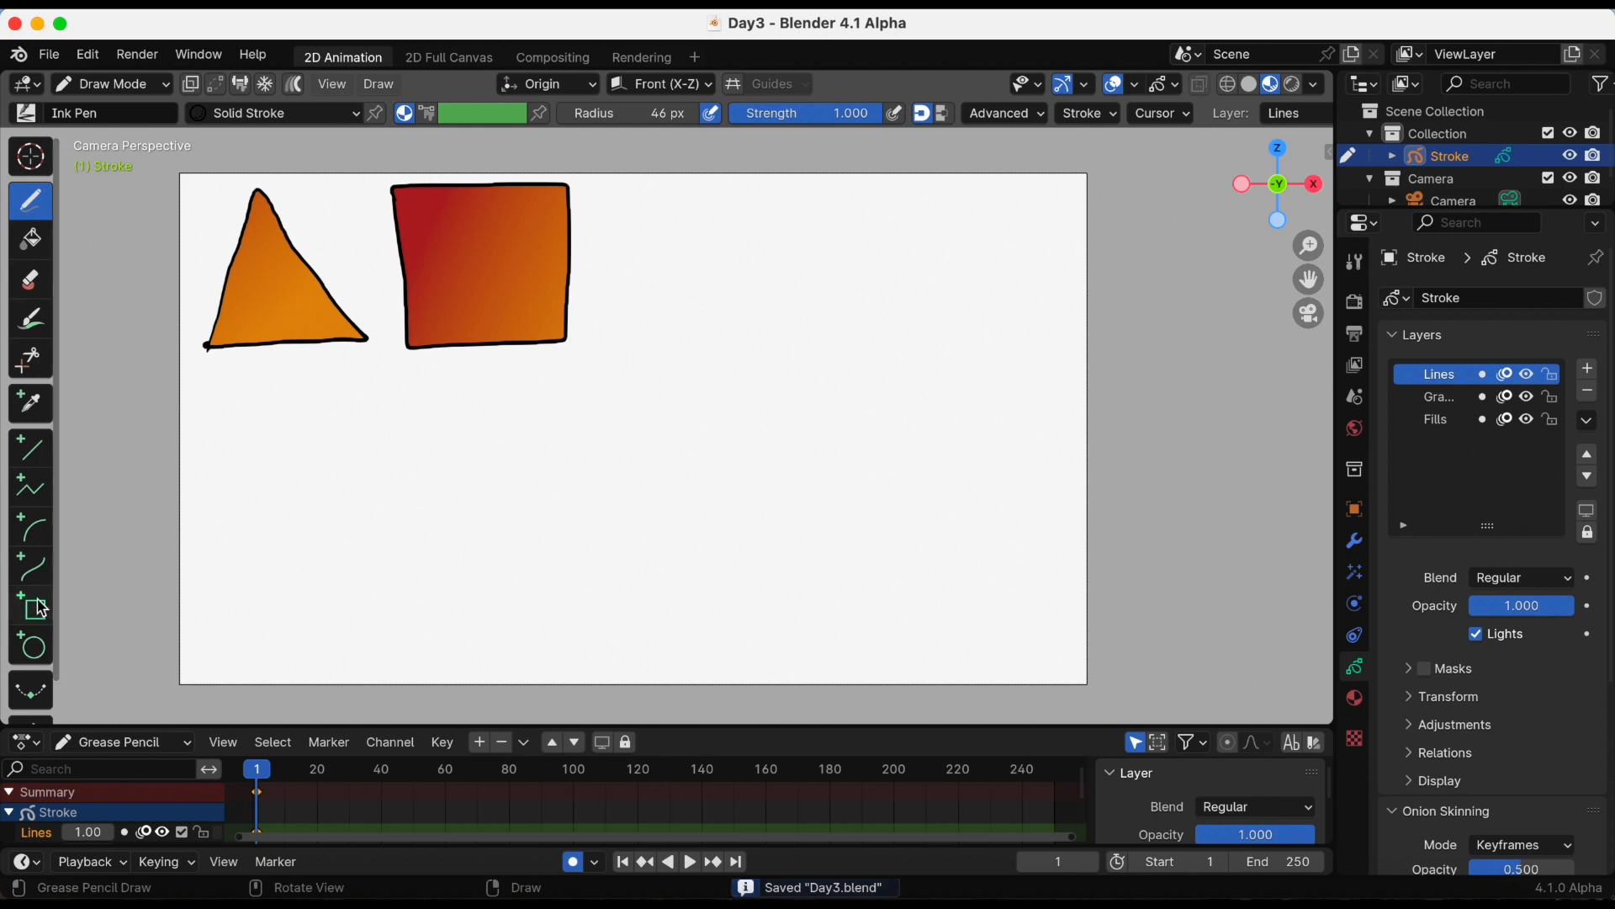
Step: Draw tall black rectangle outlines to the right of the gradient square with the Box tool
{"action": "left_click", "coordinate": [31, 606]}
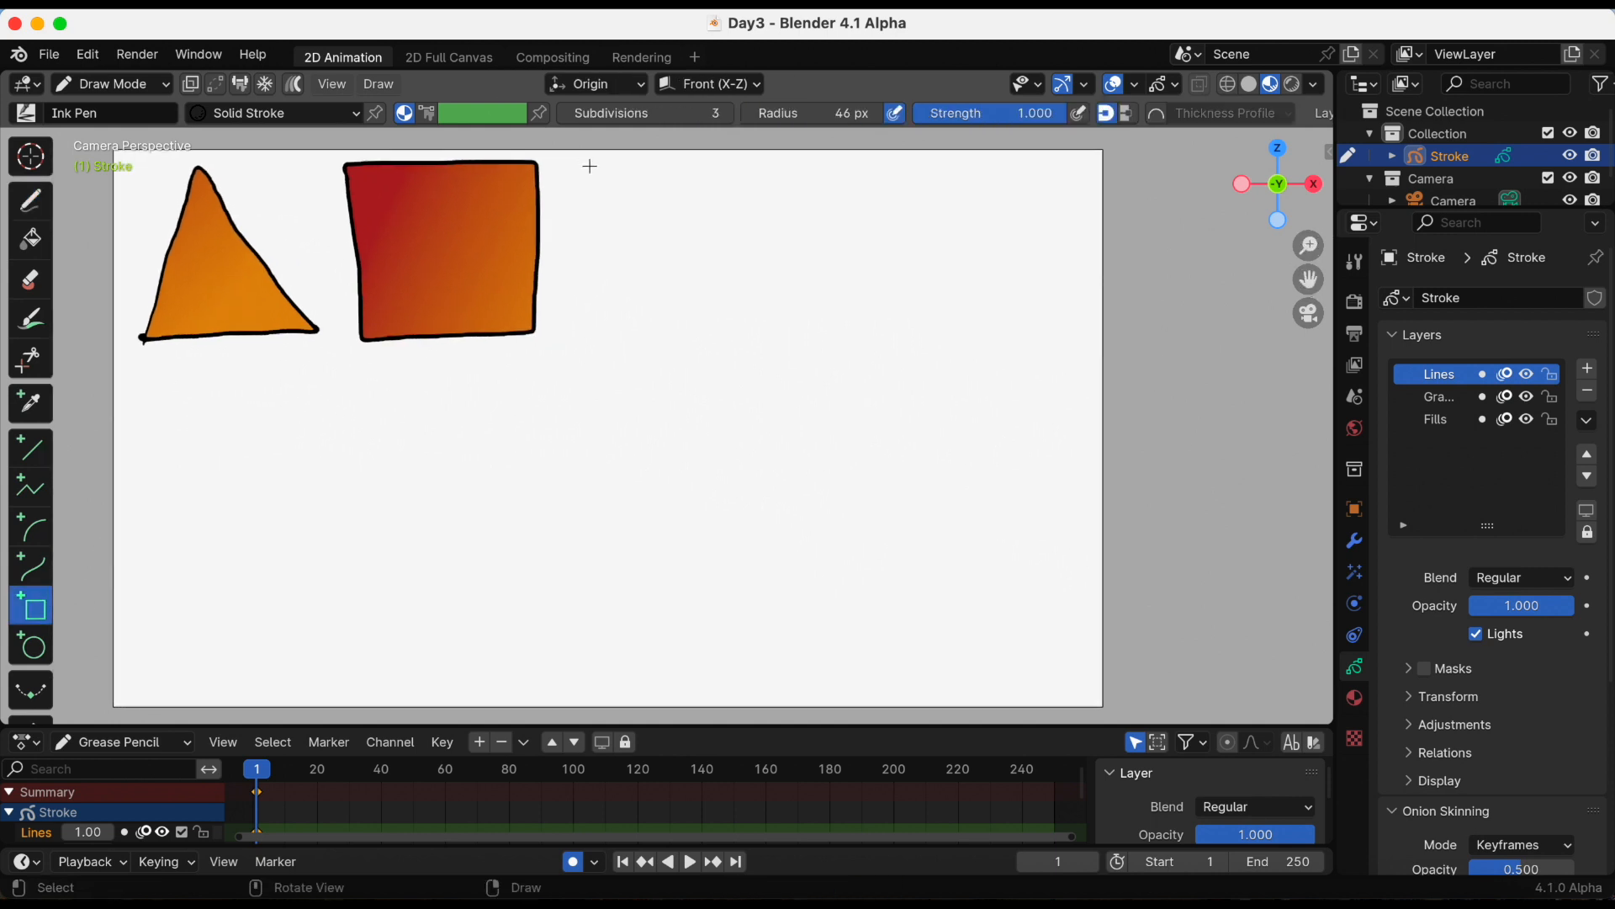
{"action": "left_click_drag", "start_coordinate": [588, 156], "coordinate": [712, 358]}
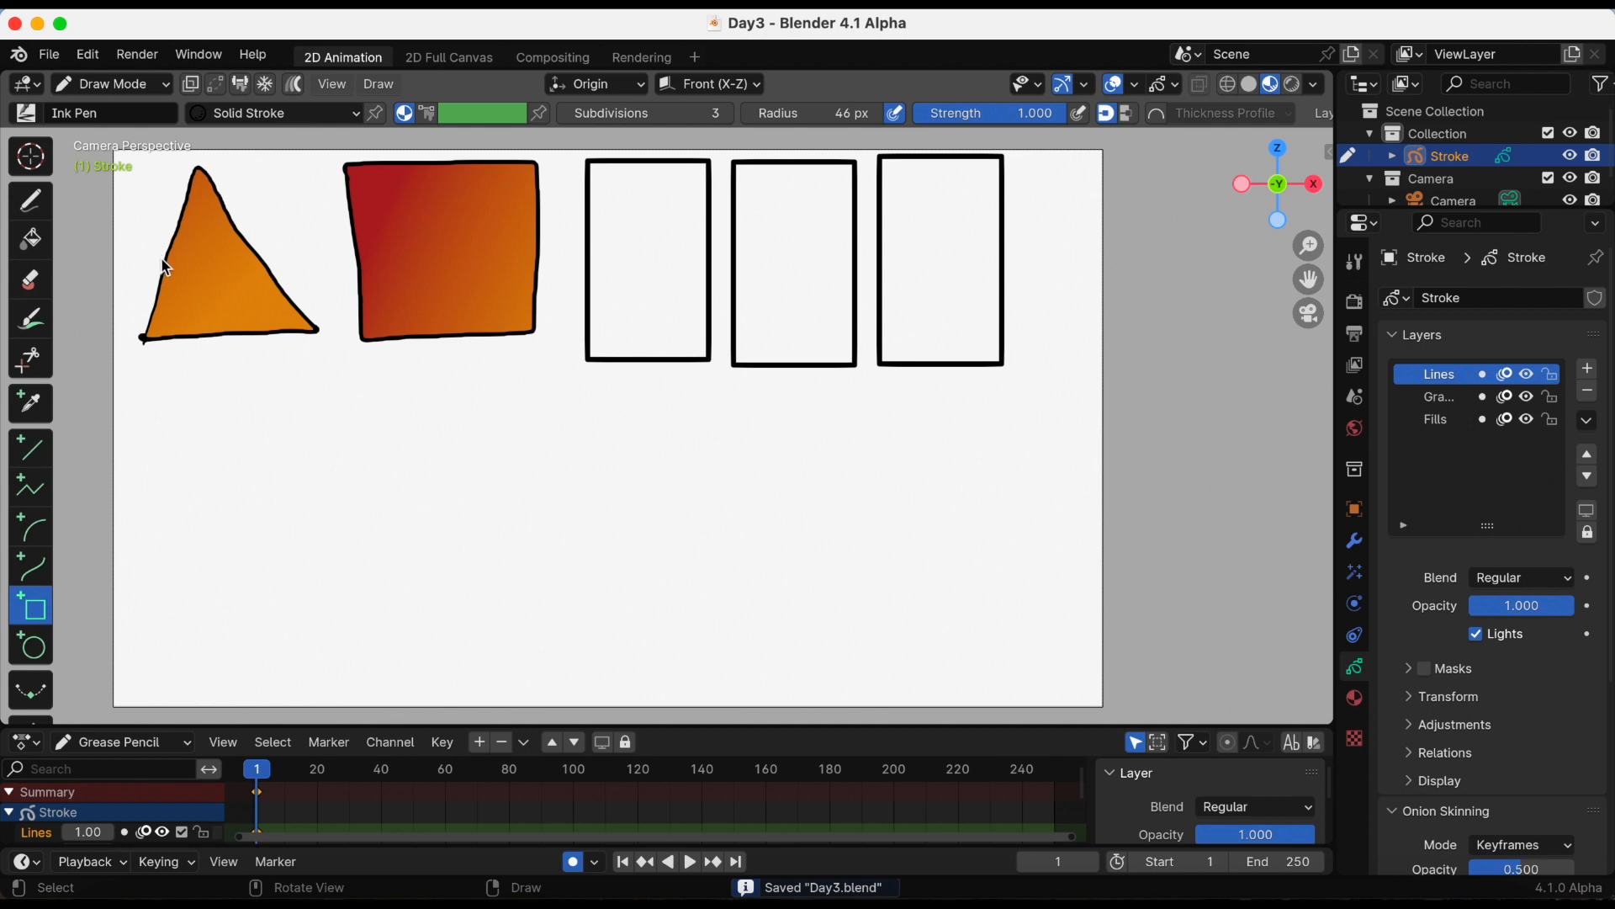
{"action": "mouse_move", "coordinate": [30, 203]}
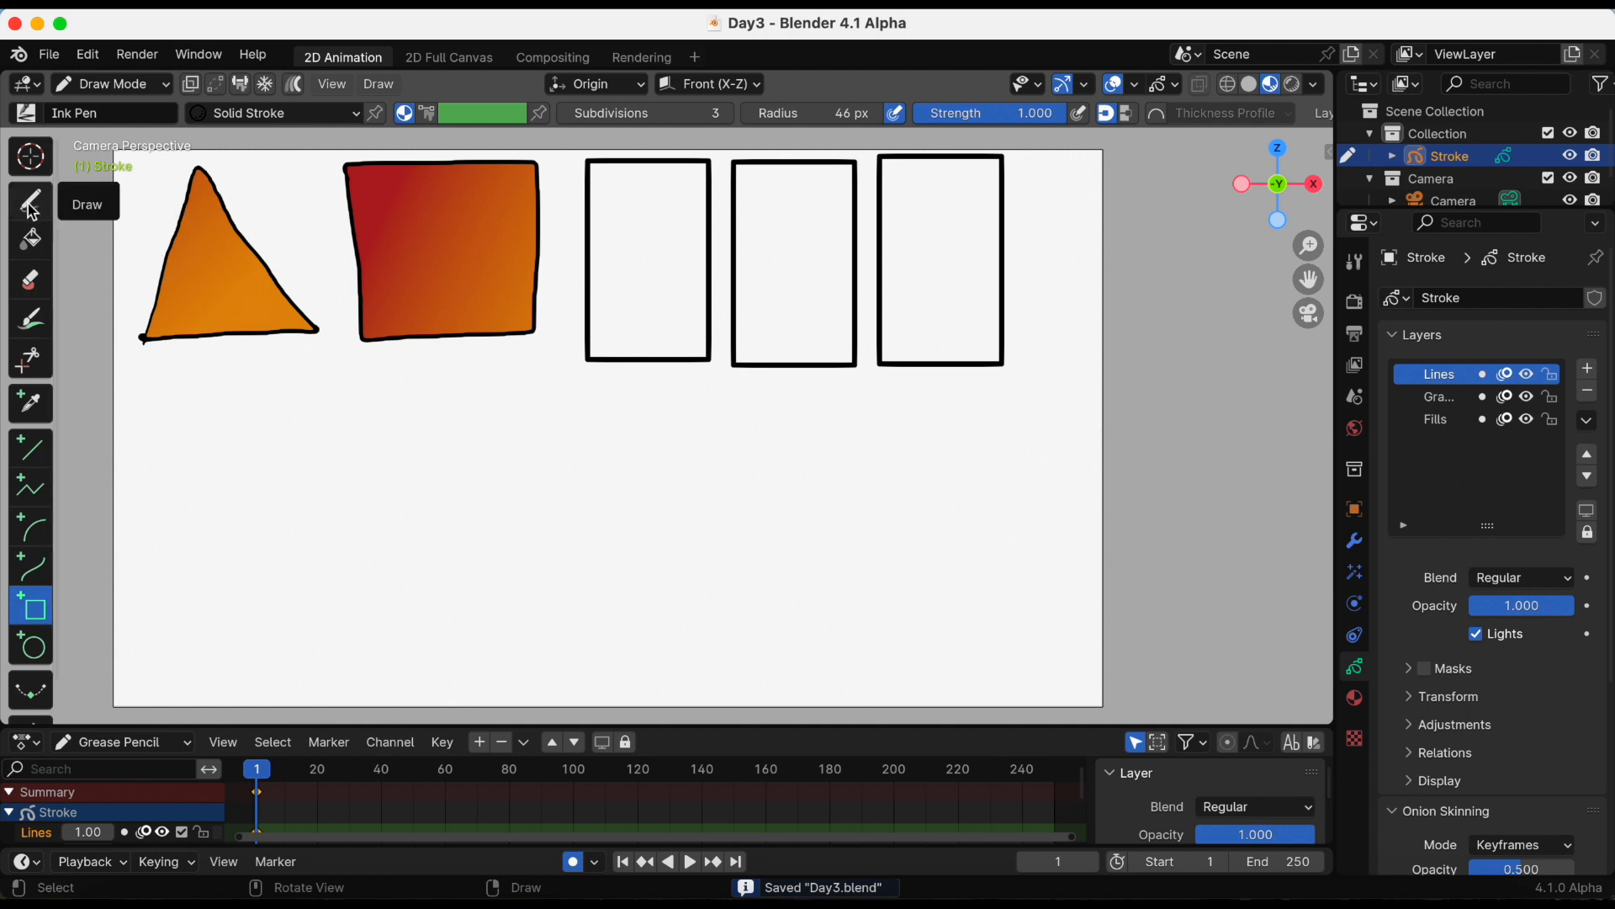
Step: Fill the first rectangle solid blue with Material.002
{"action": "left_click", "coordinate": [30, 240]}
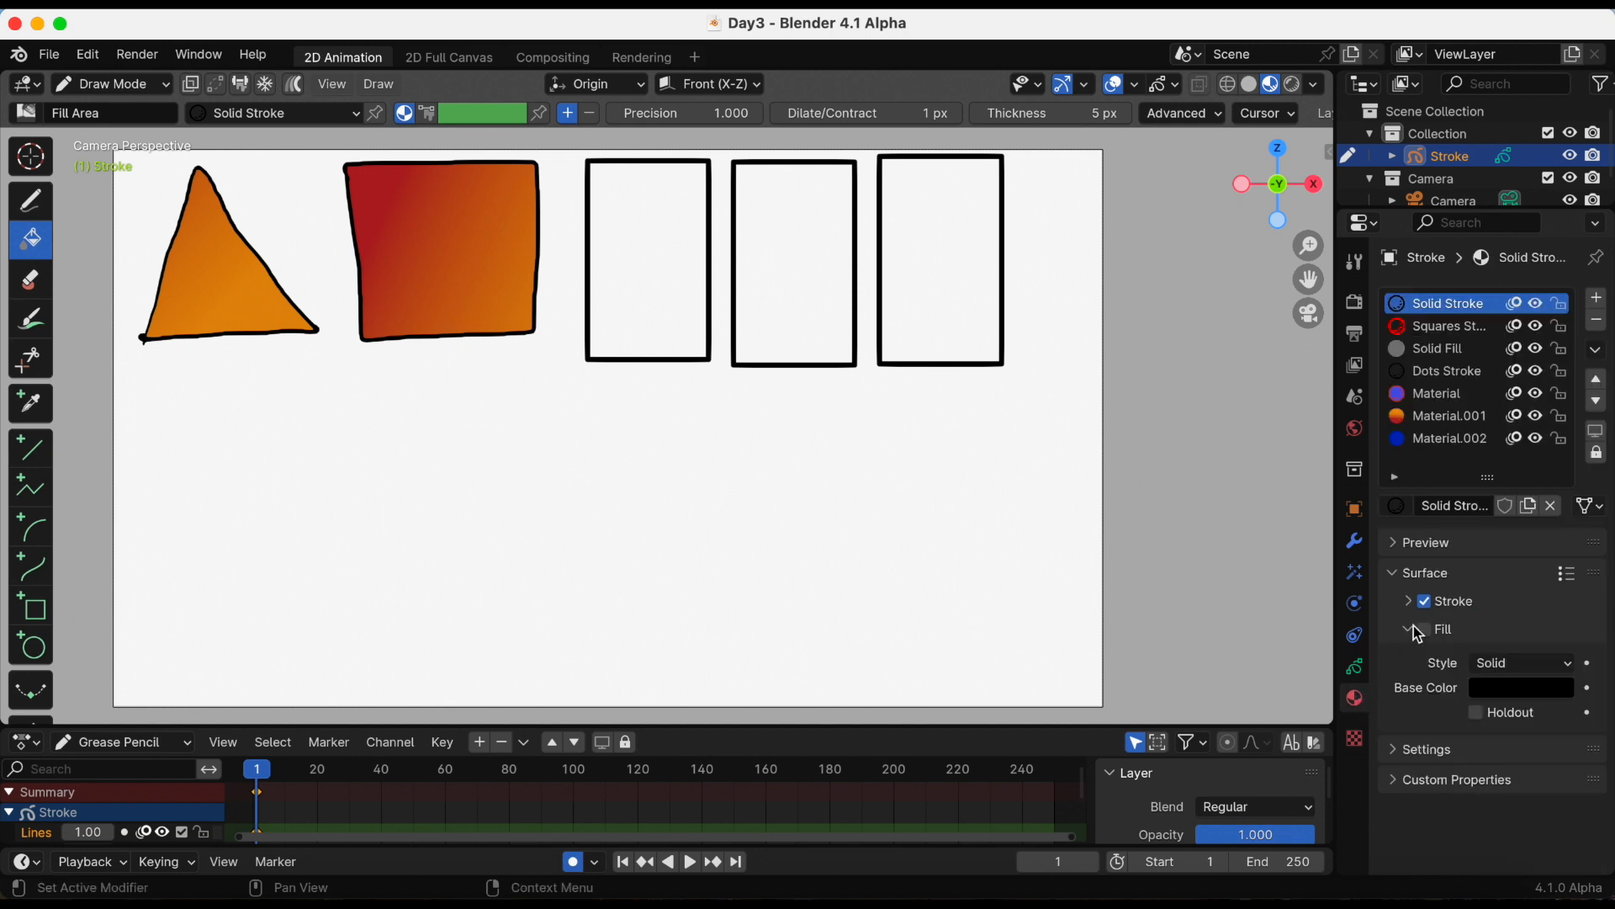
{"action": "left_click", "coordinate": [1453, 438]}
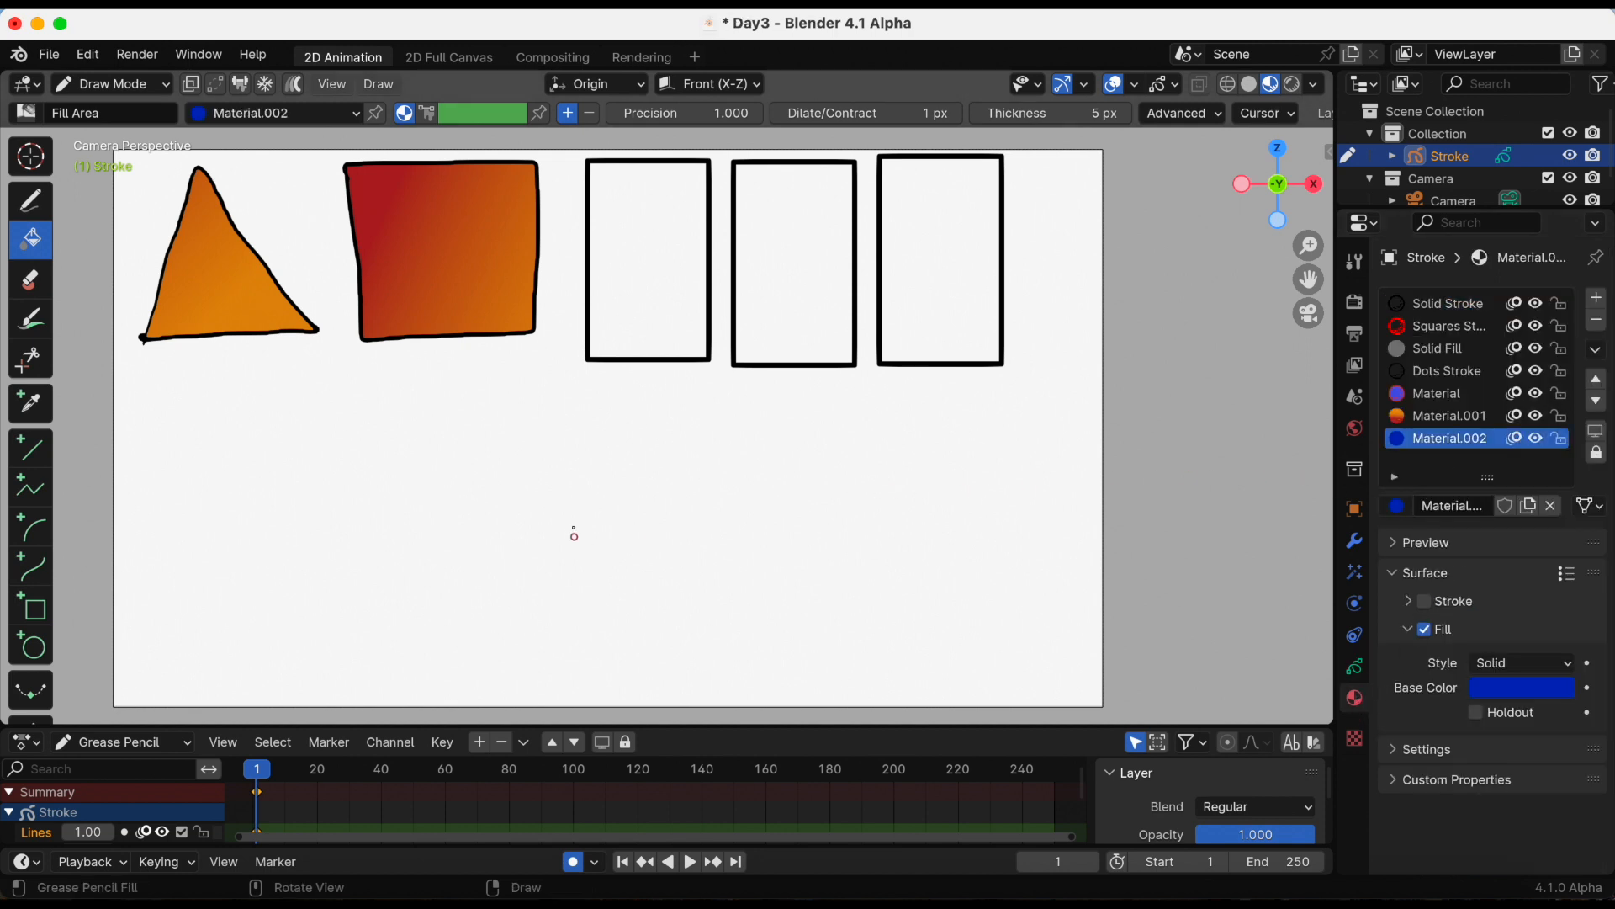
{"action": "mouse_move", "coordinate": [715, 151]}
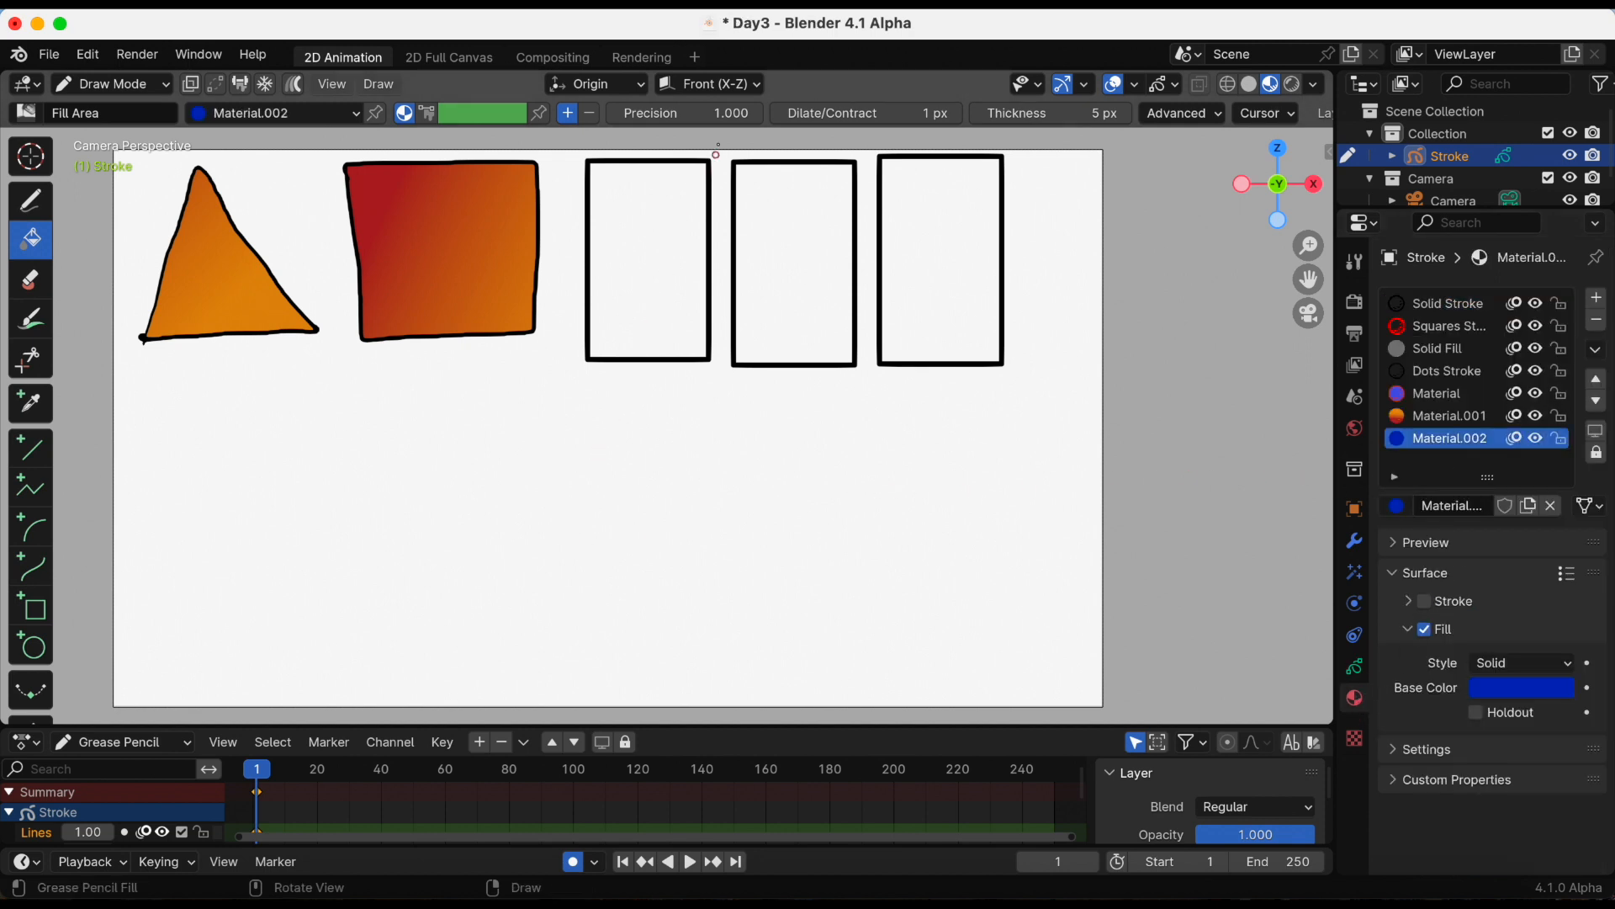
{"action": "mouse_move", "coordinate": [1049, 113]}
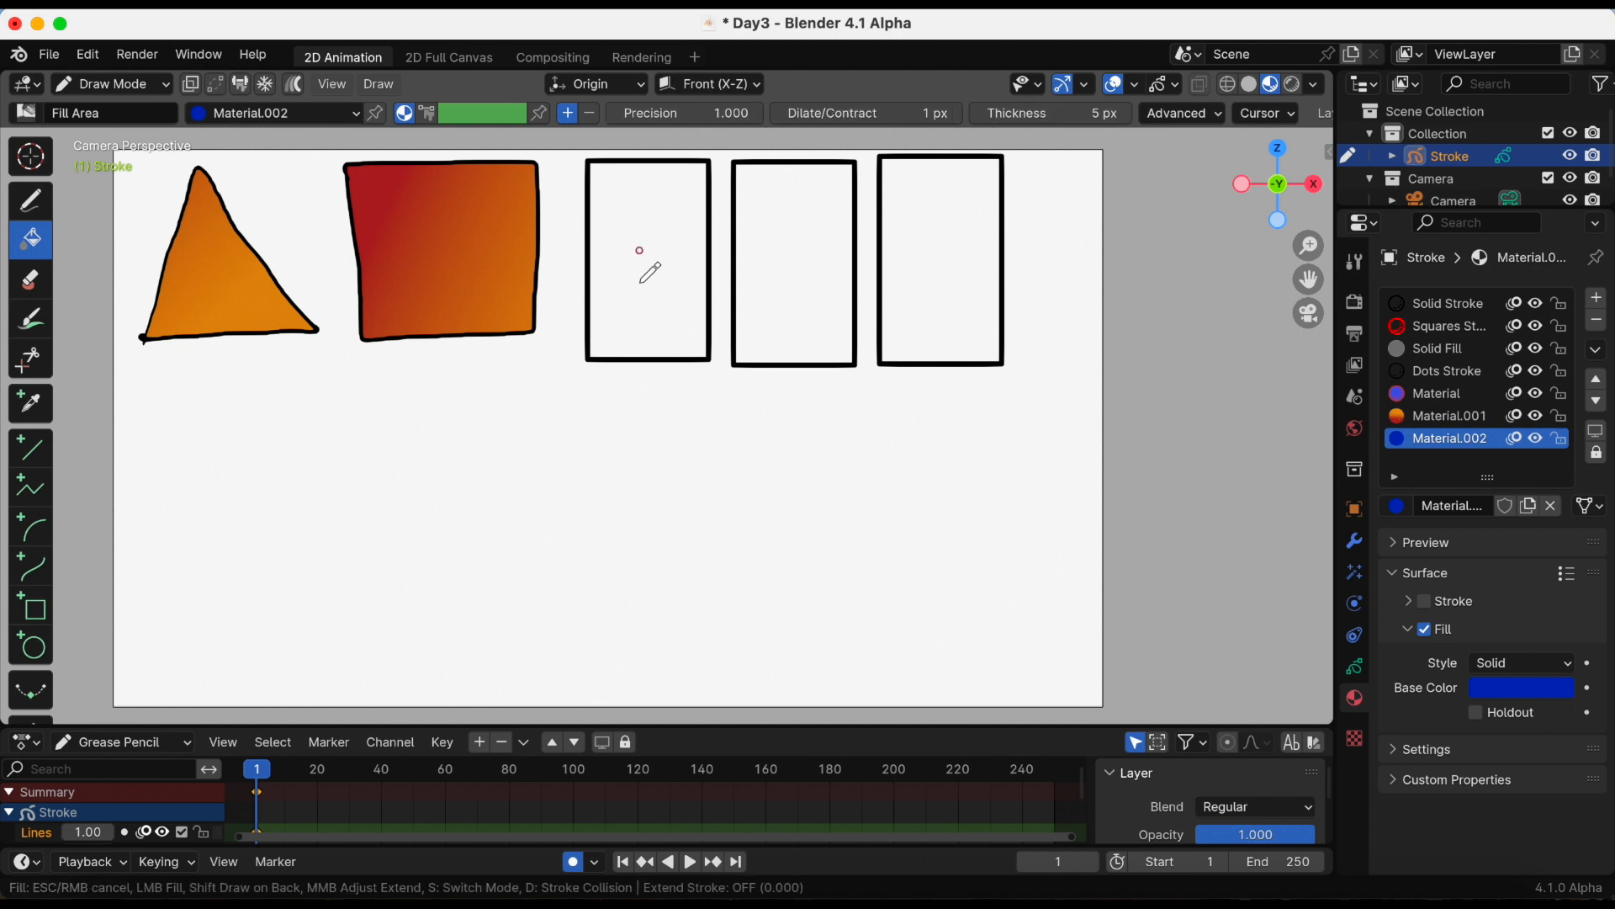
{"action": "left_click", "coordinate": [647, 258]}
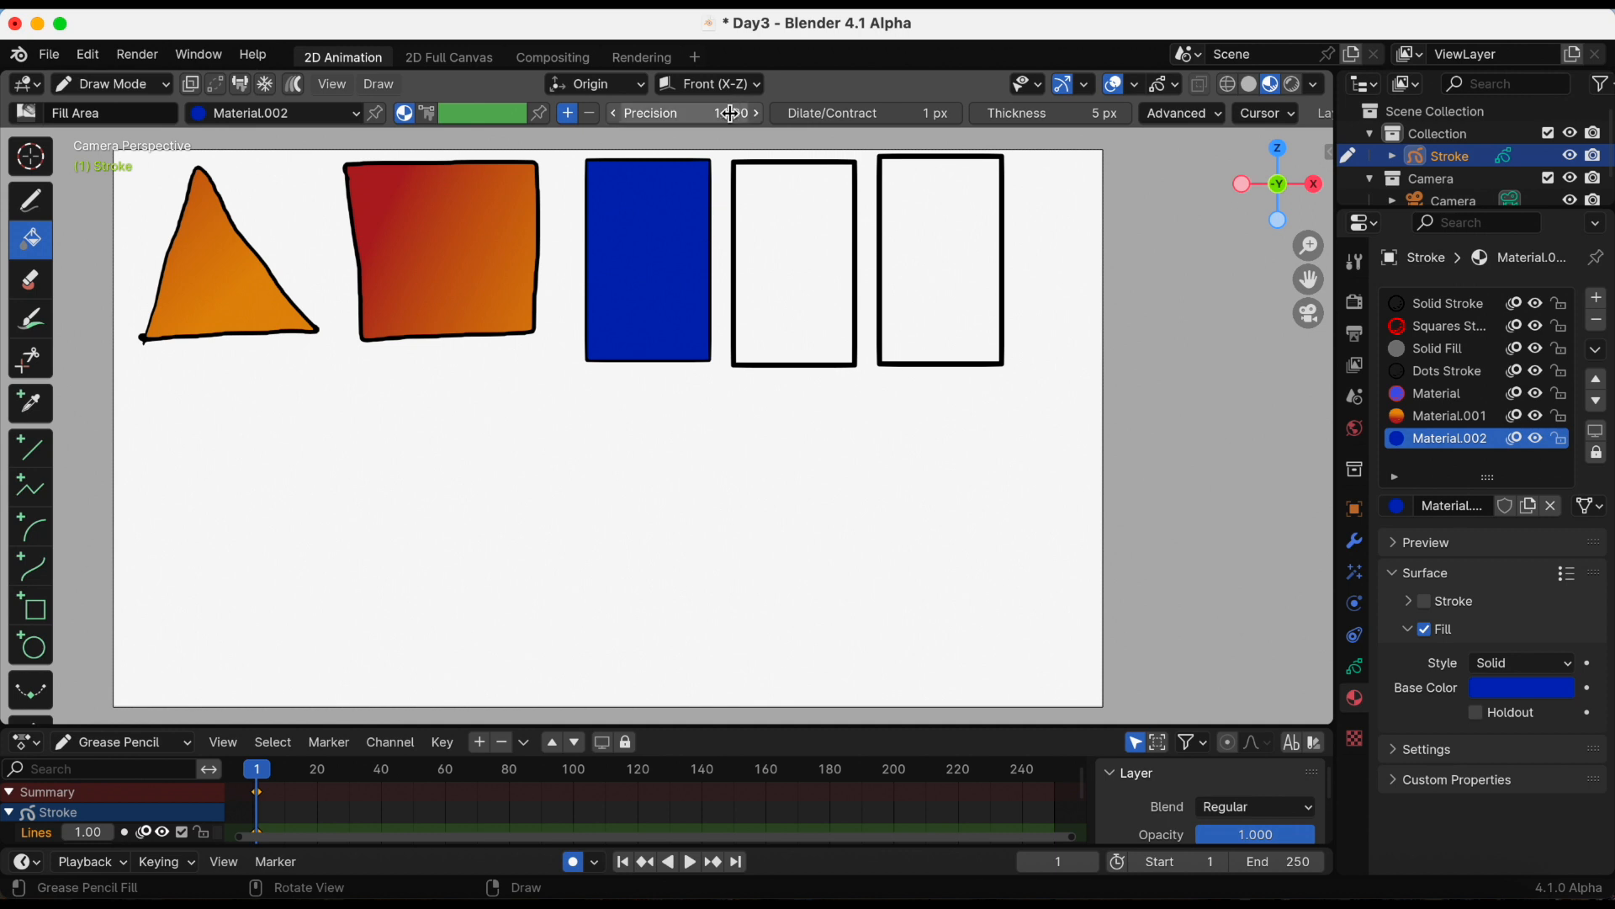
{"action": "mouse_move", "coordinate": [700, 112]}
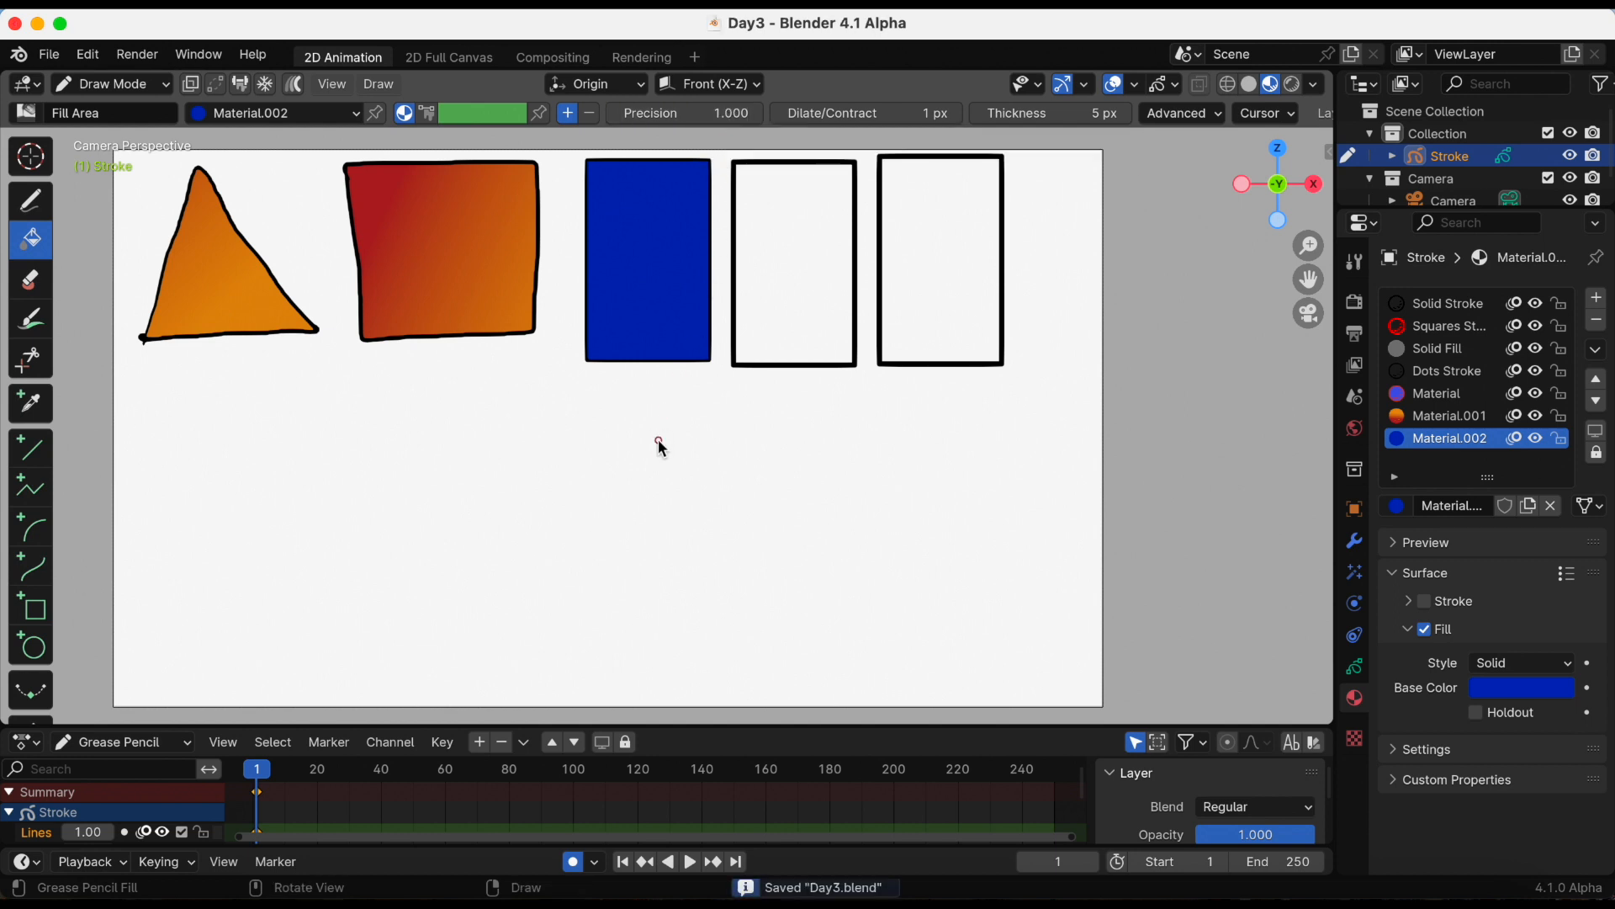
{"action": "mouse_move", "coordinate": [664, 346]}
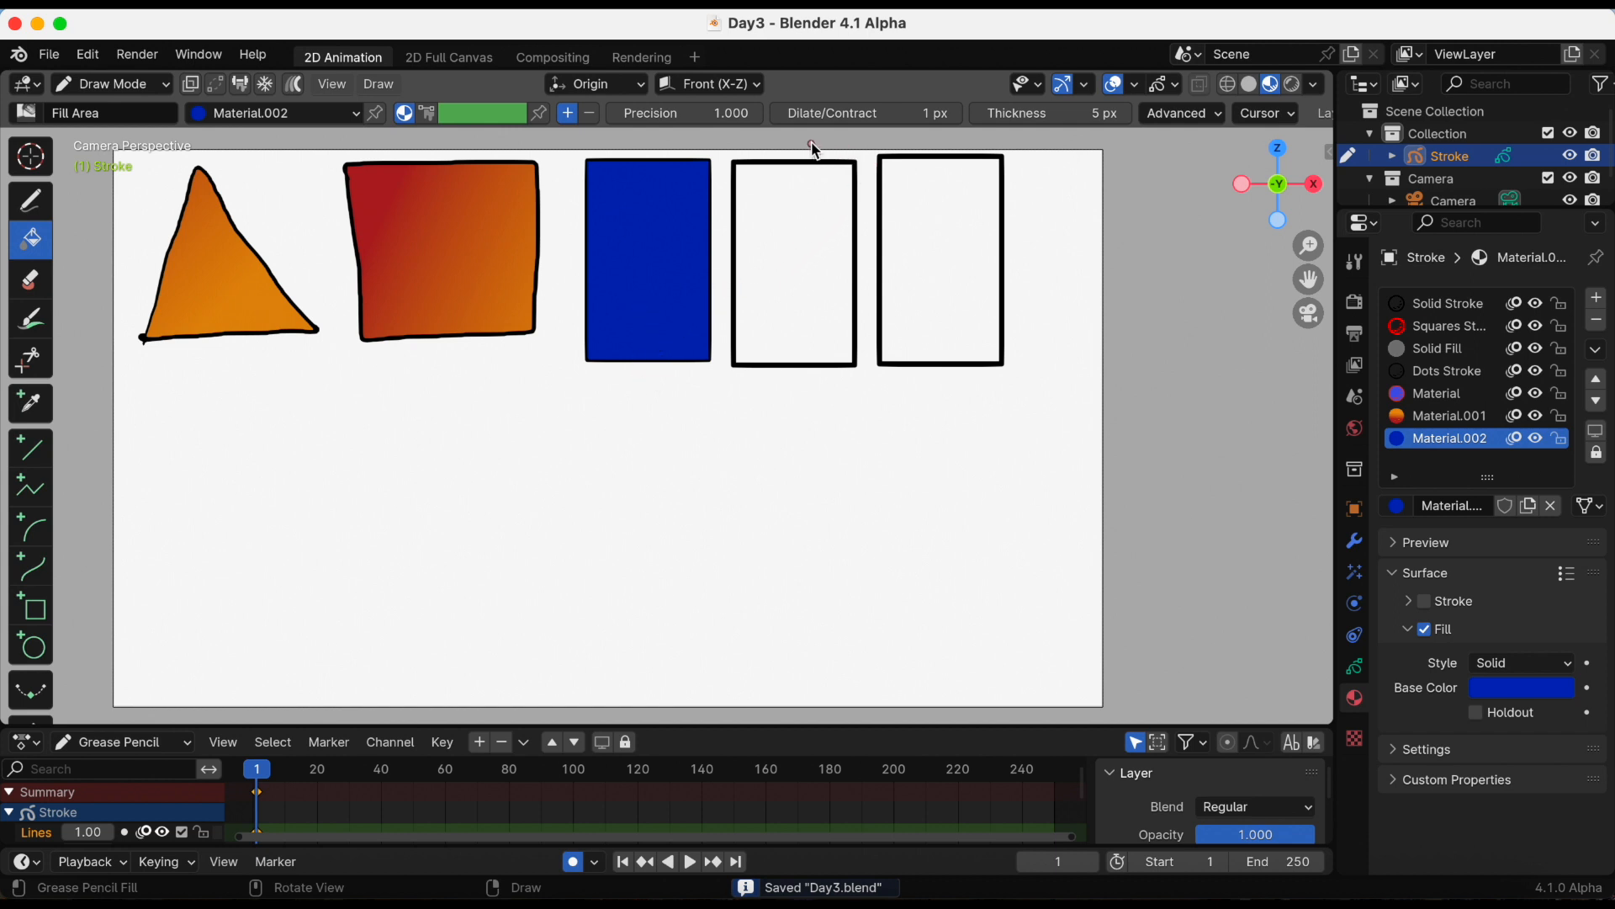
{"action": "mouse_move", "coordinate": [850, 114]}
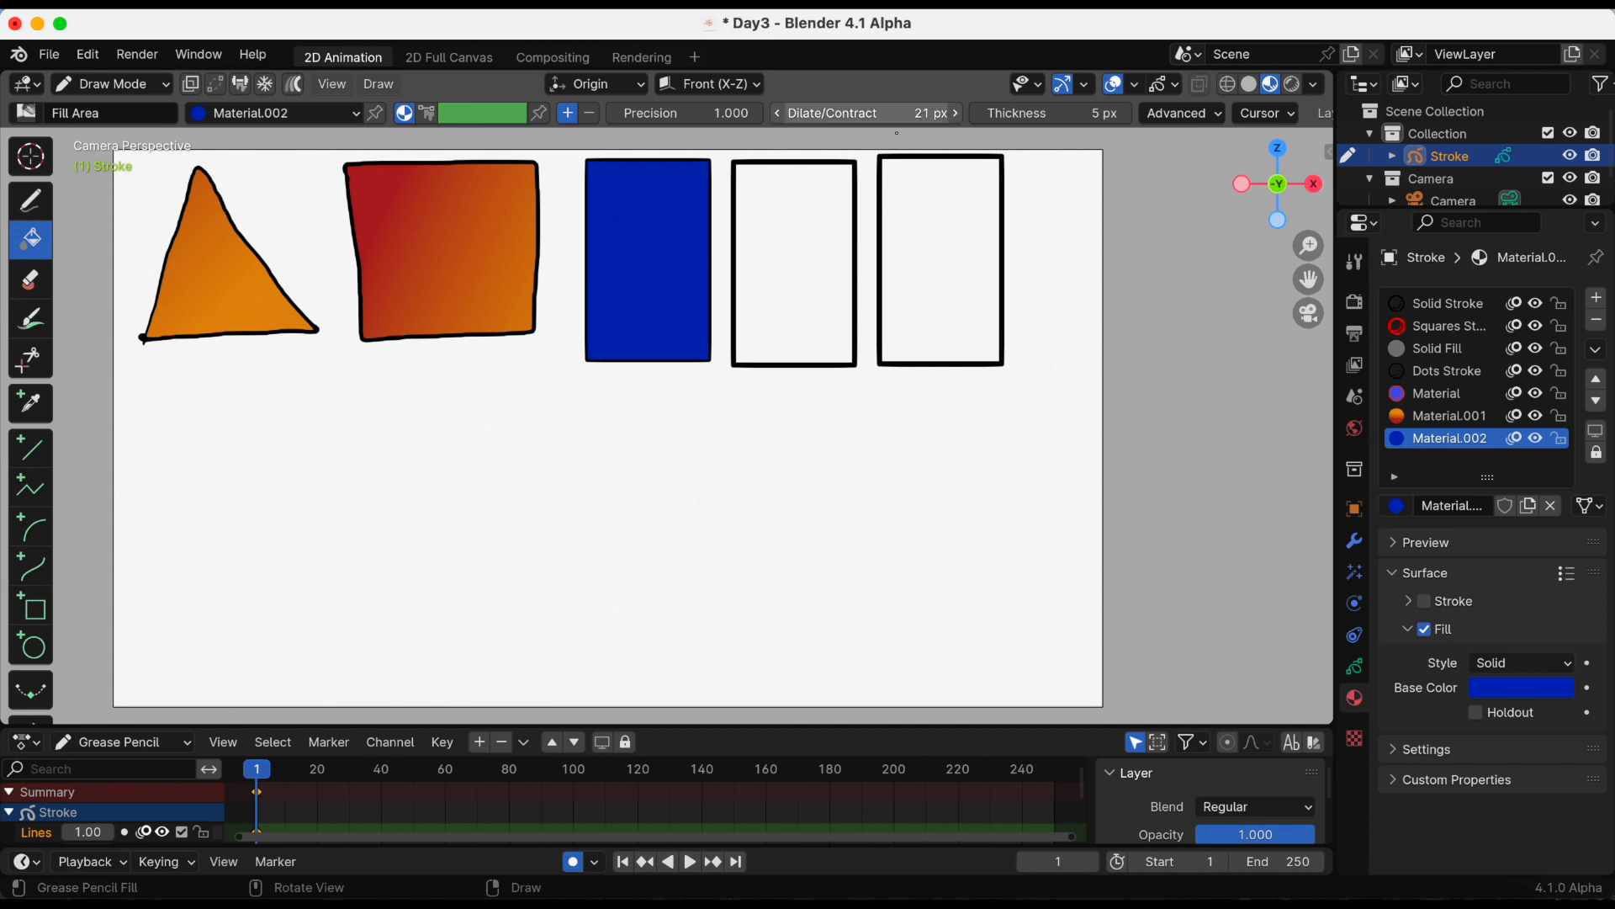
Step: Fill the second rectangle blue, then fill the third with Dilate/Contract at -10 px so it sits inset
{"action": "left_click", "coordinate": [793, 279]}
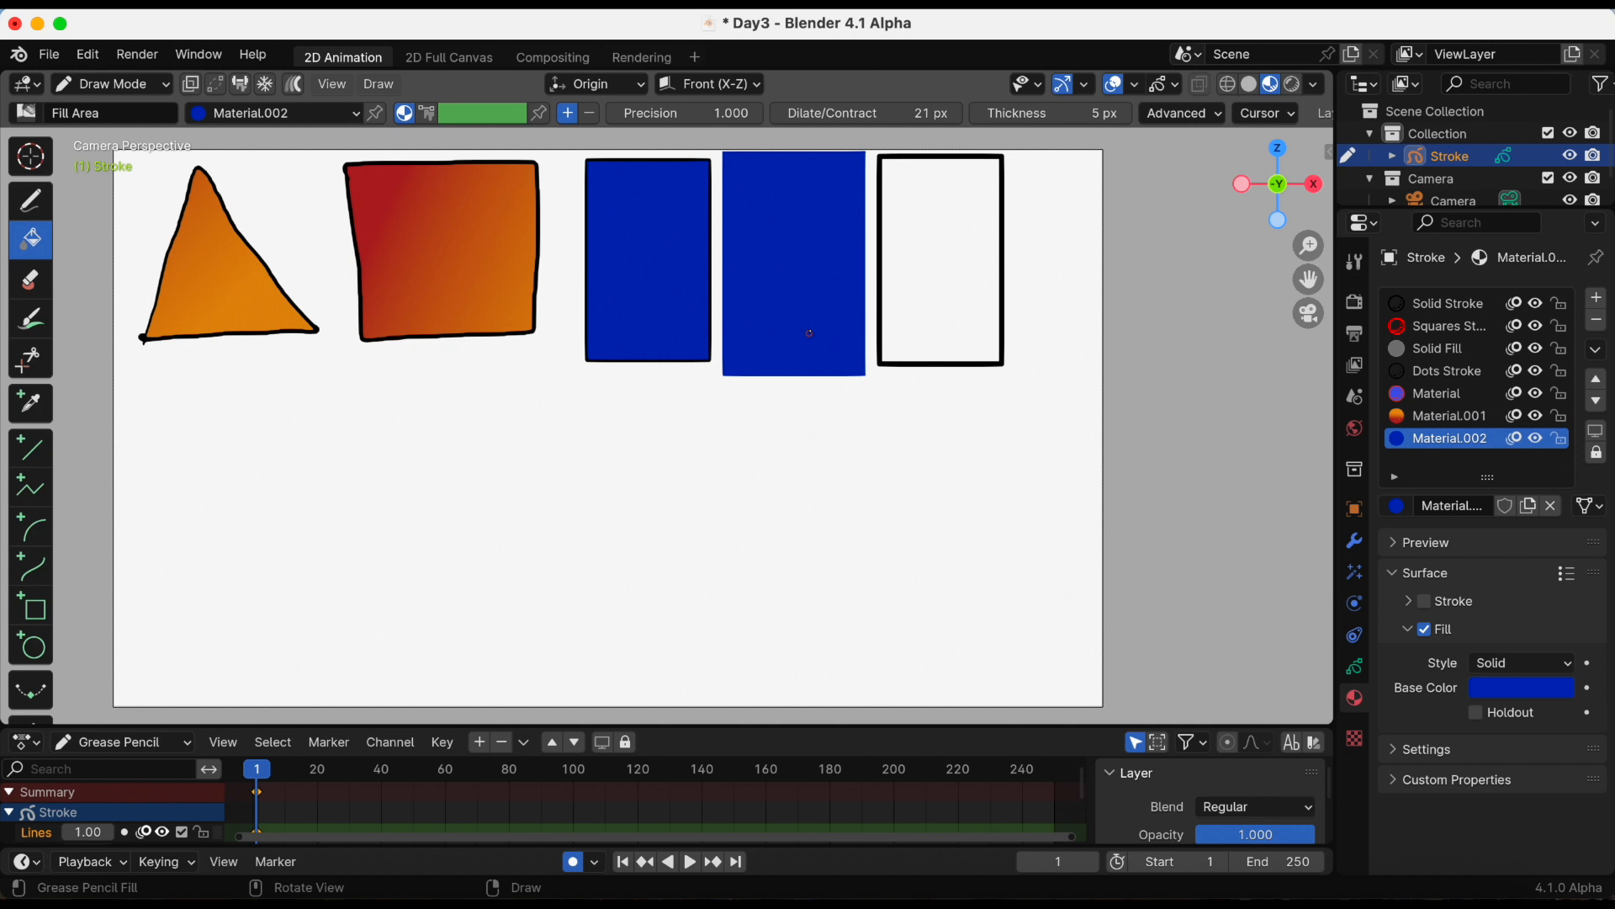
{"action": "mouse_move", "coordinate": [866, 112]}
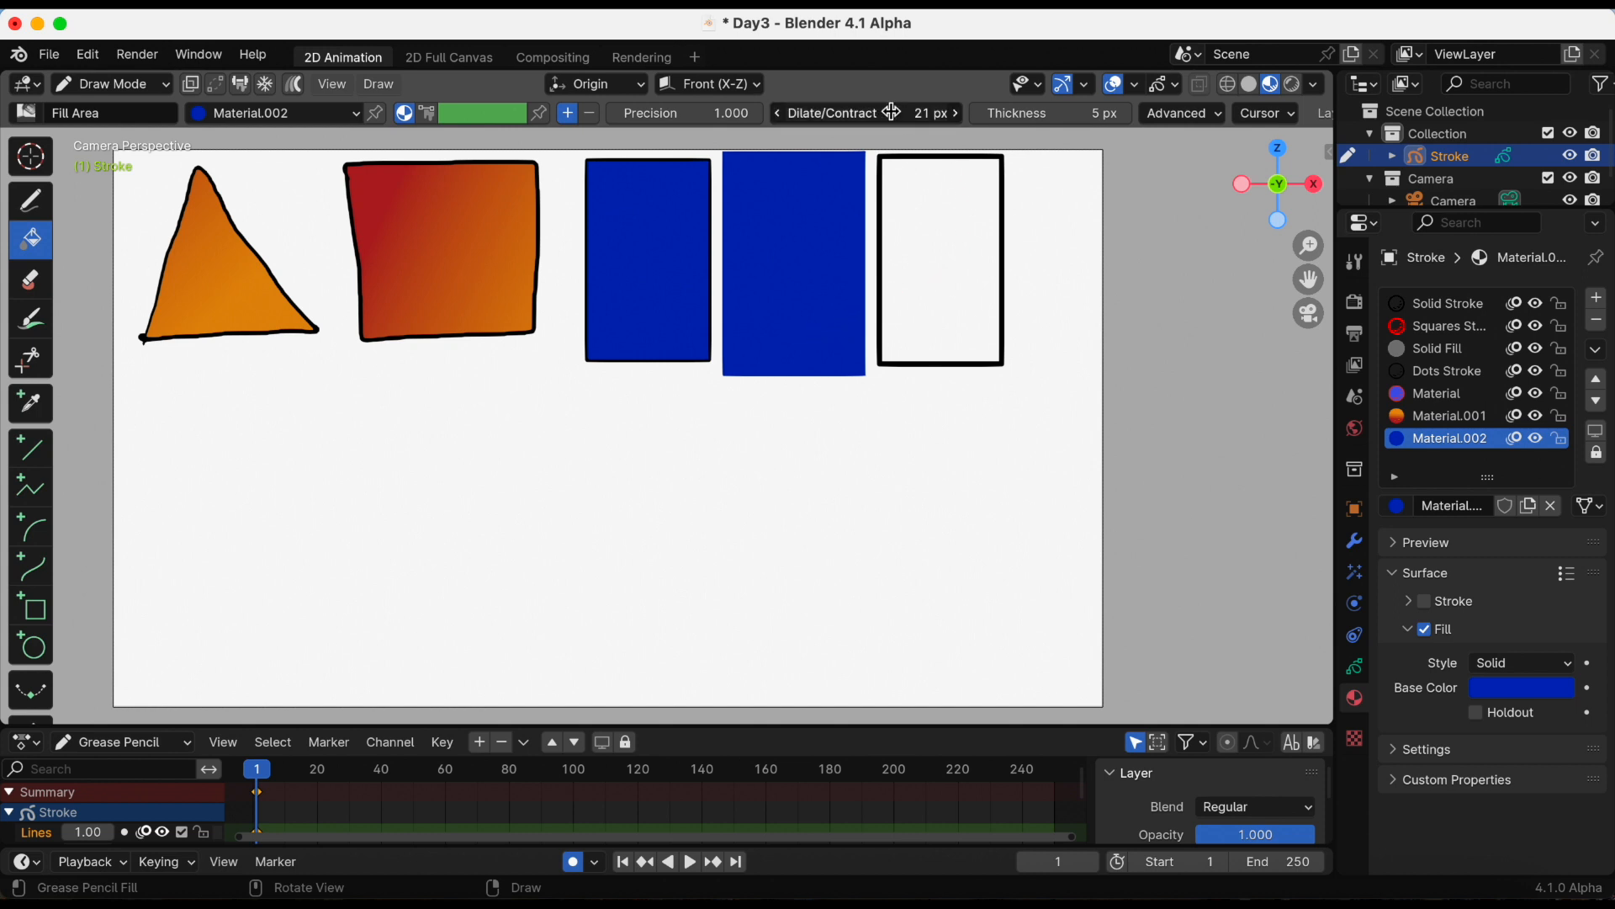
{"action": "left_click_drag", "start_coordinate": [886, 112], "coordinate": [855, 112]}
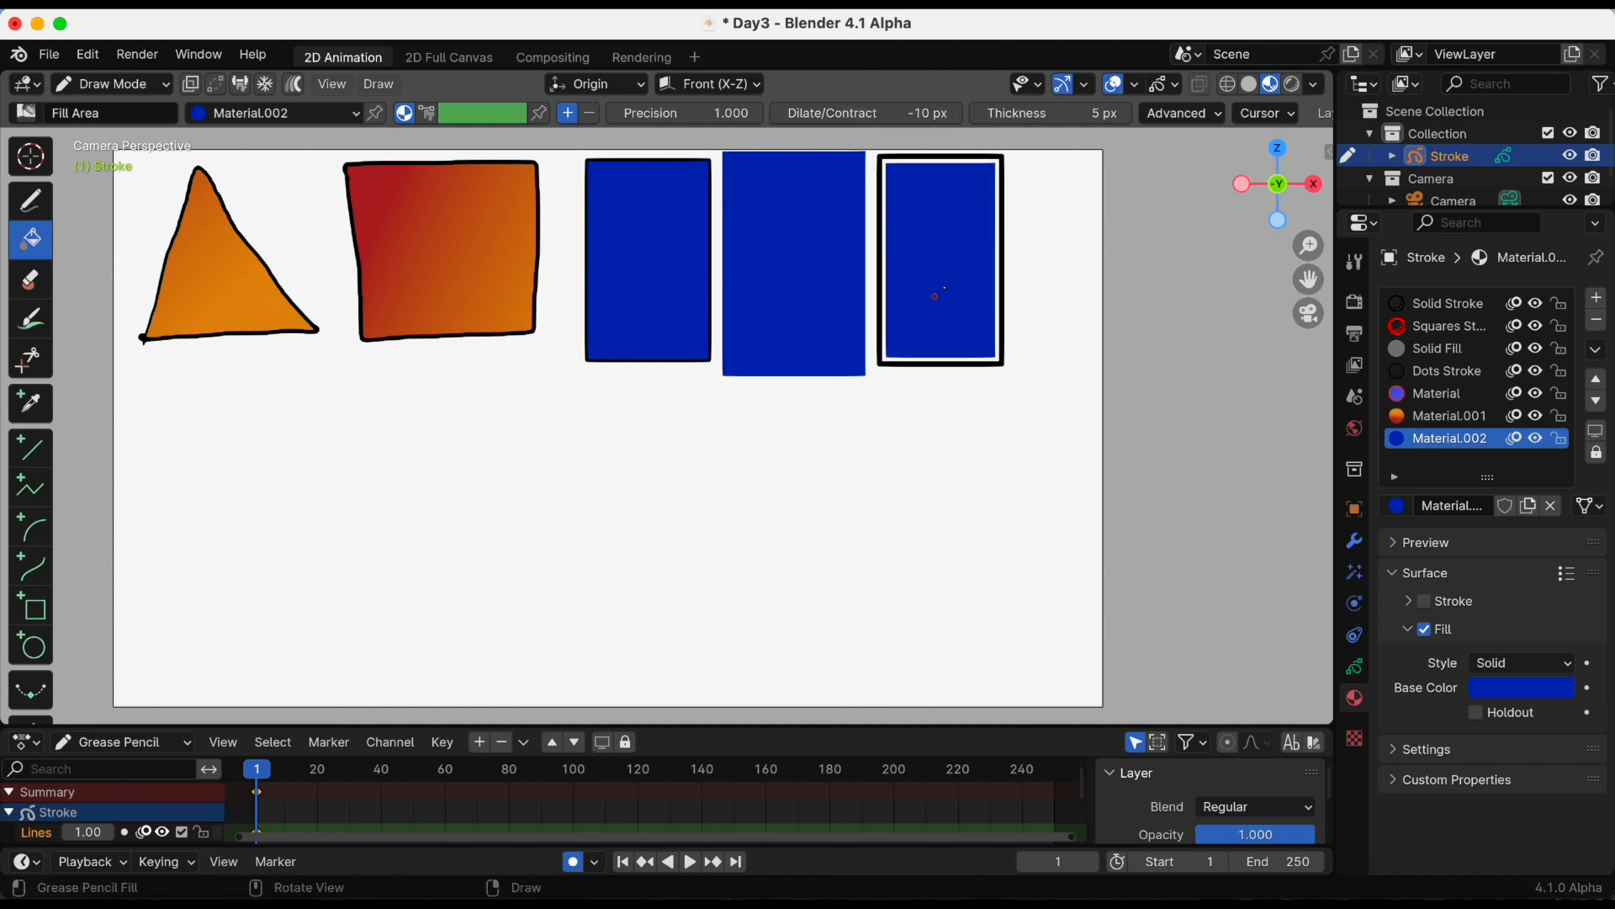
{"action": "left_click", "coordinate": [31, 606]}
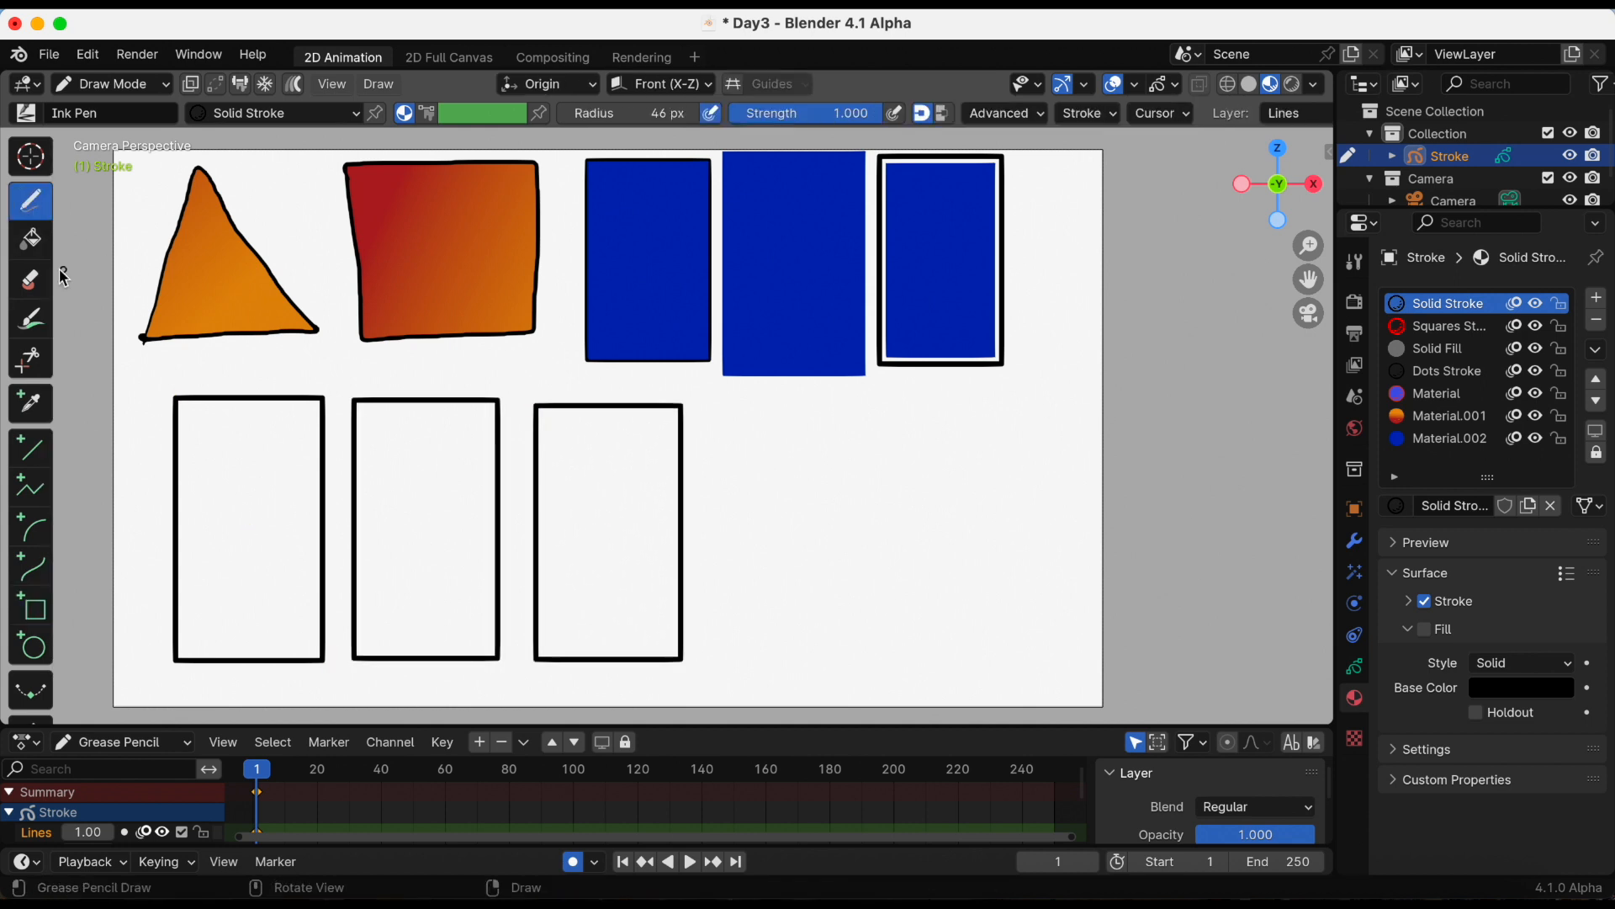
Step: Reset the fill Dilate/Contract to 1 px and set fill Thickness to 61 px
{"action": "left_click", "coordinate": [31, 240]}
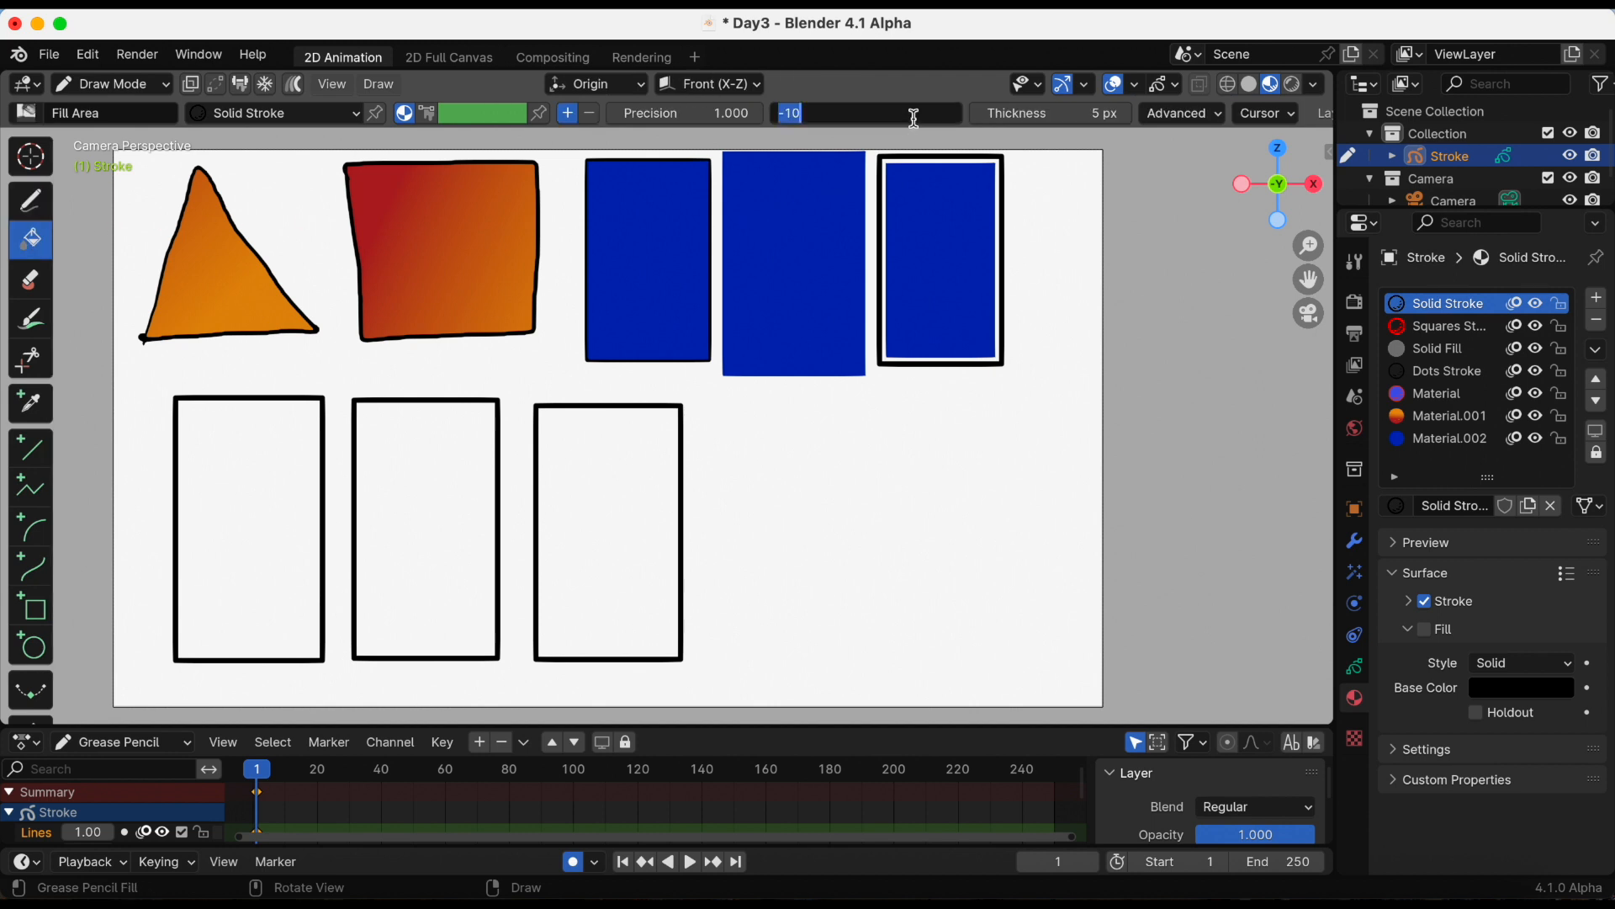
{"action": "type", "text": "1."}
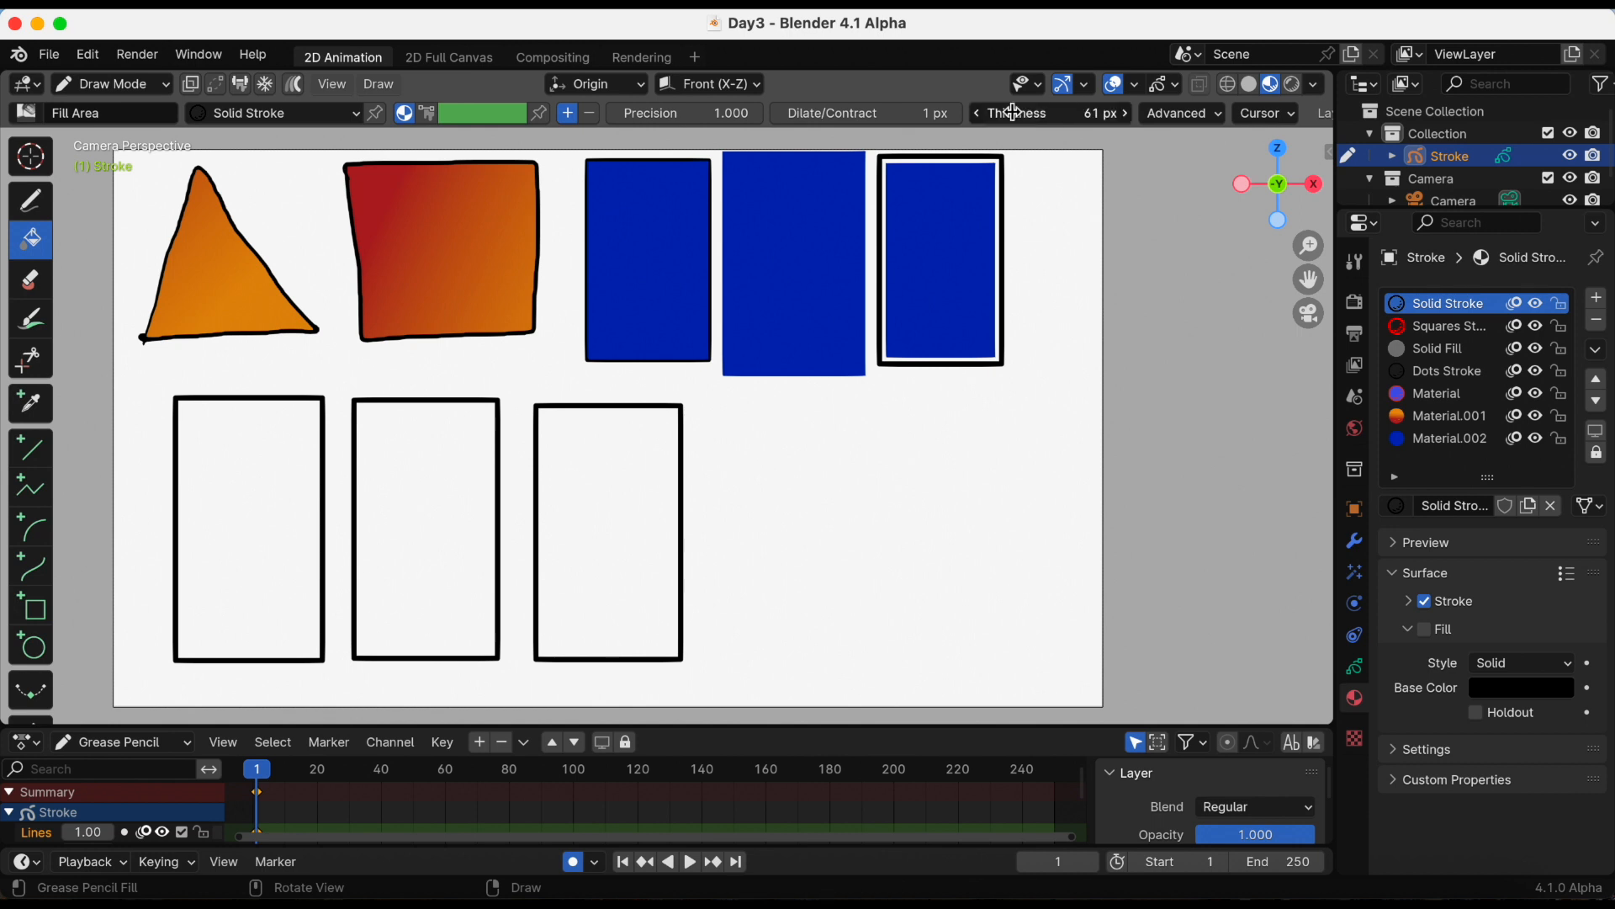
{"action": "left_click", "coordinate": [1453, 438]}
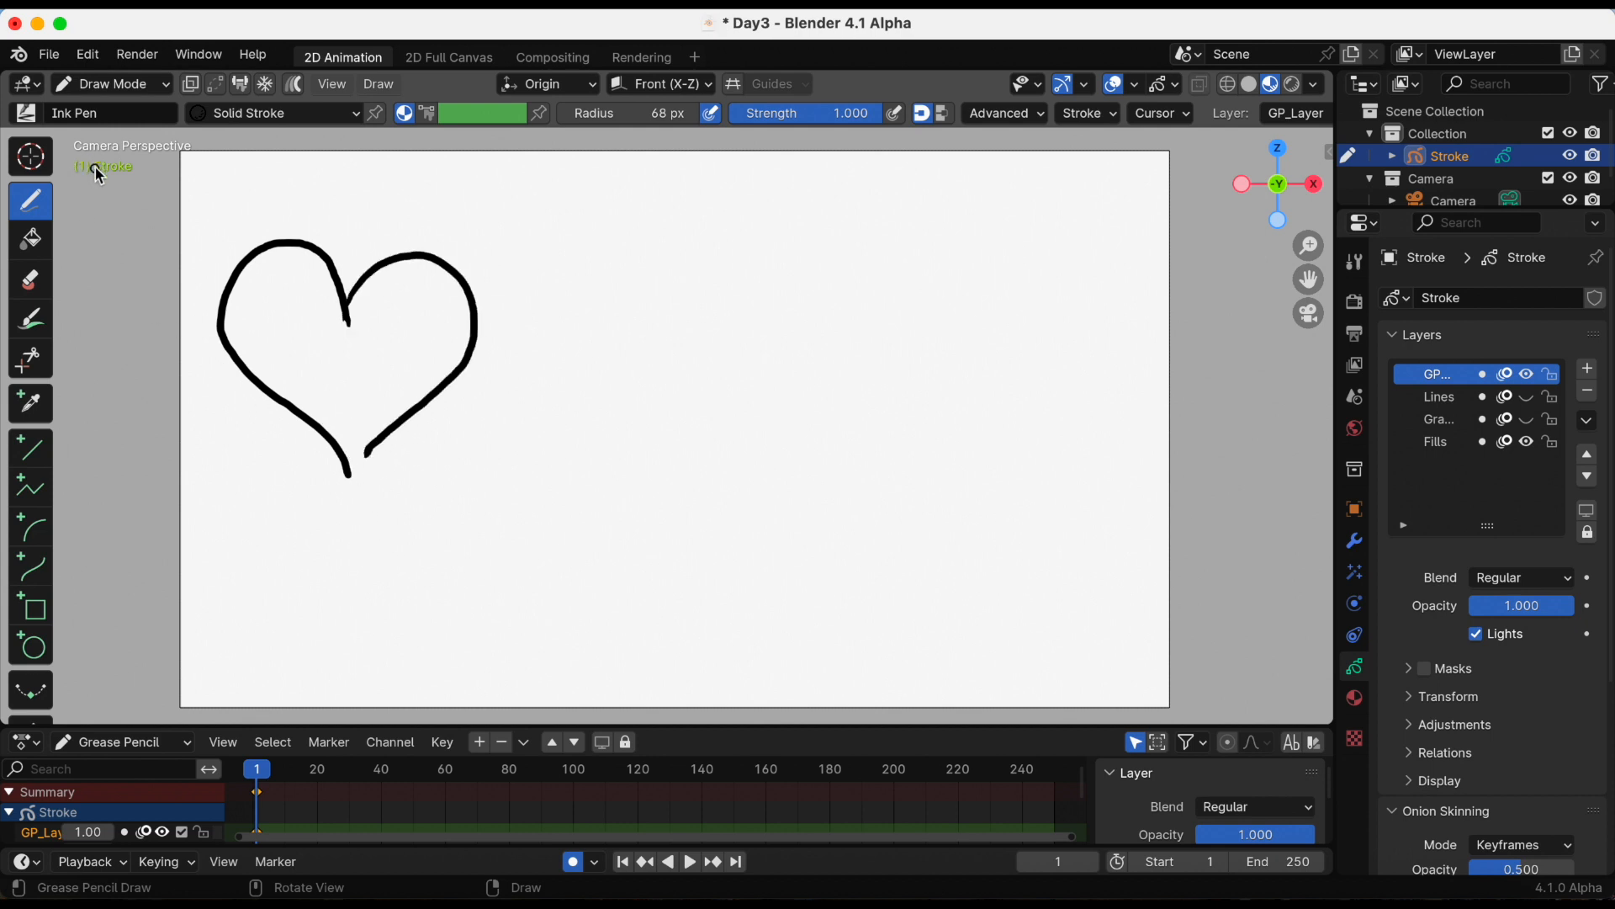
Step: Attempt a red Material.003 fill inside the open heart, which Blender refuses as unclosed
{"action": "left_click", "coordinate": [30, 239]}
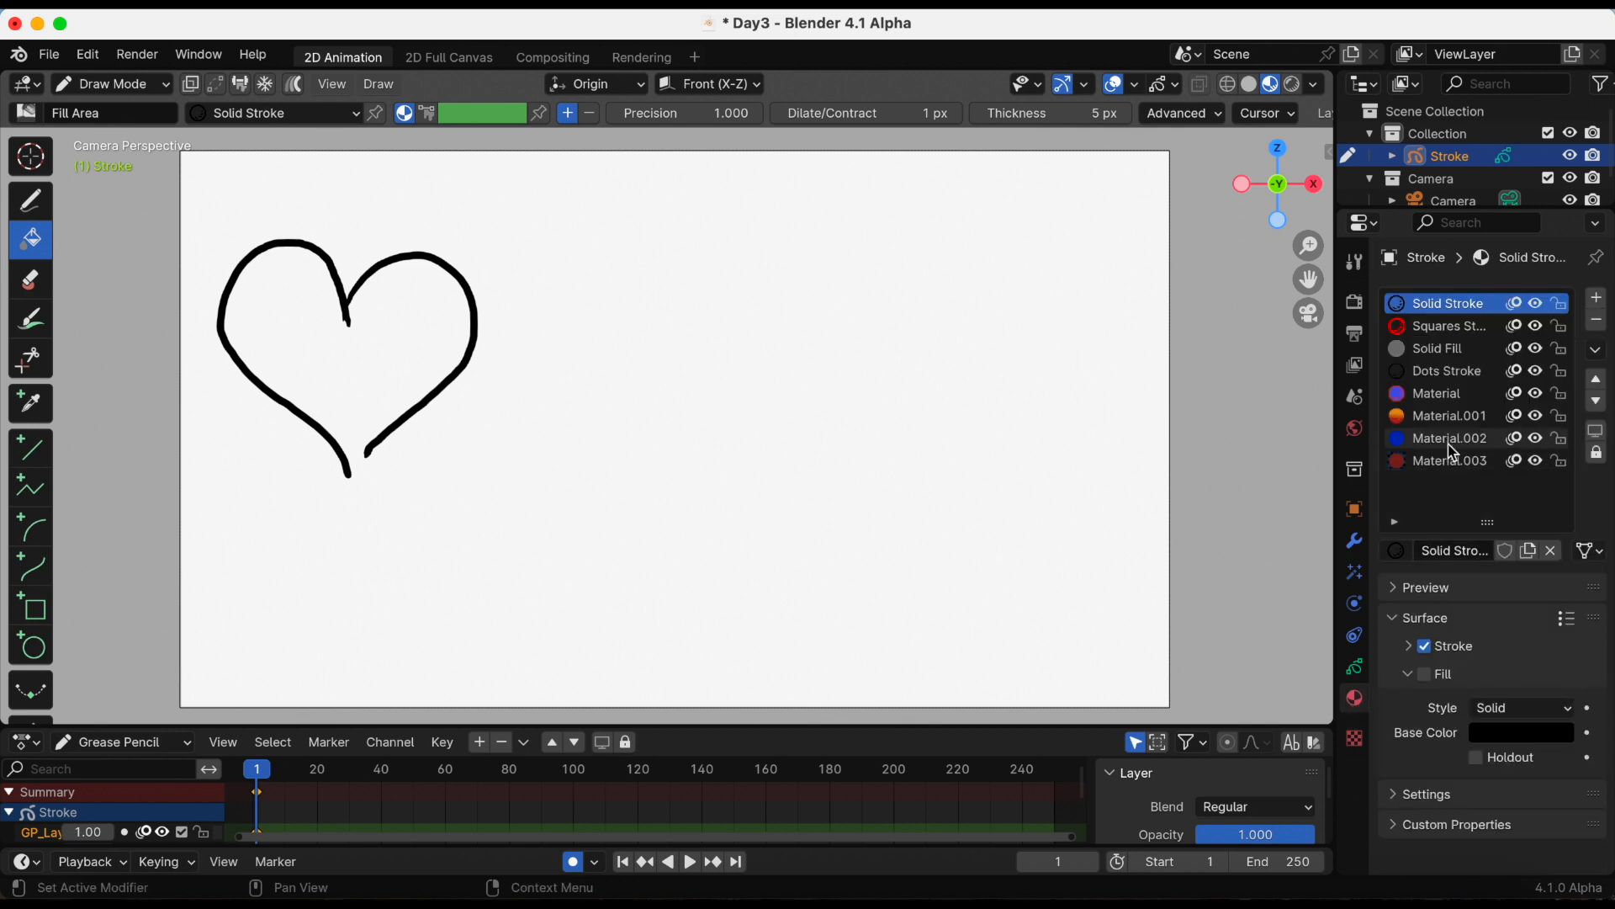
{"action": "left_click", "coordinate": [1450, 461]}
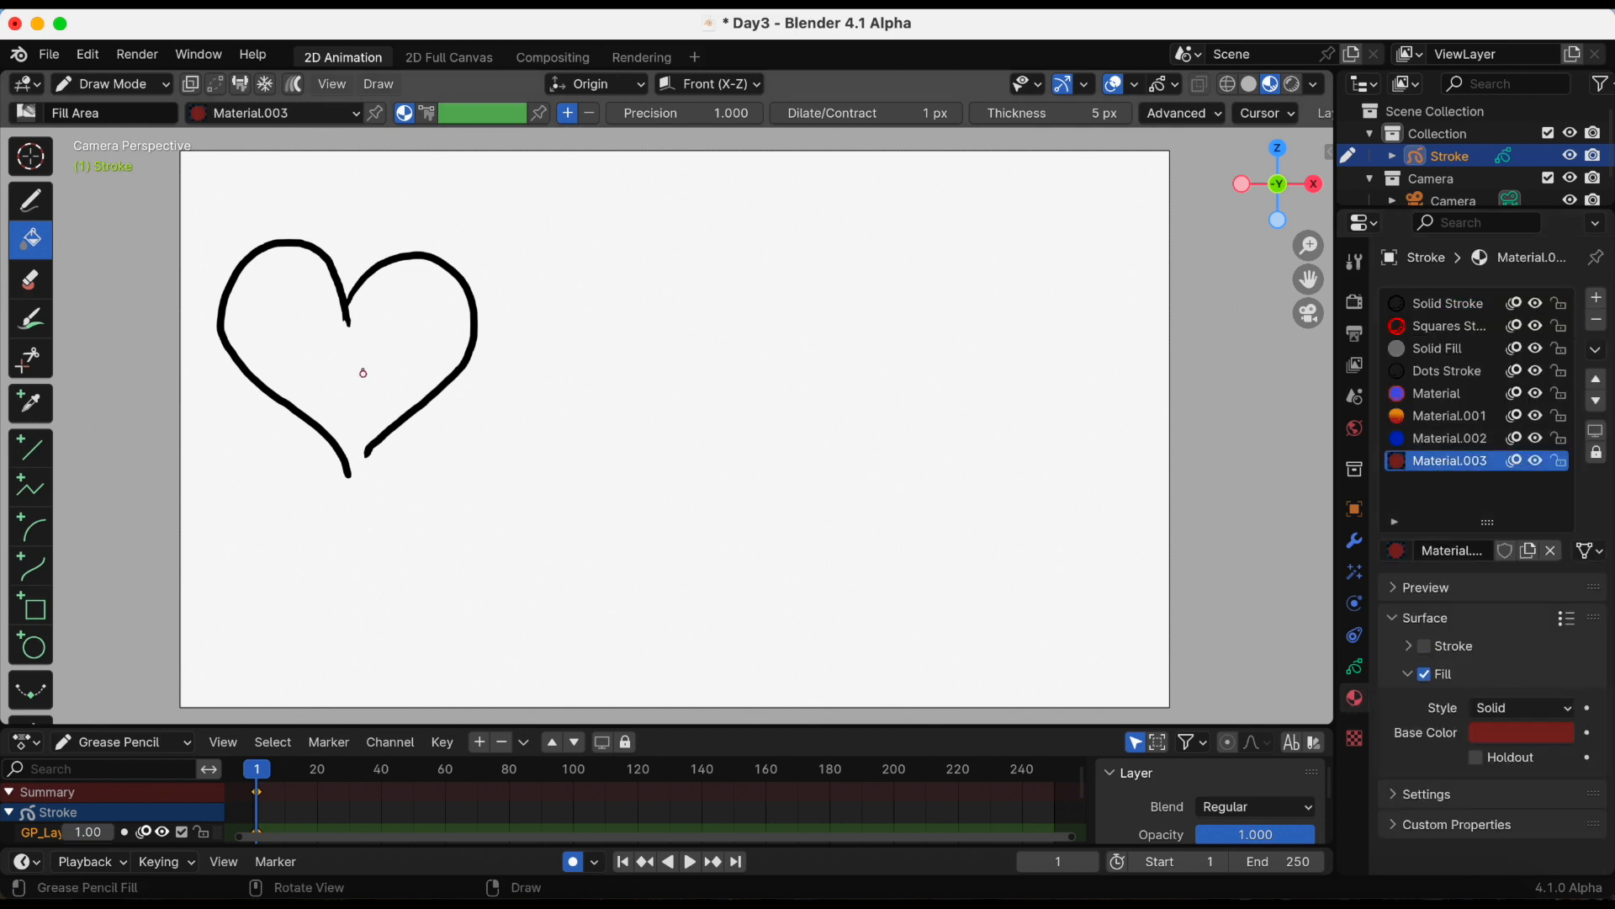
{"action": "left_click", "coordinate": [361, 371]}
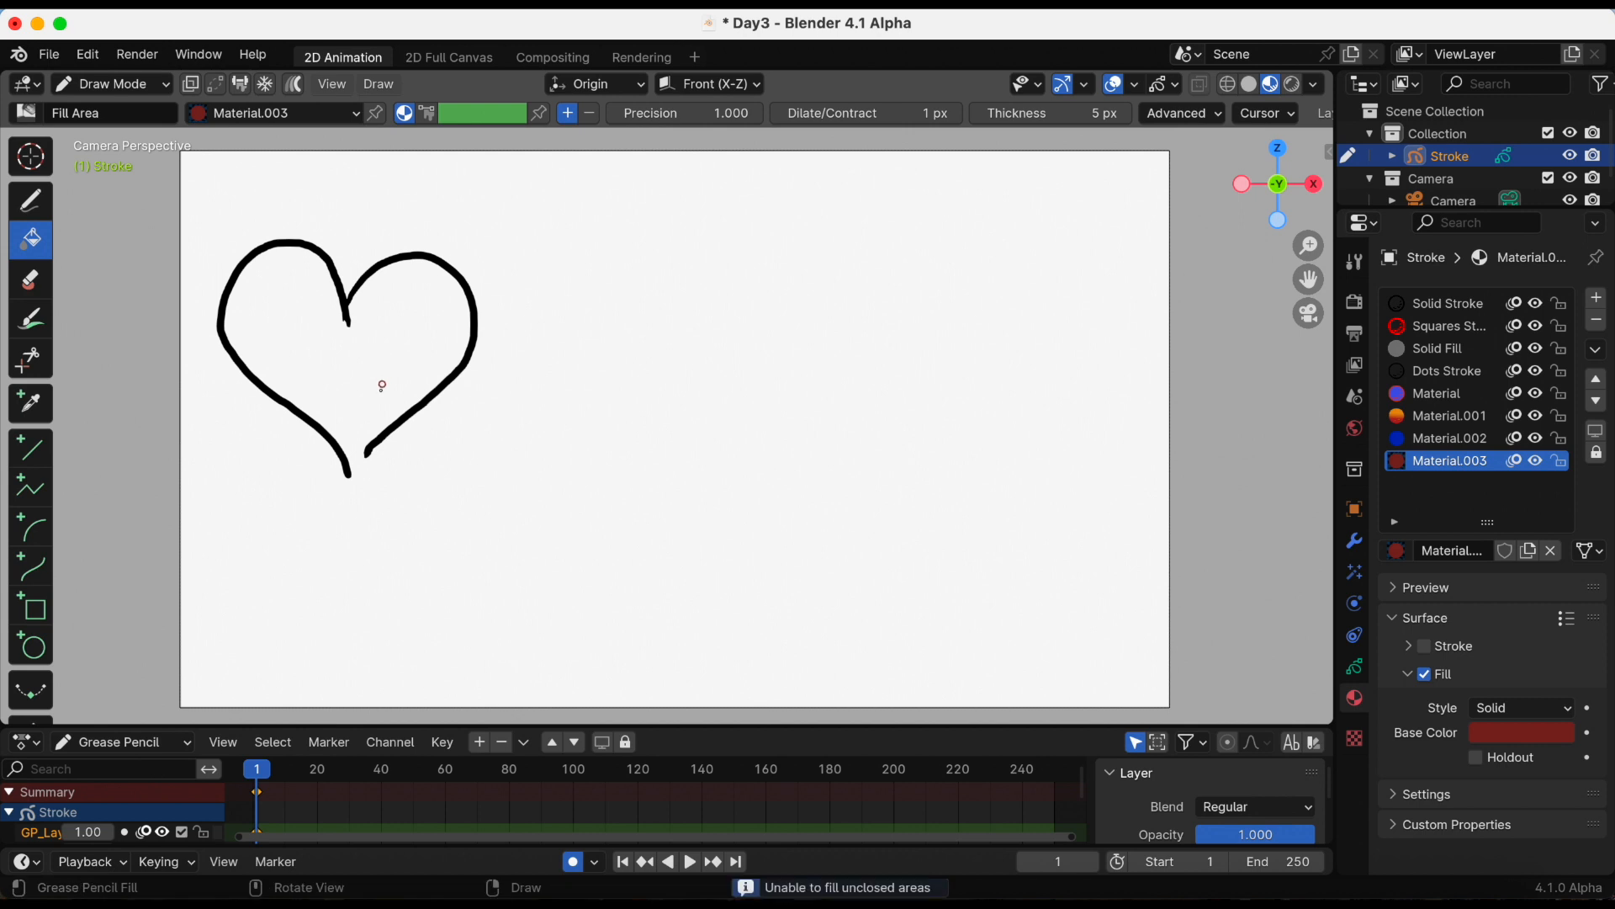
{"action": "mouse_move", "coordinate": [652, 359]}
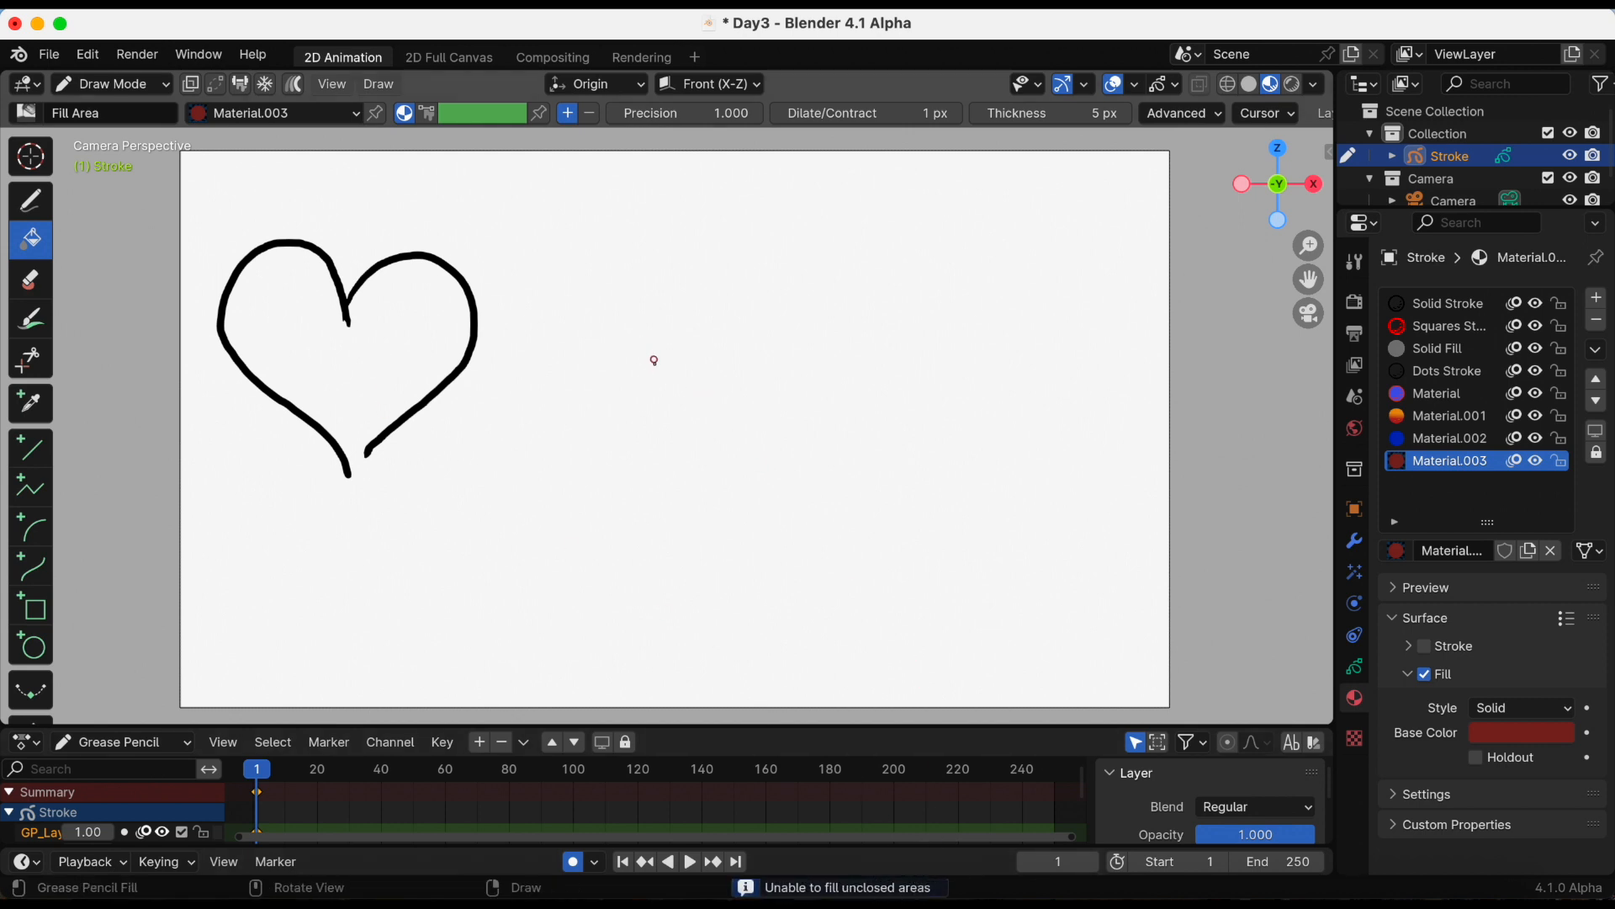
{"action": "mouse_move", "coordinate": [660, 373]}
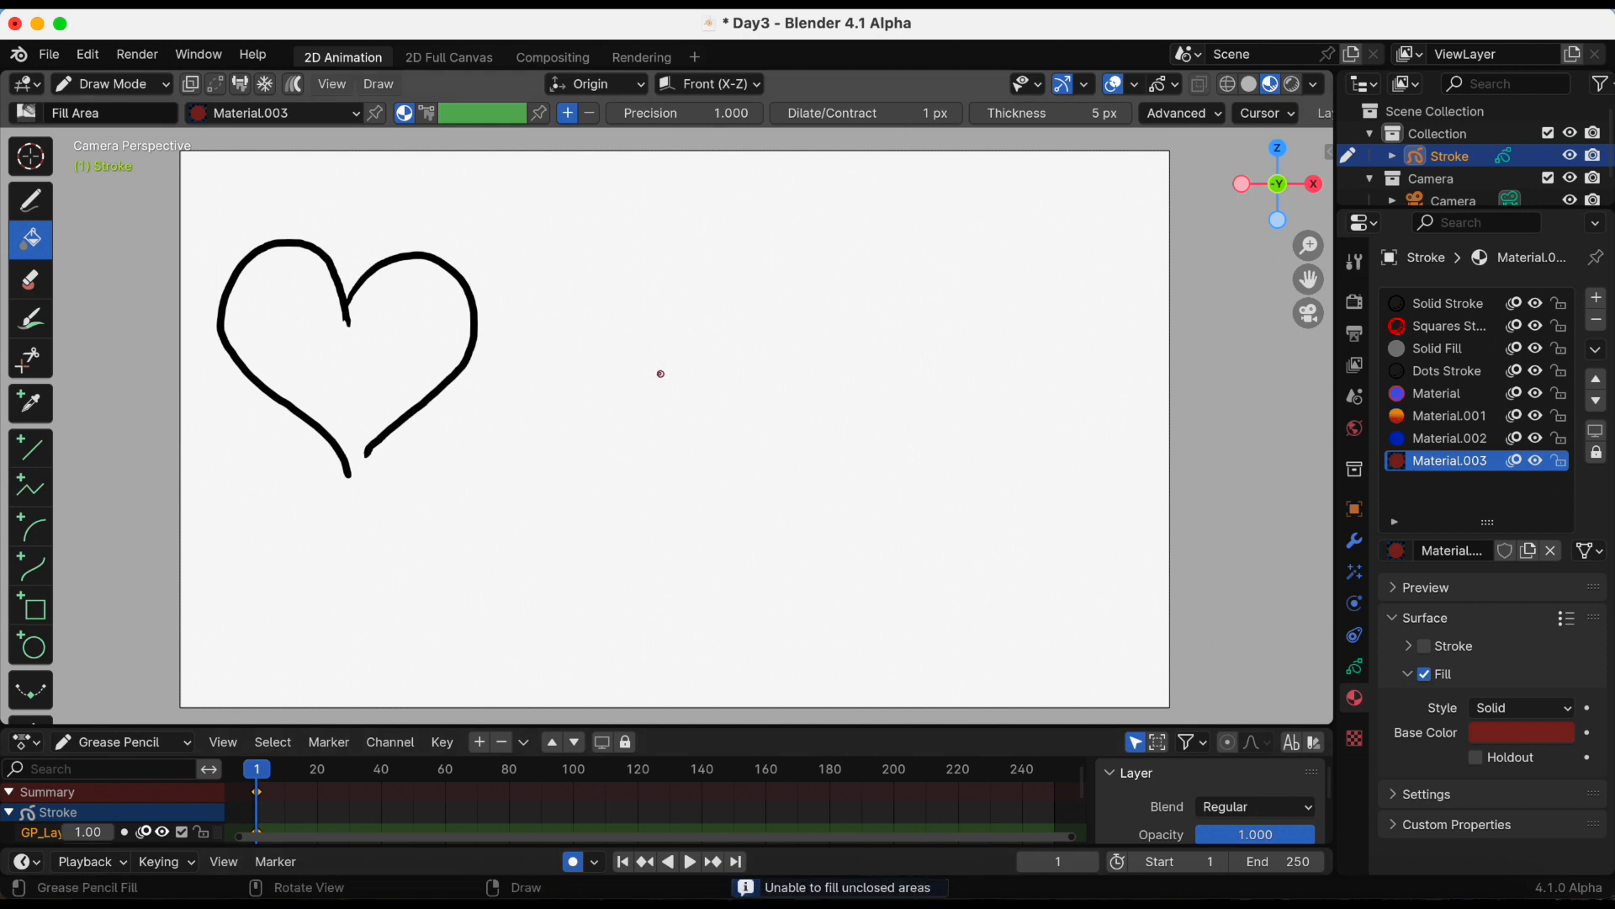
{"action": "mouse_move", "coordinate": [1022, 289]}
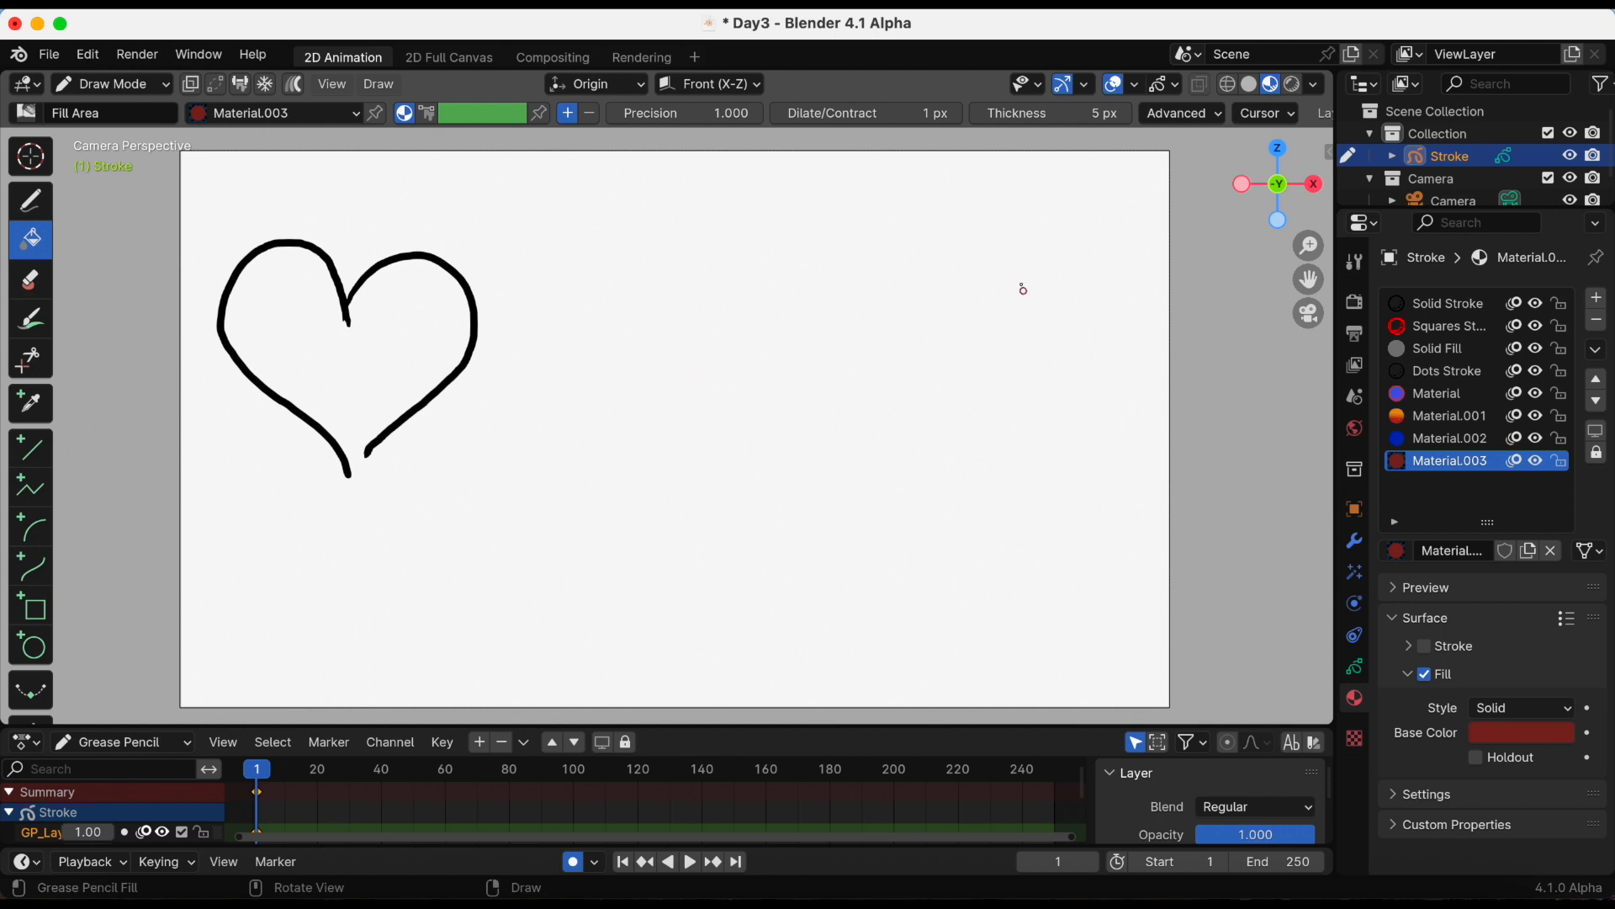
{"action": "mouse_move", "coordinate": [1071, 297]}
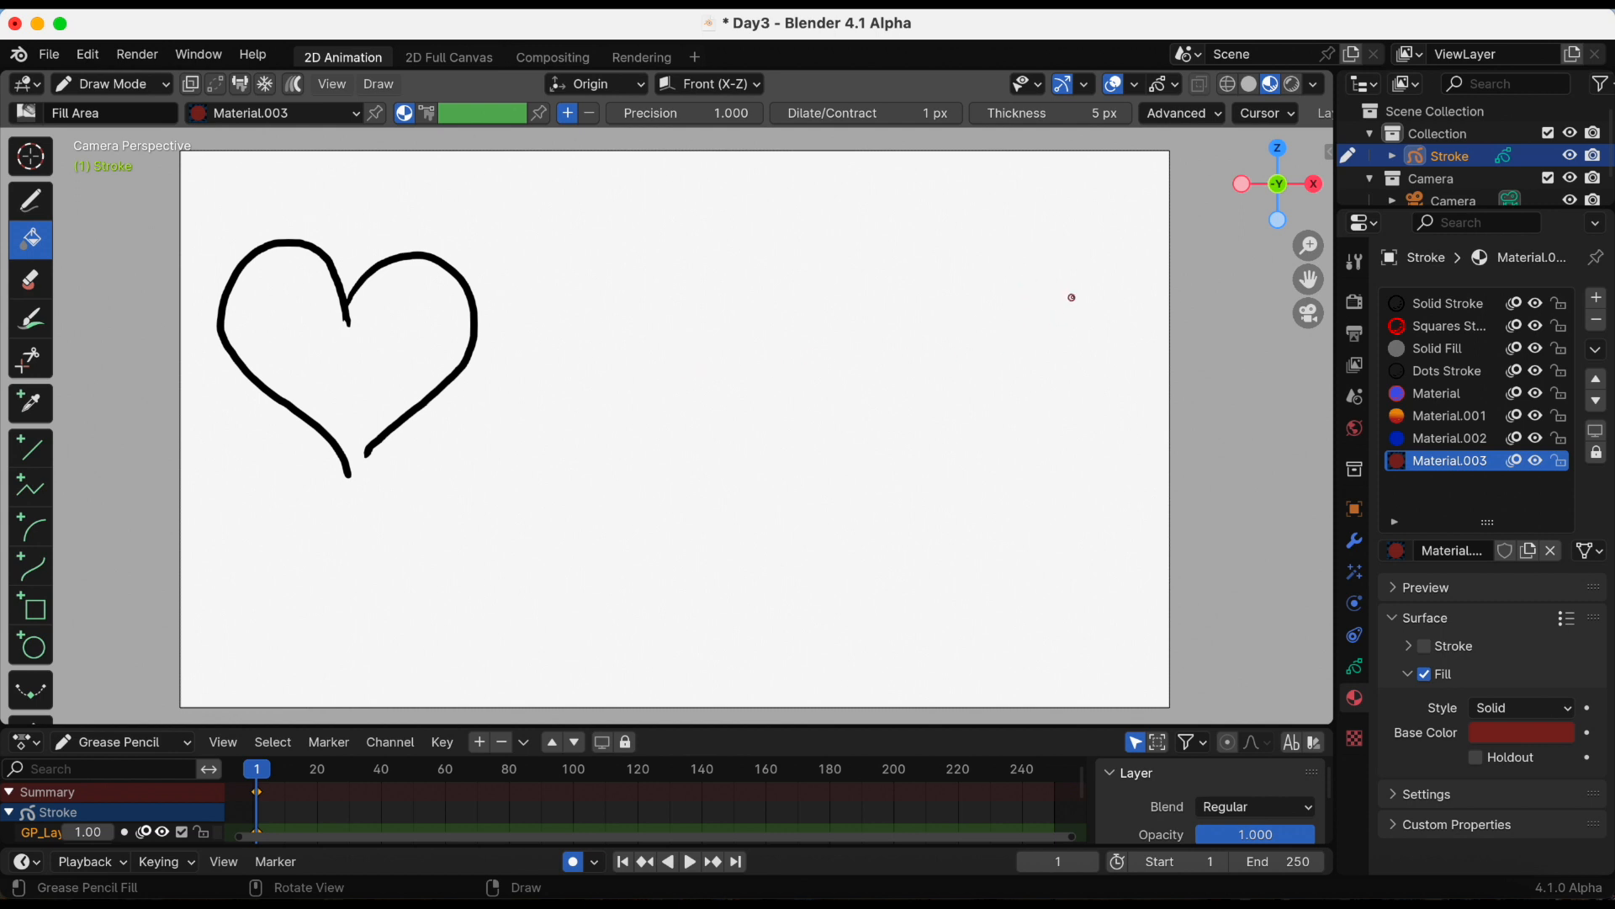
{"action": "mouse_move", "coordinate": [1181, 114]}
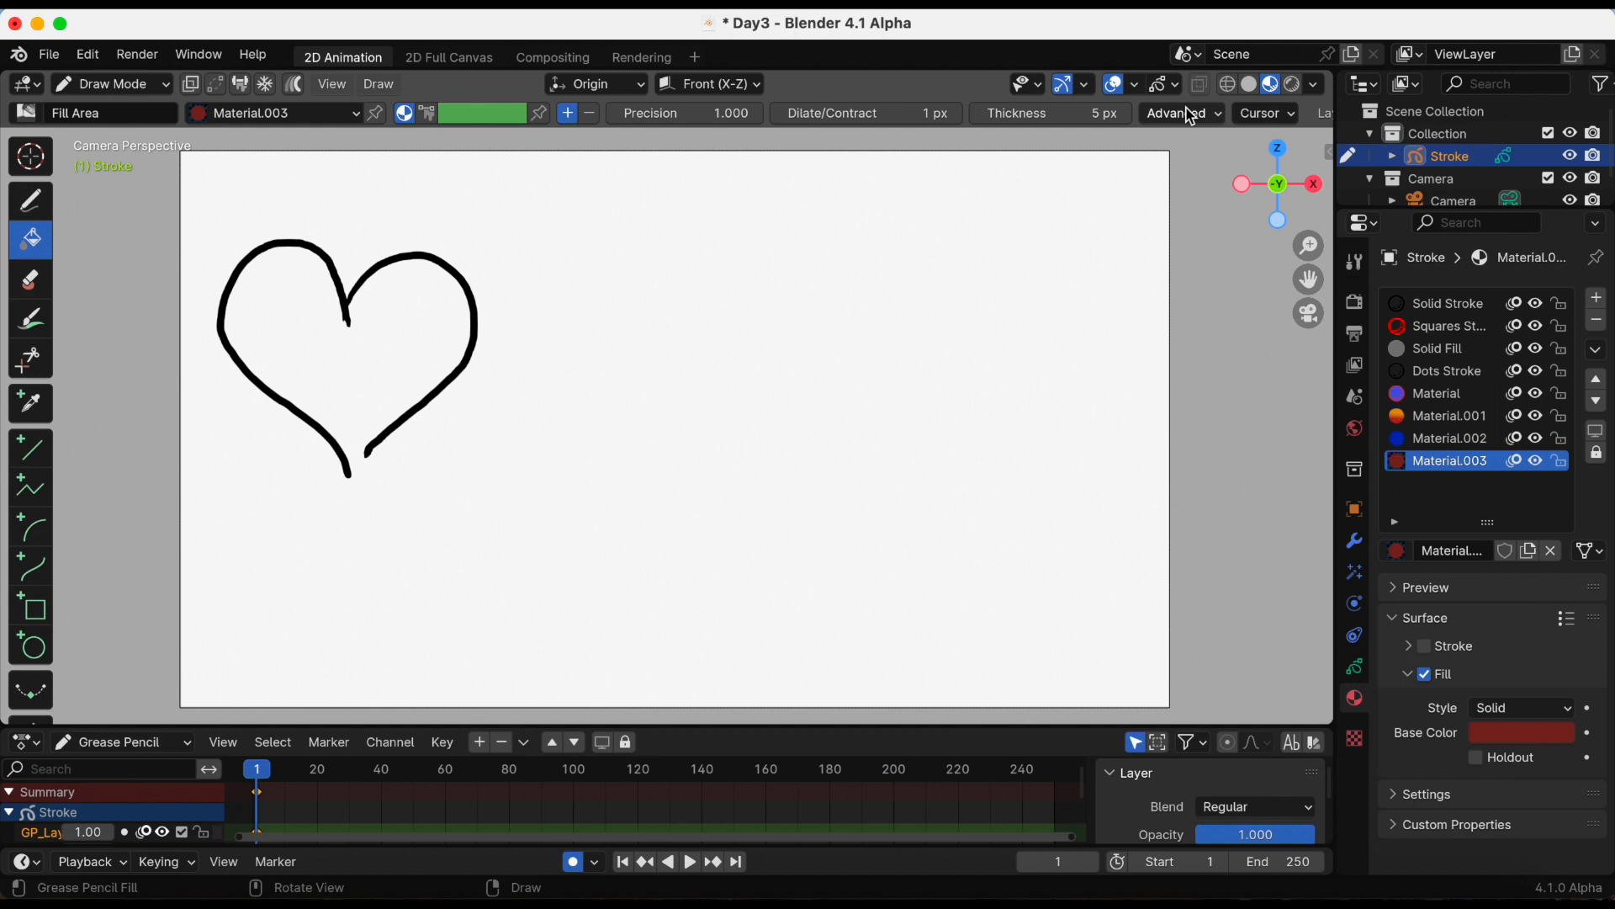
Step: Set gap closure to Extend with a larger size and try filling the heart
{"action": "left_click", "coordinate": [1175, 113]}
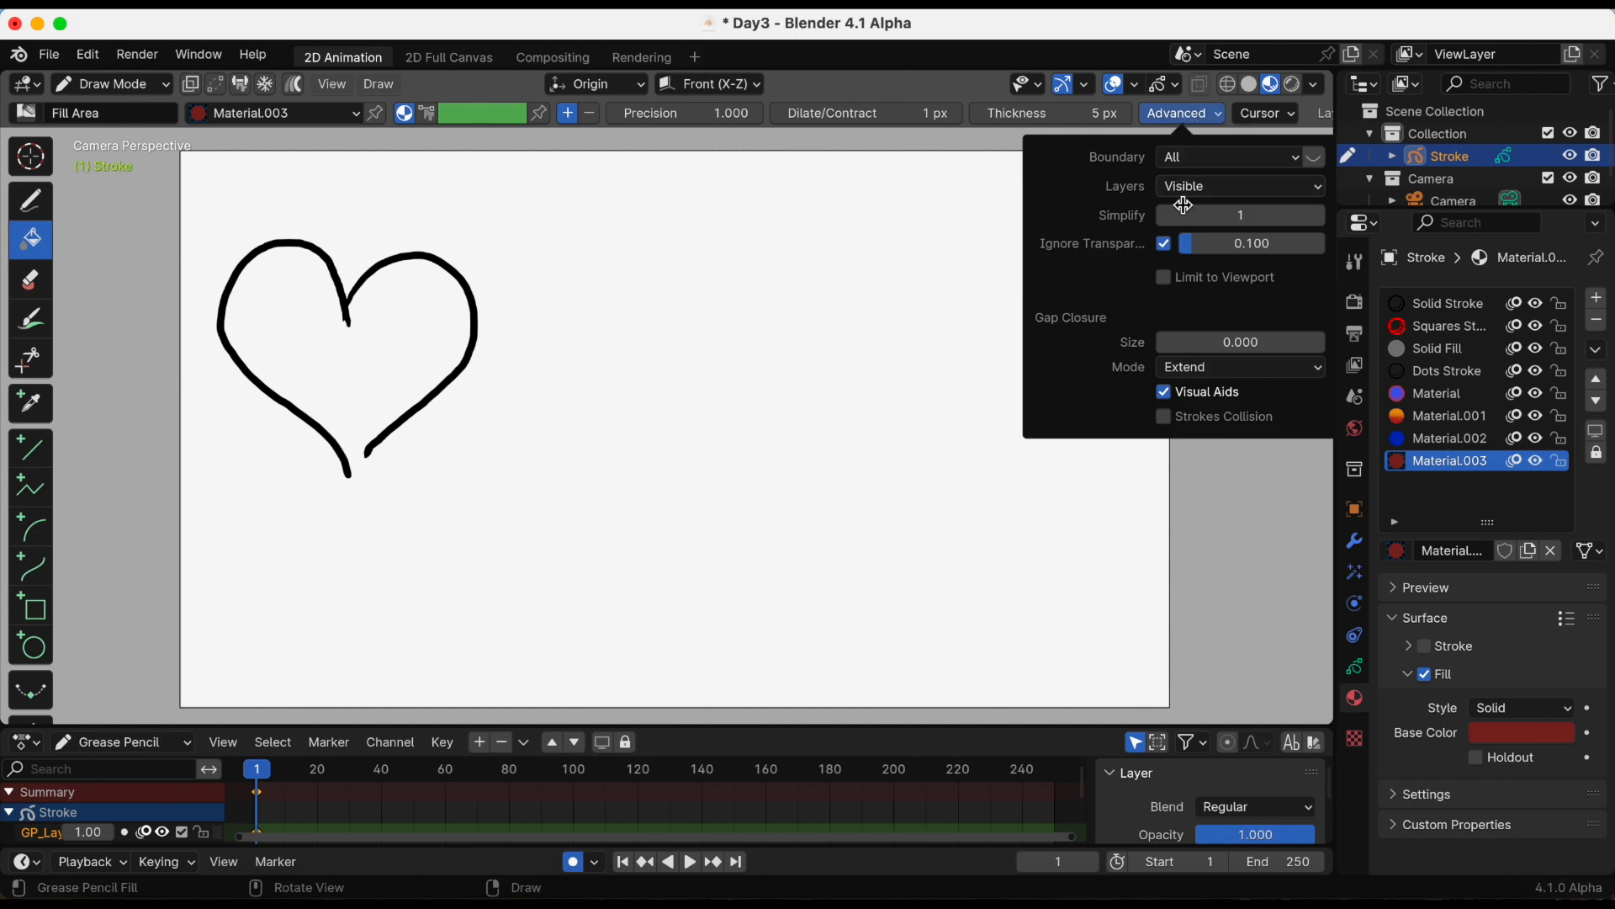
{"action": "mouse_move", "coordinate": [1120, 336]}
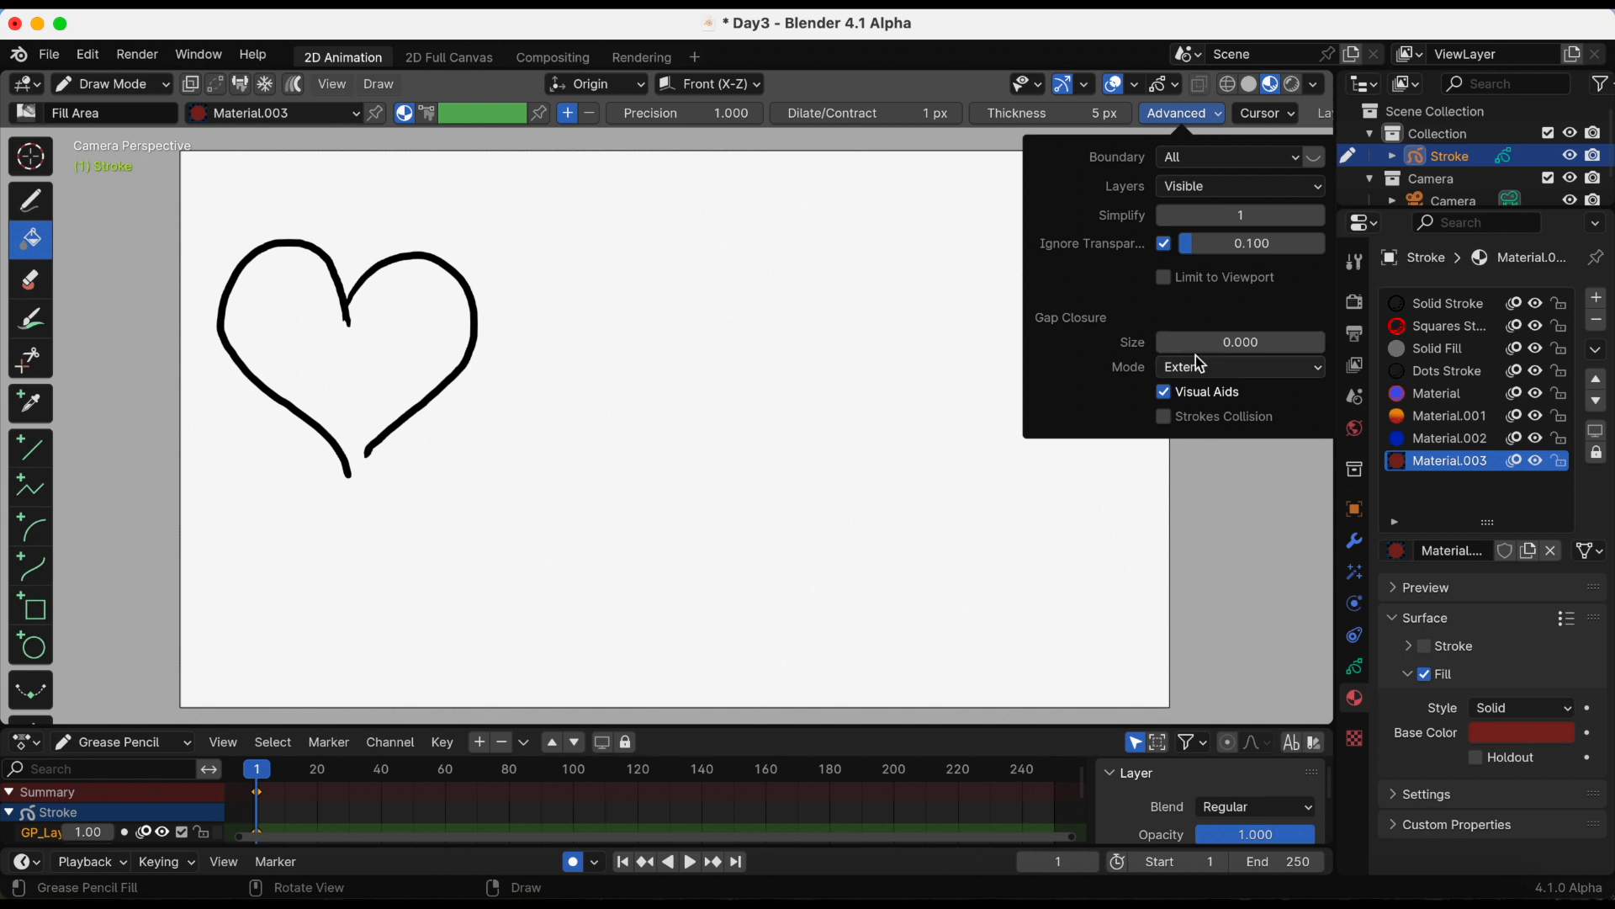
{"action": "left_click_drag", "start_coordinate": [1242, 341], "coordinate": [1288, 340]}
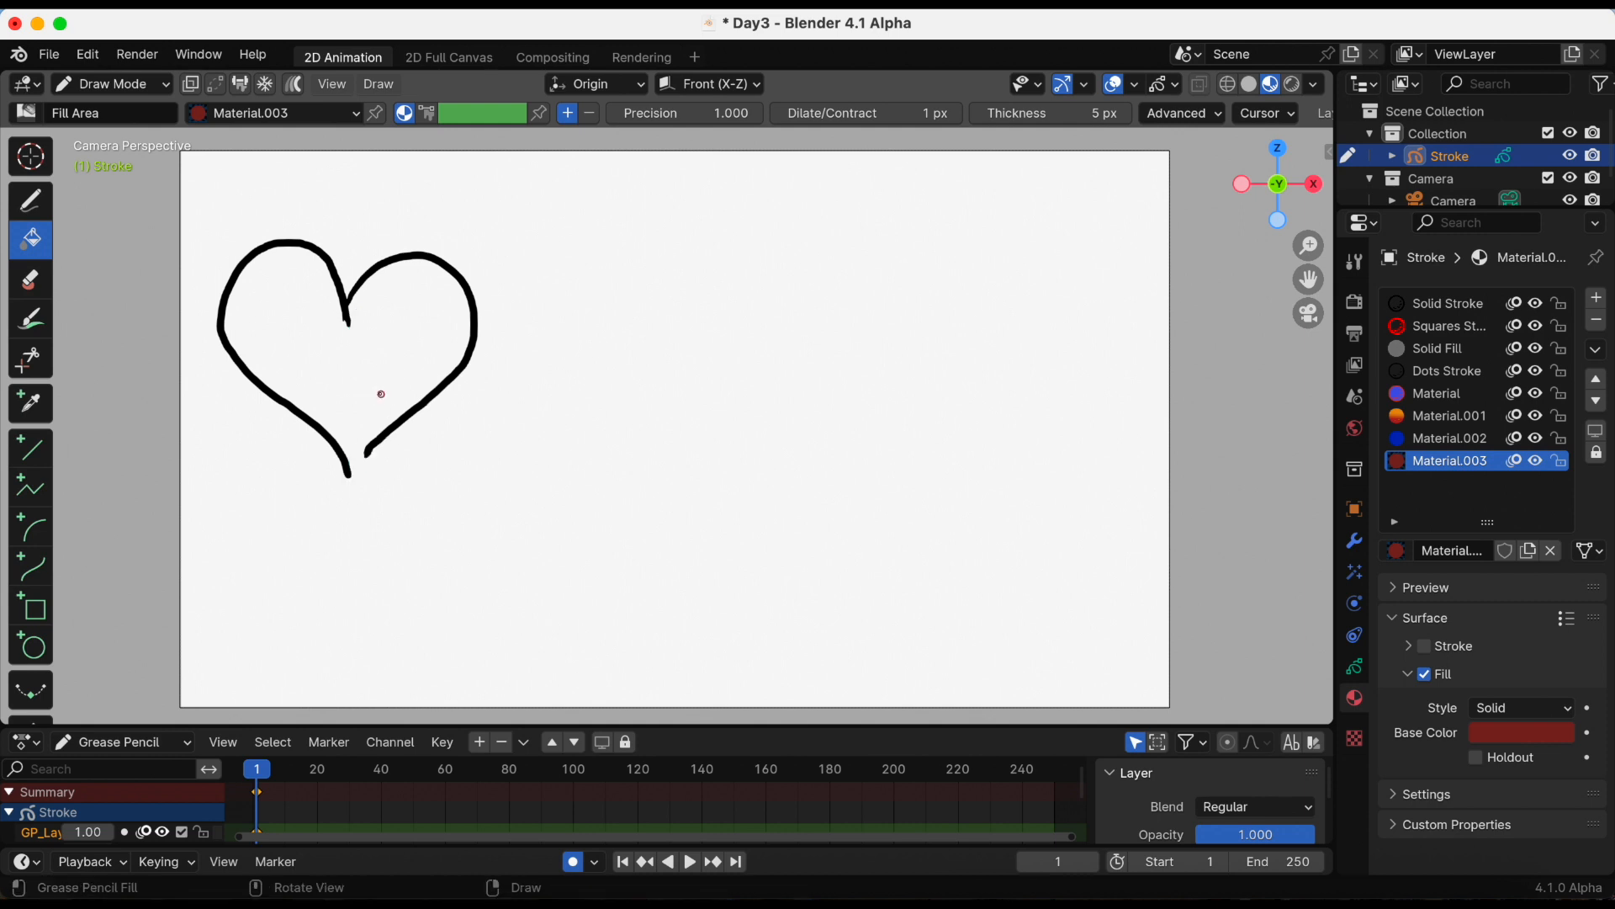
{"action": "left_click", "coordinate": [381, 394]}
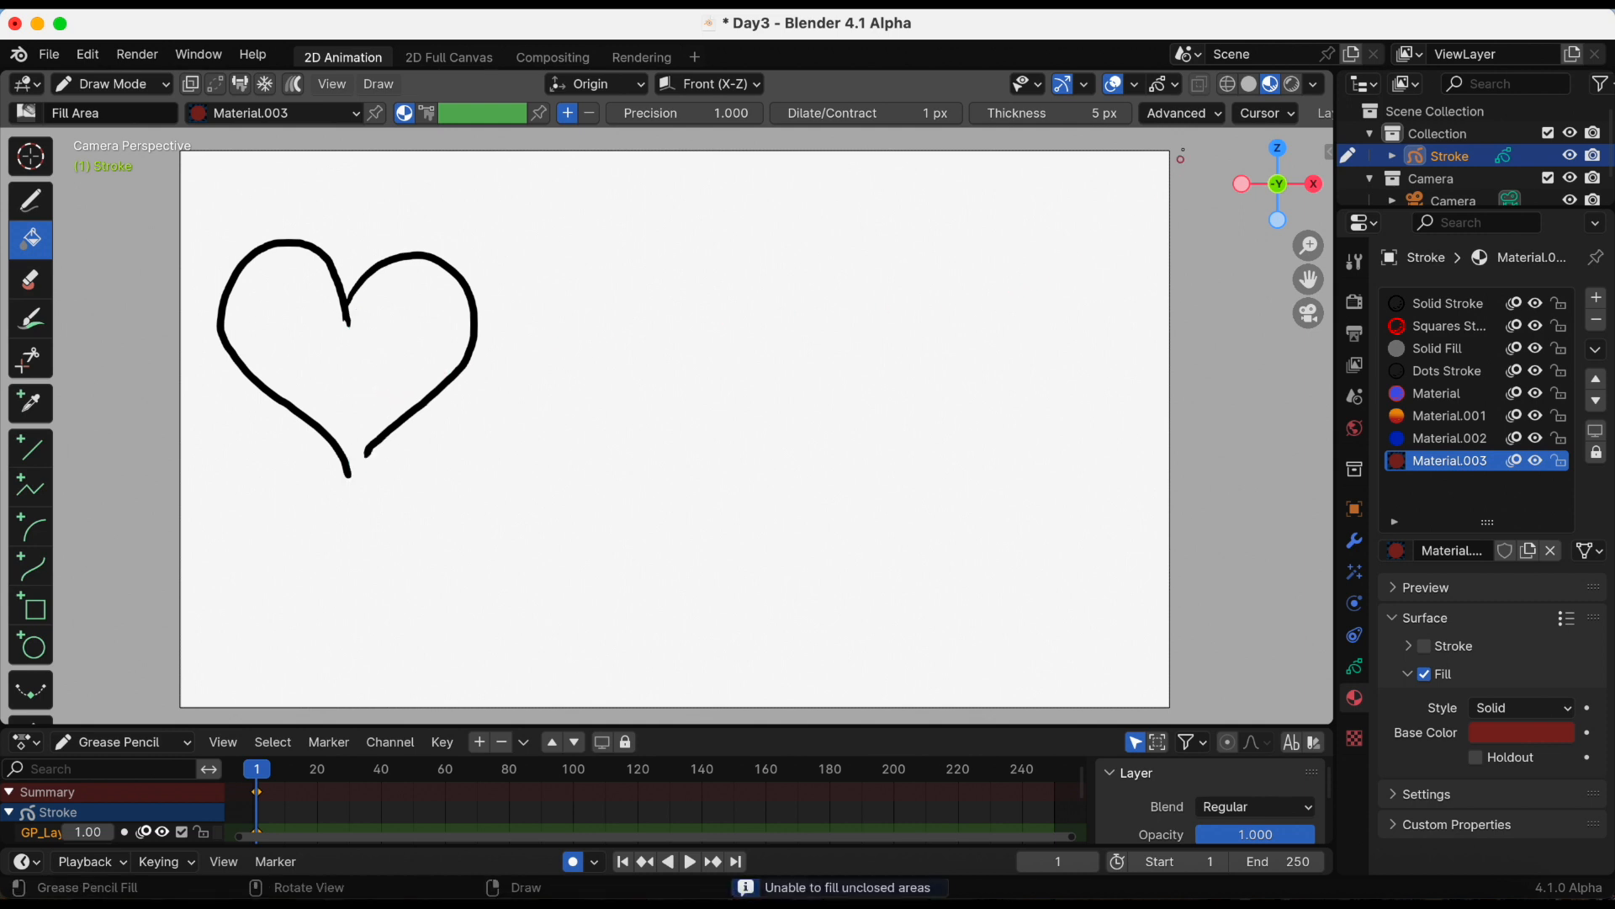
Step: Raise the gap closure size to 5 and attempt the heart fill again
{"action": "left_click", "coordinate": [1180, 113]}
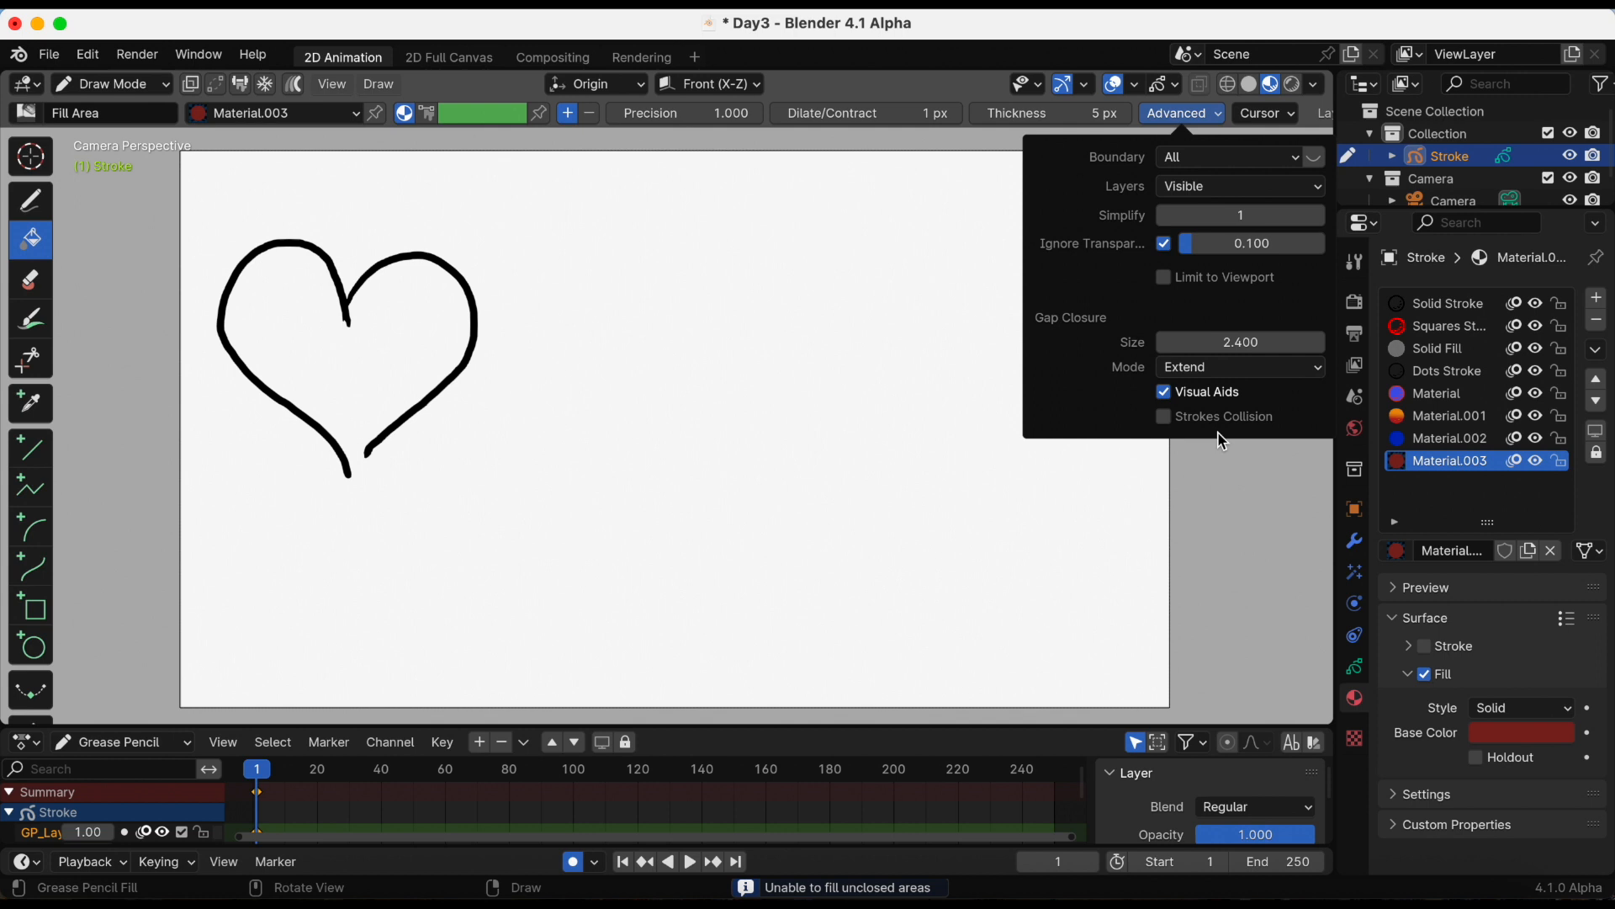
{"action": "left_click_drag", "start_coordinate": [1239, 341], "coordinate": [1286, 340]}
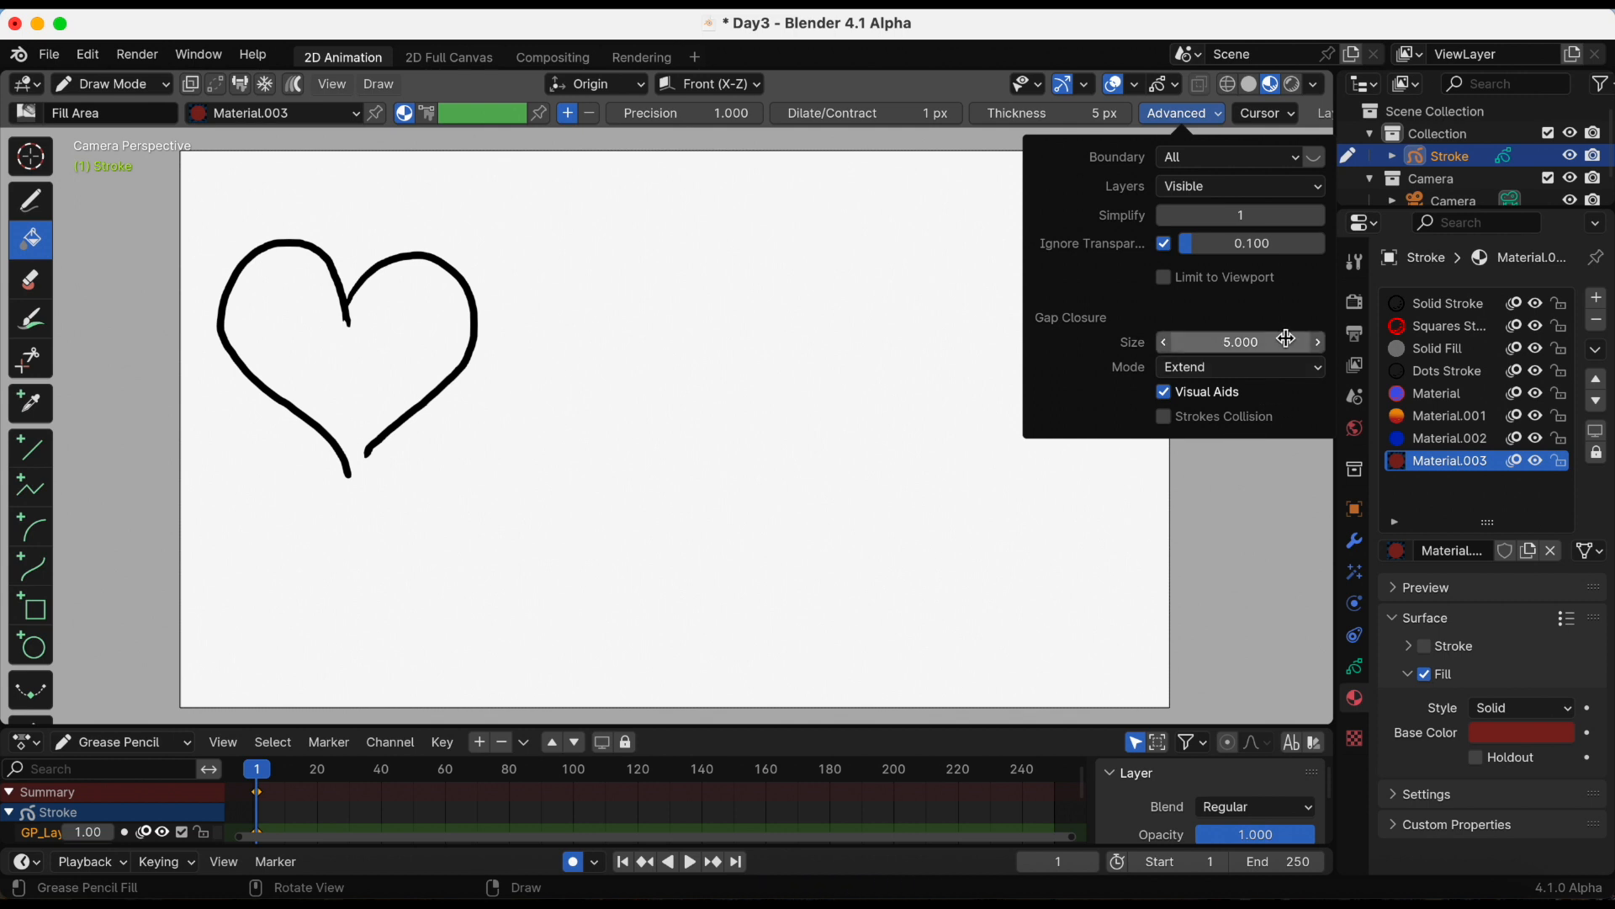
{"action": "left_click", "coordinate": [1181, 114]}
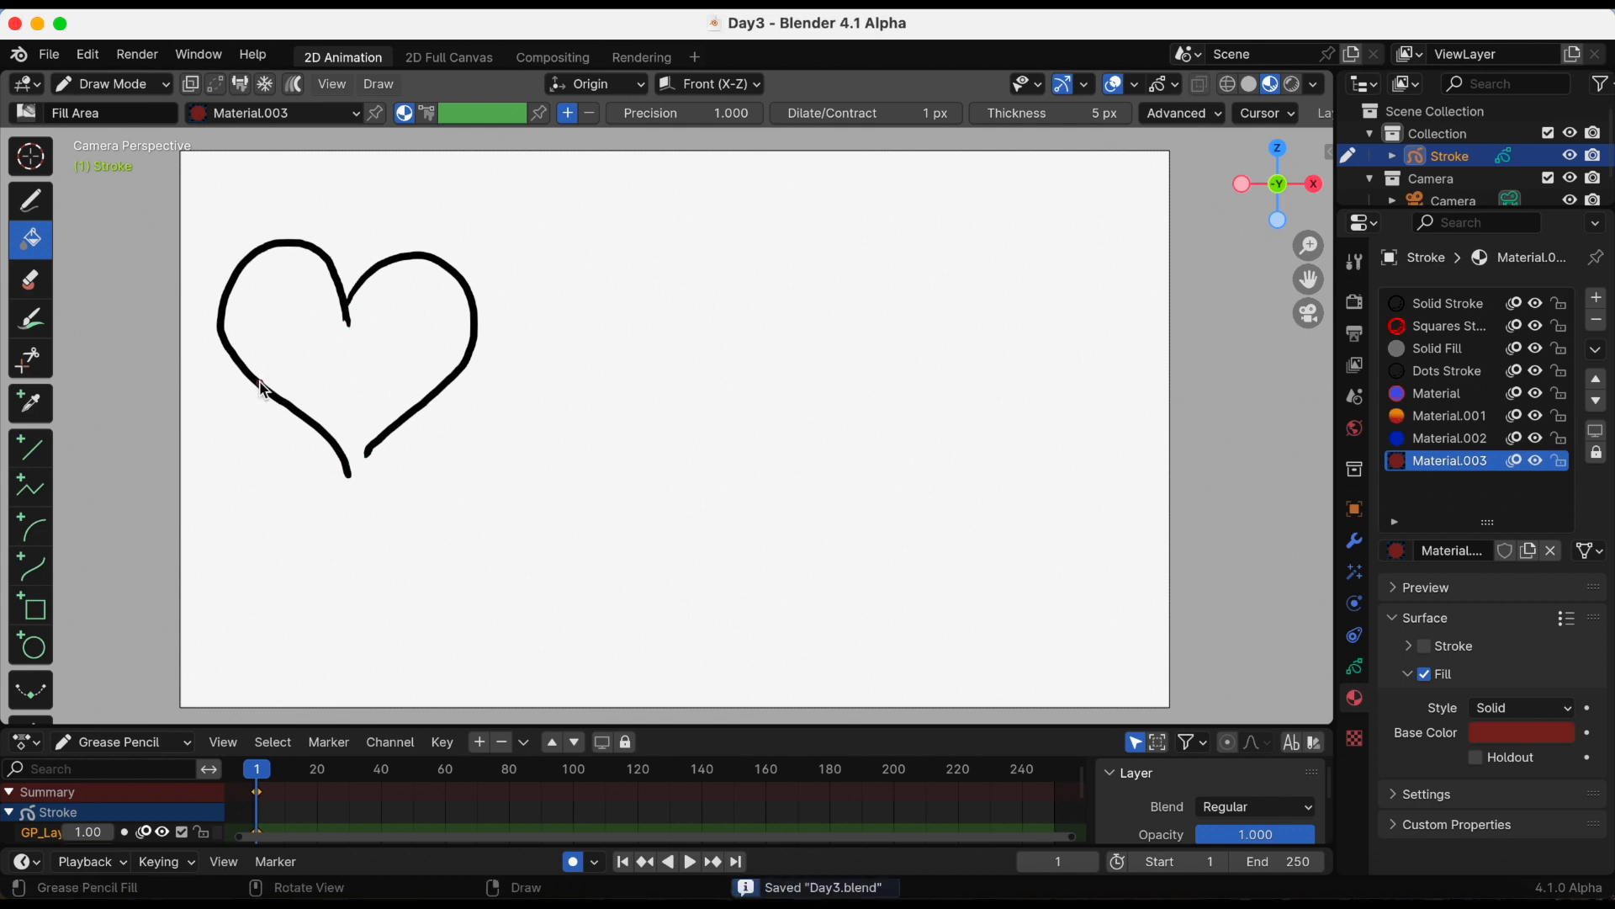
{"action": "left_click", "coordinate": [1178, 113]}
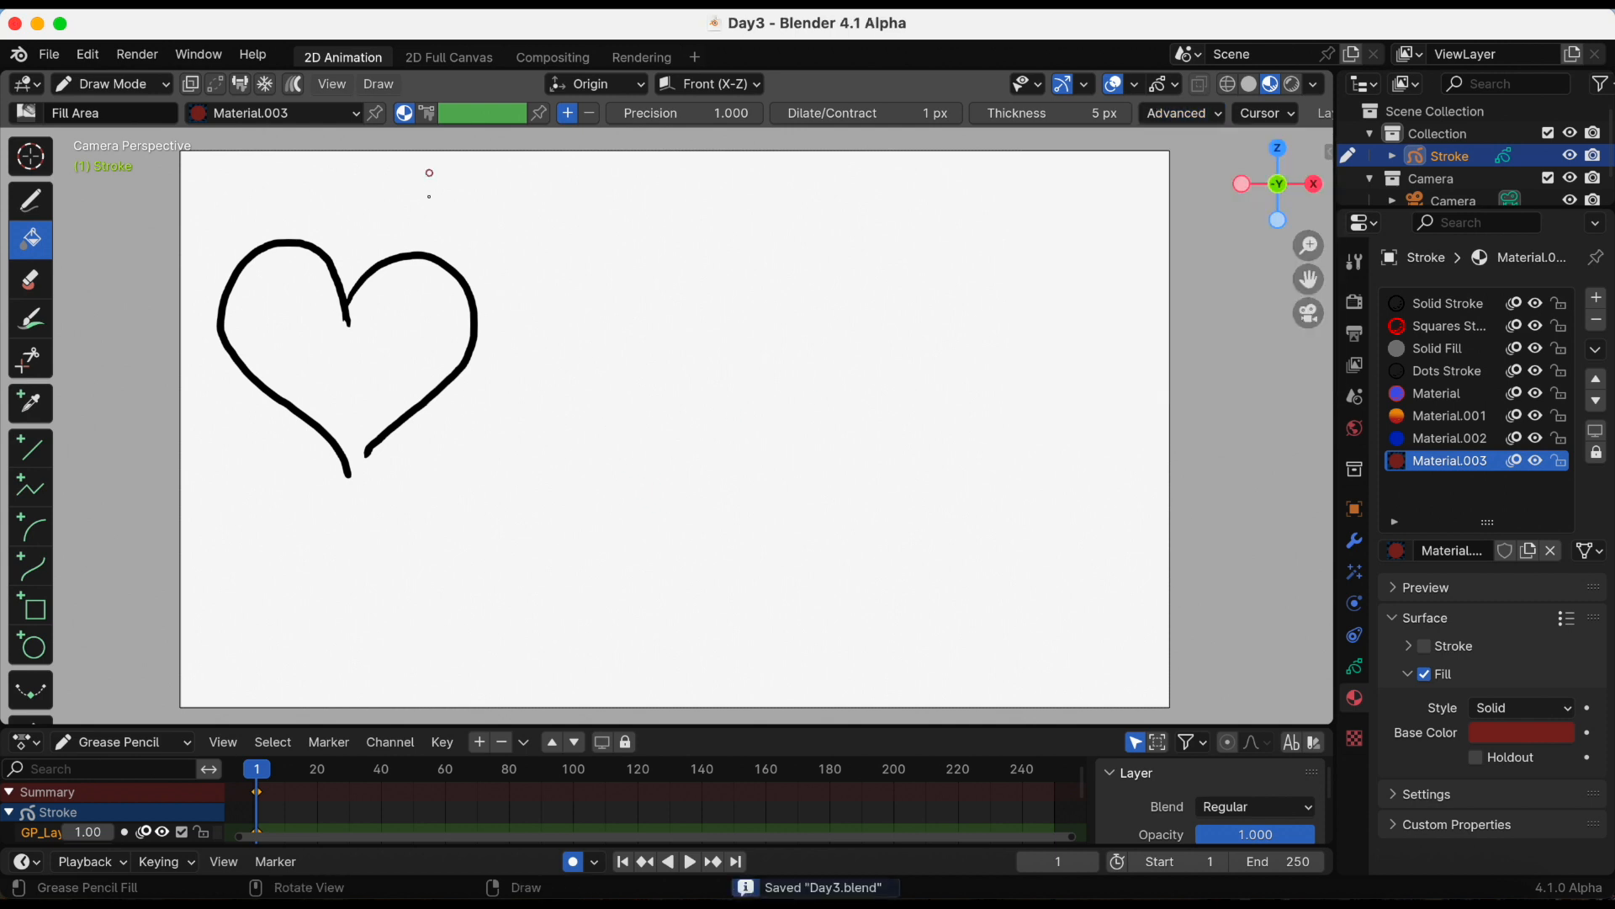
Step: Fill part of the heart's right lobe dark red and try the lower part
{"action": "left_click", "coordinate": [405, 308]}
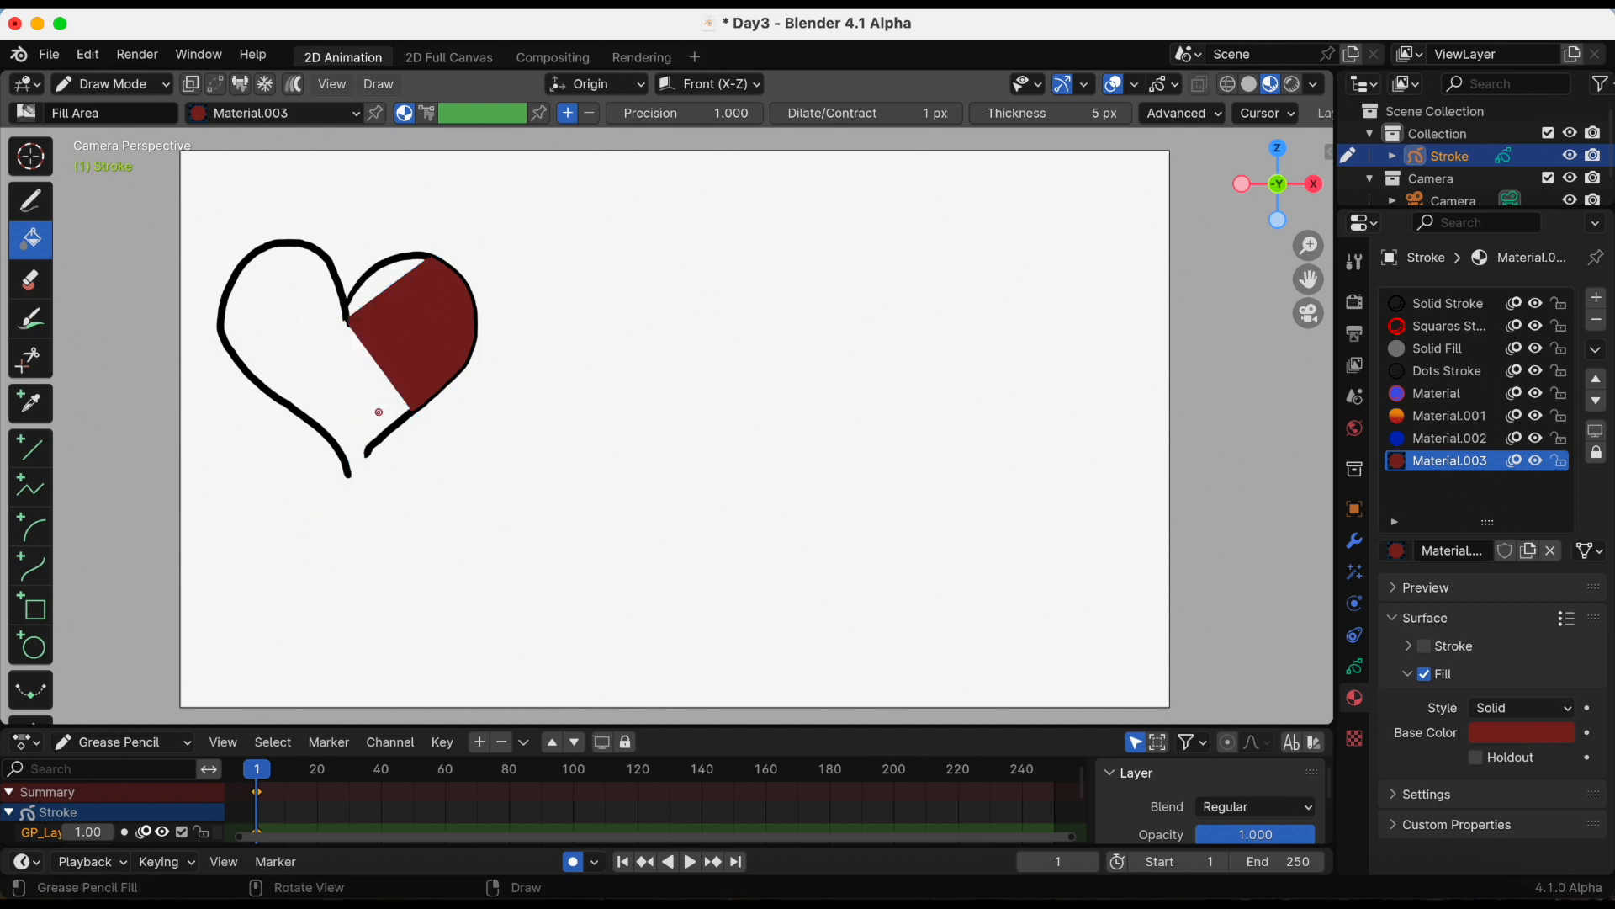
{"action": "left_click", "coordinate": [275, 355]}
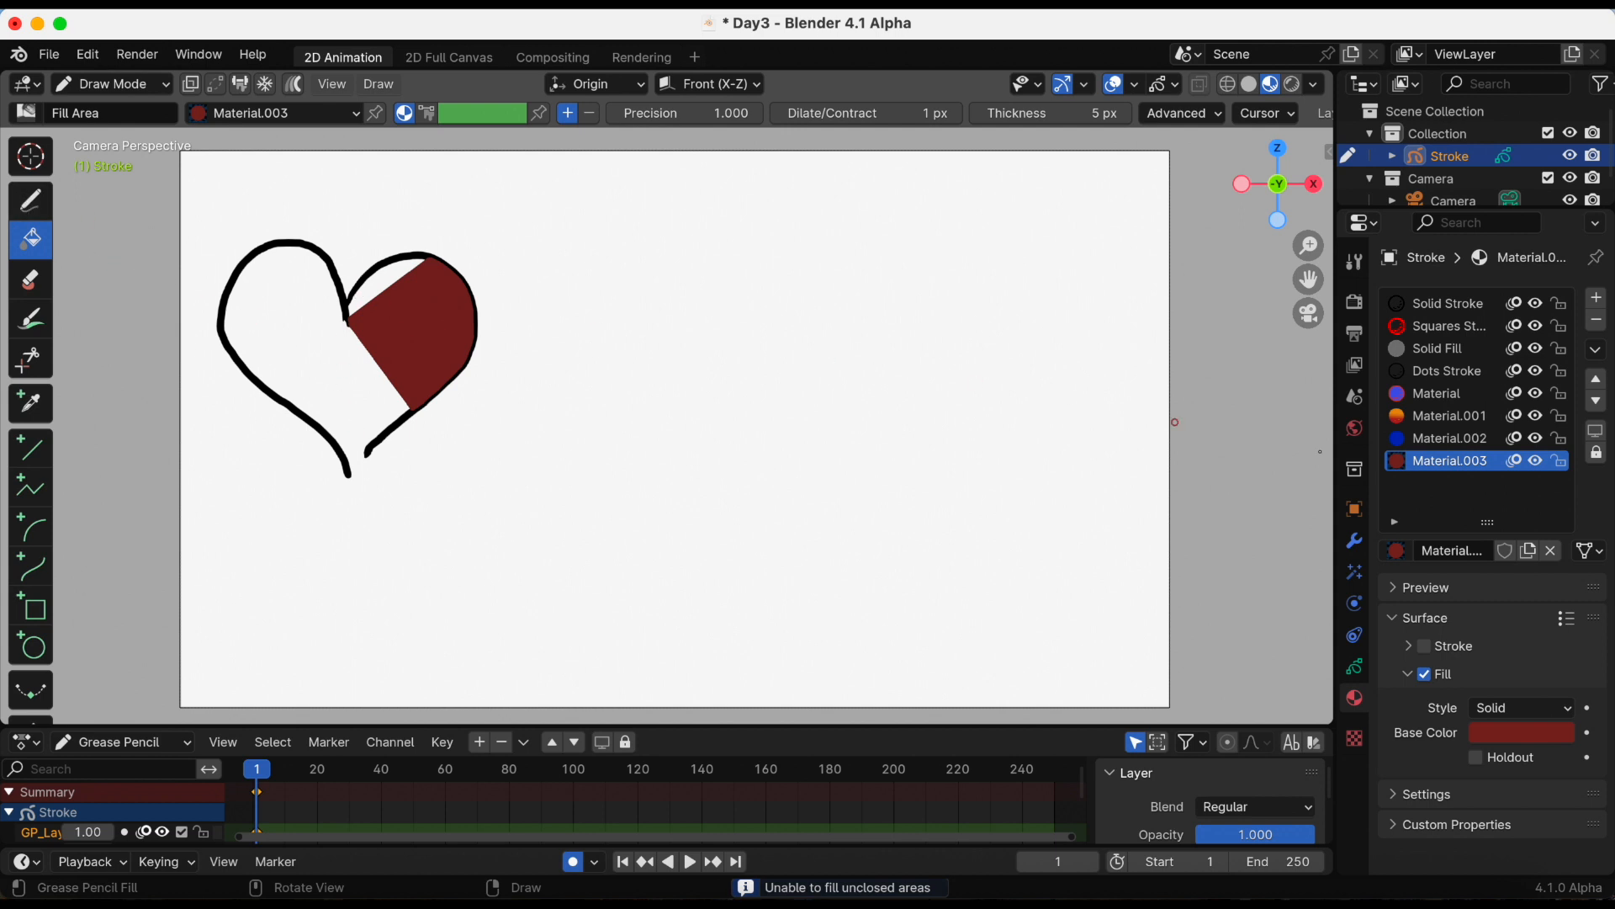
{"action": "left_click", "coordinate": [1353, 666]}
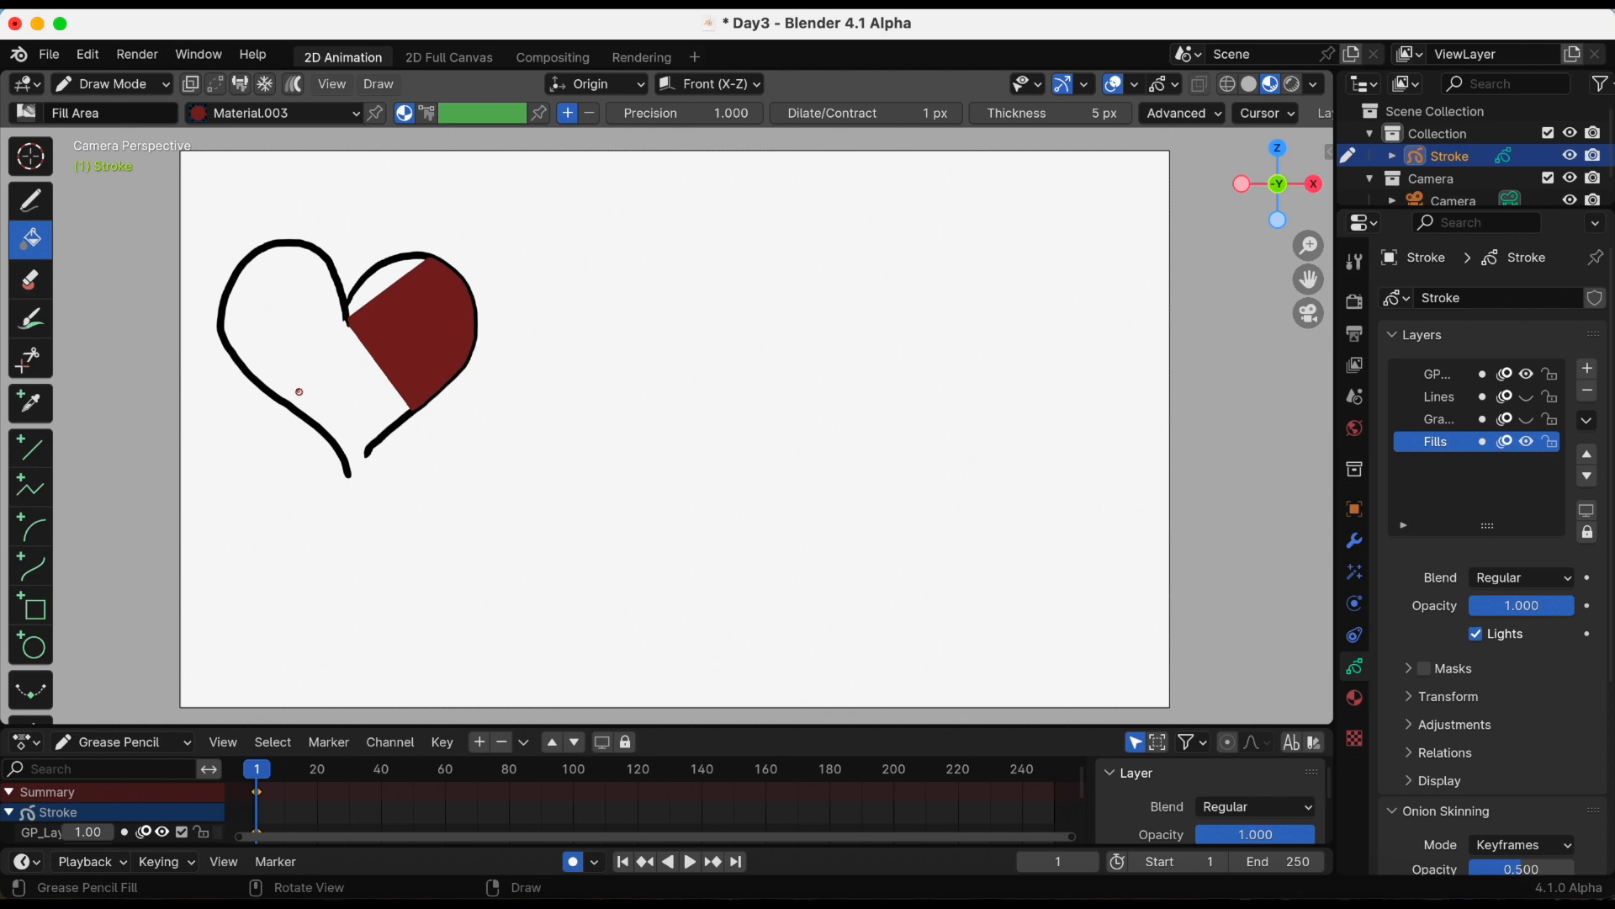
Step: Try filling the heart's left side and make Fills the active layer
{"action": "left_click", "coordinate": [306, 371]}
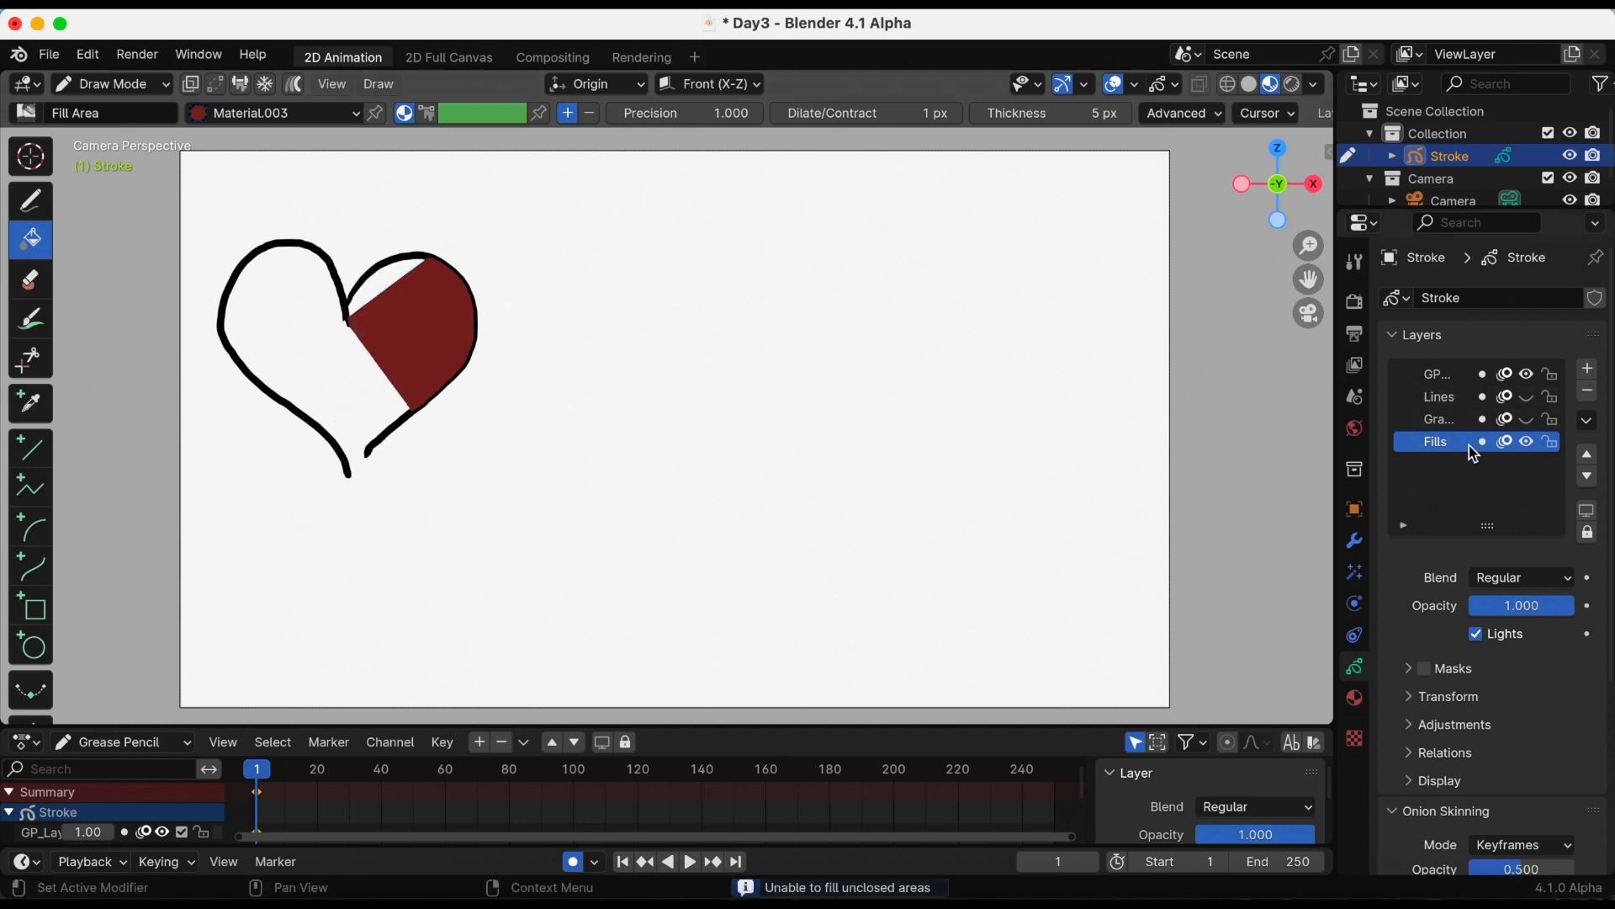
{"action": "left_click", "coordinate": [1437, 373]}
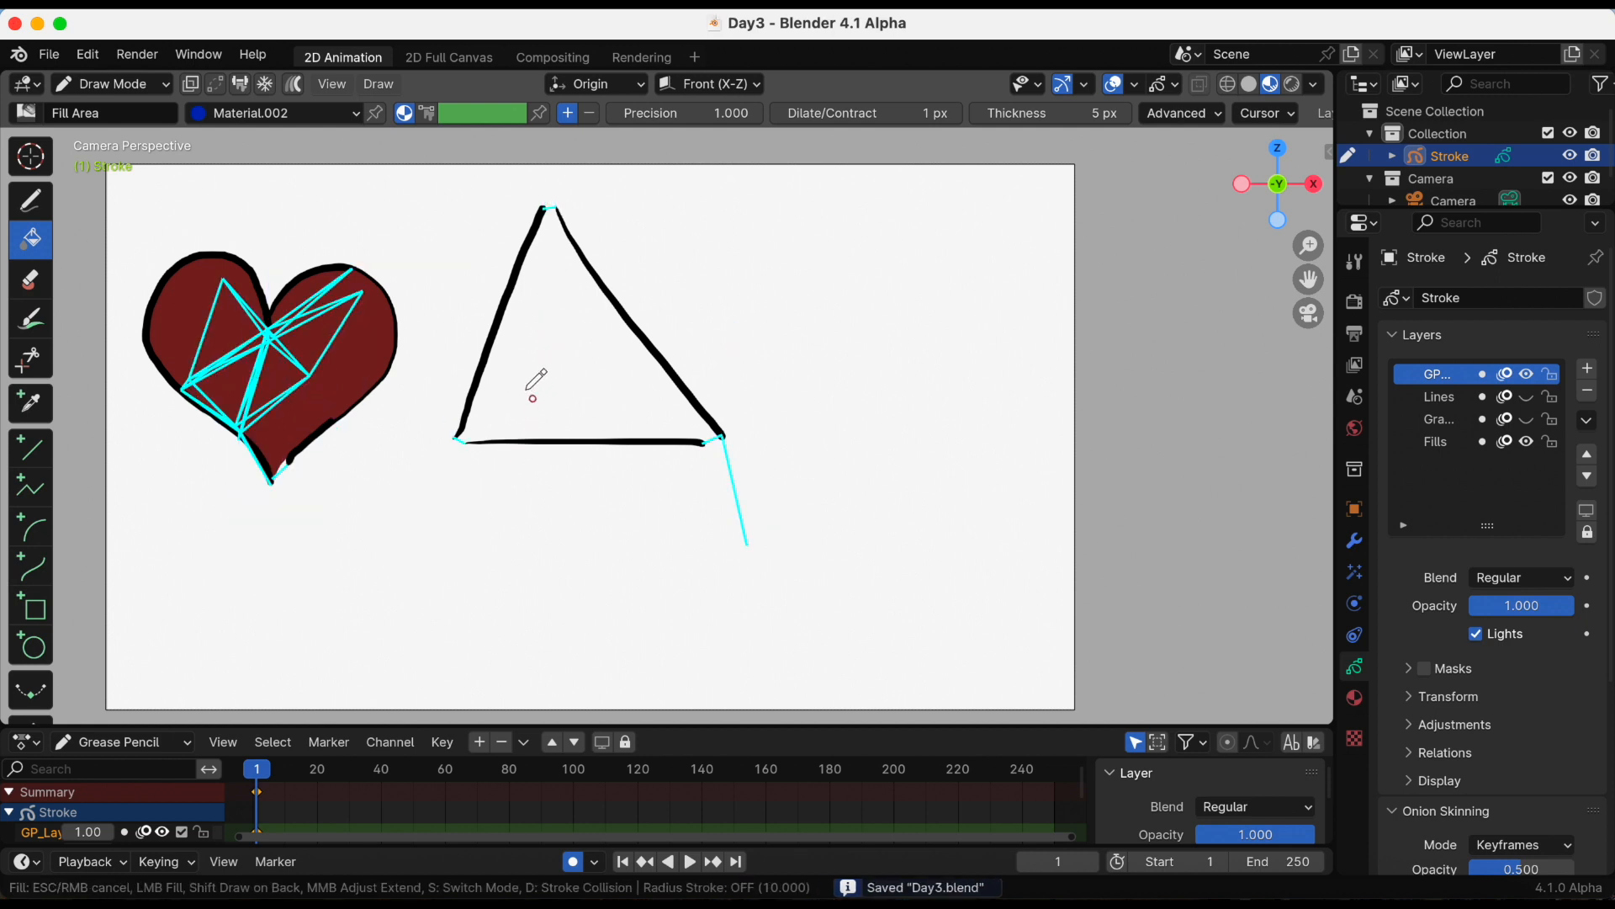
Step: Attempt to fill the triangle outline and save Day3.blend
{"action": "left_click", "coordinate": [535, 395]}
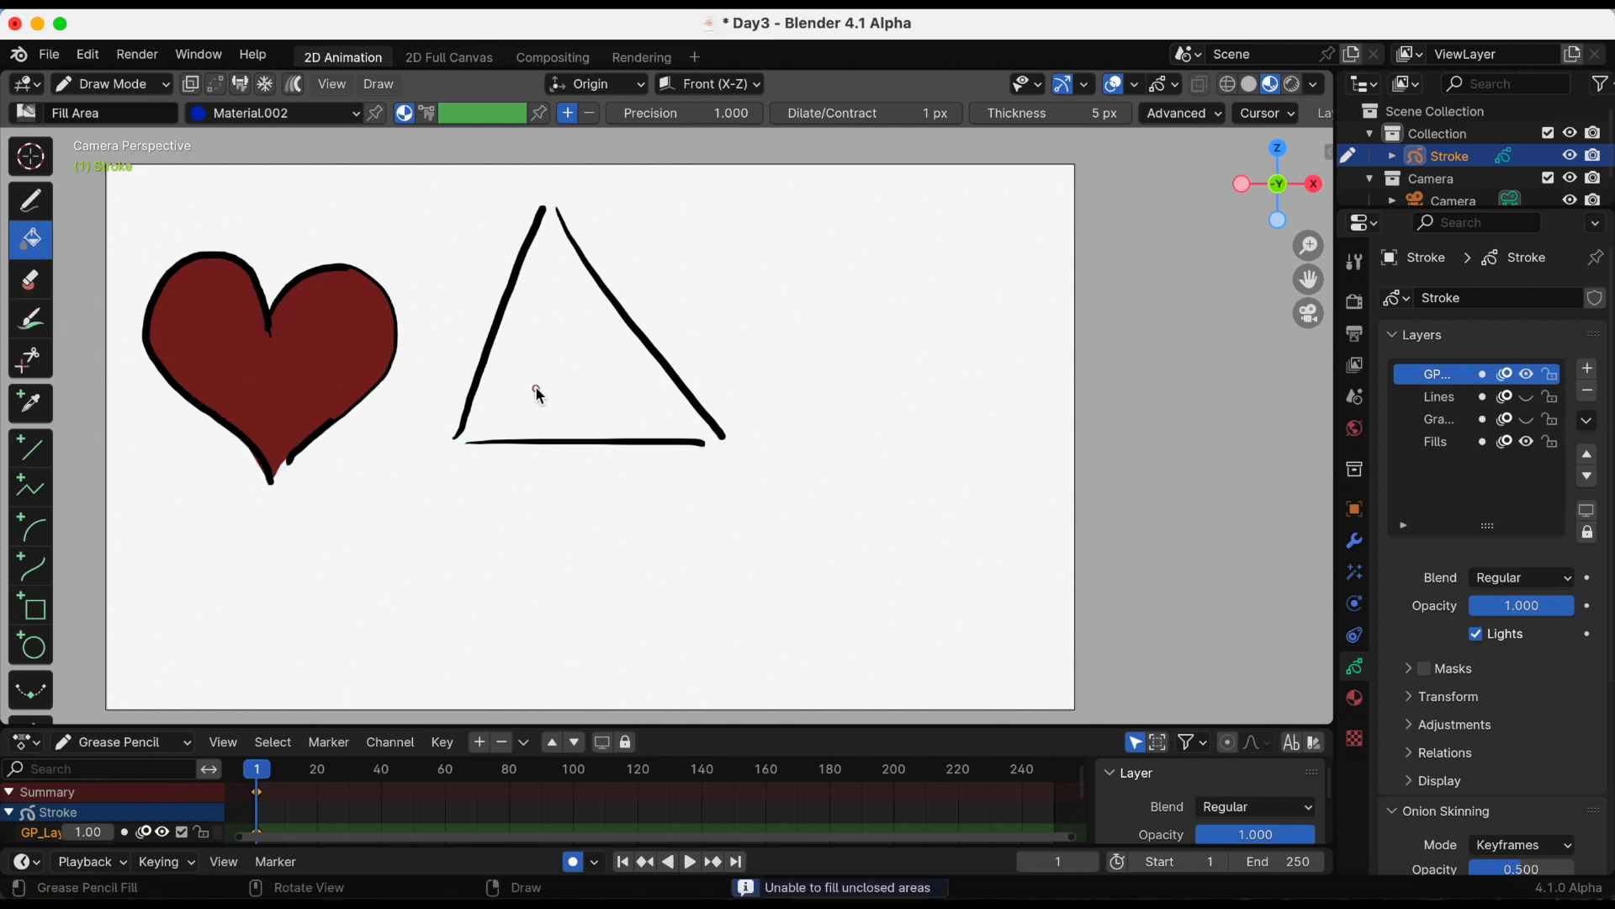
{"action": "key", "text": "cmd+s"}
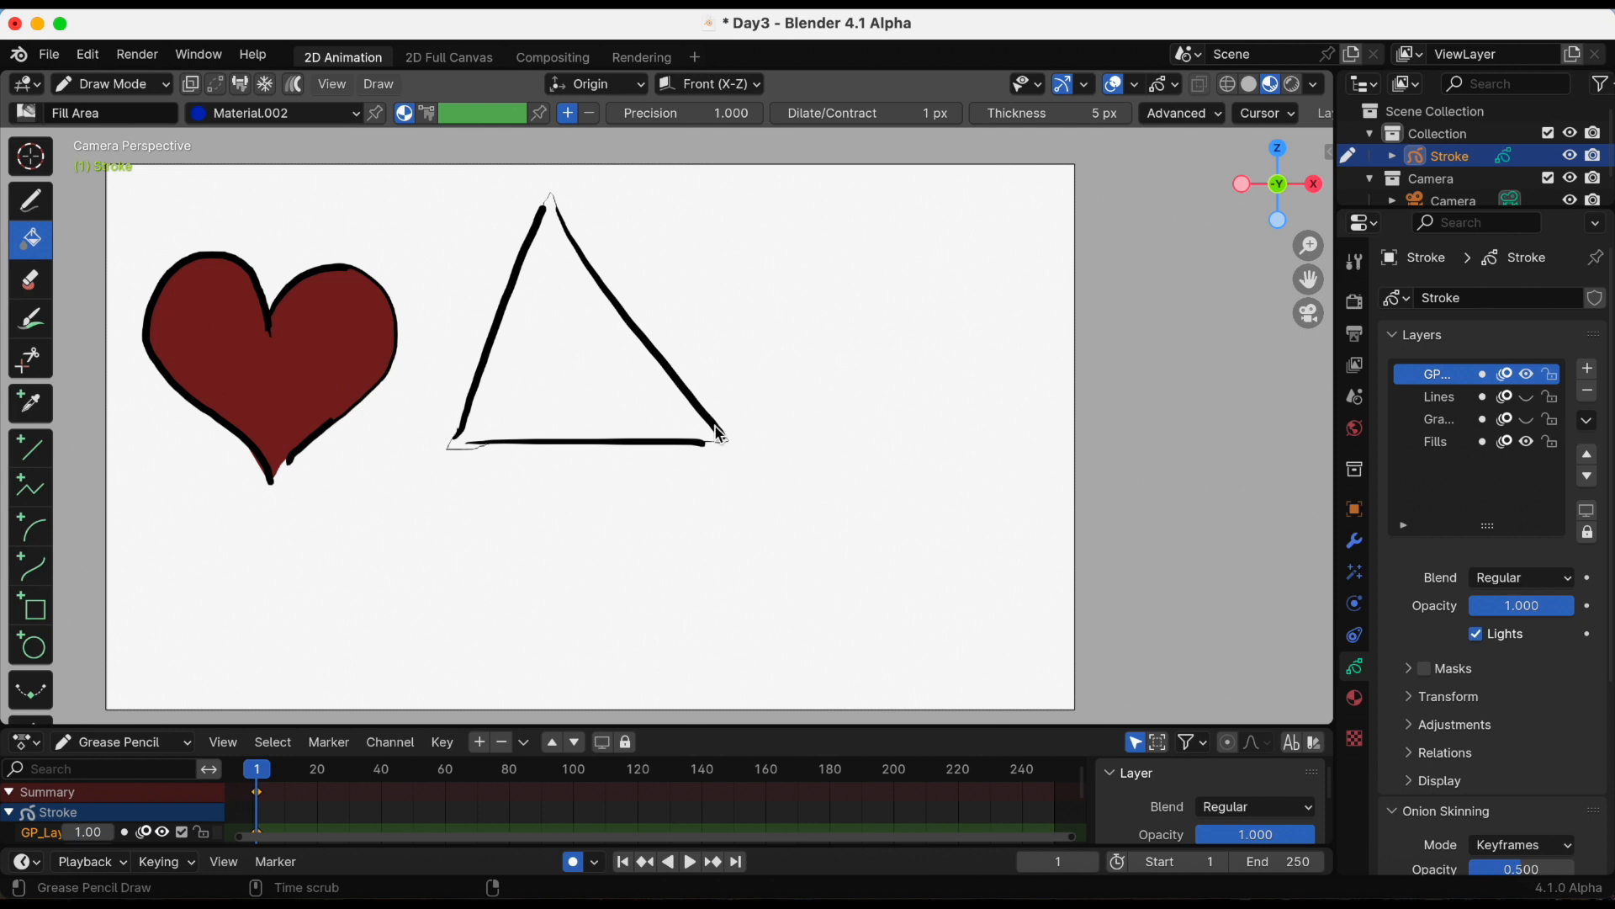
{"action": "left_click", "coordinate": [561, 330]}
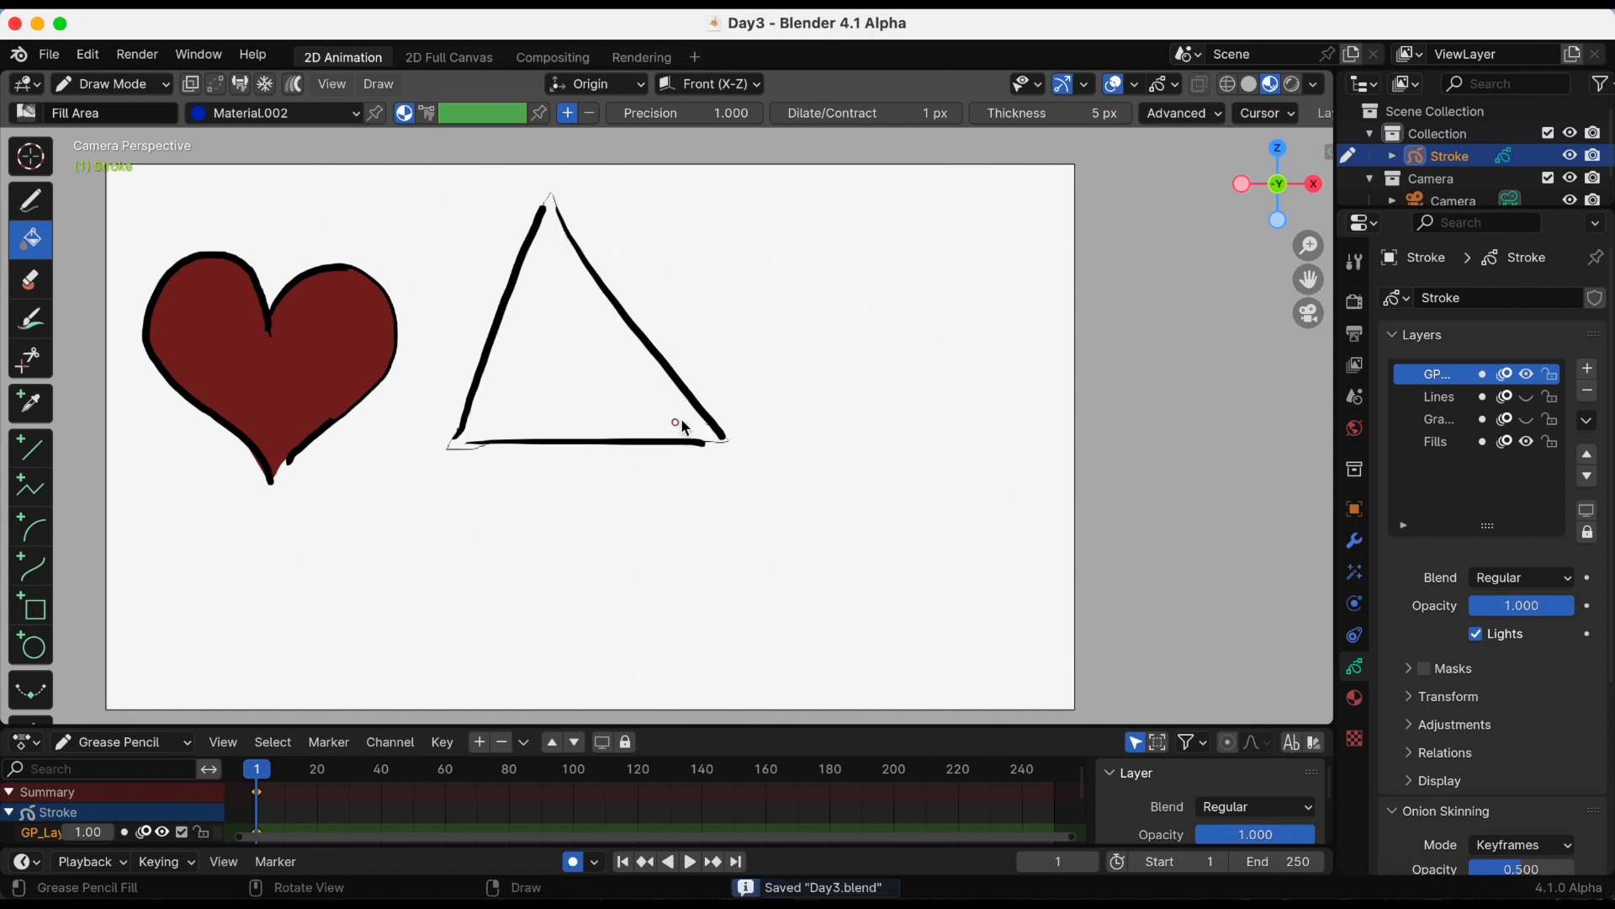
Step: Fill the triangle solid blue on the Fills layer and save Day3.blend
{"action": "left_click", "coordinate": [1435, 441]}
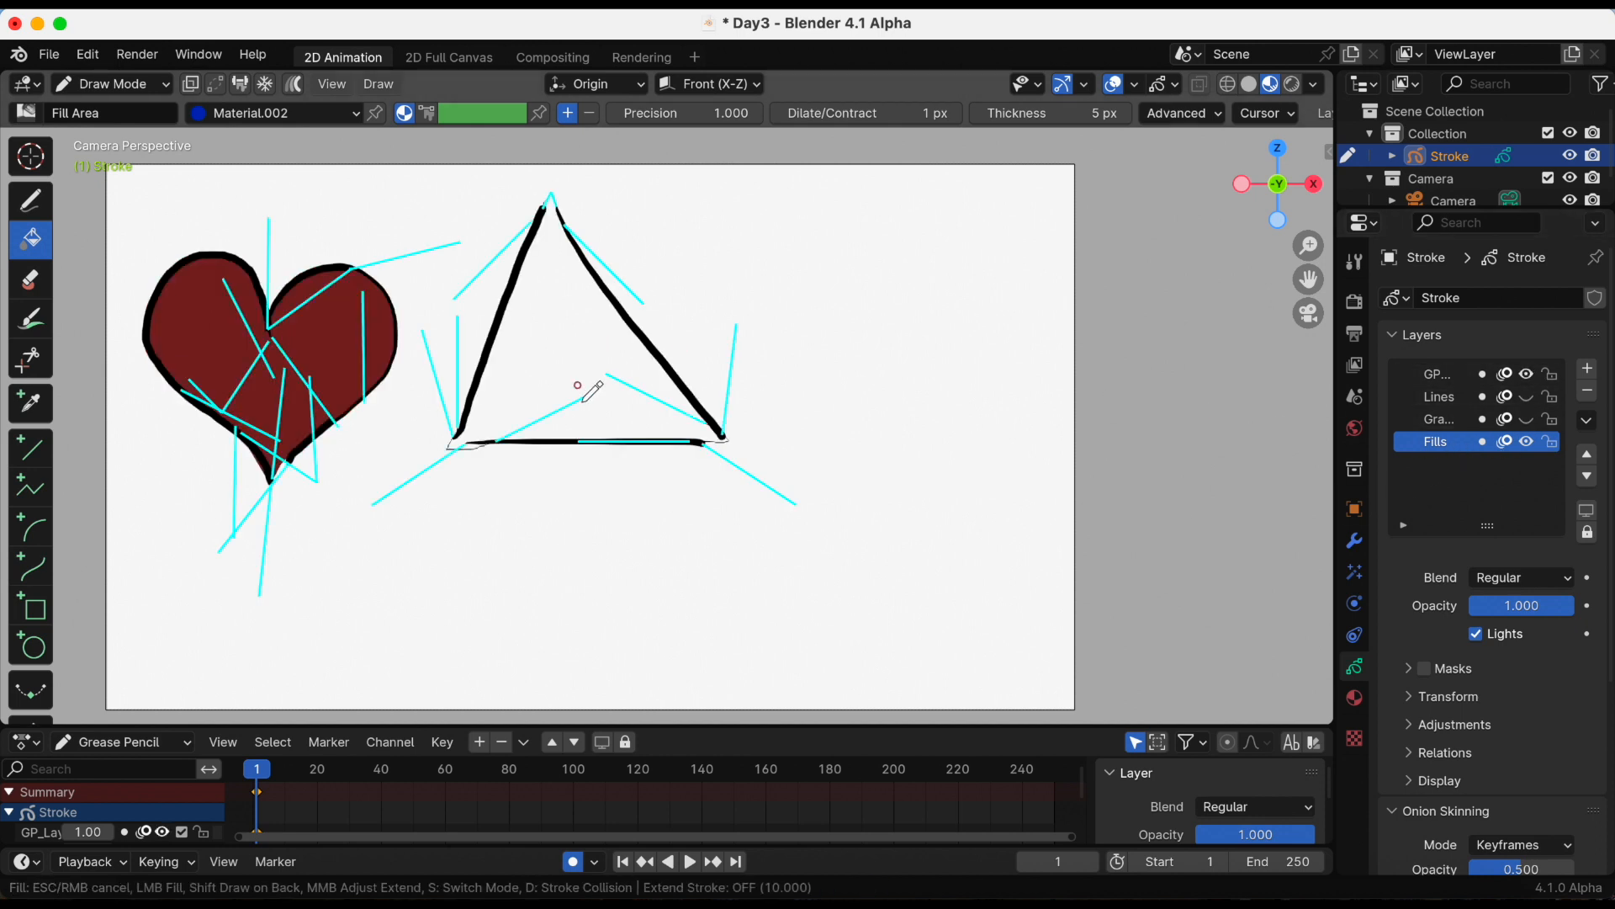
{"action": "left_click", "coordinate": [580, 386]}
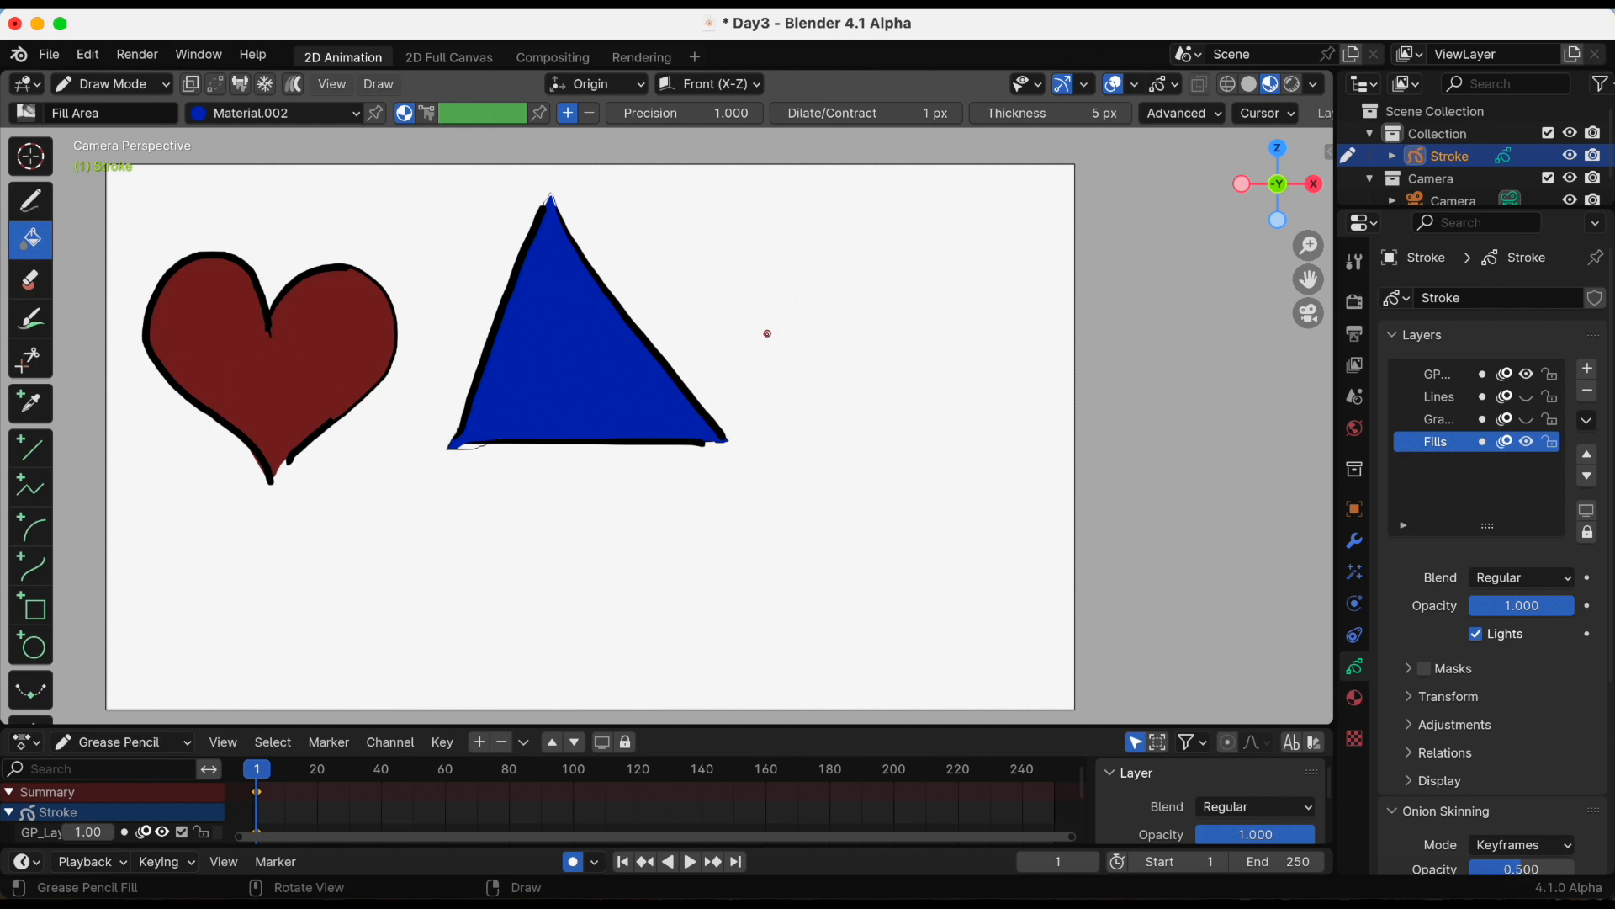
{"action": "mouse_move", "coordinate": [912, 463]}
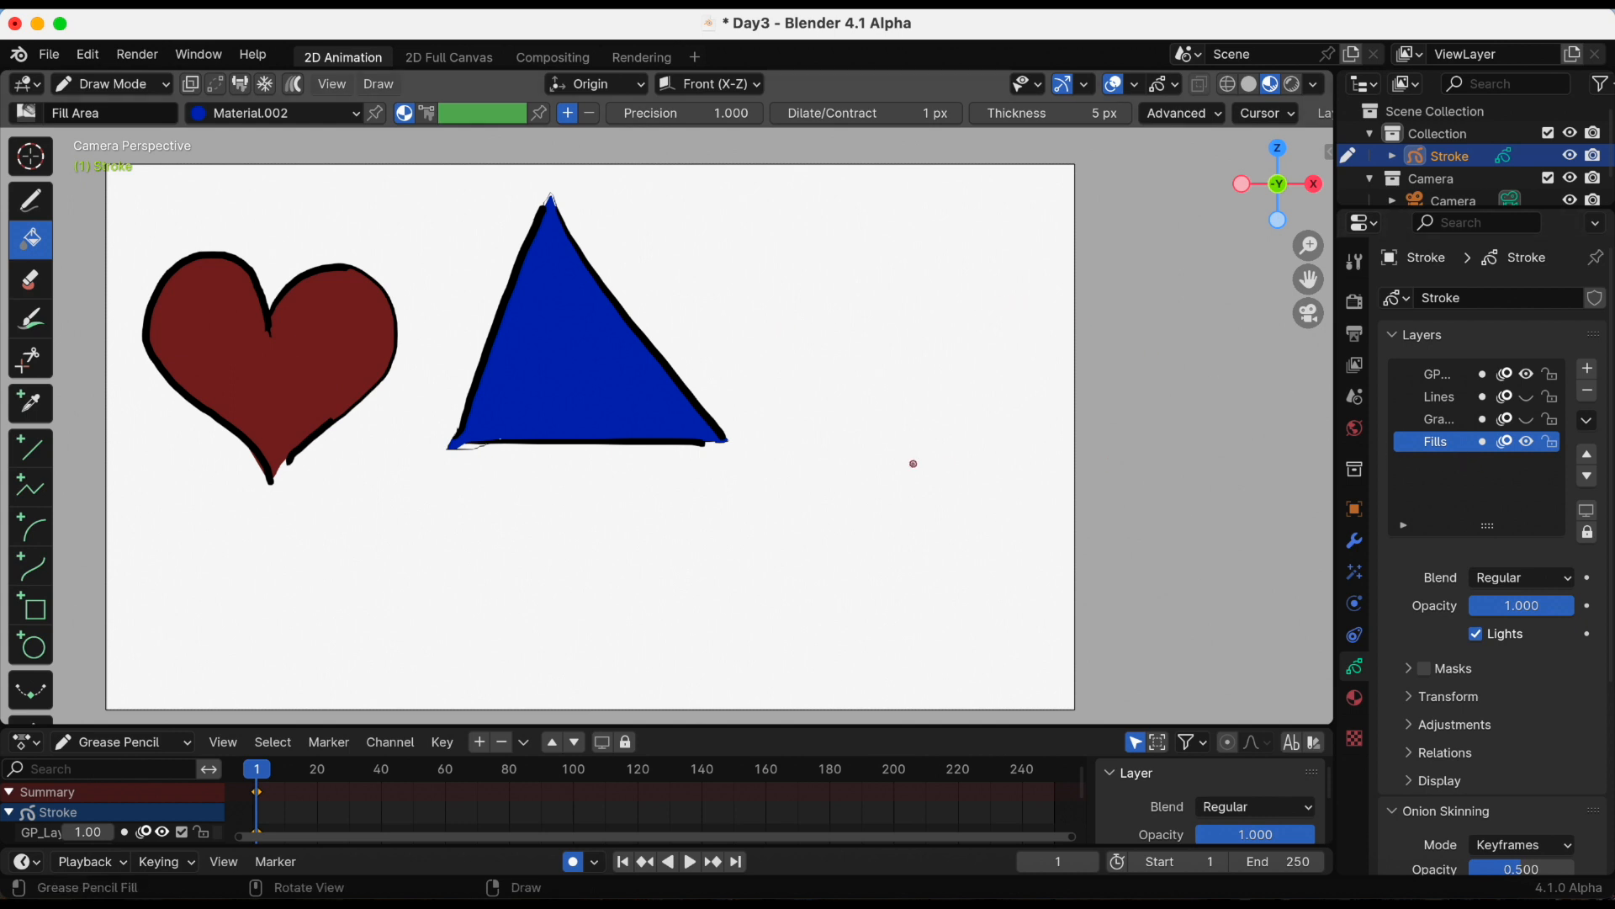
{"action": "key", "text": "cmd+s"}
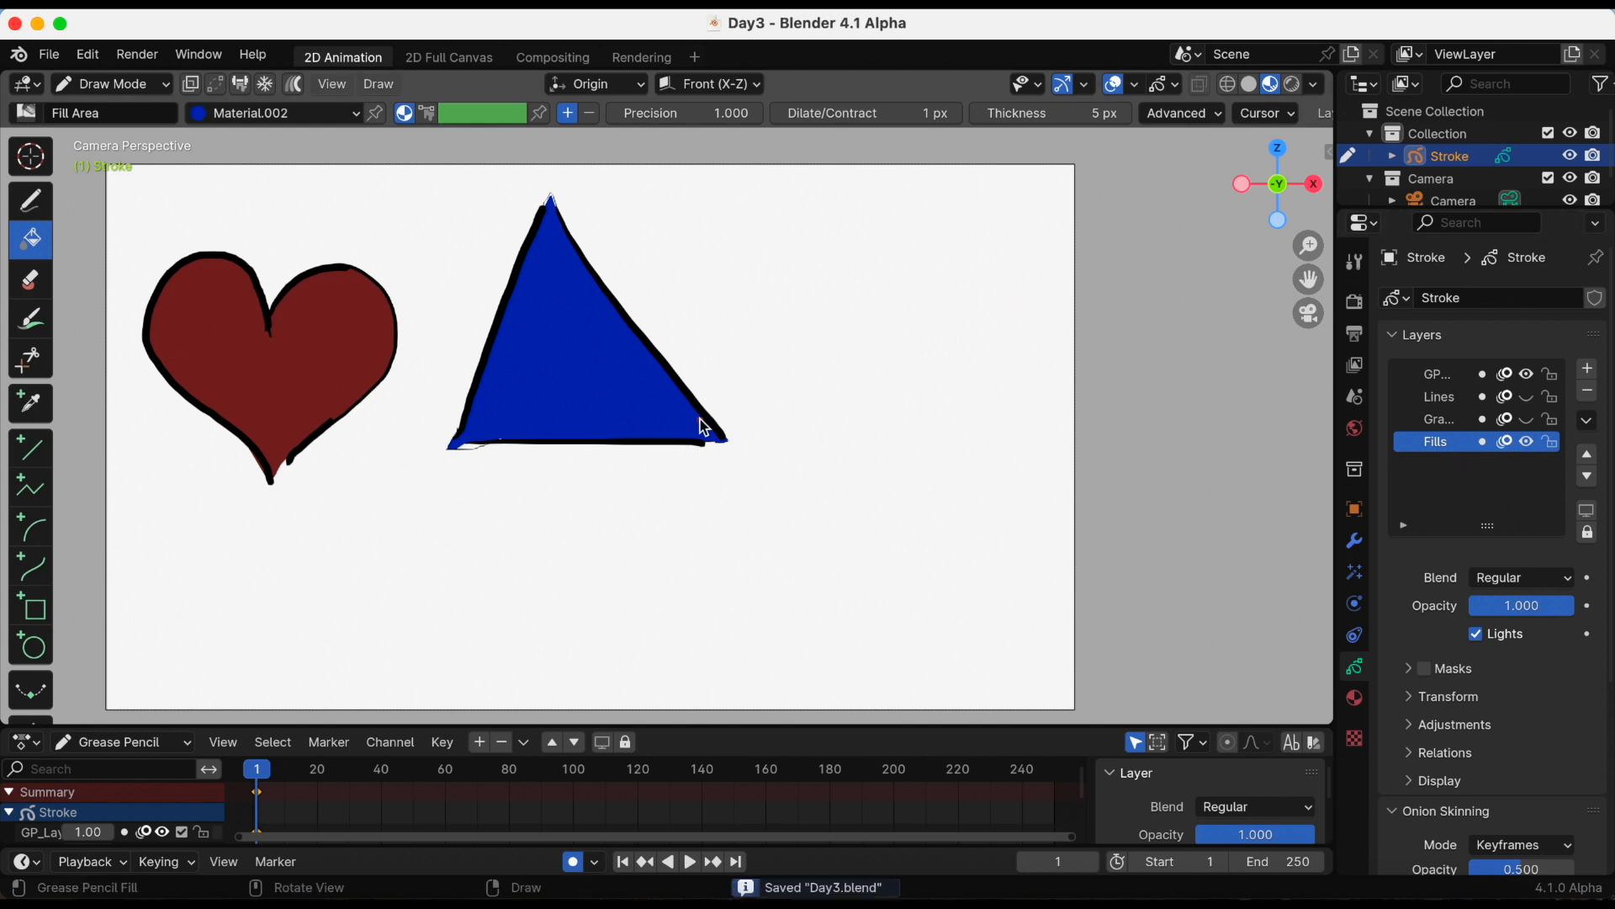
{"action": "mouse_move", "coordinate": [946, 423]}
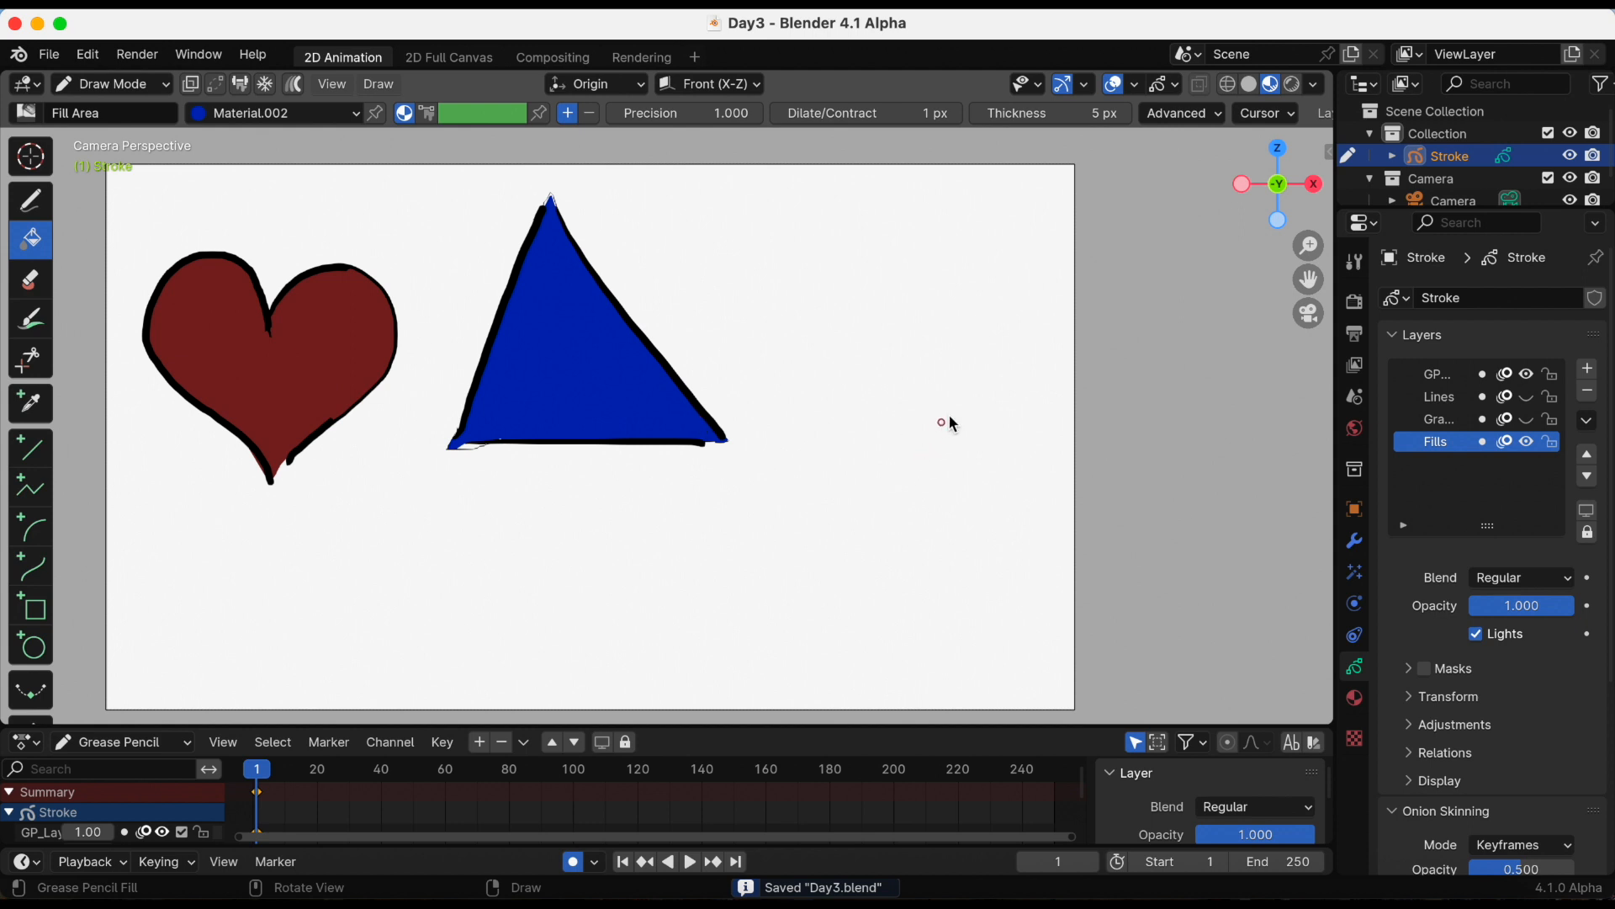
{"action": "mouse_move", "coordinate": [1160, 218]}
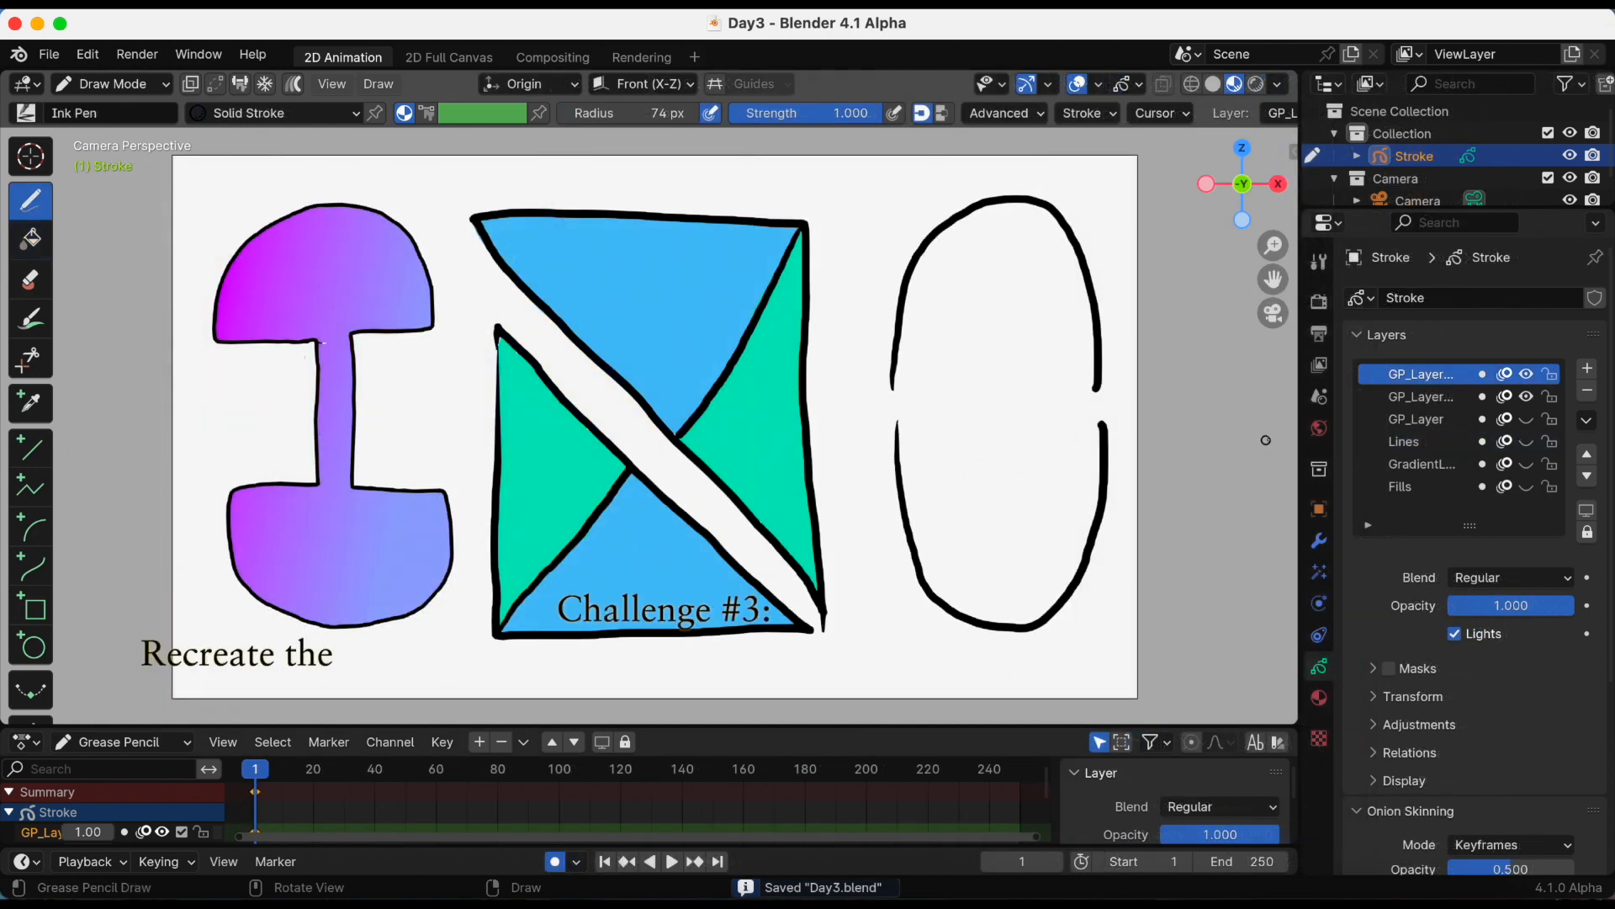
{"action": "type", "text": "colored drawings. How would you color in image #3?"}
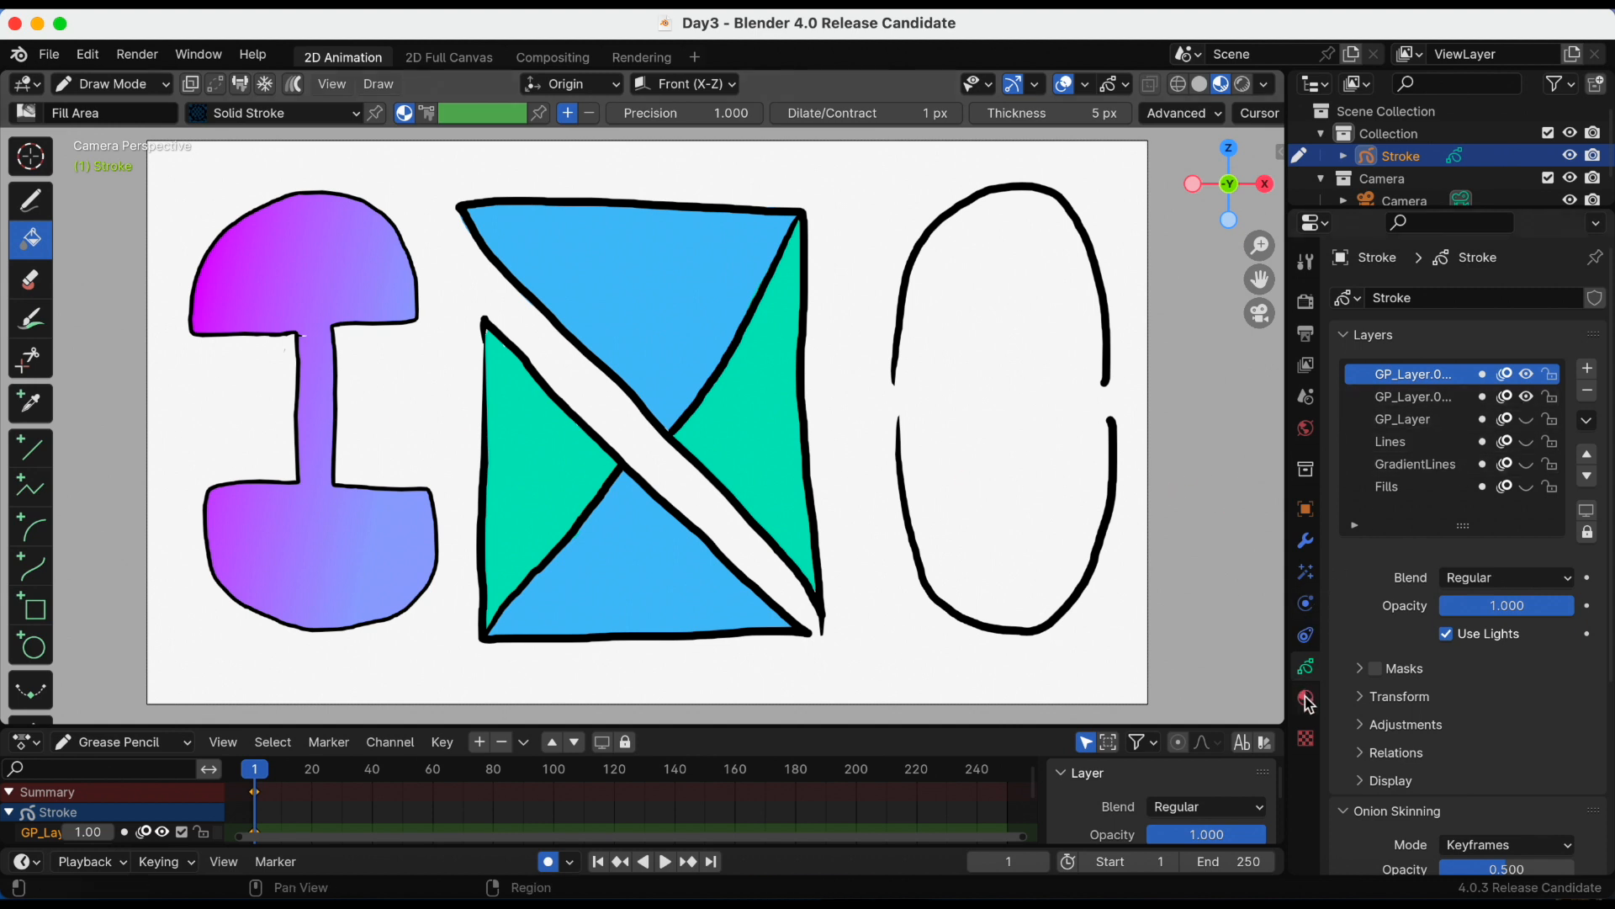
Step: Show the material settings and toggle Flip Colors on Material.004 on and back off
{"action": "left_click", "coordinate": [1304, 699]}
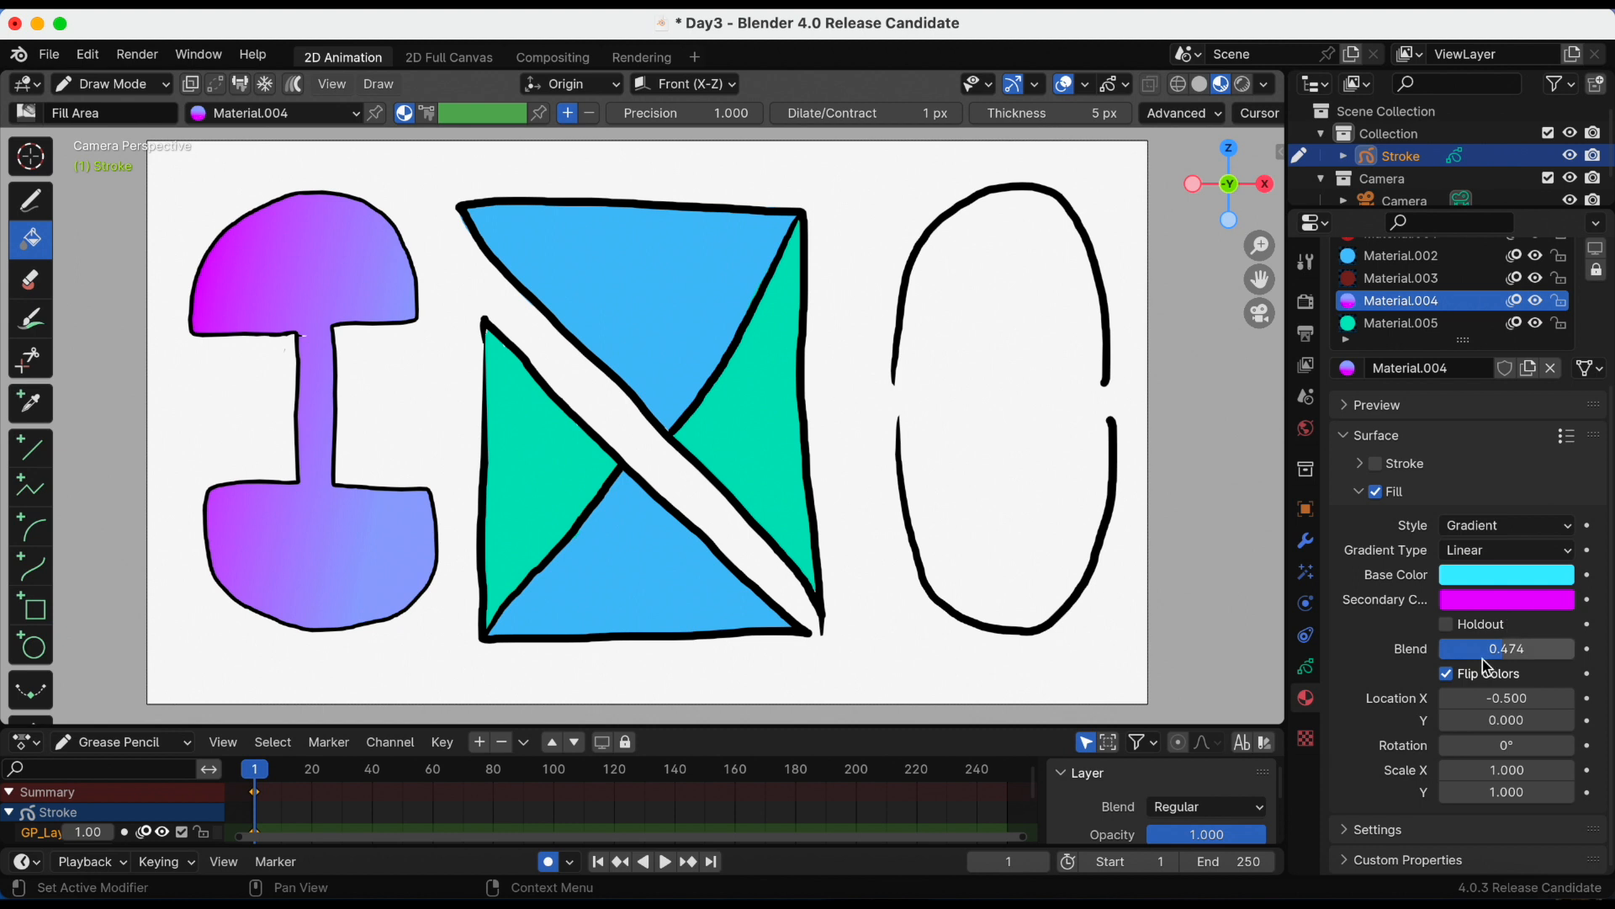
{"action": "left_click", "coordinate": [1448, 673]}
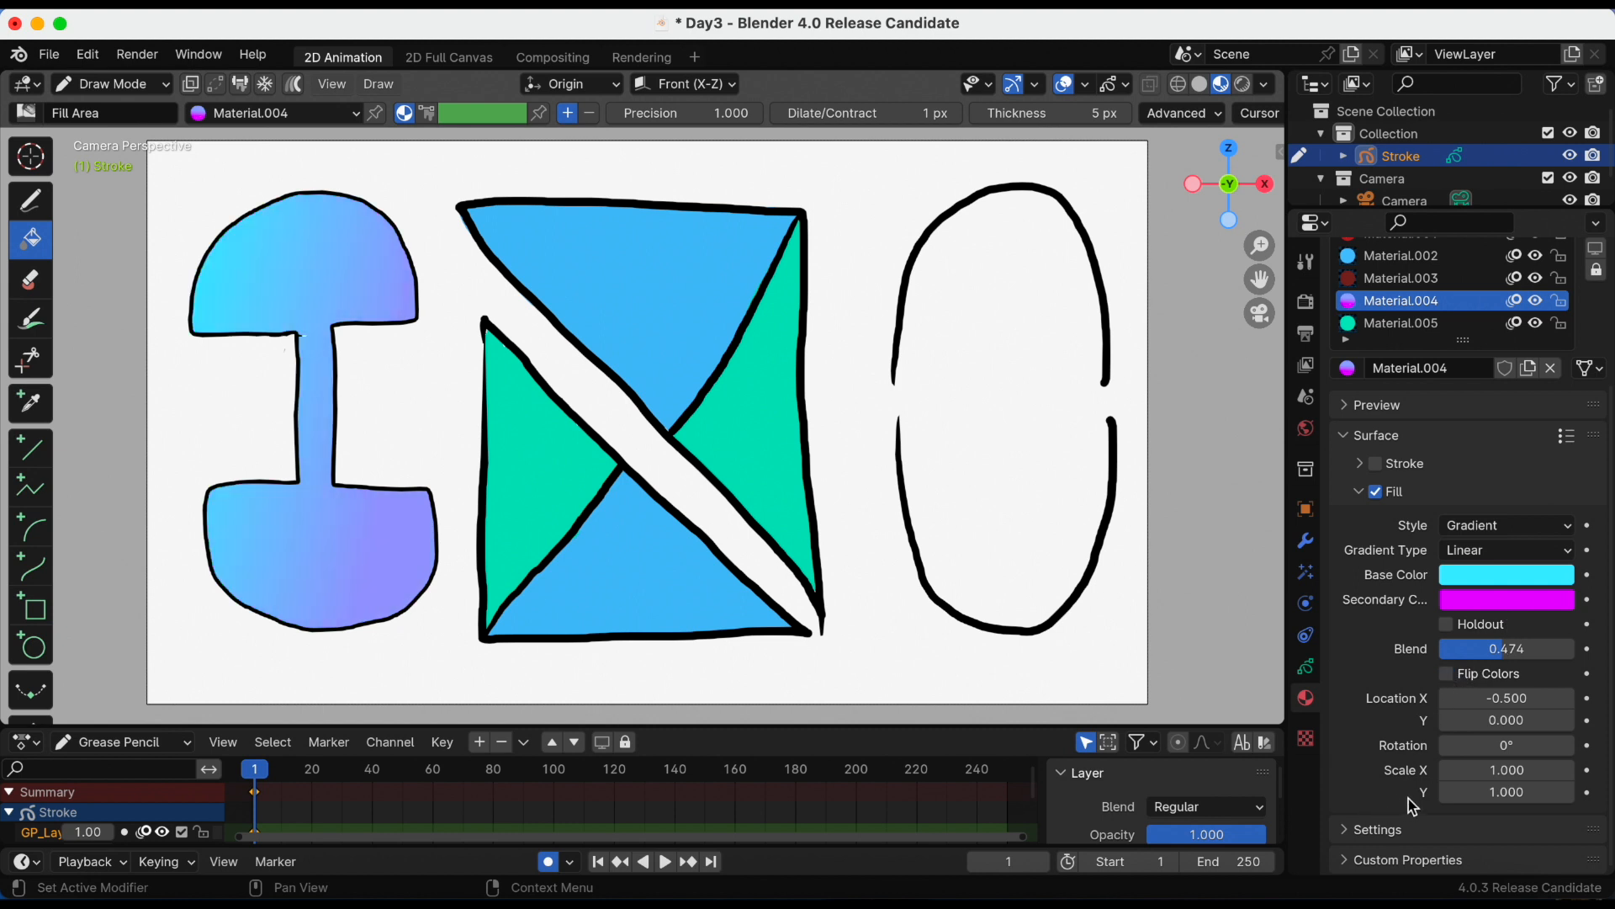
{"action": "left_click", "coordinate": [1447, 673]}
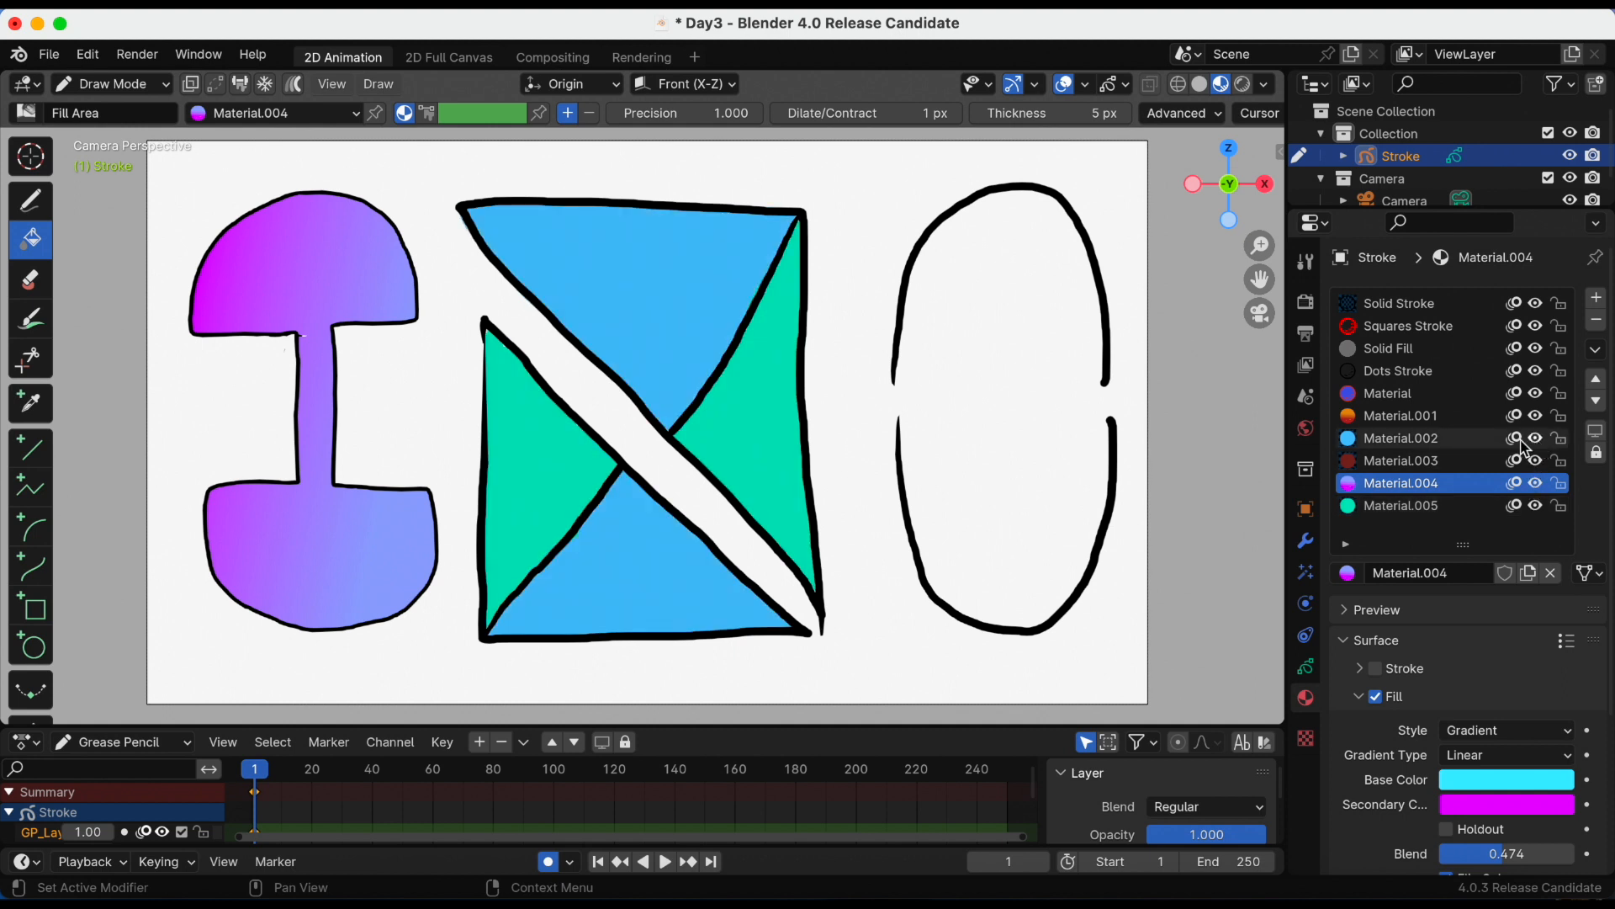
Step: Browse the material slots, ending with the red-to-orange gradient Material.001 active
{"action": "left_click", "coordinate": [1400, 303]}
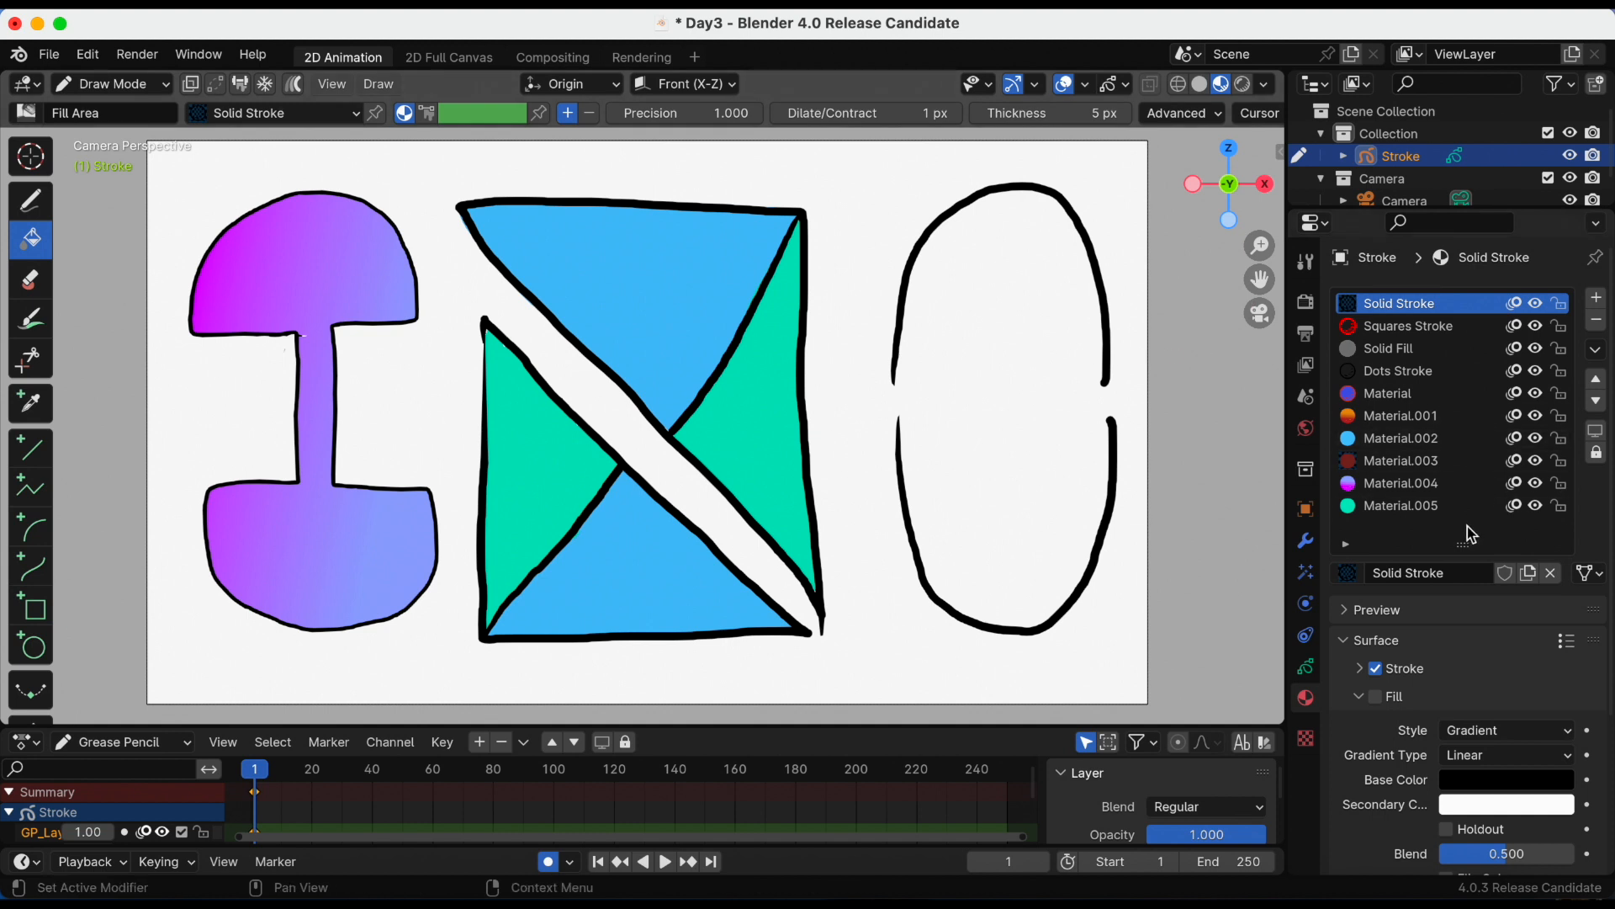
{"action": "left_click", "coordinate": [1401, 415]}
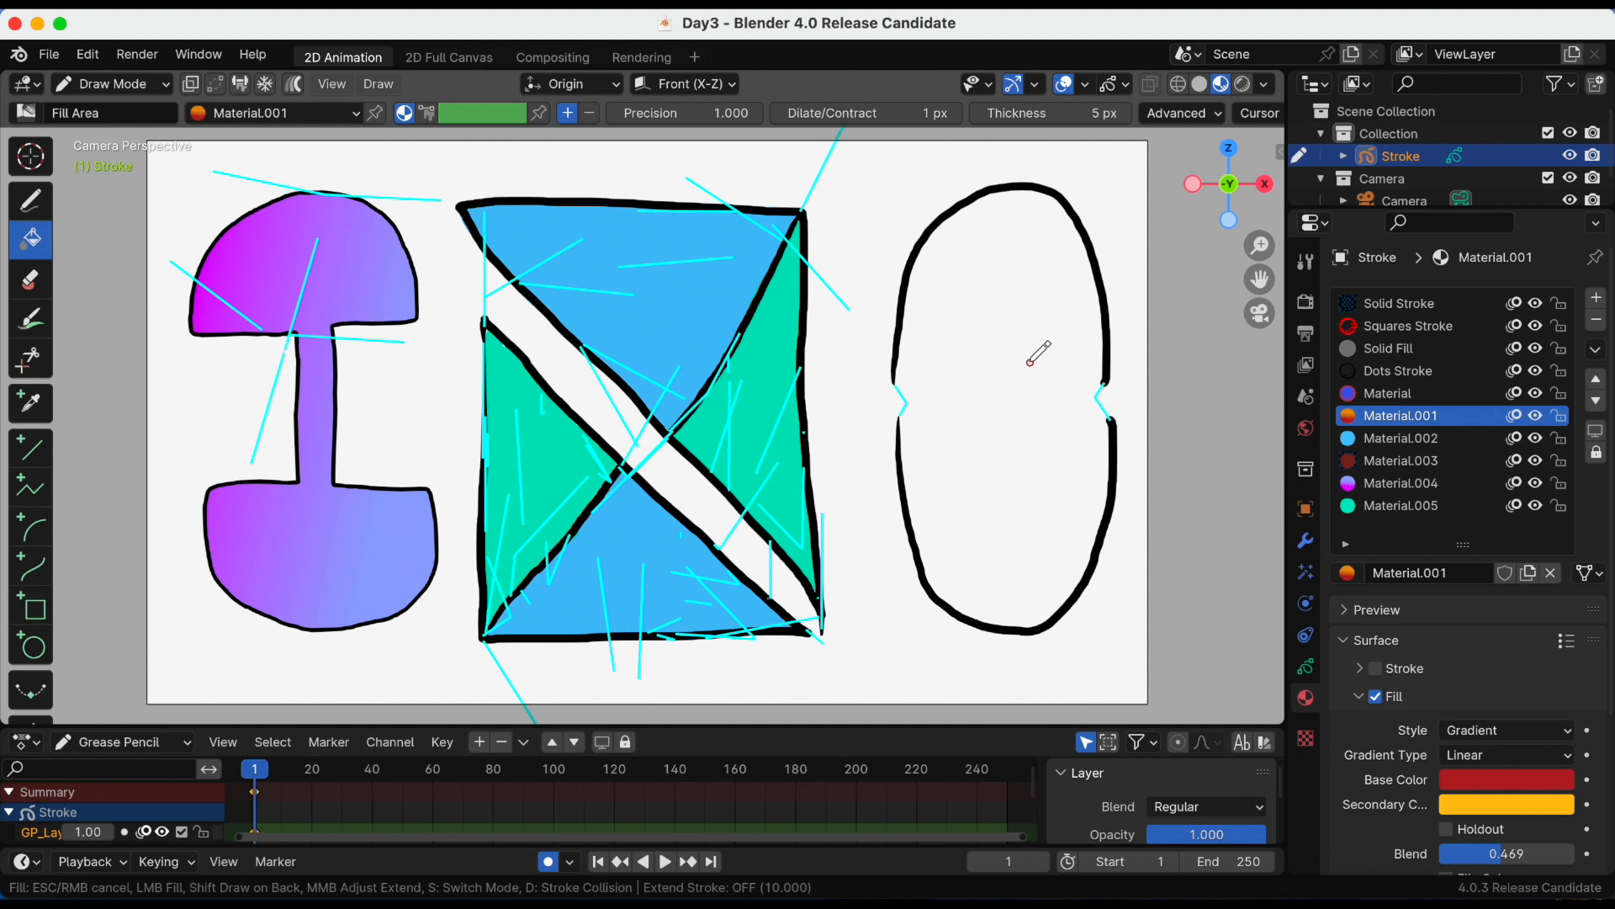
Step: Fill the oval with the red-to-orange gradient and save Day3.blend
{"action": "left_click", "coordinate": [1027, 361]}
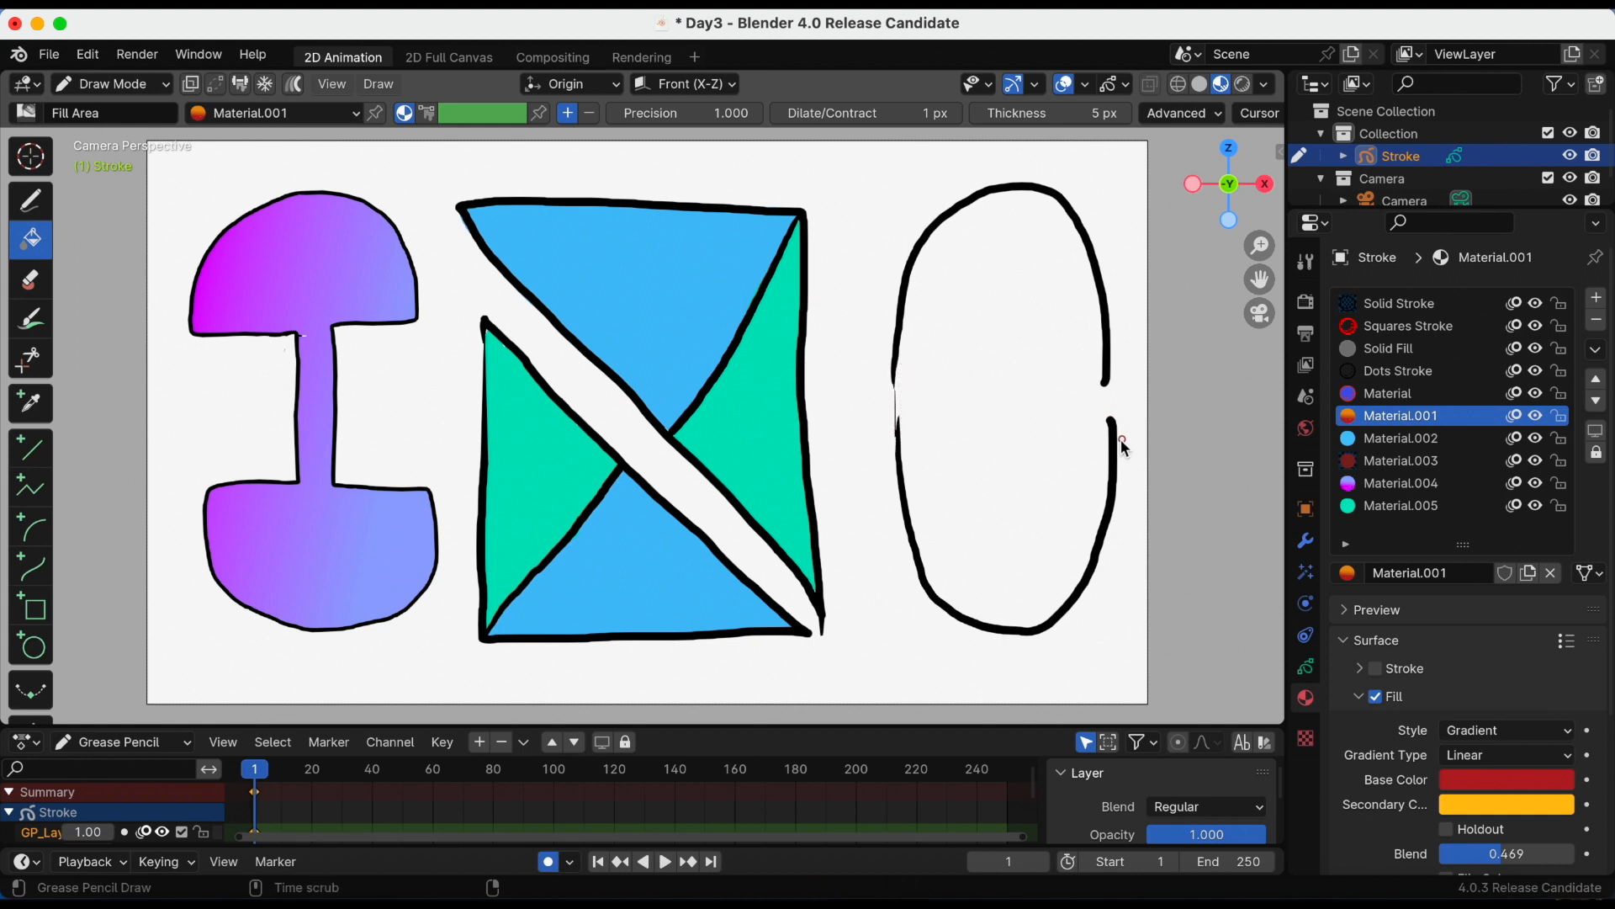
{"action": "mouse_move", "coordinate": [1104, 372]}
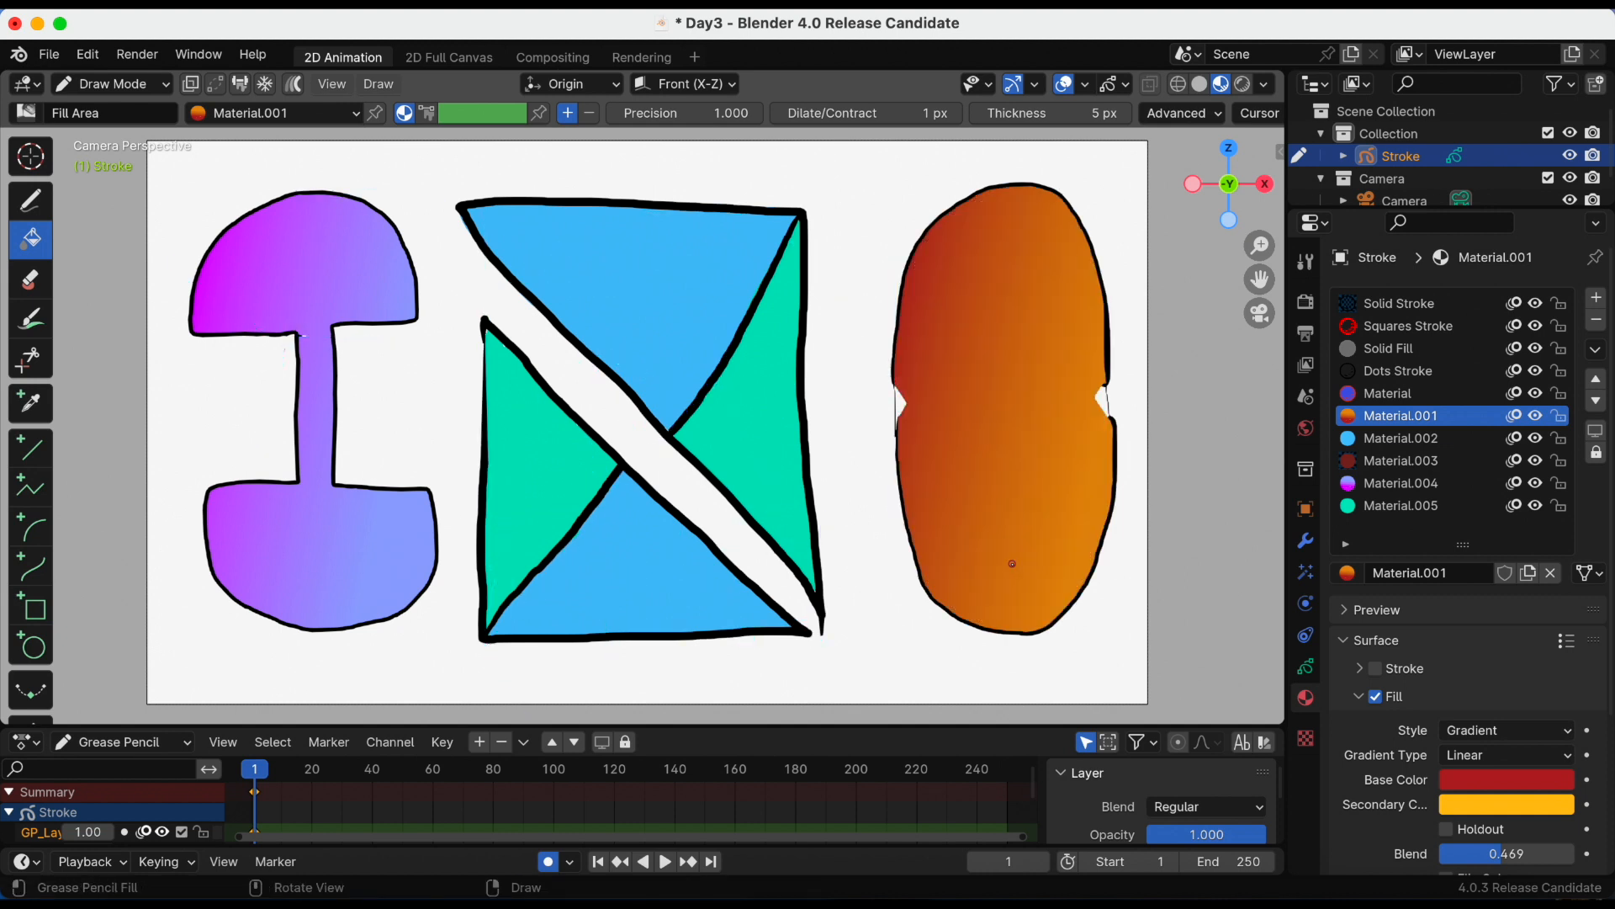
{"action": "key", "text": "cmd+s"}
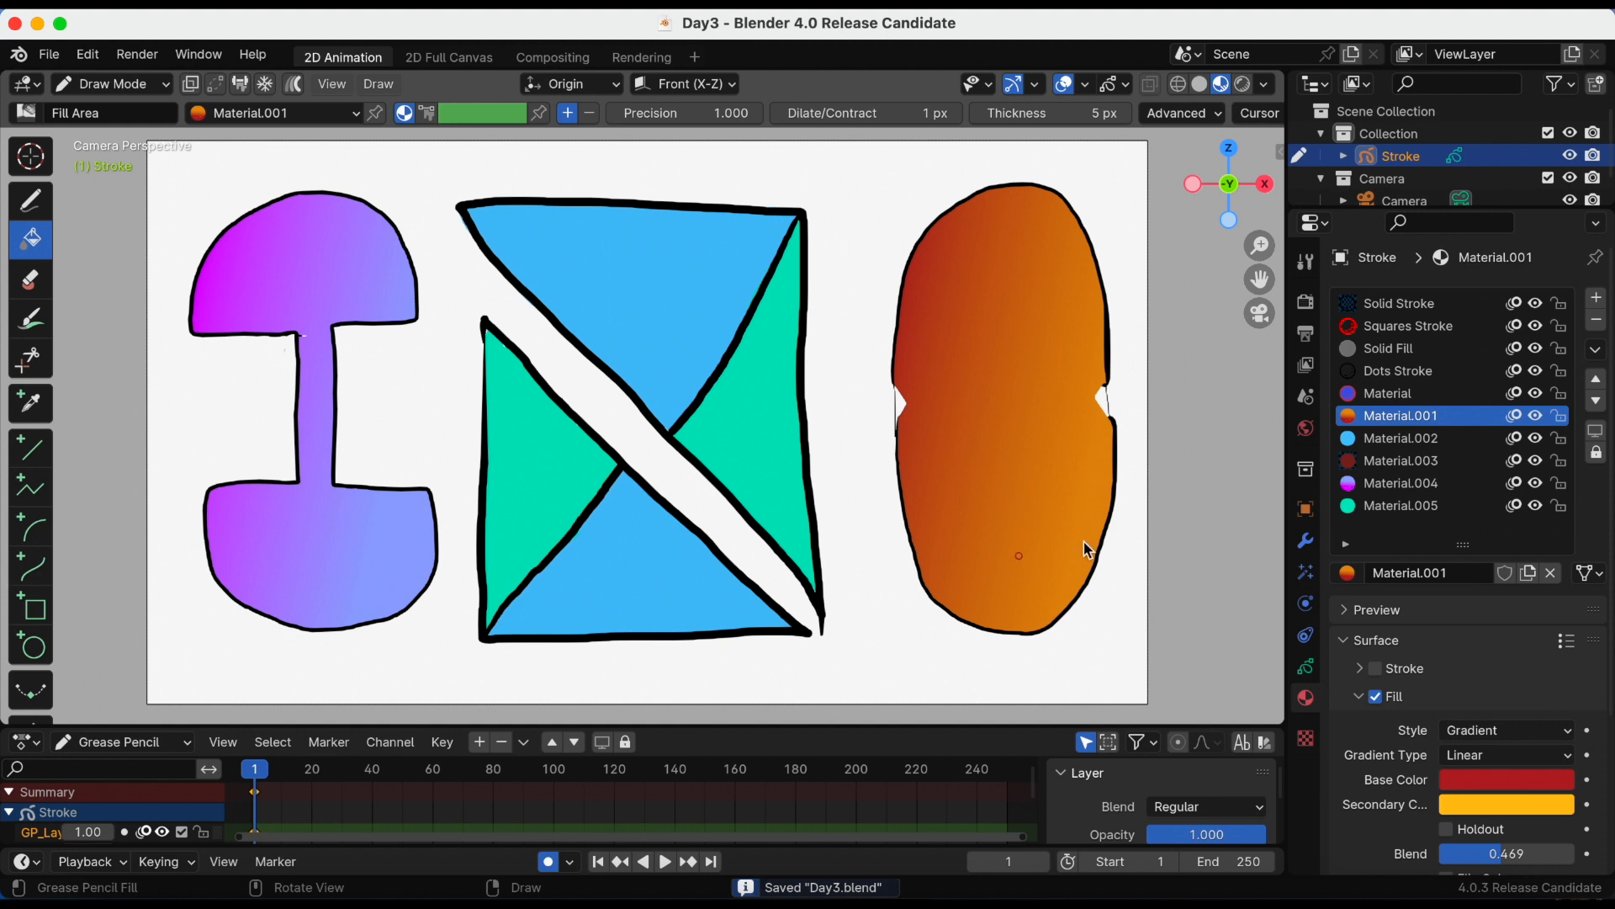
{"action": "mouse_move", "coordinate": [964, 462]}
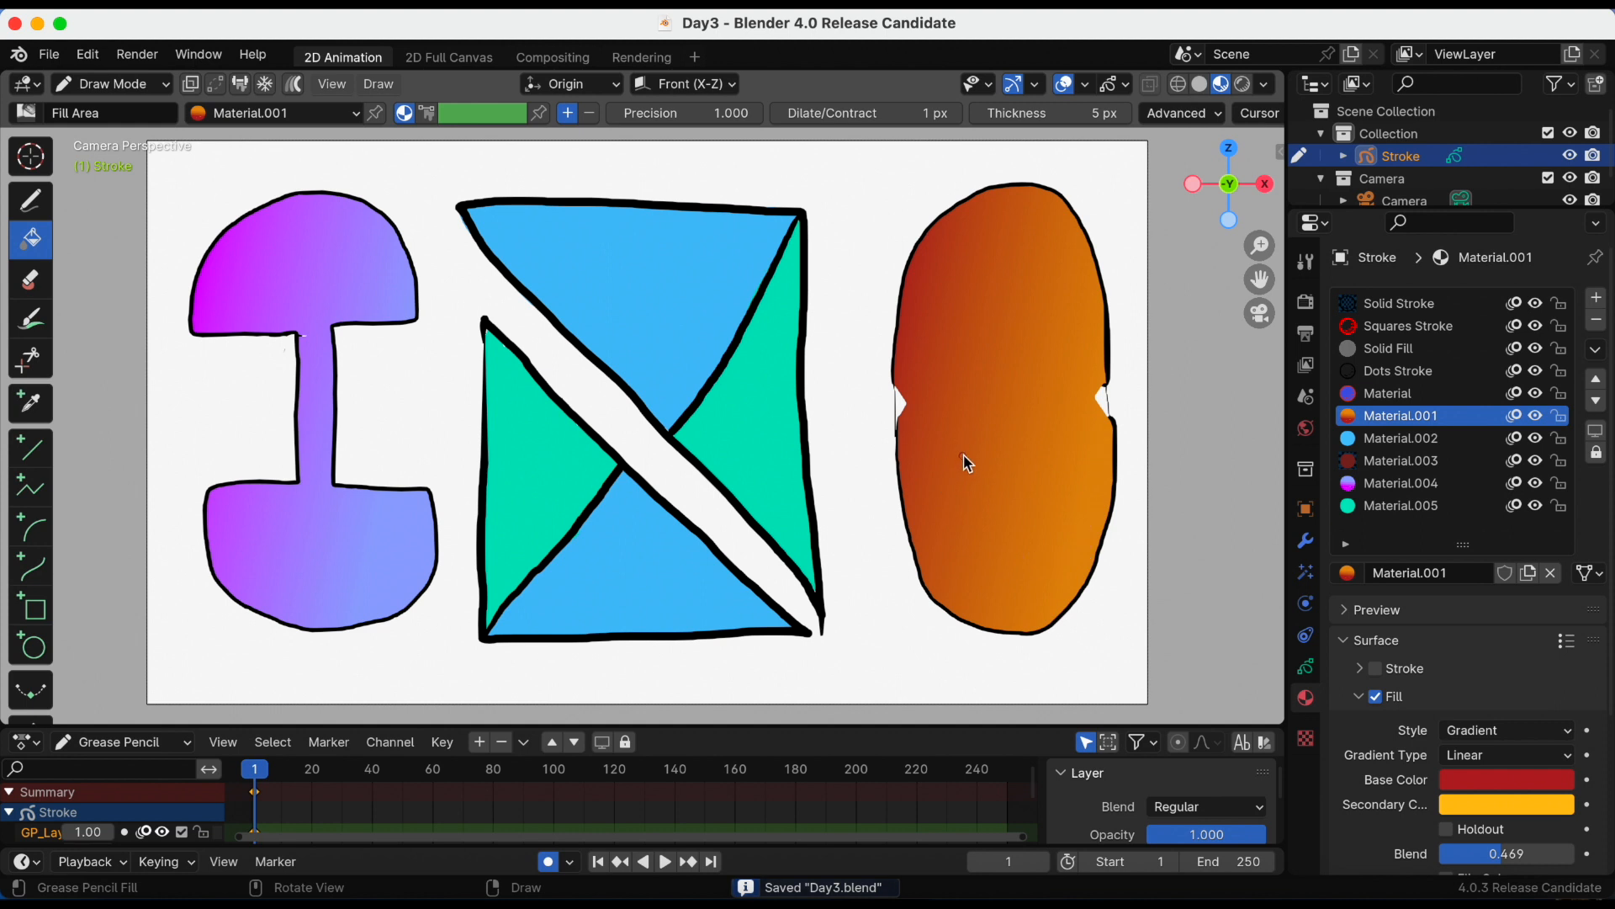
{"action": "mouse_move", "coordinate": [876, 574]}
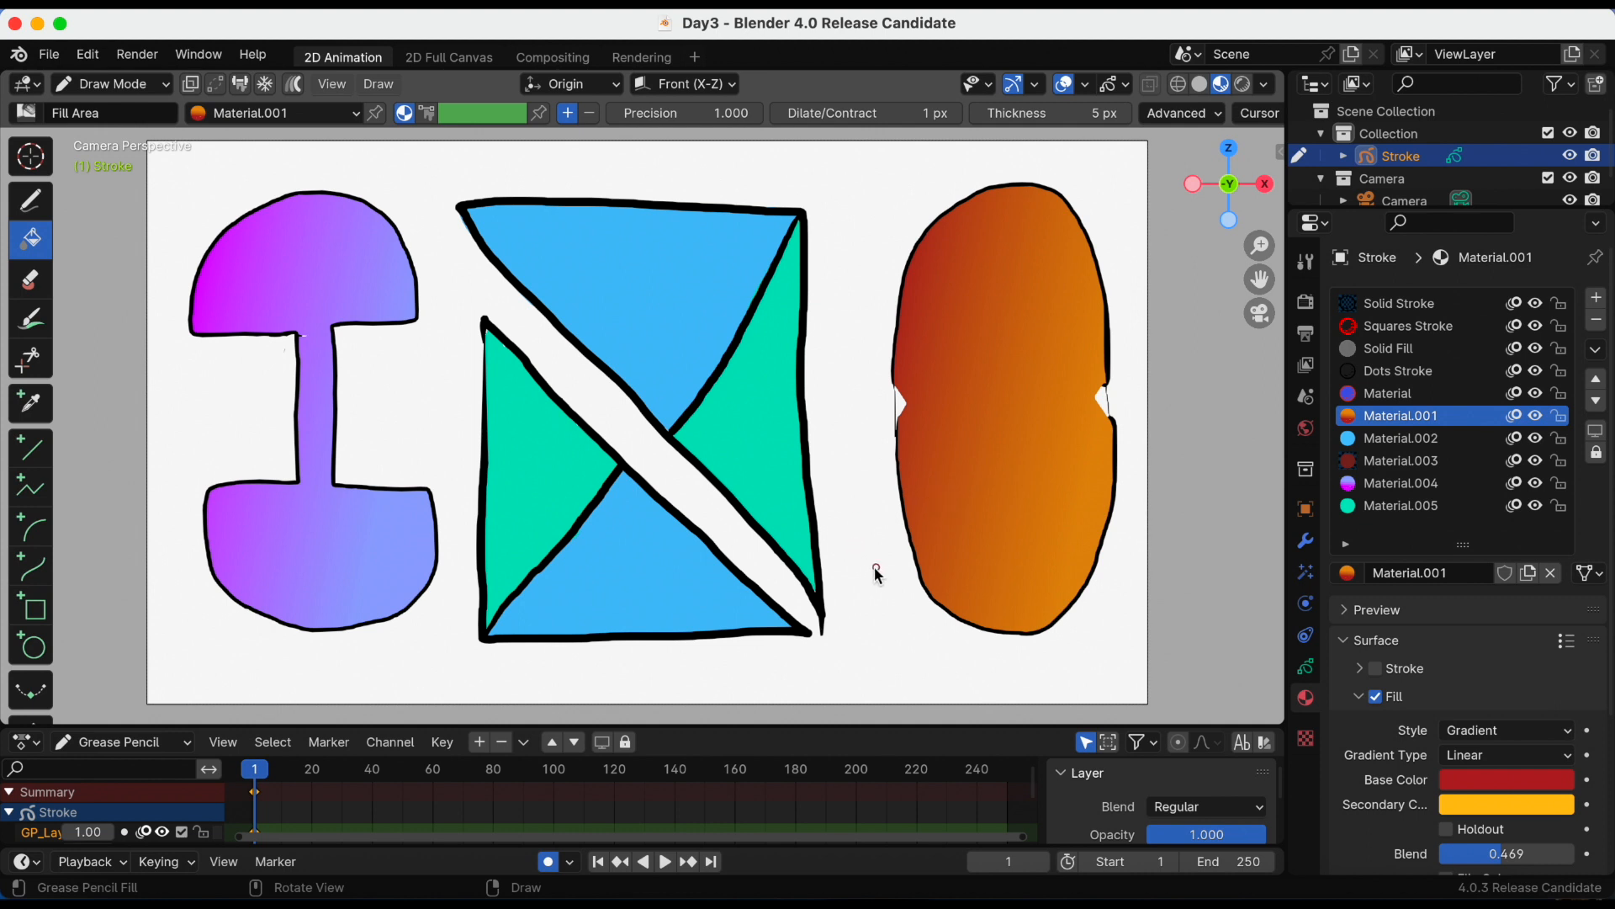